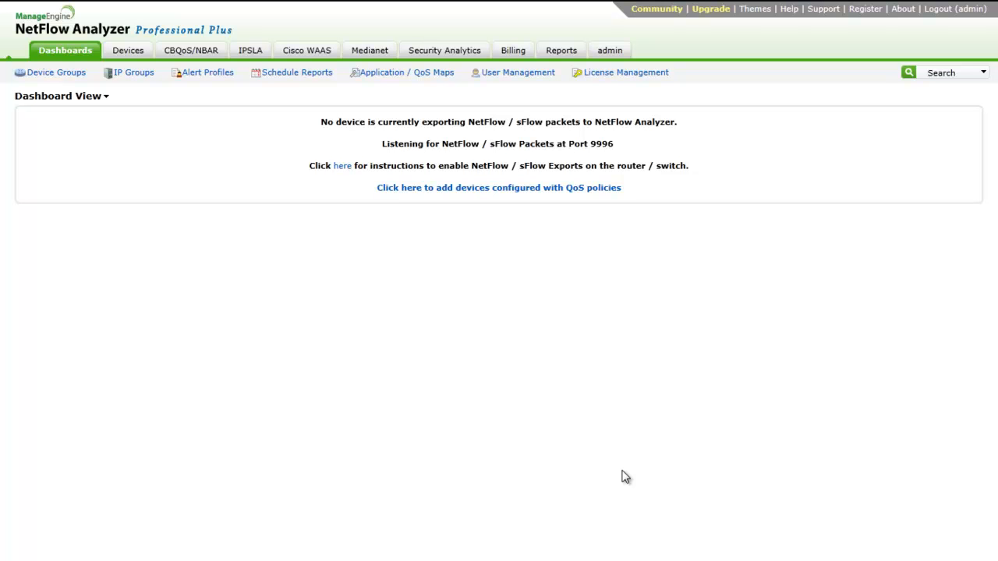
Step: Log out of the empty dashboard and land on the Sign In page
left_click(939, 10)
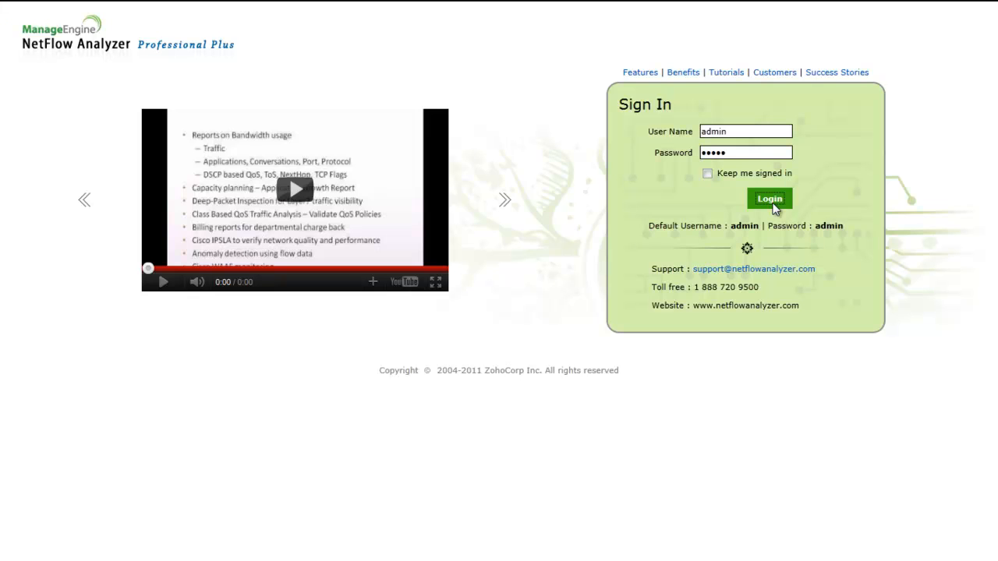
Step: Sign in and browse the Network Snapshot dashboard's device and application traffic
left_click(769, 200)
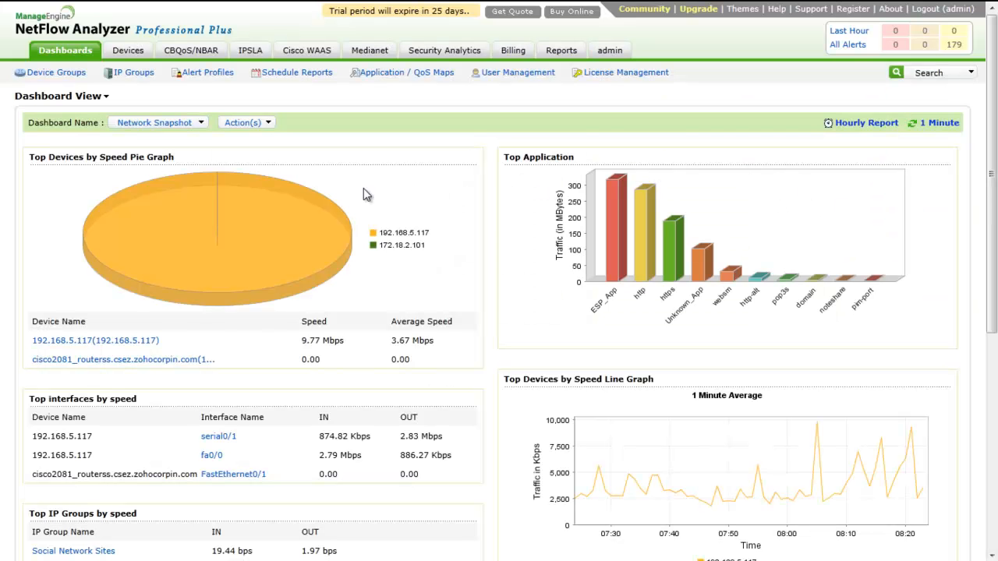
mouse_move(387, 192)
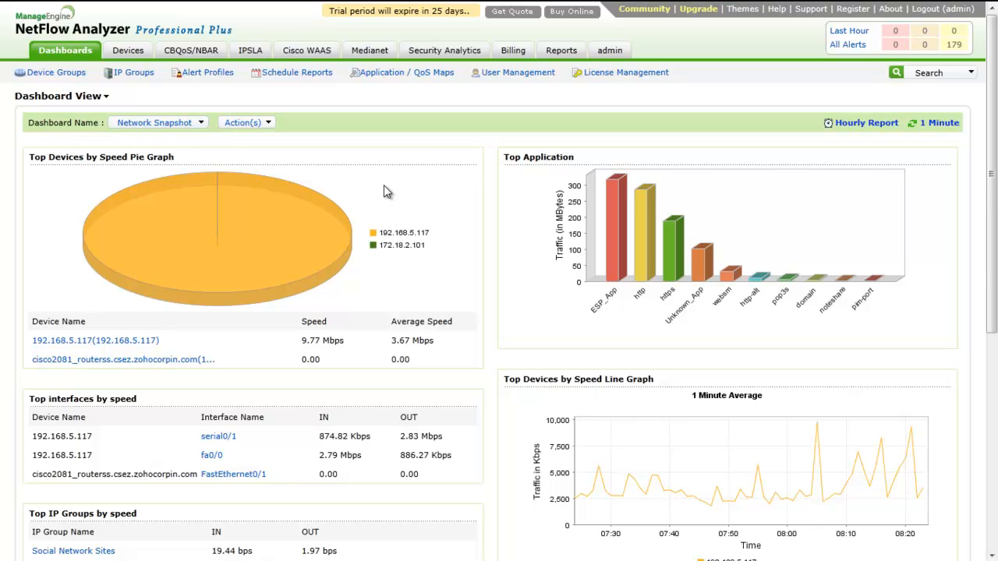
scroll("down", 3)
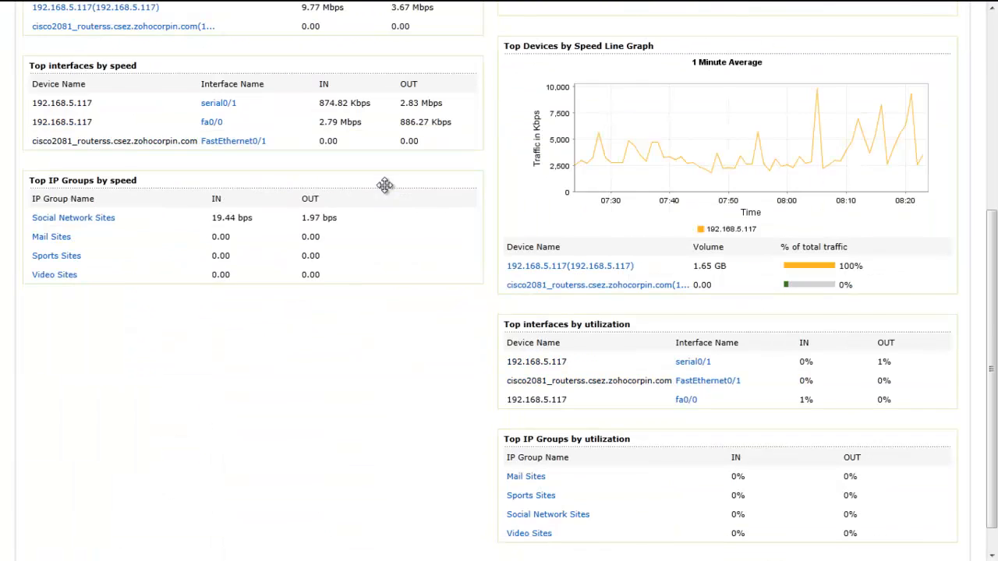
scroll("up", 3)
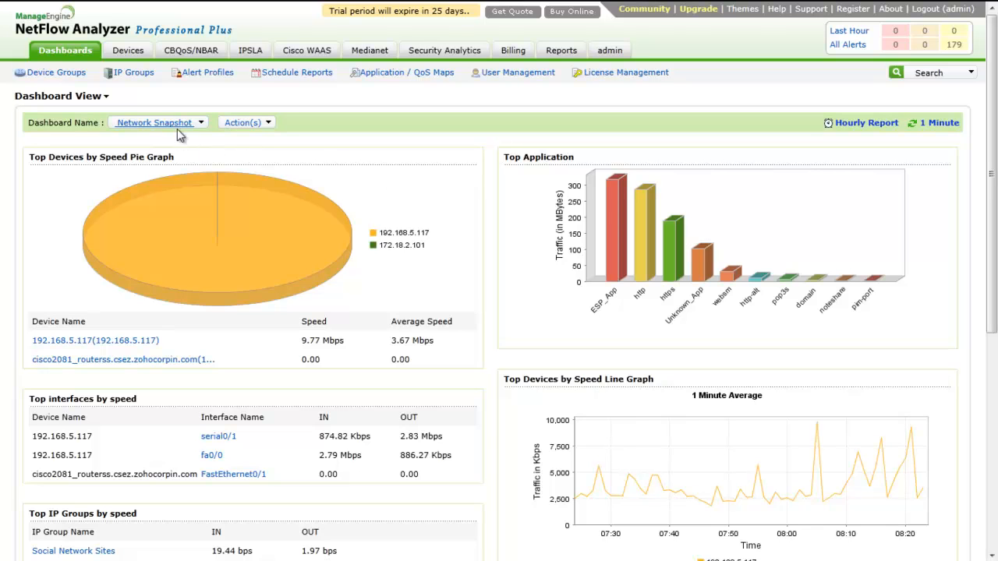
mouse_move(205, 127)
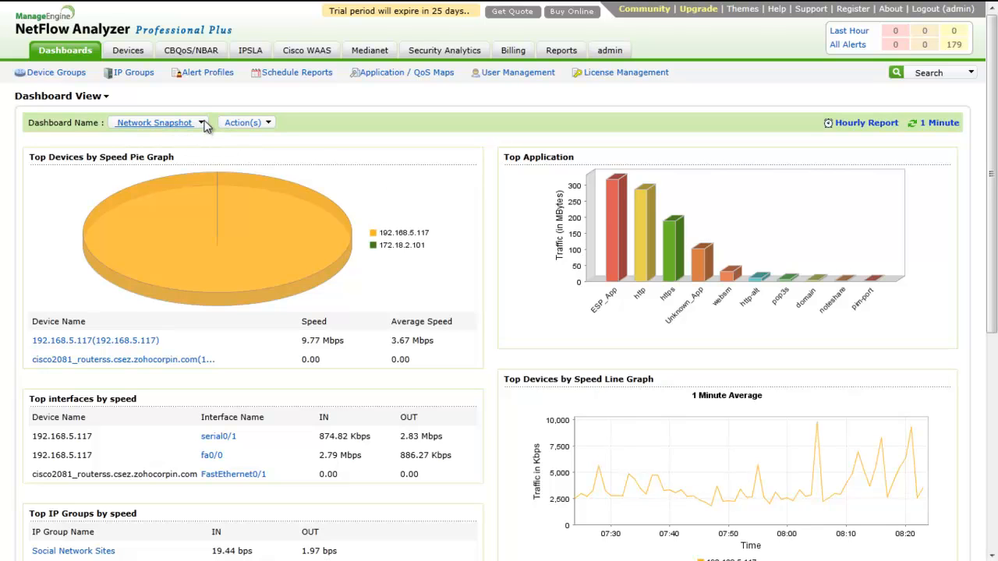
Step: From the Dashboard Name list, choose Action(s) > New Dashboard to start a blank dashboard
left_click(200, 122)
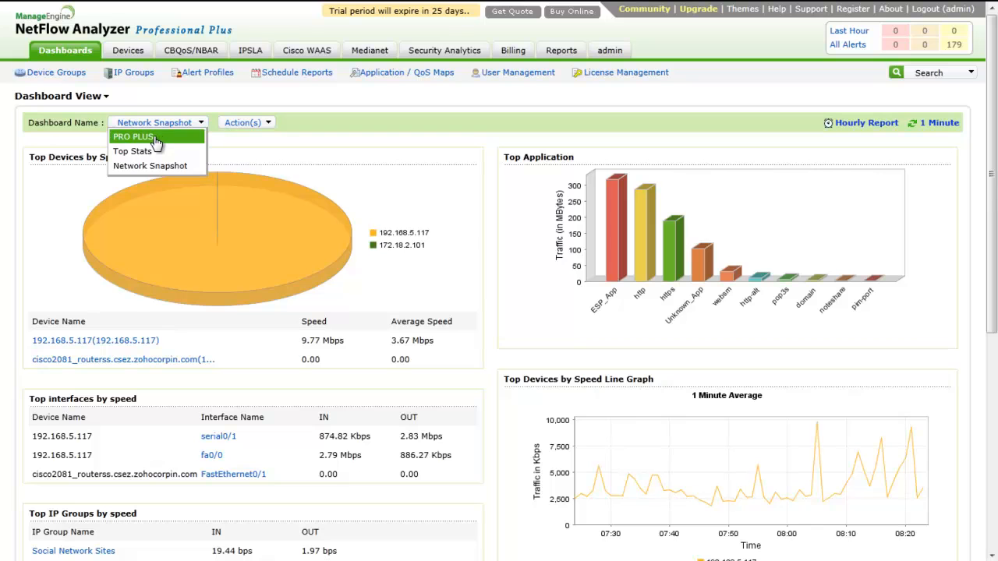
mouse_move(179, 142)
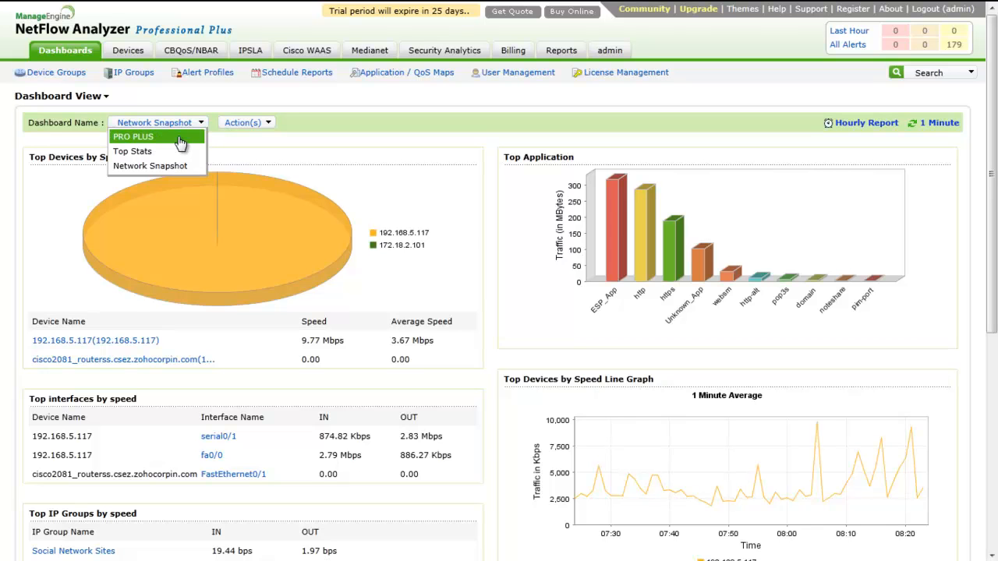
mouse_move(132, 151)
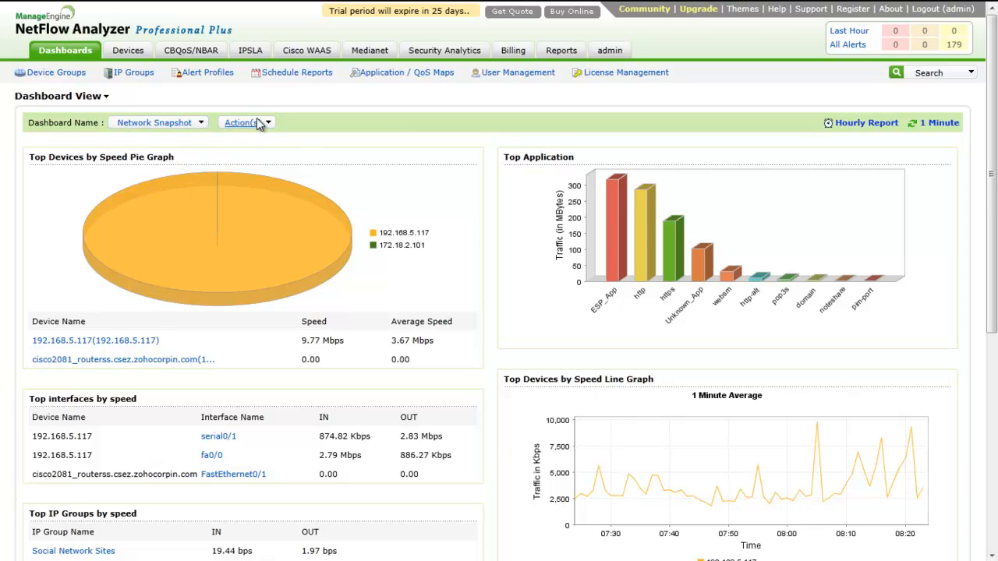
mouse_move(315, 134)
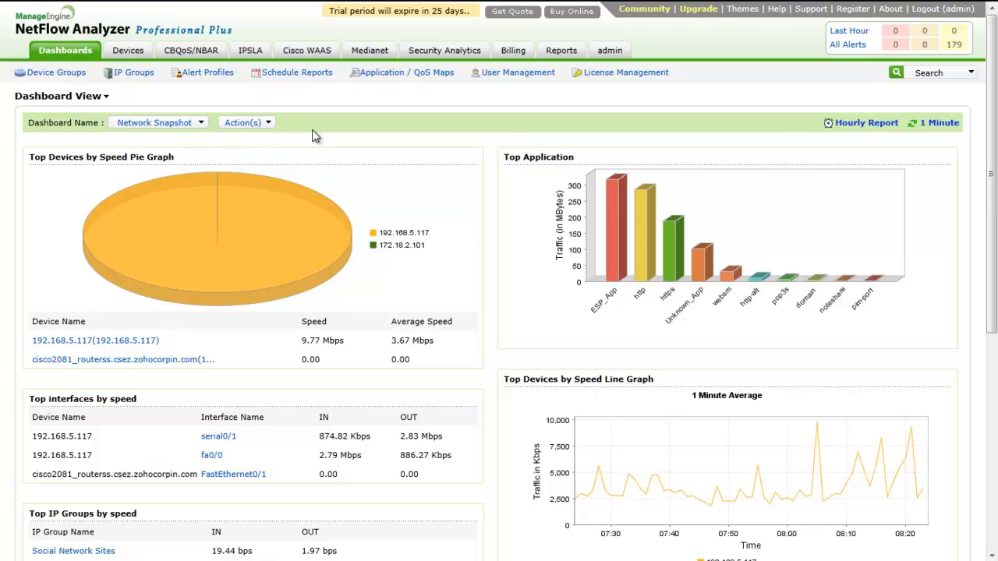
left_click(246, 122)
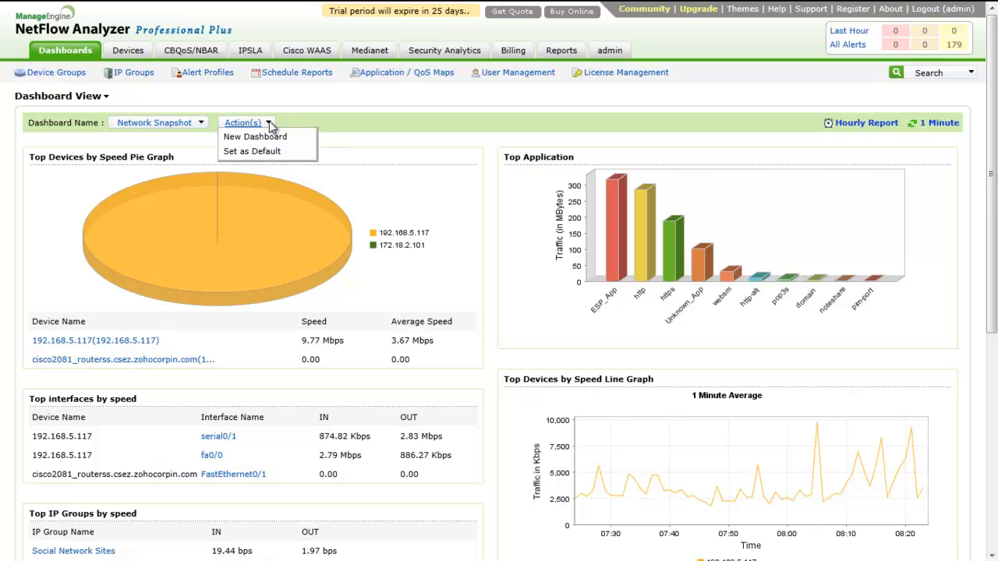
mouse_move(255, 137)
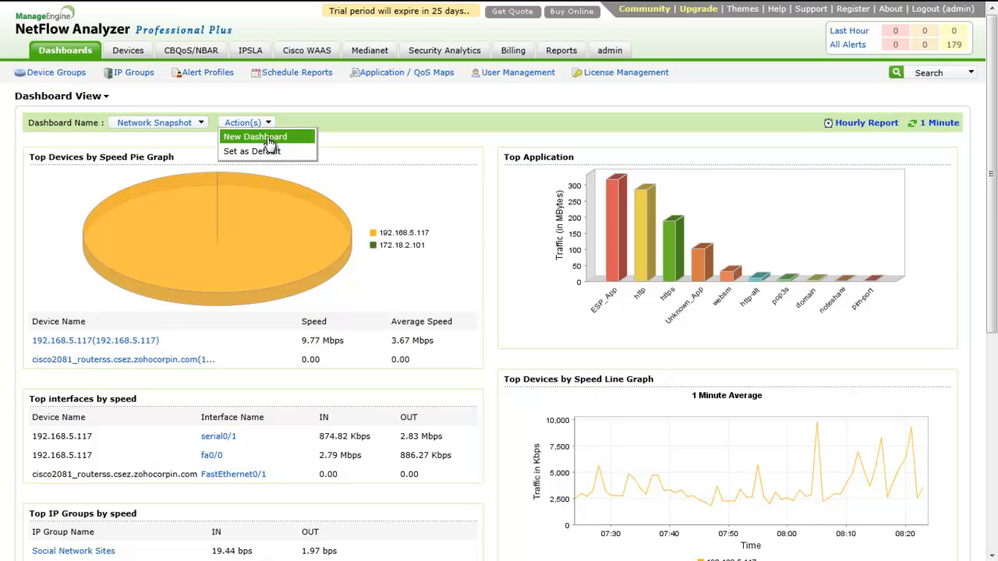
left_click(255, 138)
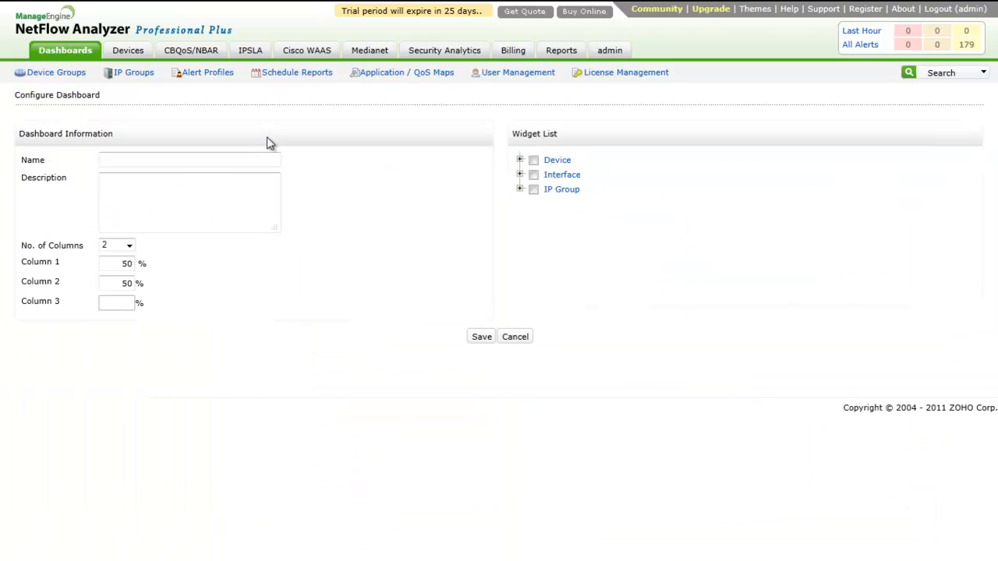
mouse_move(128, 49)
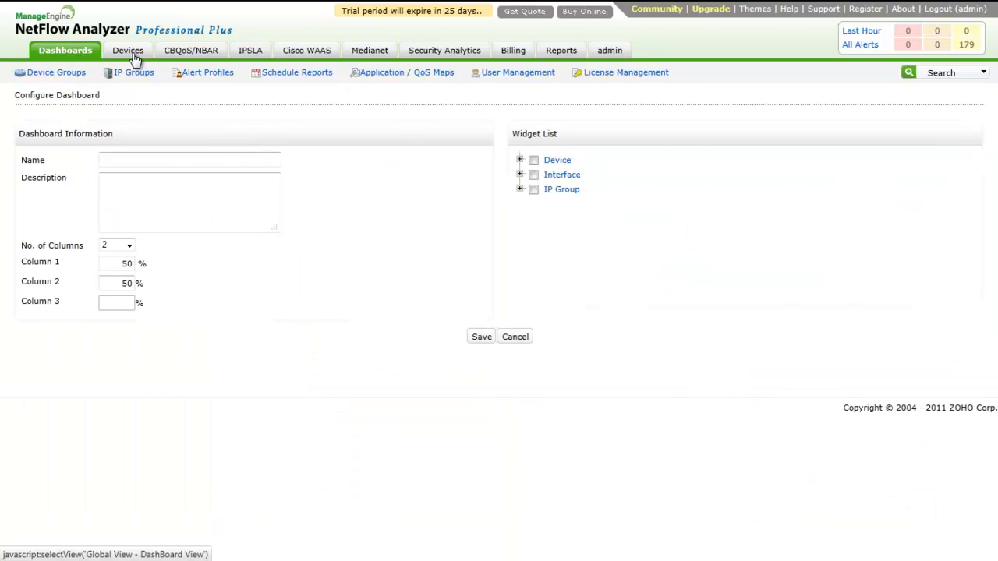
Step: From the Devices tab, open the Cisco 6500 consolidated report for the last 6 hours
left_click(128, 50)
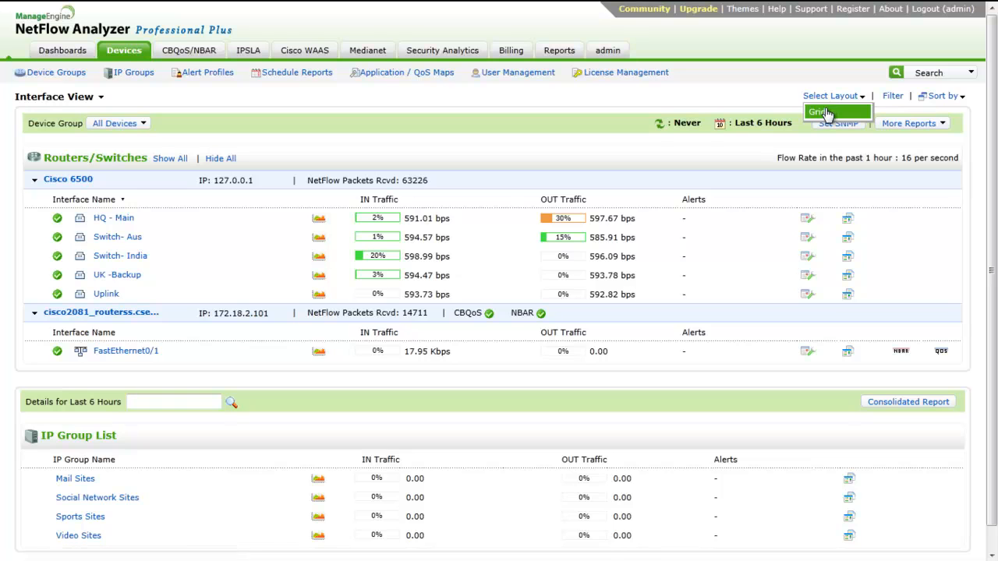
left_click(817, 112)
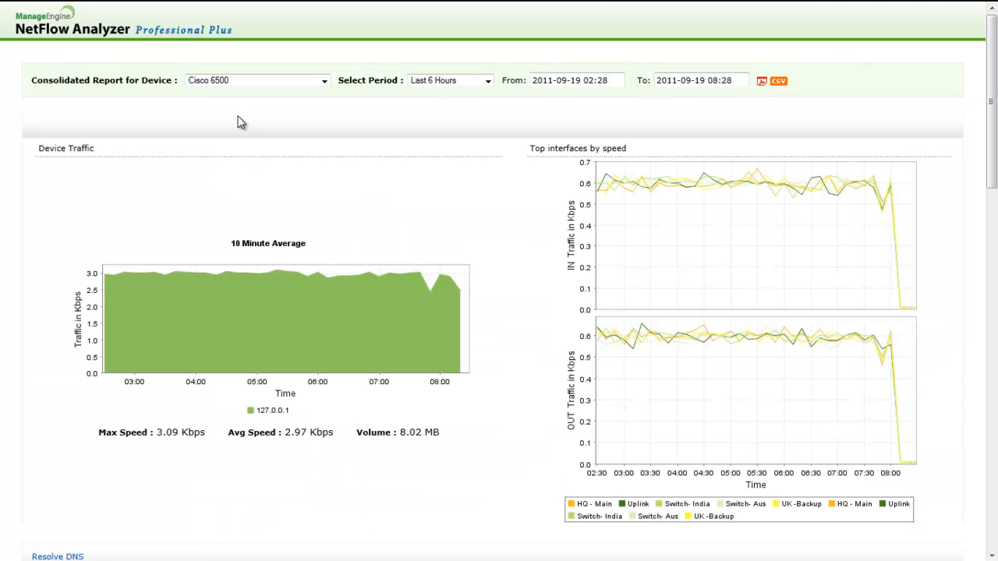
Step: Scroll through the report's top interface, application and protocol breakdowns
scroll("down", 3)
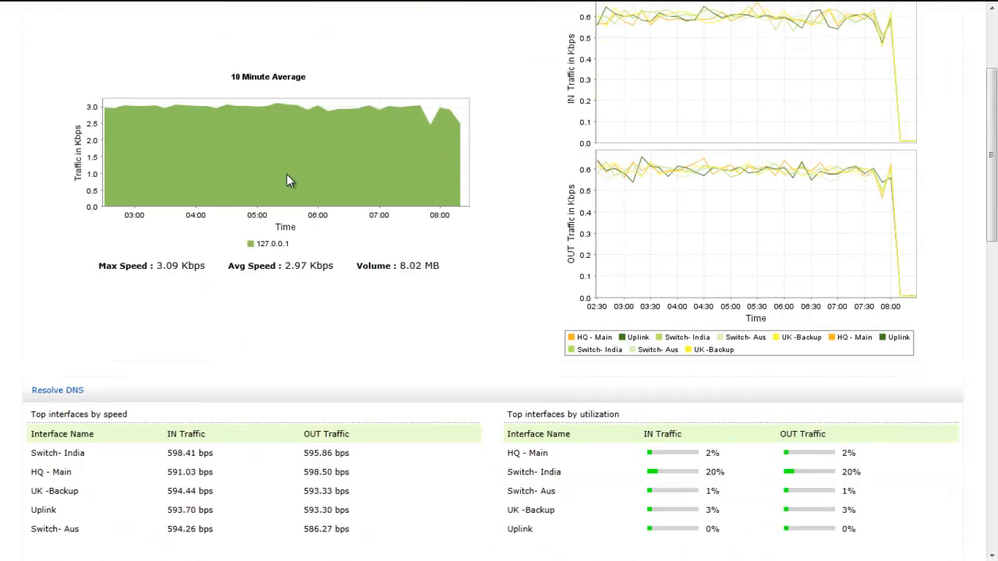
scroll("down", 3)
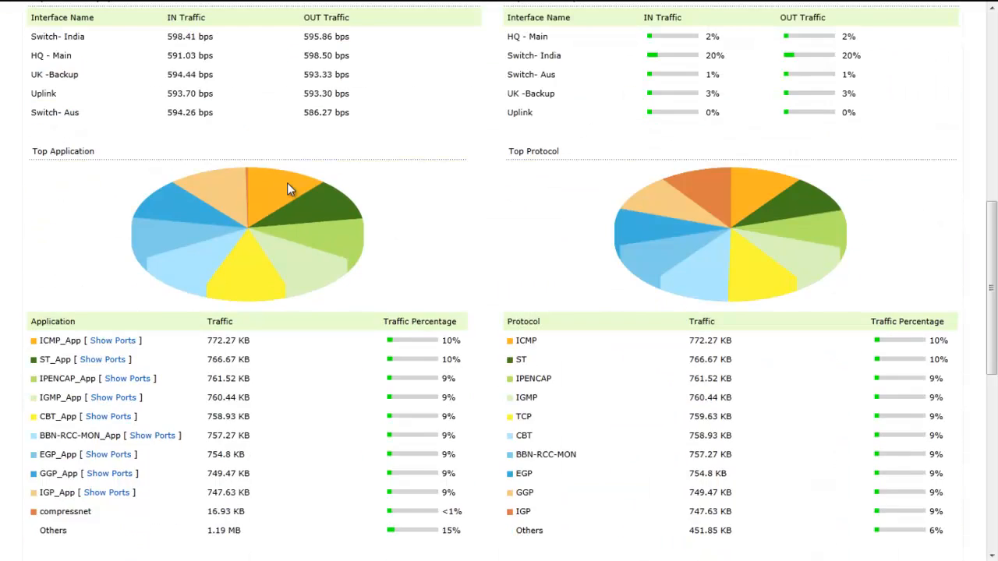
scroll("up", 3)
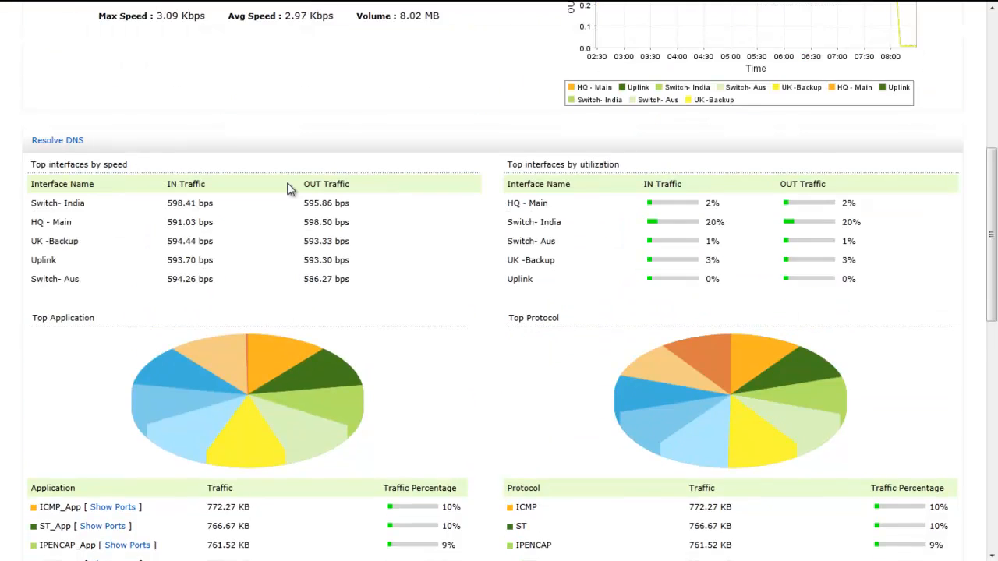
scroll("up", 3)
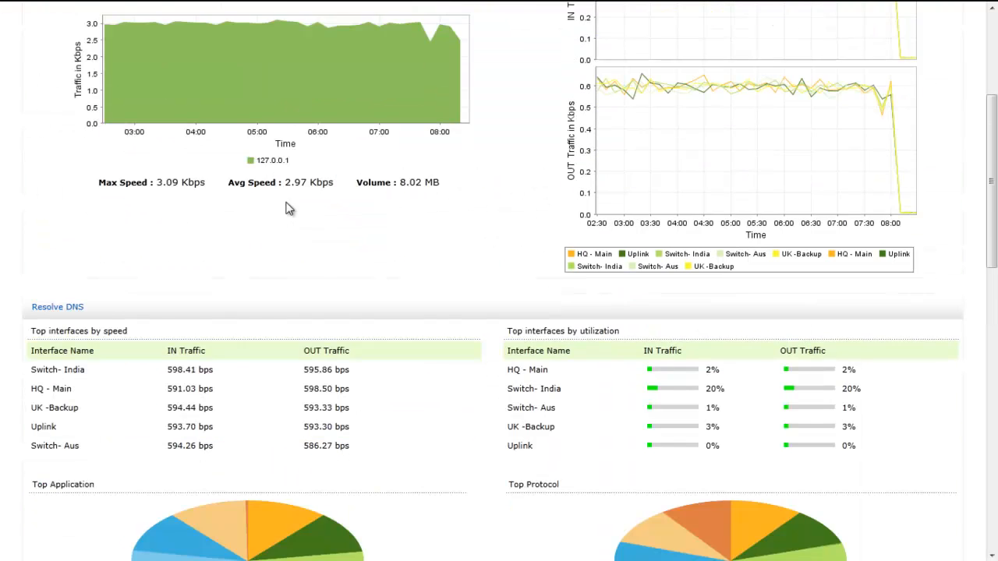
scroll("down", 3)
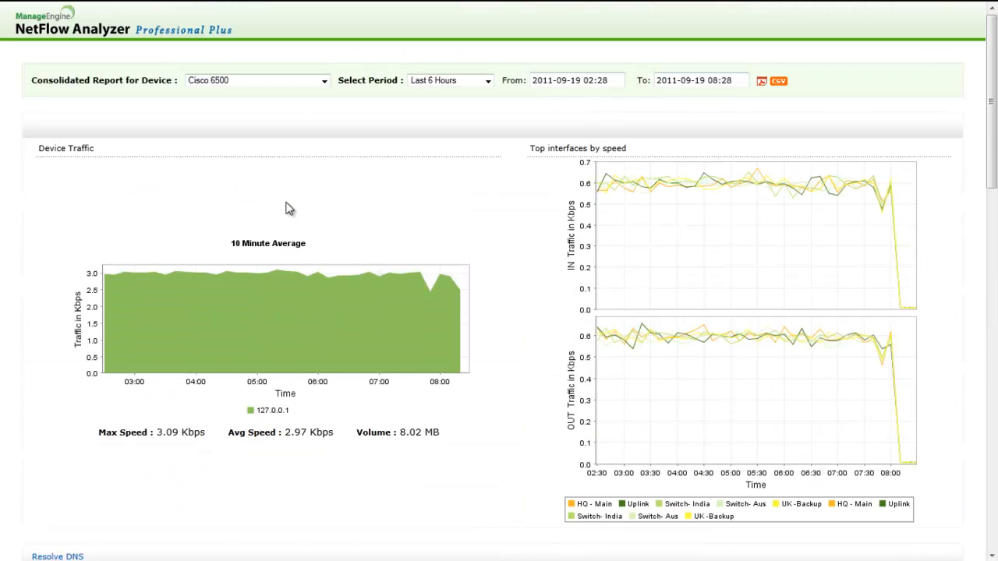
mouse_move(646, 167)
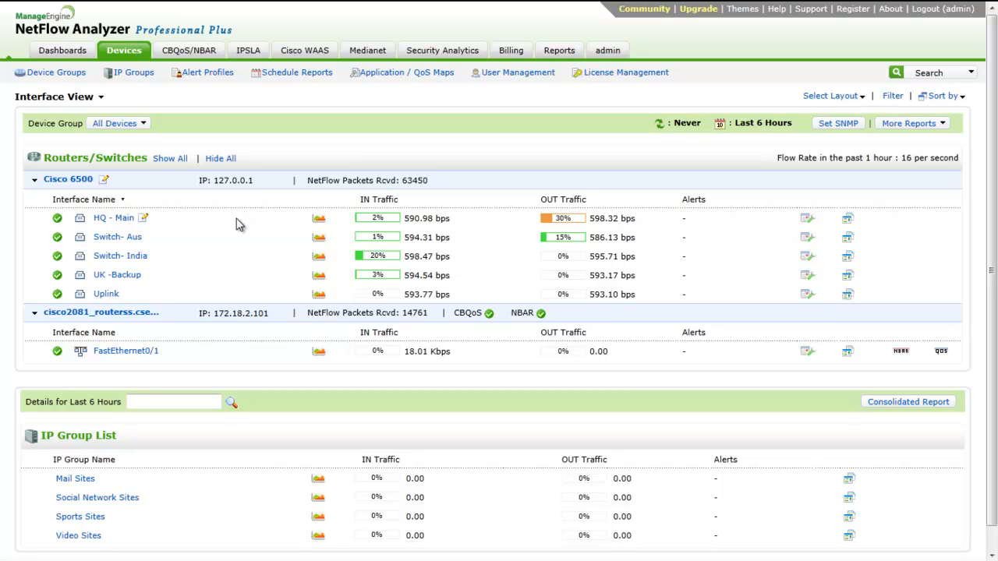
mouse_move(60, 231)
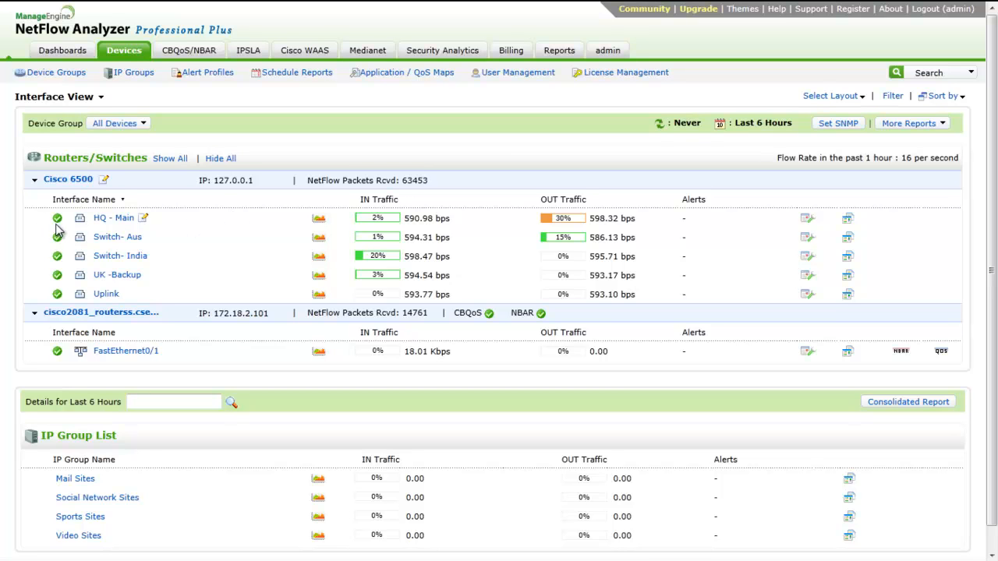
mouse_move(56, 219)
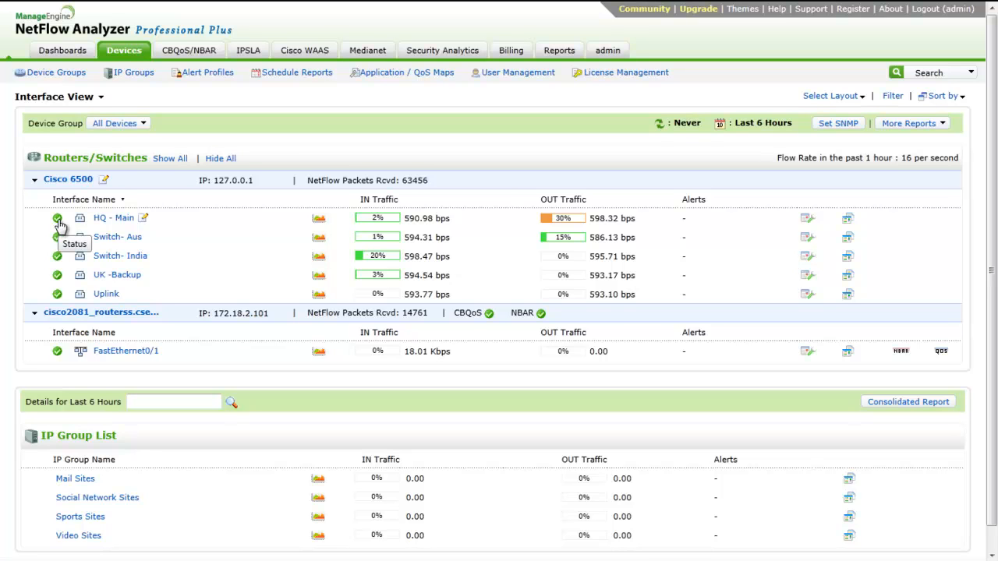
mouse_move(580, 209)
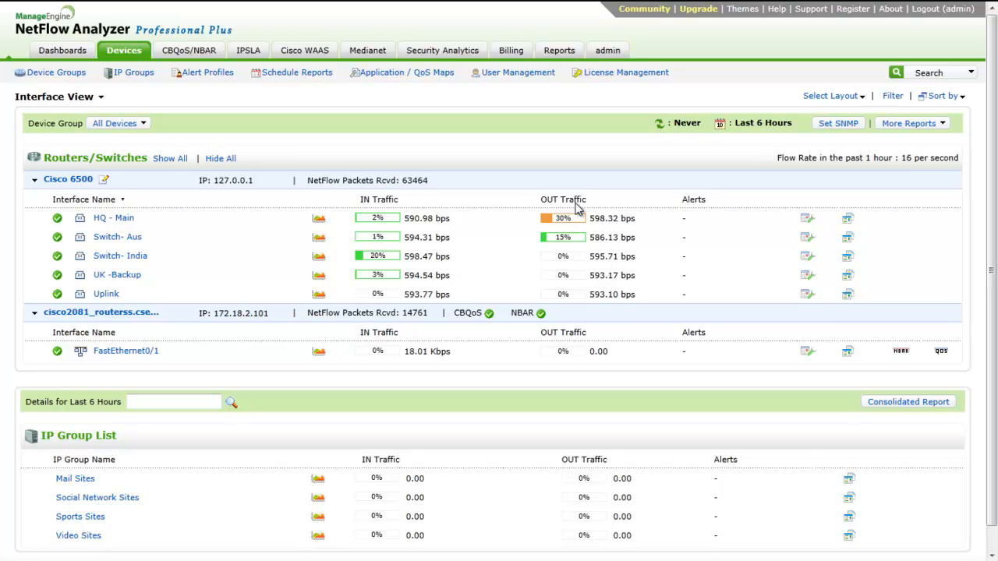
mouse_move(527, 368)
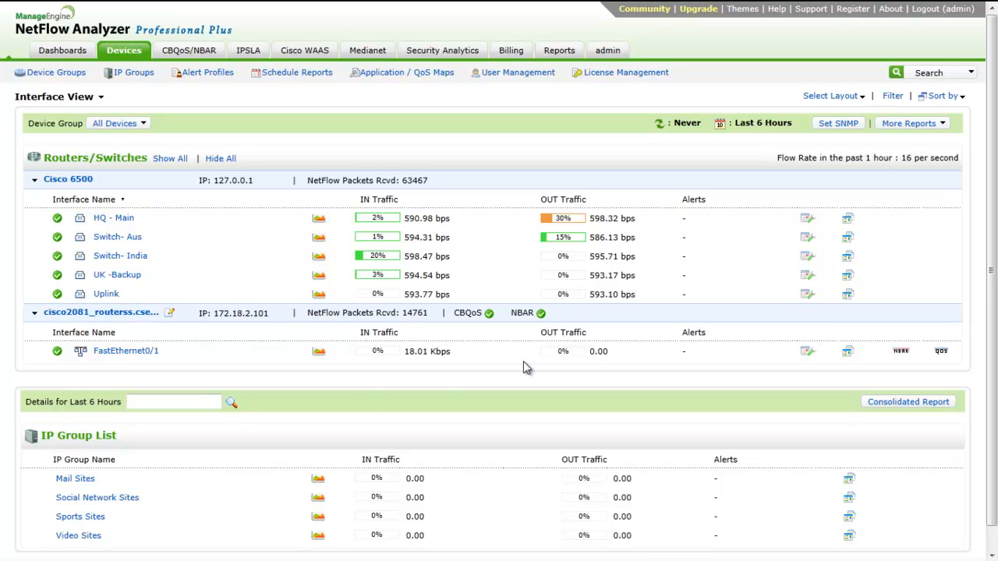
Step: Open HQ - Main traffic speed and show the graph as 15-minute averages
left_click(112, 219)
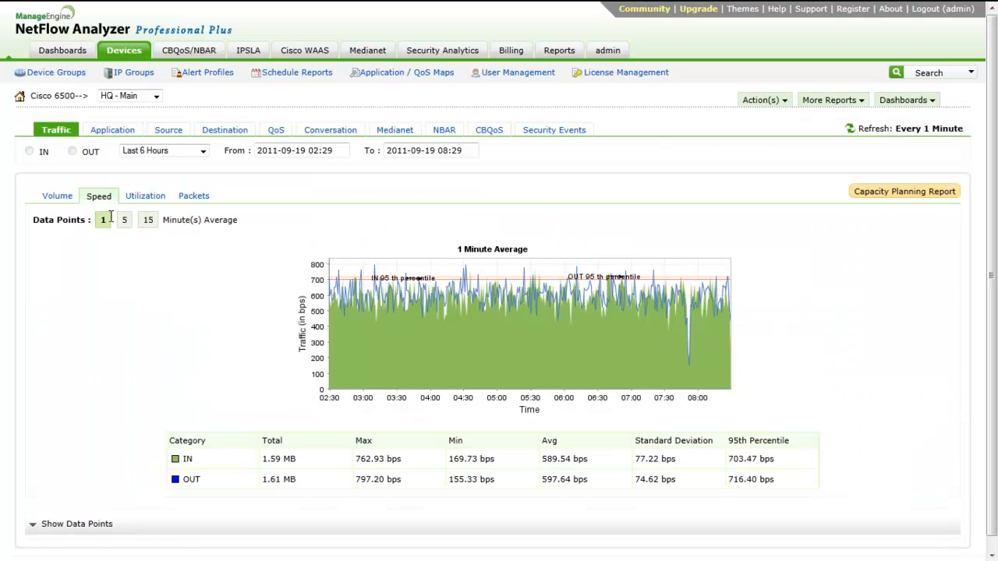
mouse_move(84, 264)
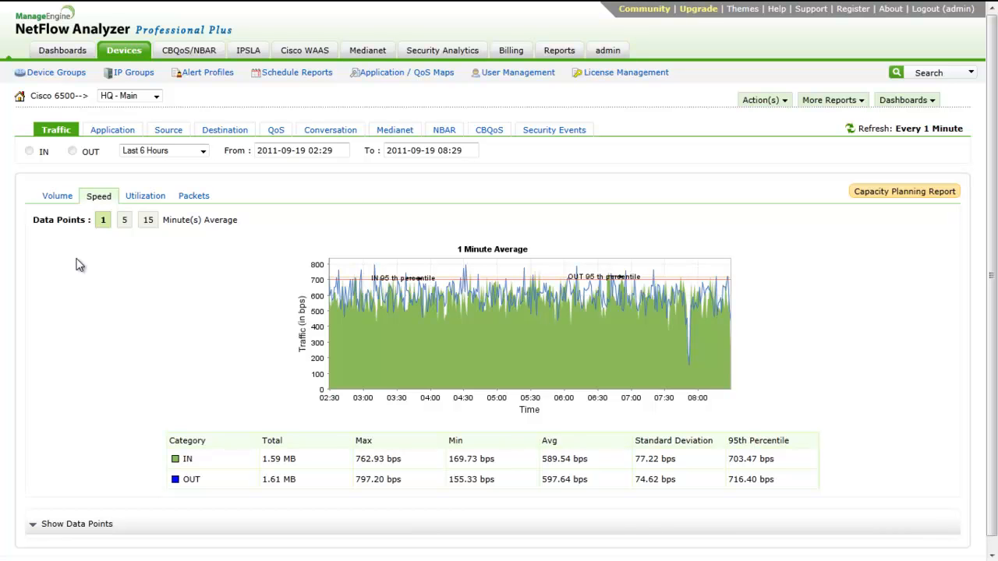
mouse_move(124, 219)
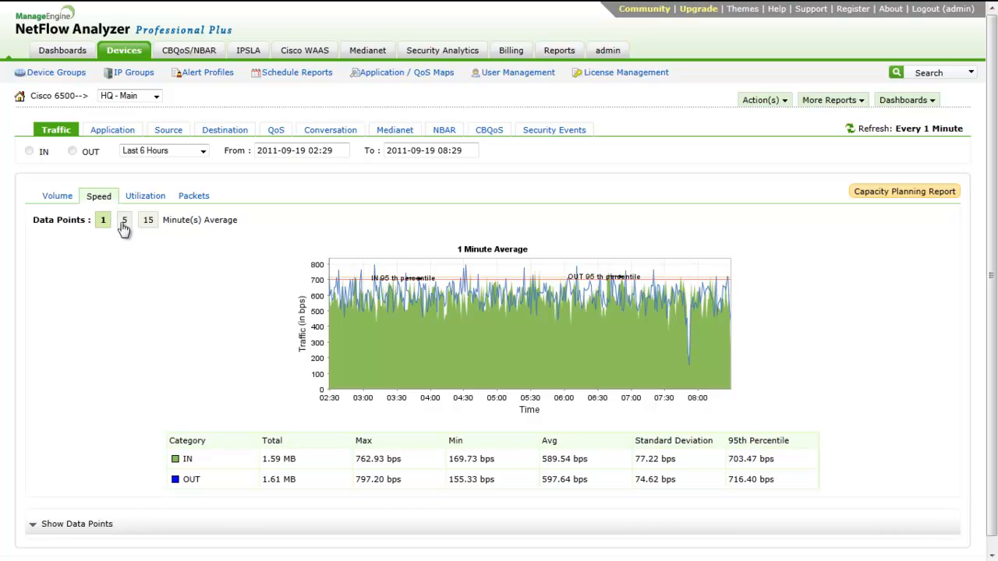
left_click(125, 218)
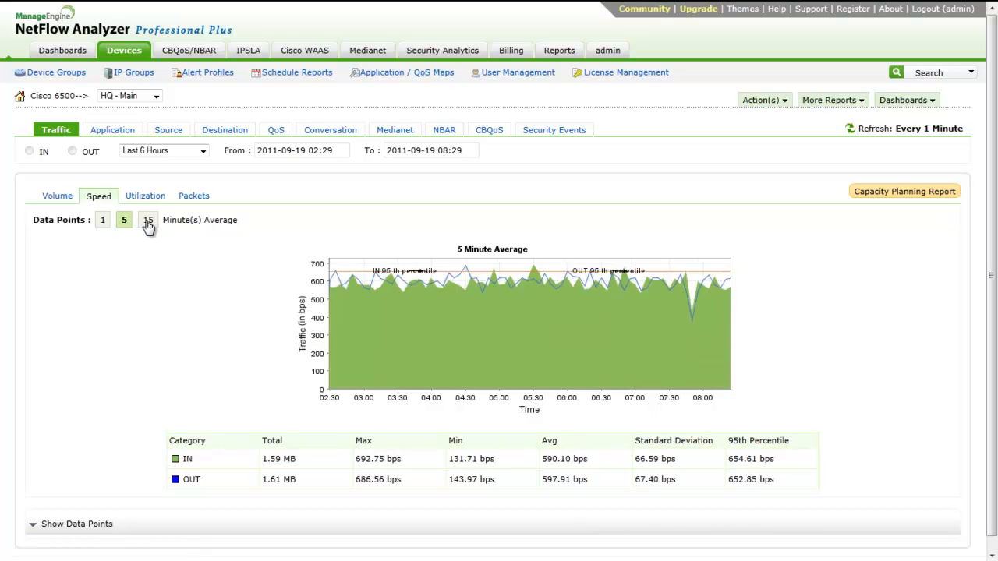
left_click(146, 218)
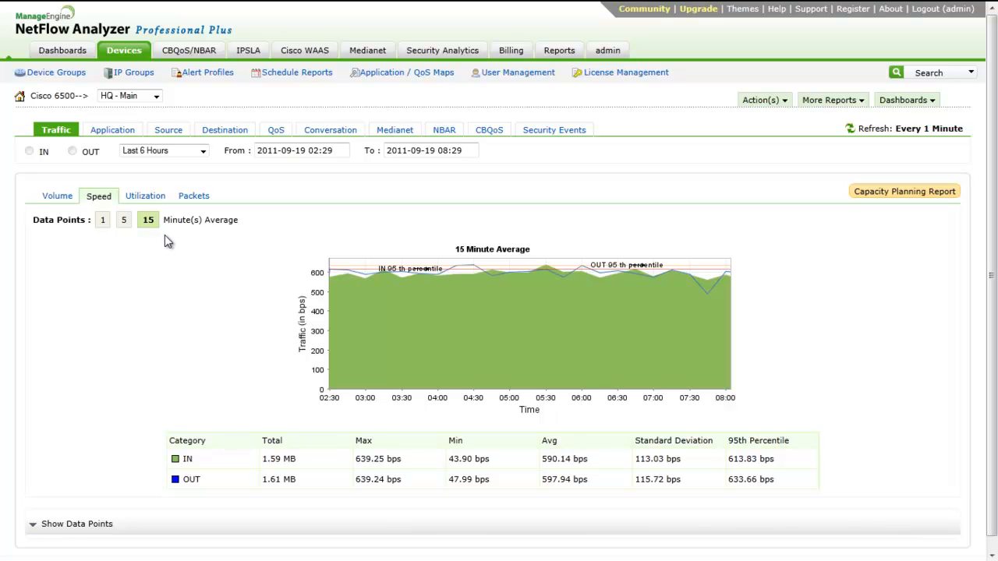
mouse_move(78, 212)
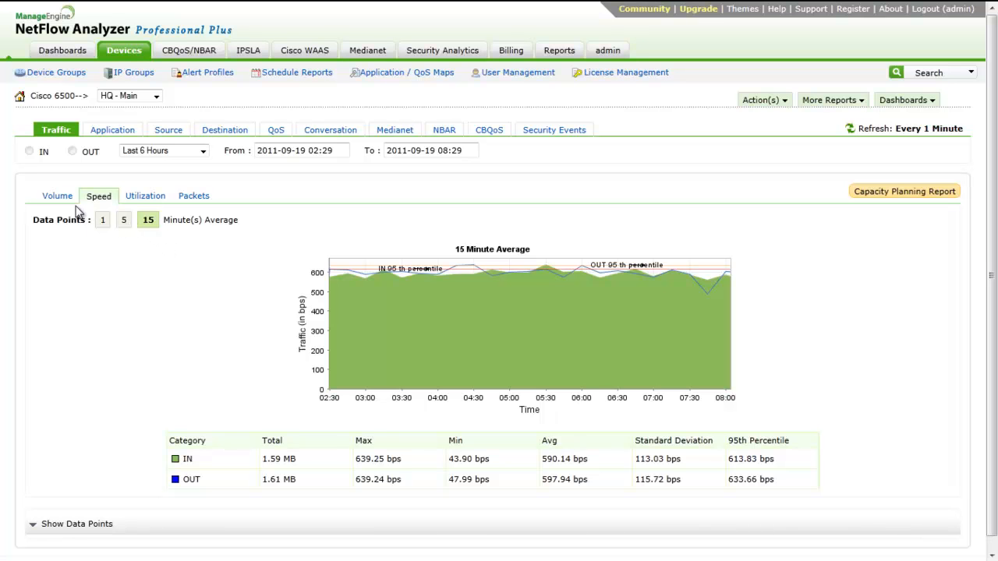
Step: View volume at 1-minute averages, then speed in bps and link utilization
left_click(56, 197)
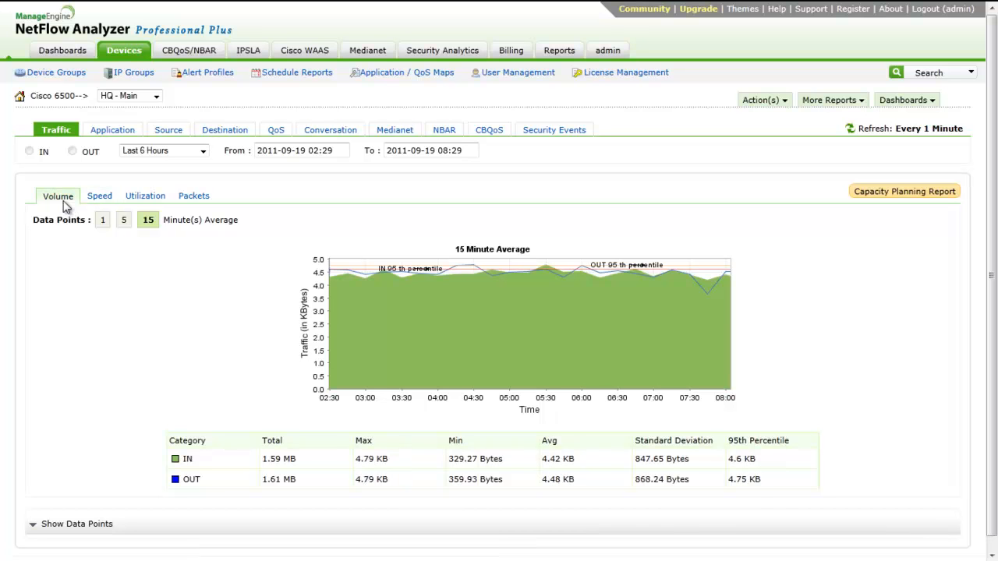
left_click(103, 219)
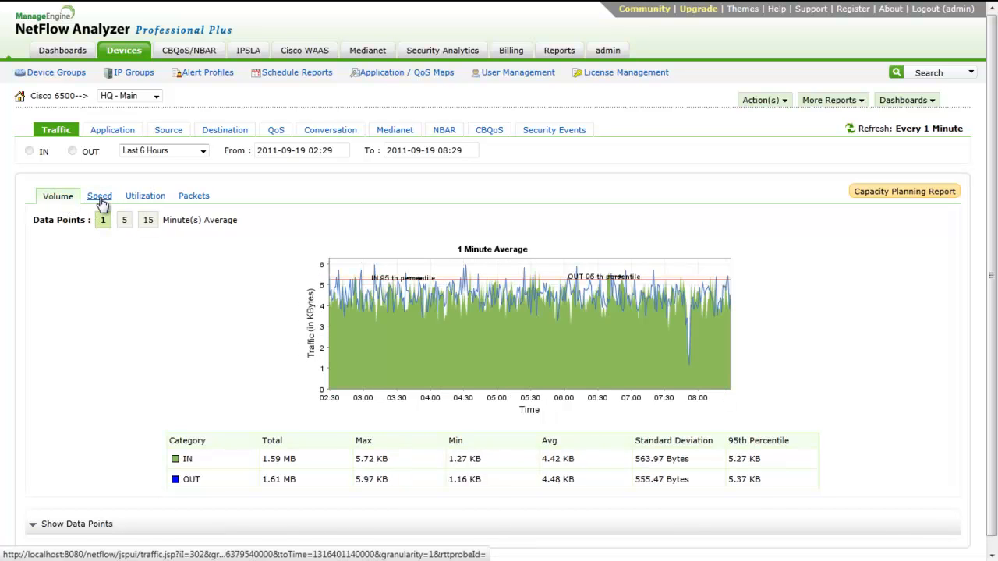
left_click(100, 197)
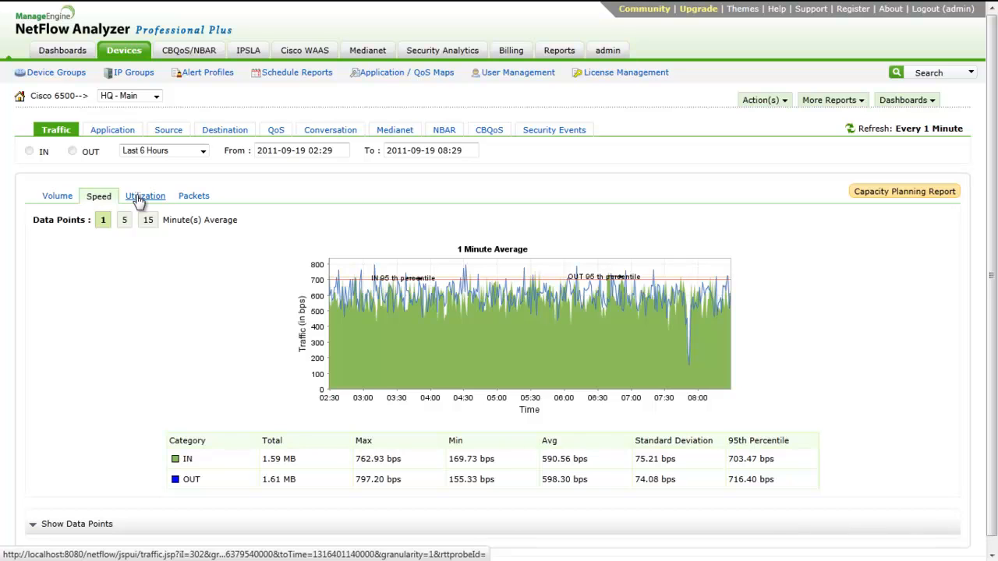
left_click(143, 197)
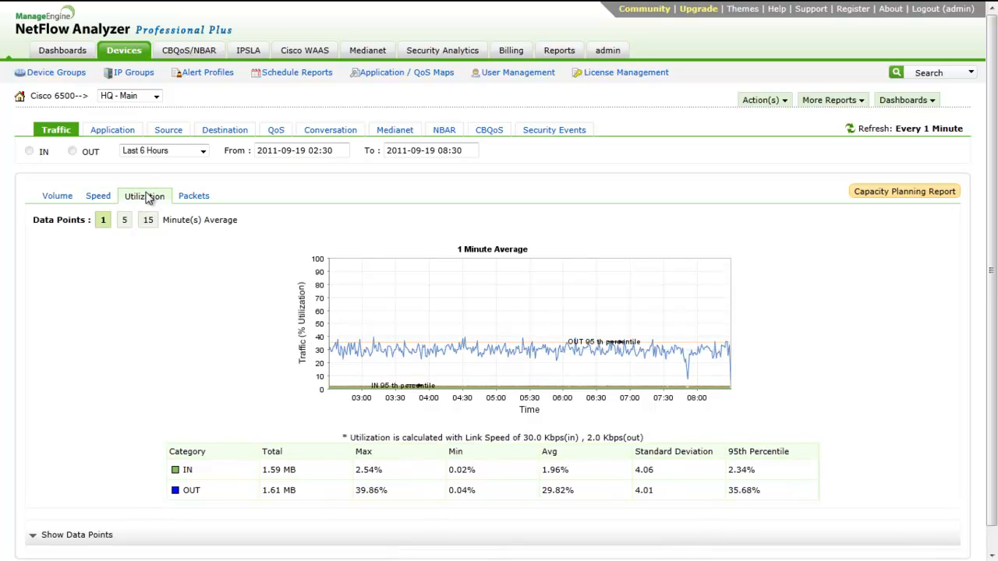
Step: Check packet counts, return to the speed graph and list the report time periods
left_click(193, 197)
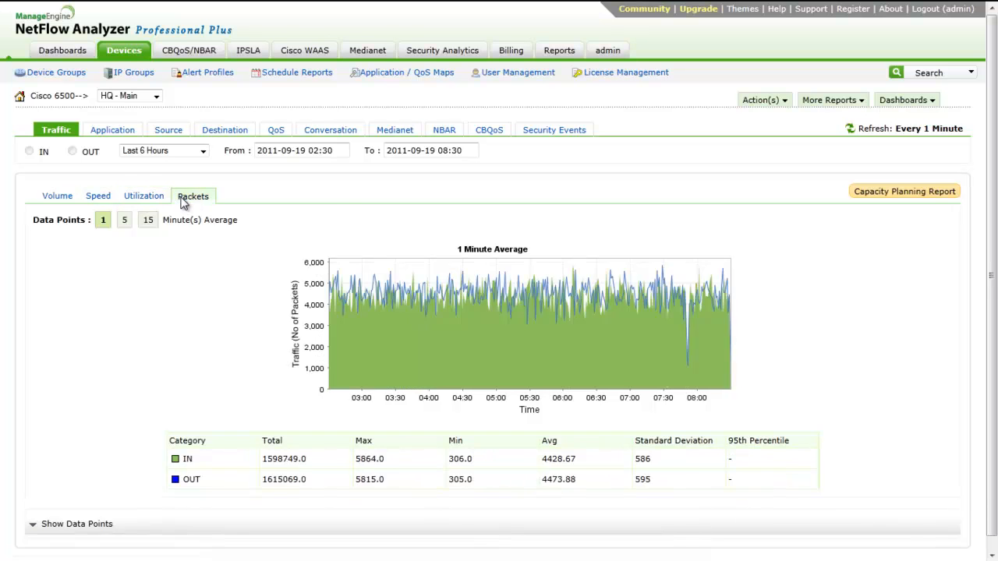
mouse_move(97, 200)
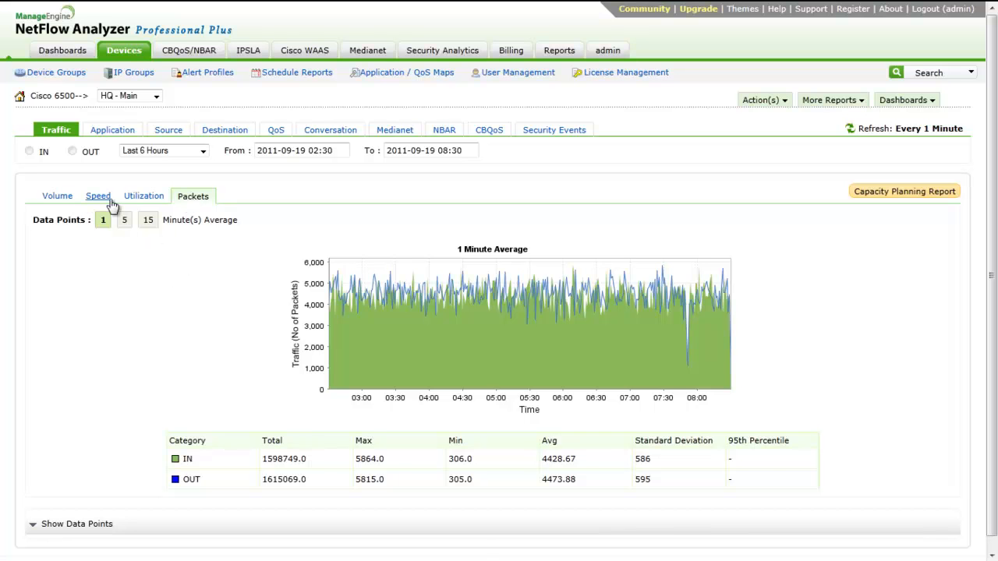
left_click(97, 196)
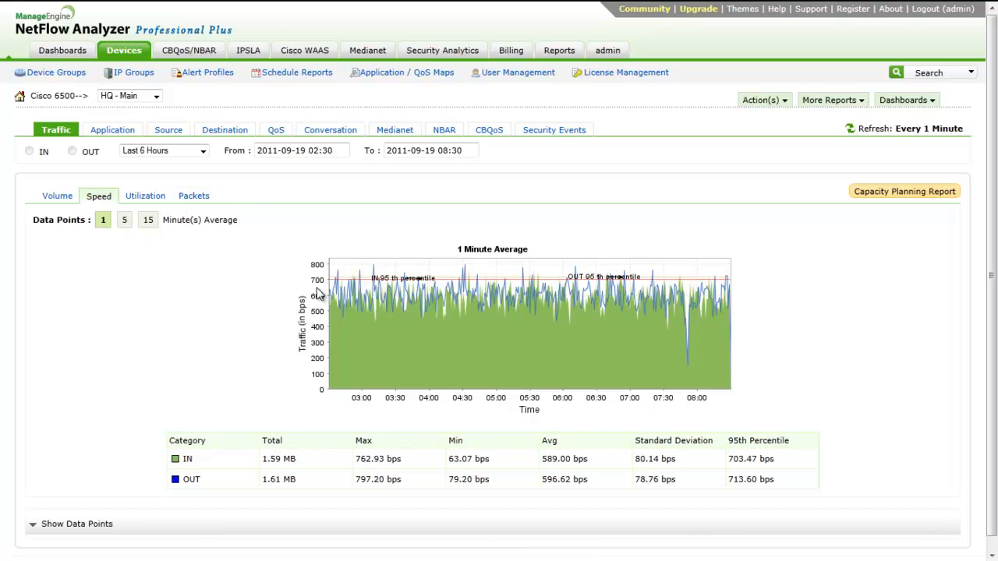
left_click(202, 149)
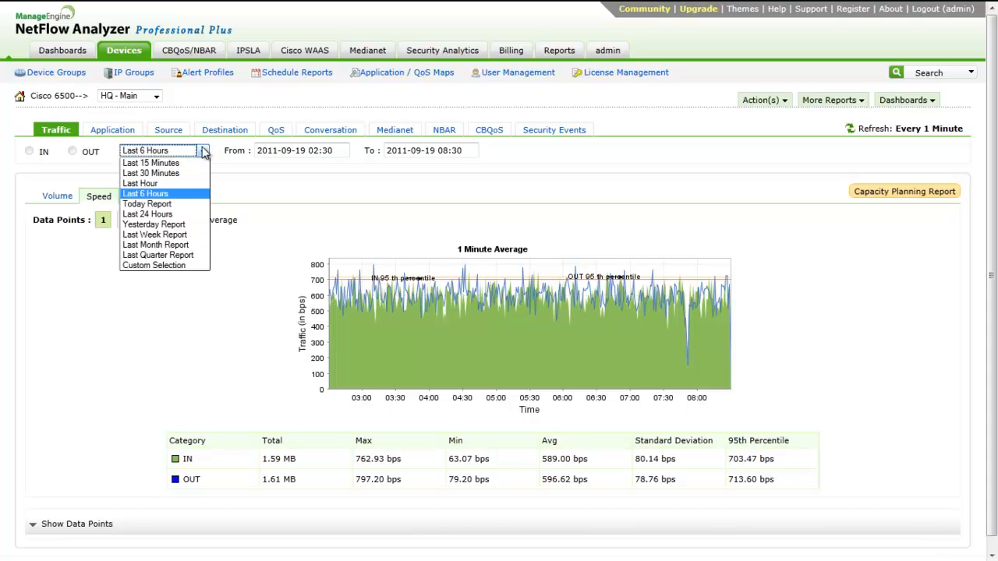
Step: Apply a Custom Selection from 04:26 to 05:19 on 2011-09-19 to the speed graph
left_click(153, 265)
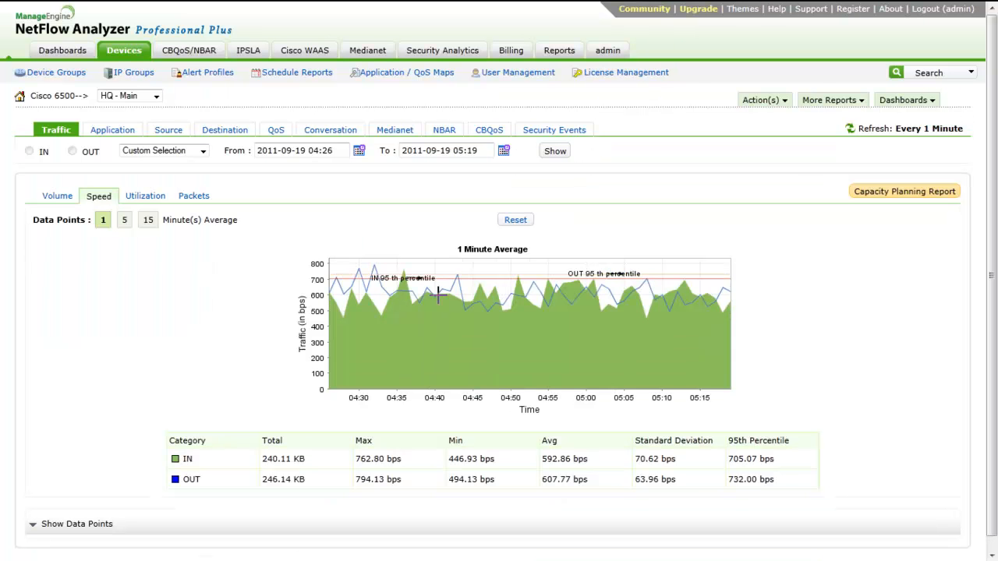
mouse_move(430, 287)
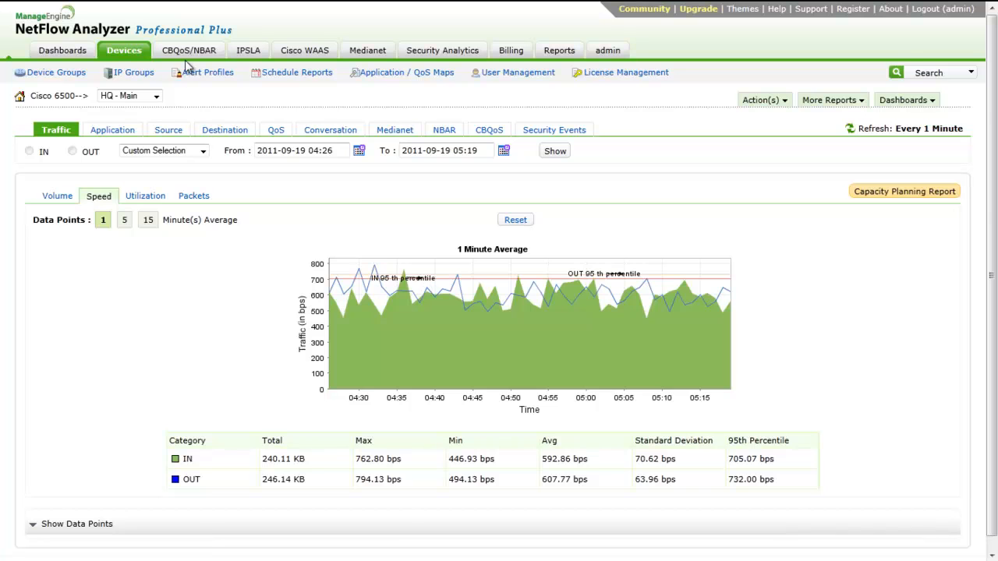
Step: Show the fa0/0 application breakdown for the last hour switched to OUT traffic
left_click(113, 130)
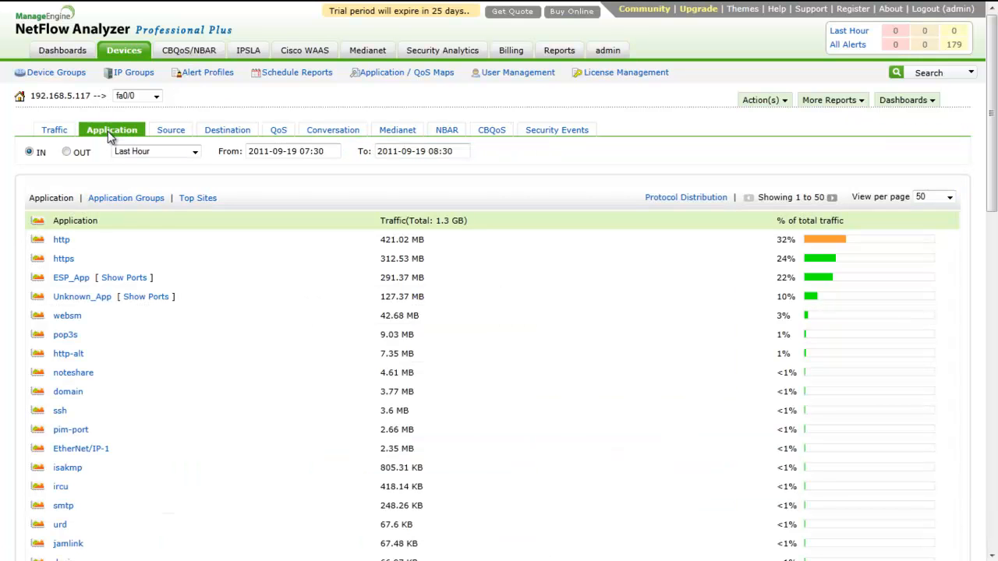
scroll("down", 3)
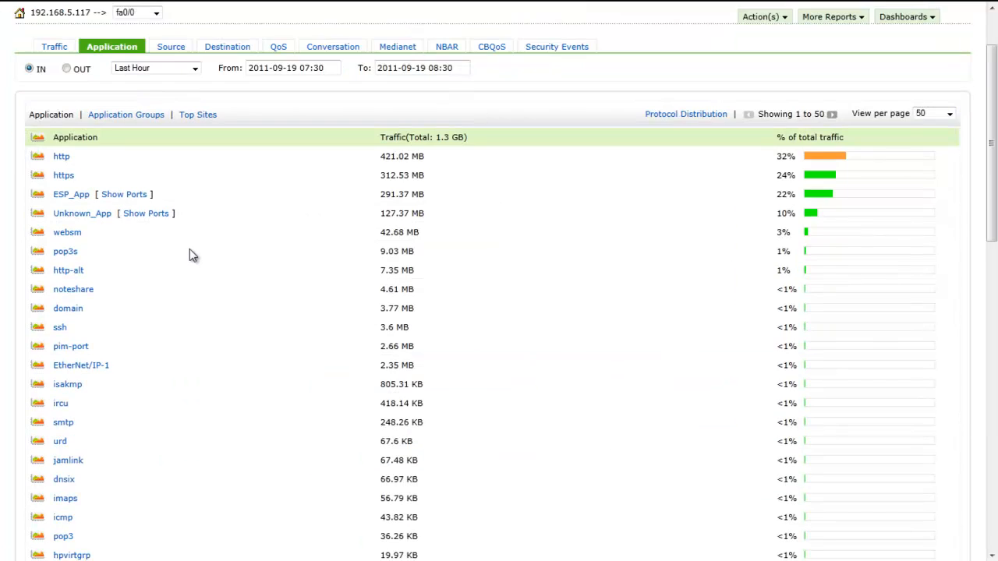
mouse_move(190, 148)
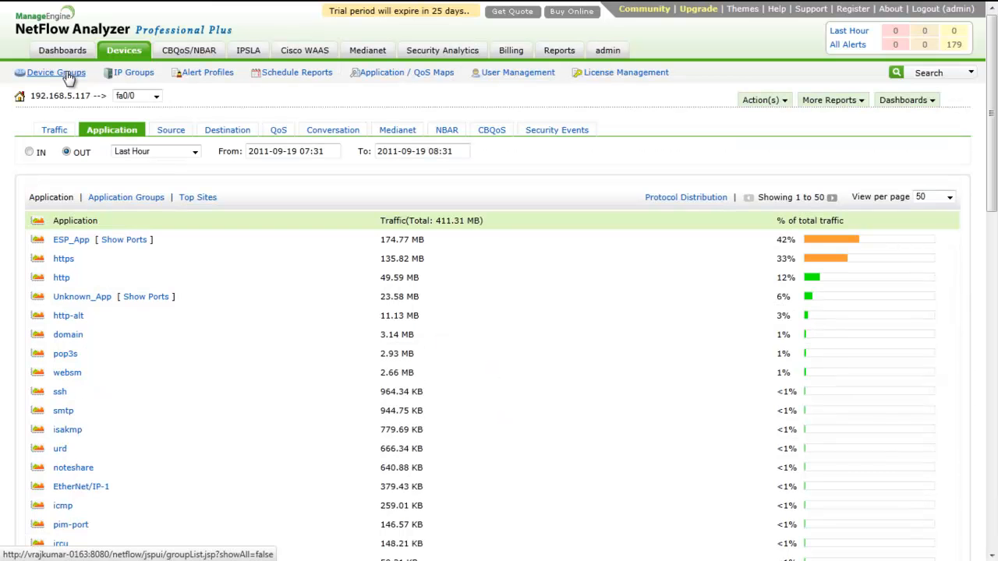
scroll("down", 3)
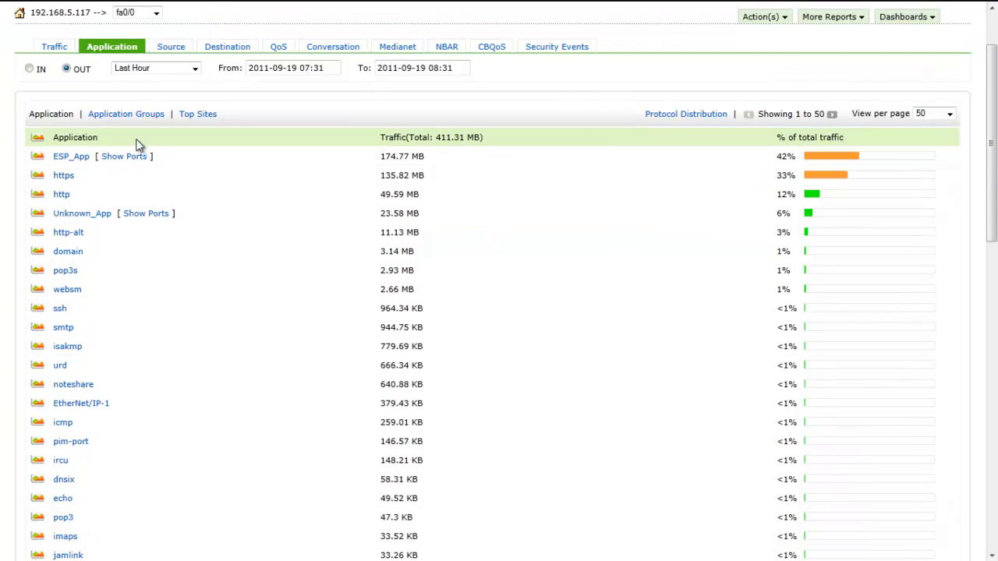
mouse_move(244, 133)
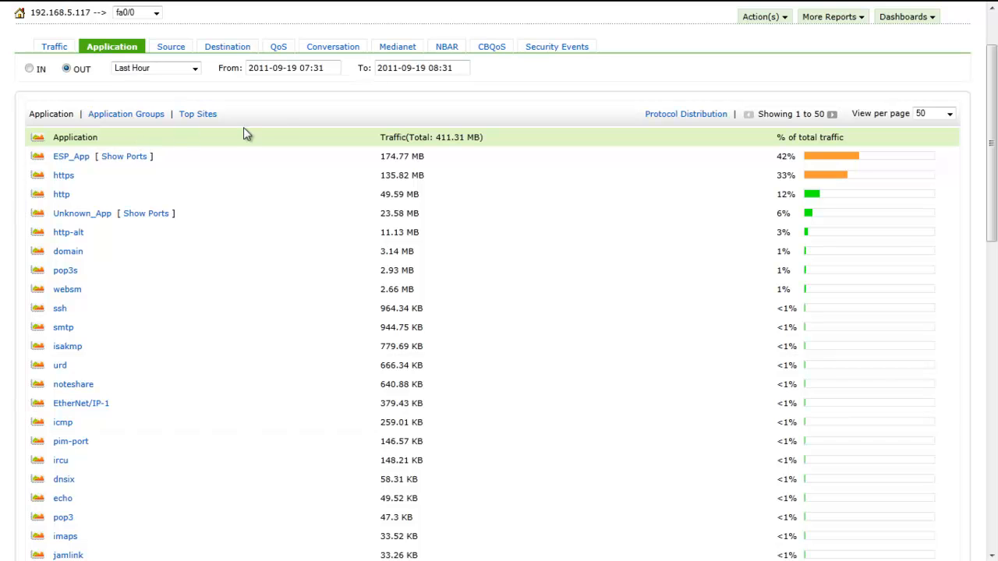
mouse_move(125, 114)
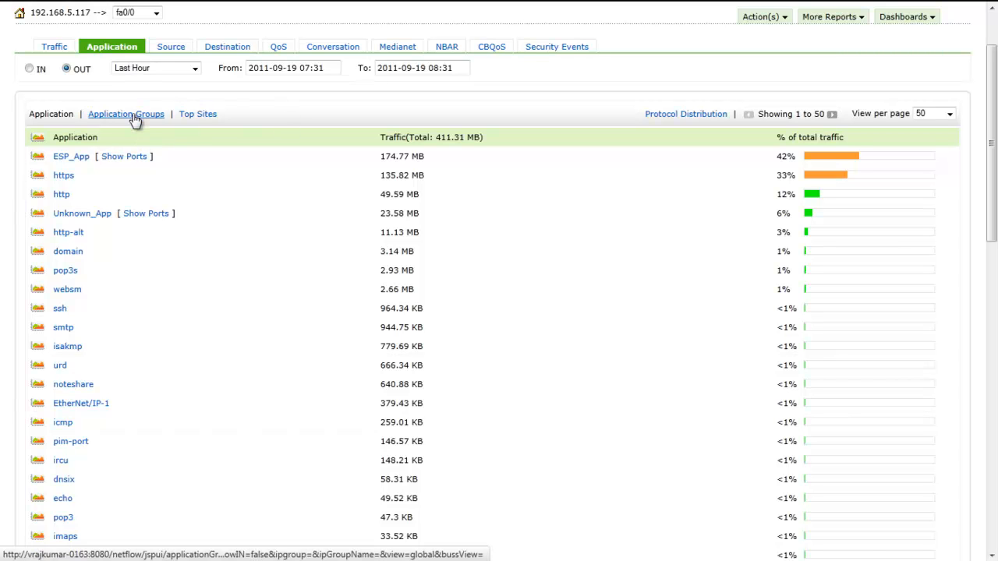
left_click(125, 114)
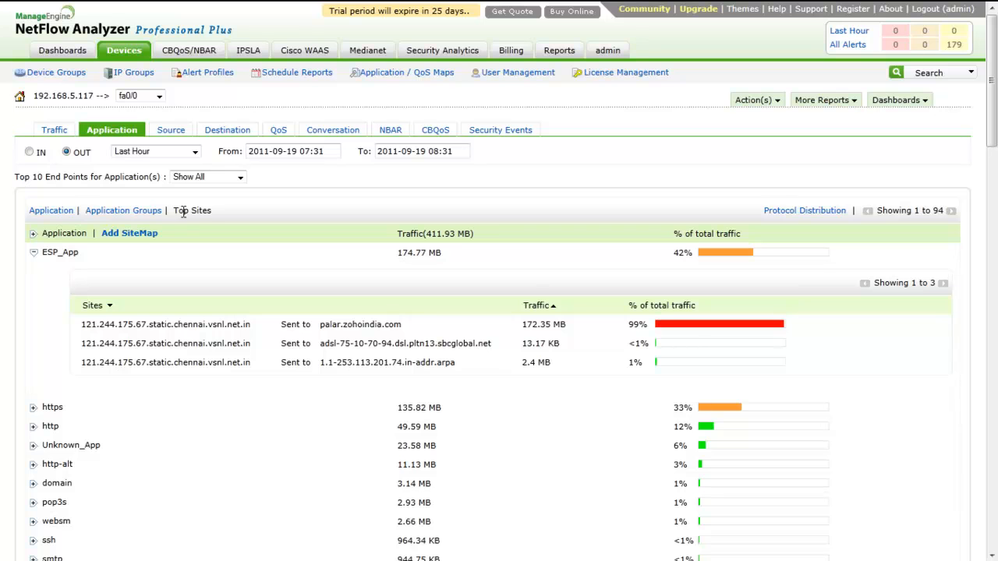
mouse_move(120, 228)
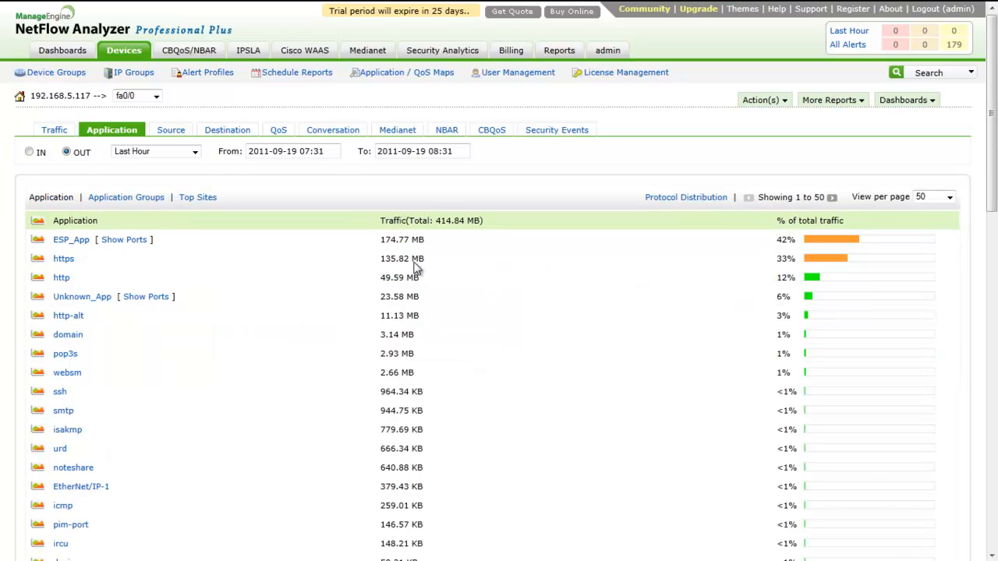
mouse_move(62, 259)
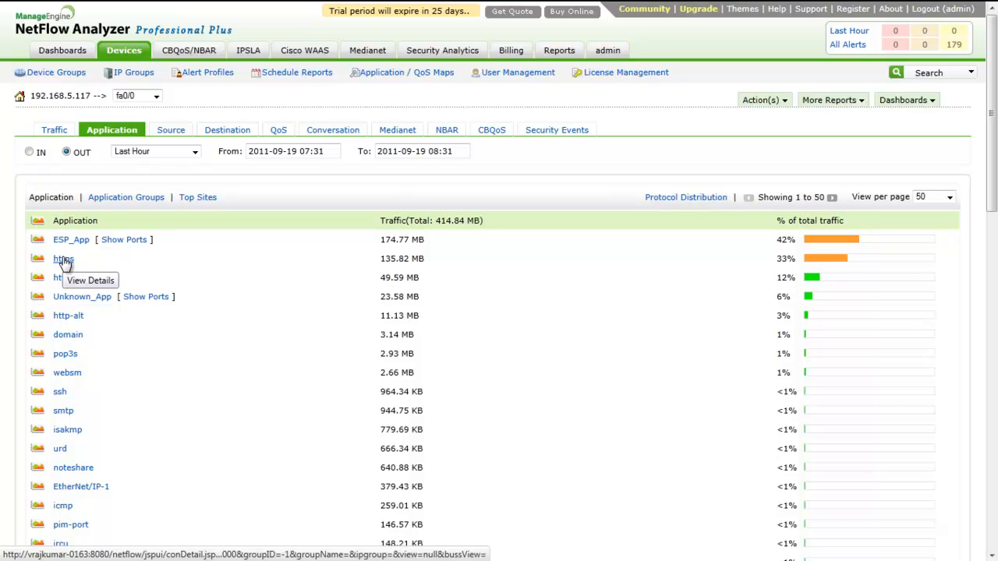
mouse_move(64, 259)
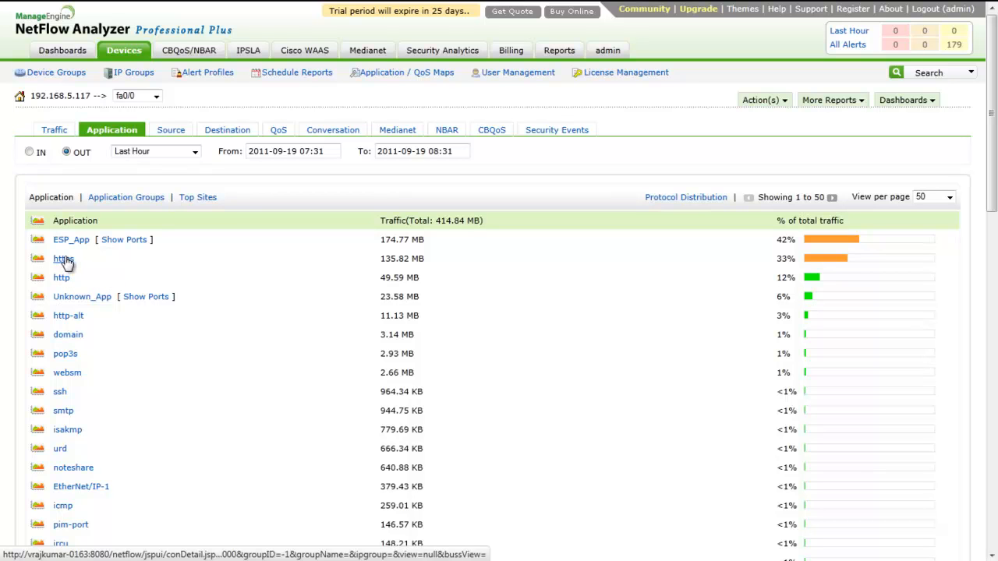
Step: Drill into outbound https to list its Src IP/Dst IP conversations (135.82 MB)
left_click(62, 259)
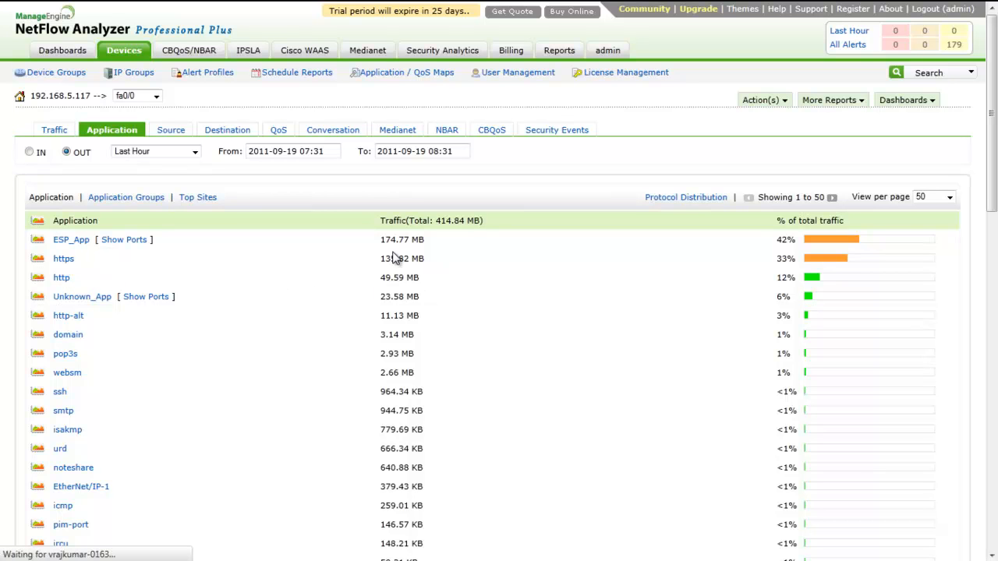
left_click(62, 259)
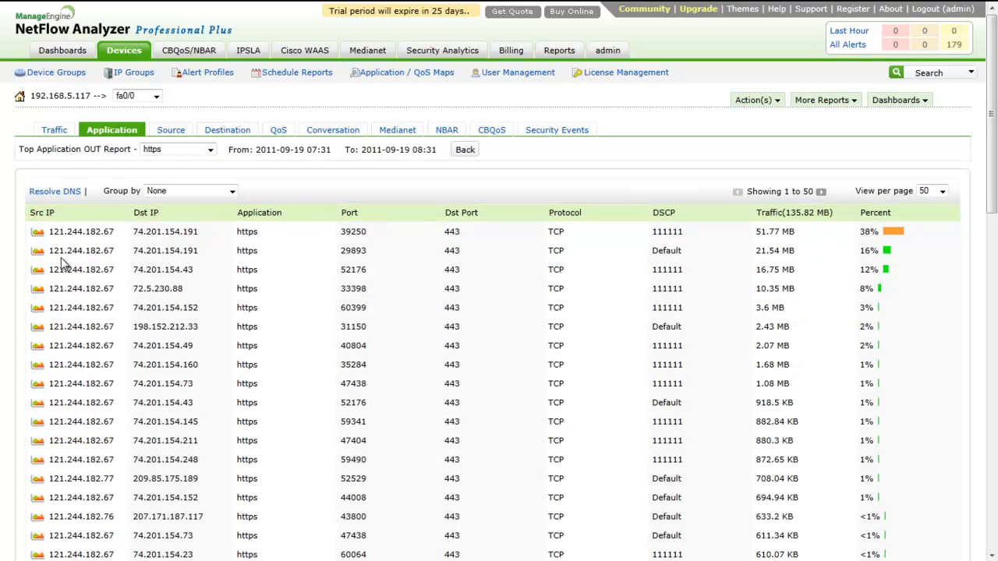
mouse_move(256, 273)
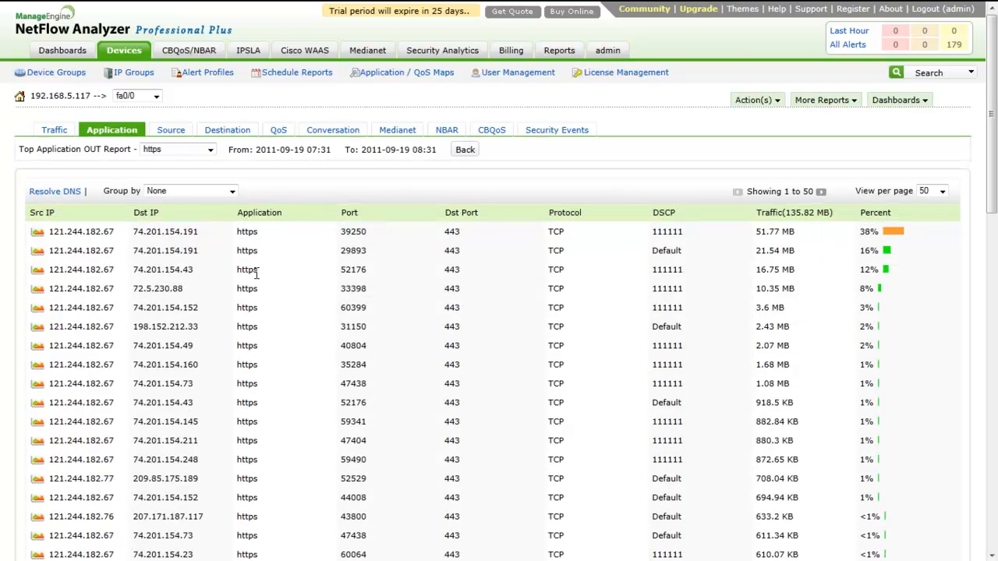
mouse_move(190, 250)
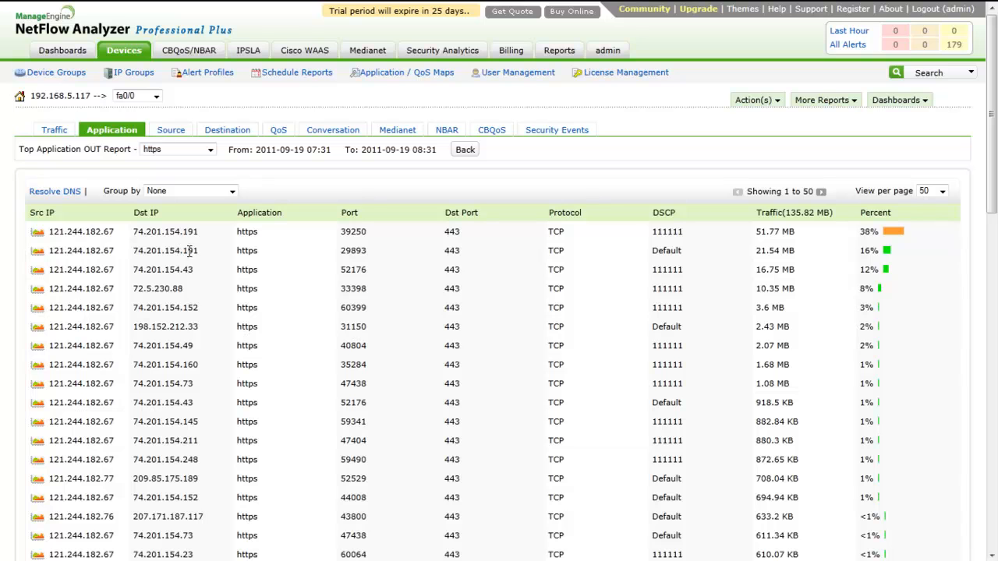
mouse_move(106, 247)
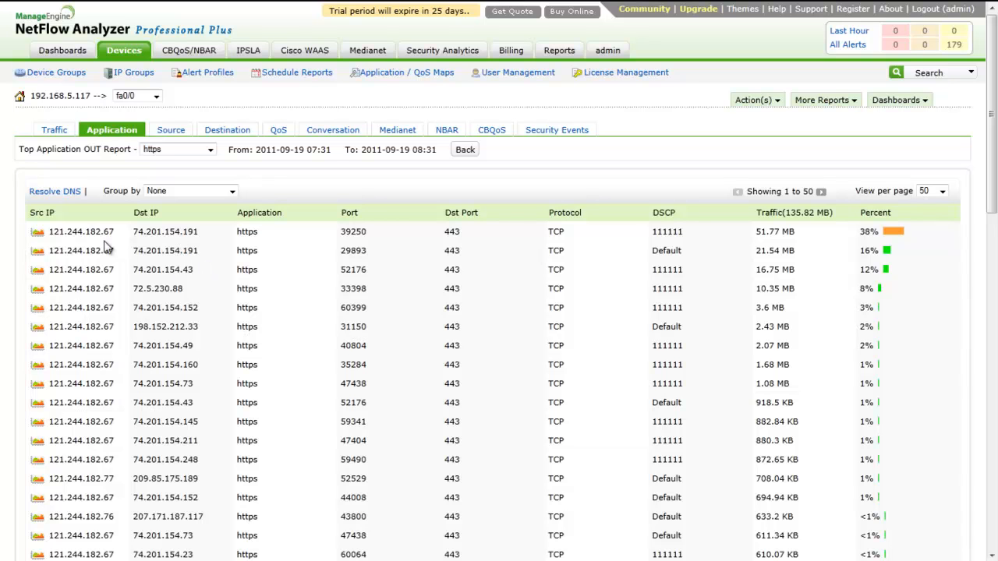
mouse_move(168, 237)
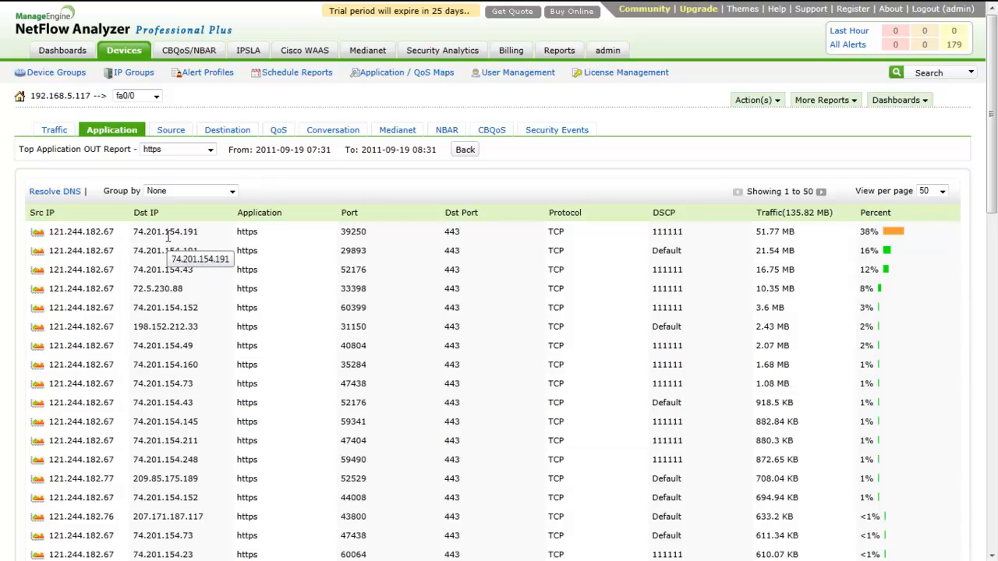
mouse_move(352, 247)
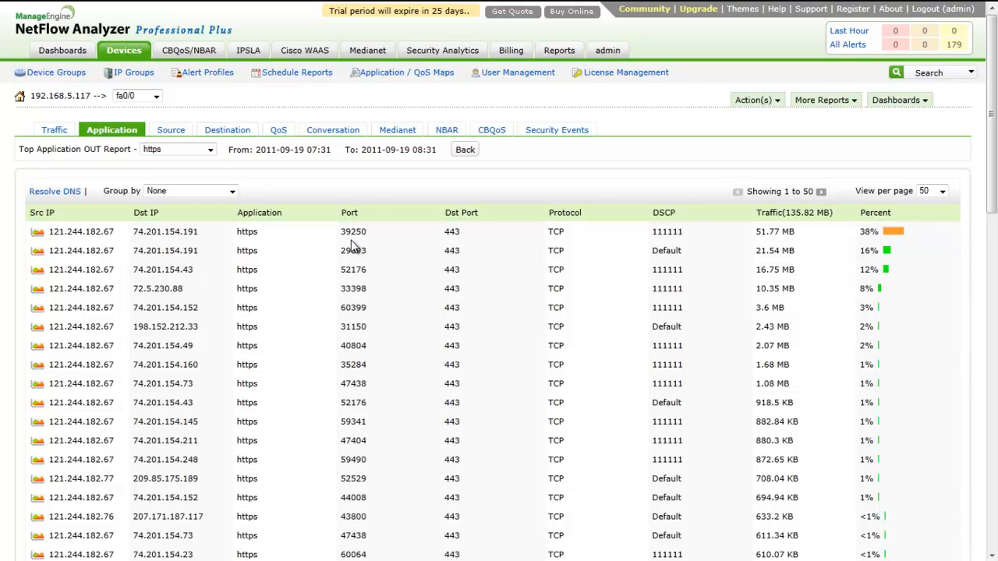
mouse_move(677, 271)
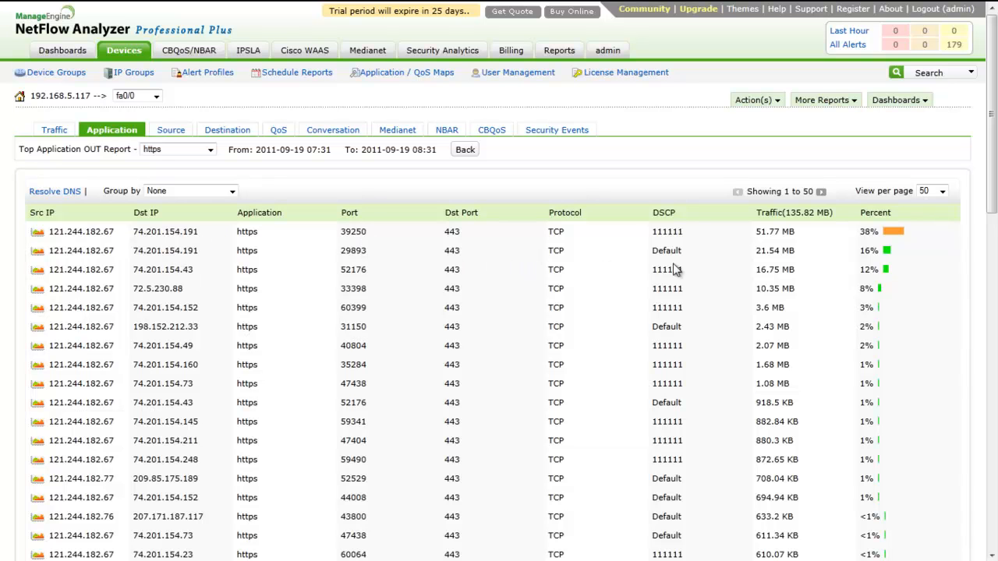
mouse_move(873, 249)
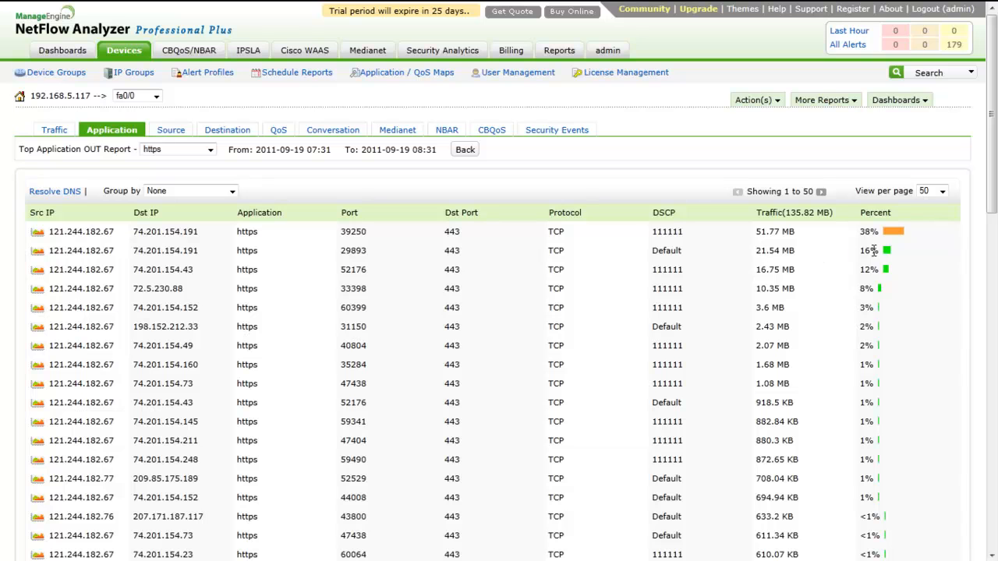
mouse_move(580, 249)
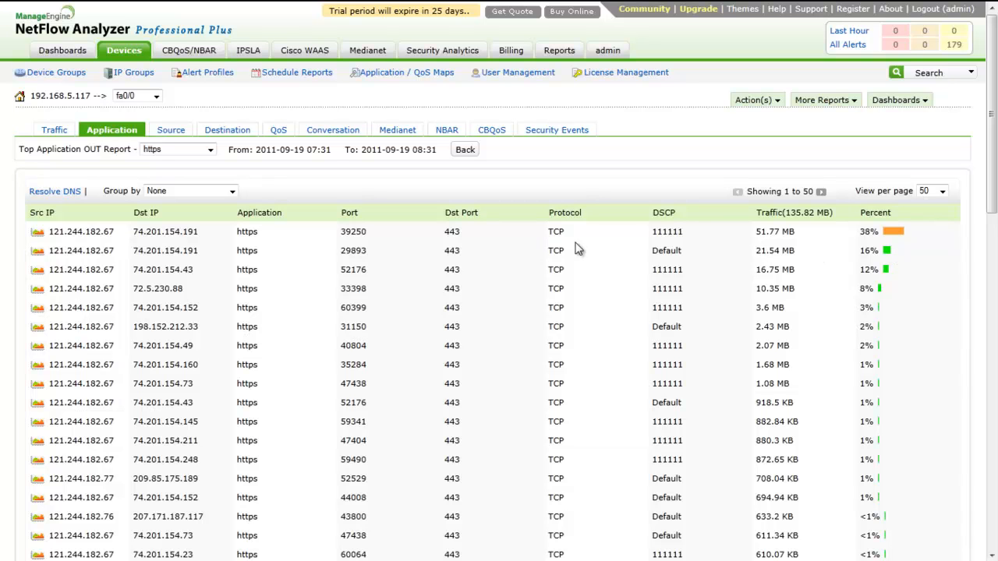
mouse_move(112, 146)
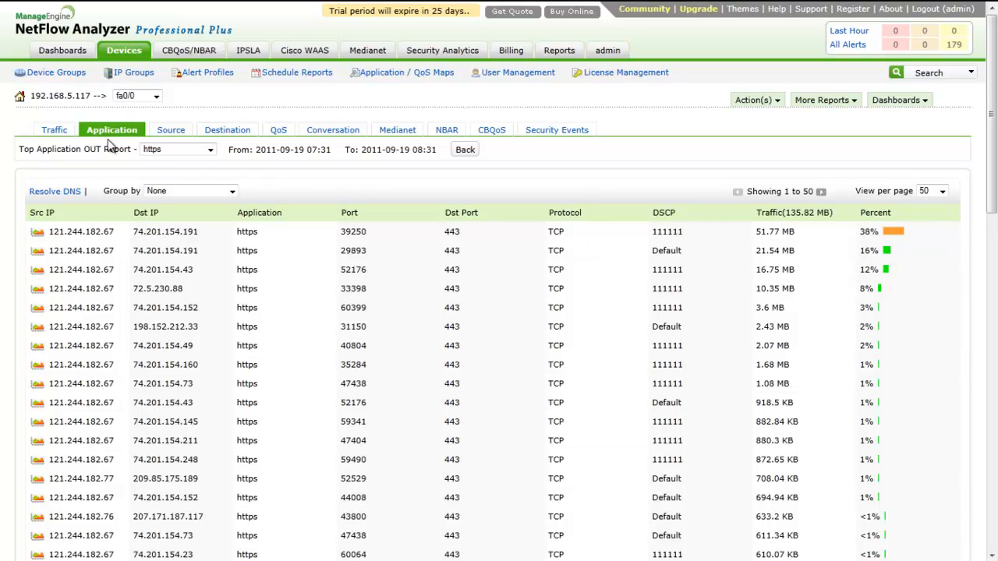
Step: Back on the application list, expand ESP_App and websm to show their top Sites tables
left_click(113, 130)
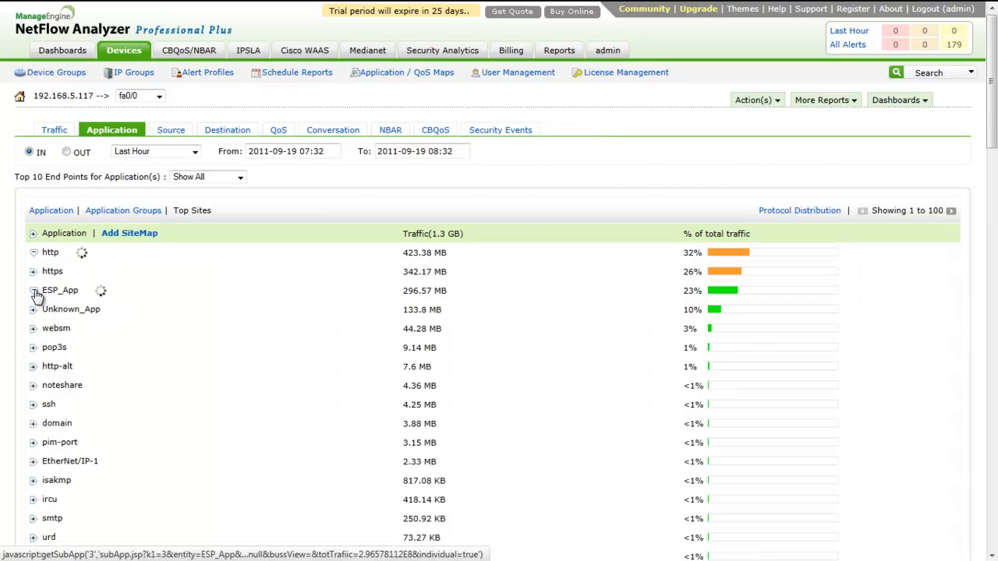
left_click(33, 290)
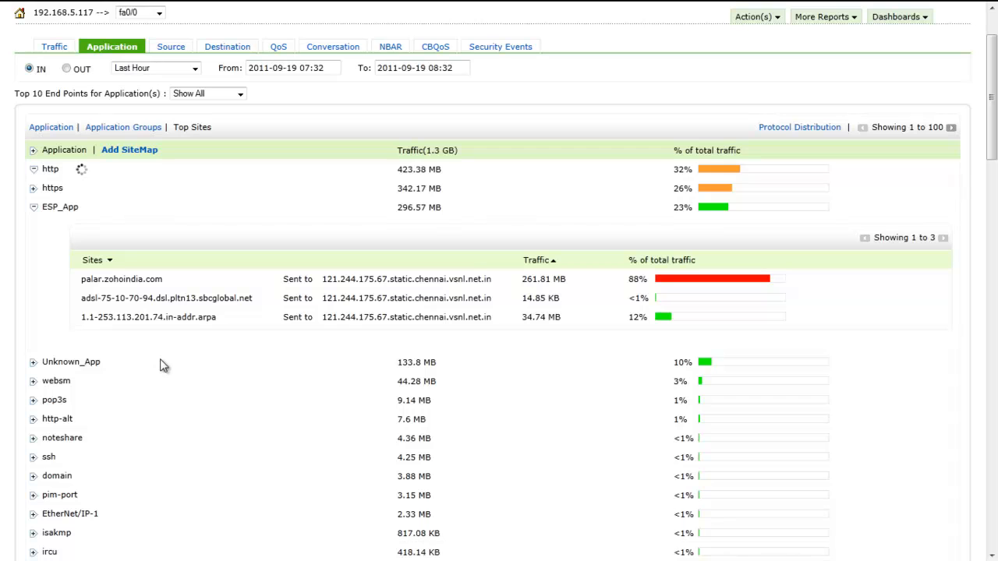
mouse_move(33, 386)
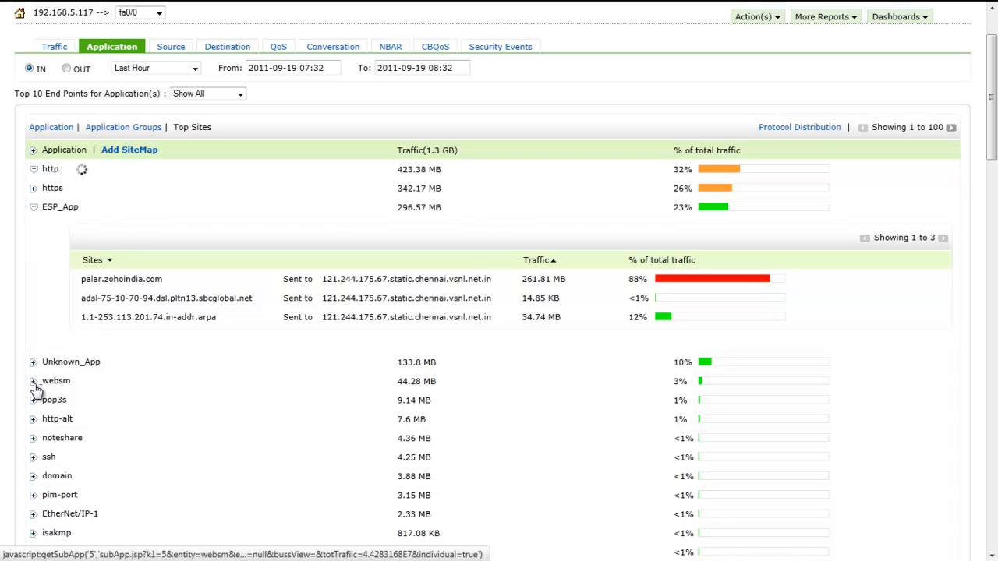
left_click(33, 380)
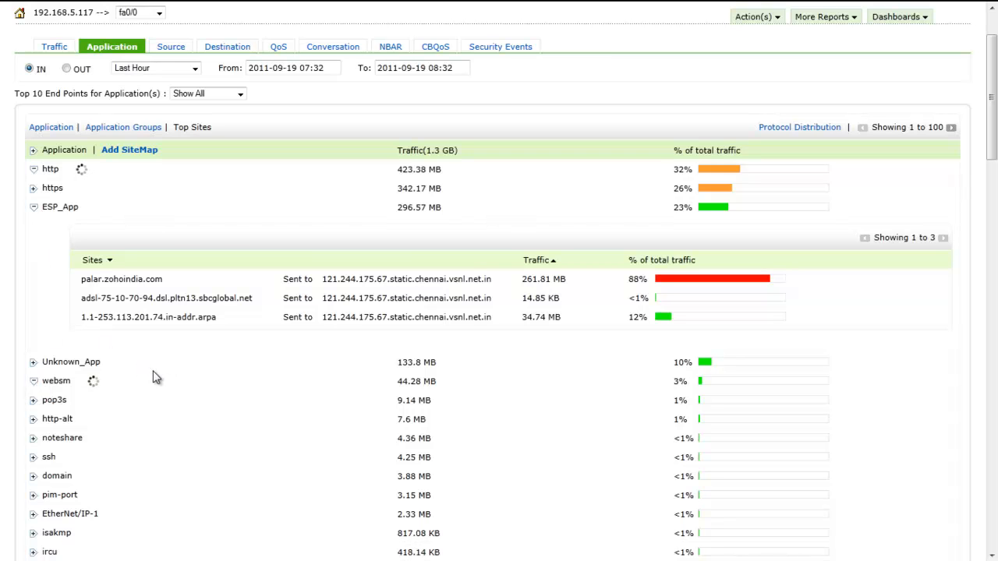
left_click(33, 381)
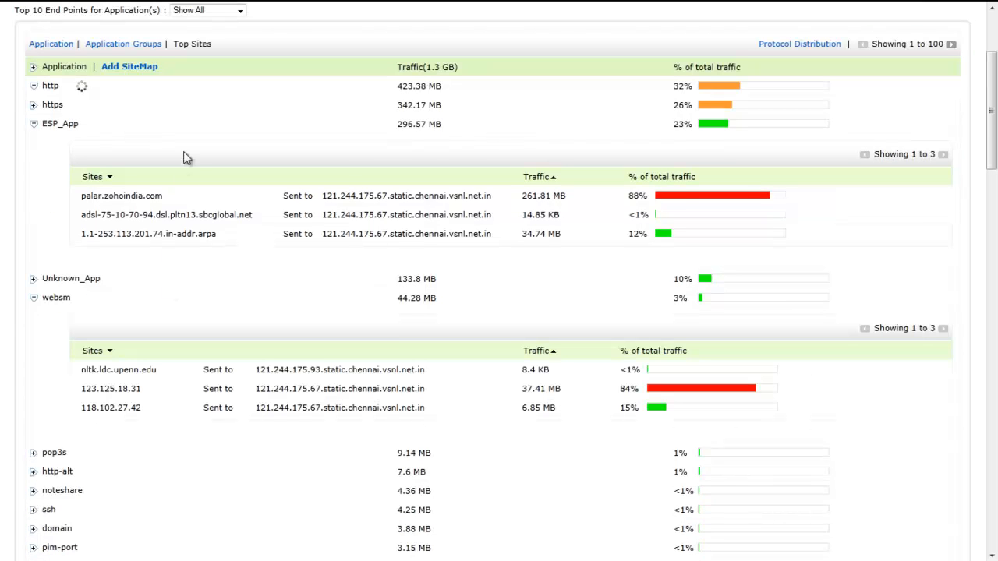
scroll("down", 3)
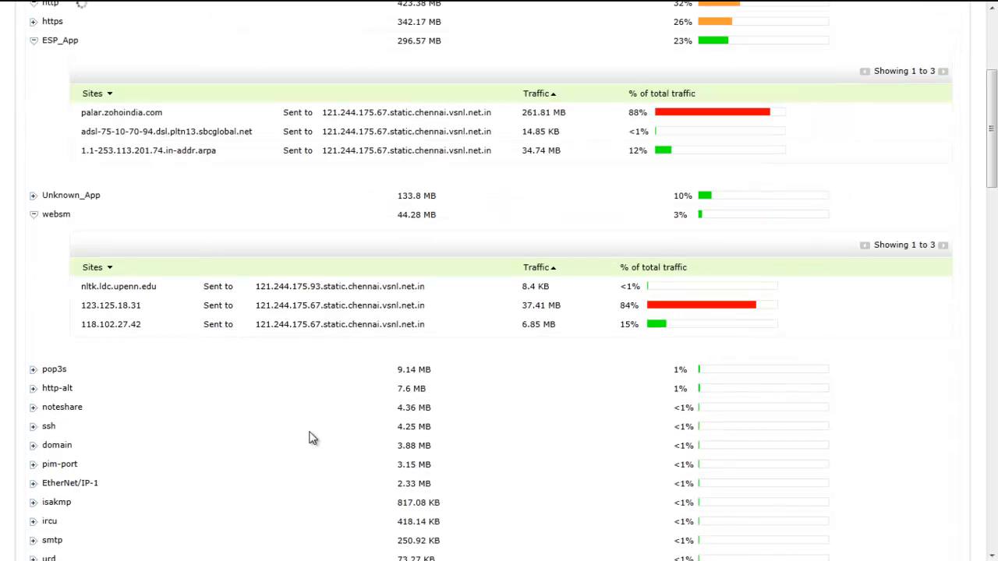
mouse_move(359, 304)
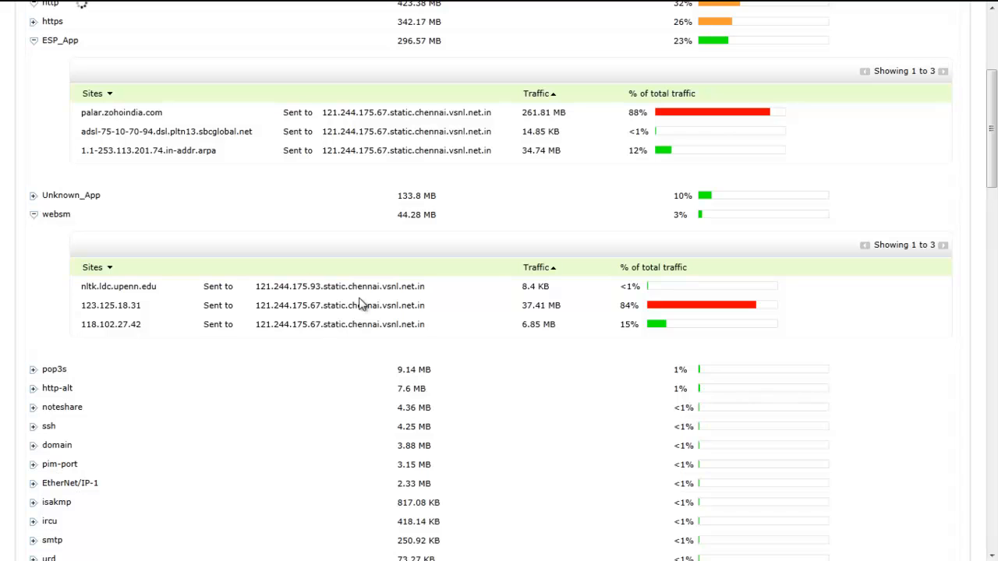
scroll("up", 3)
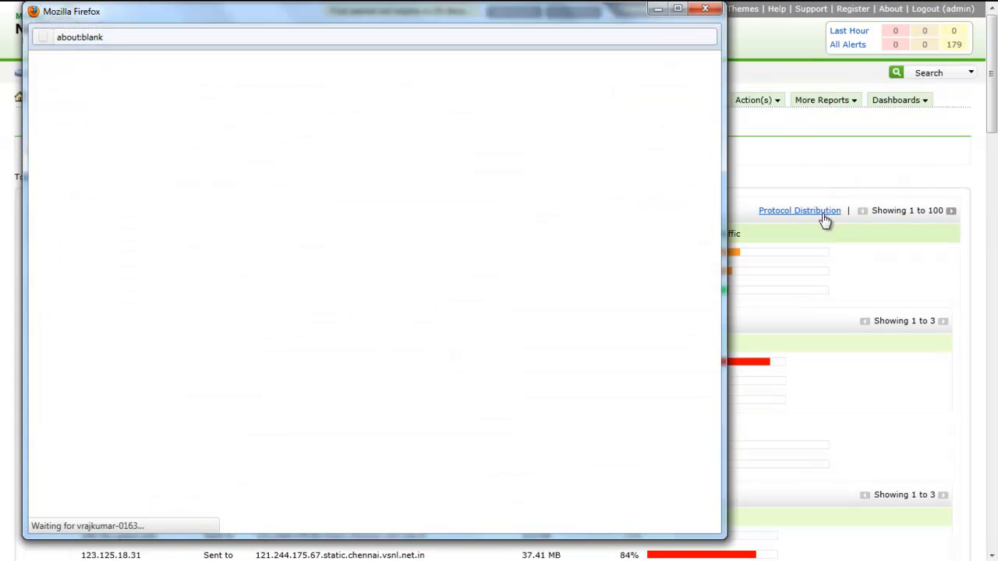
Step: View the protocol distribution (TCP 74%, ESP, UDP, ICMP), then switch to the Source traffic list for fa0/0
left_click(798, 211)
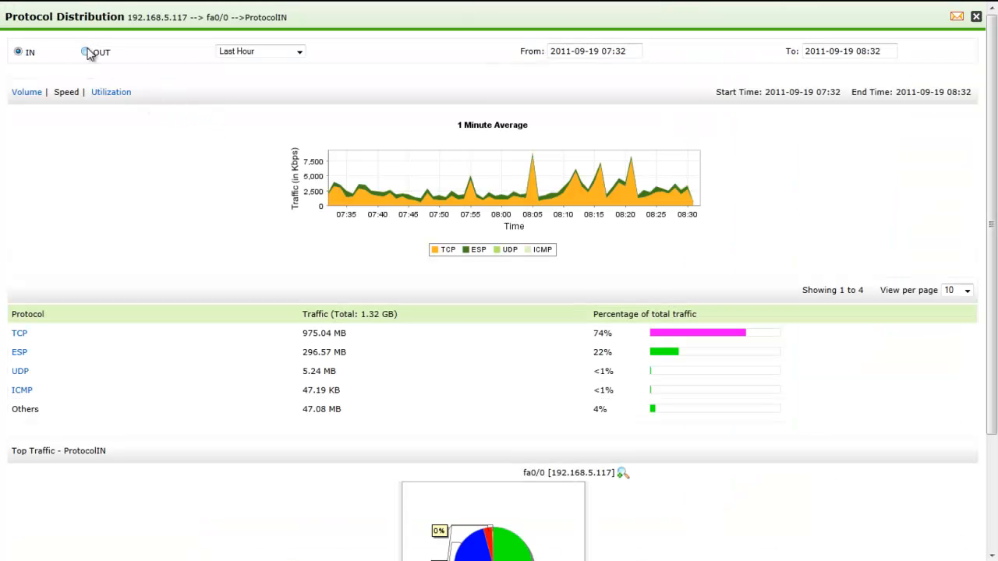
left_click(85, 52)
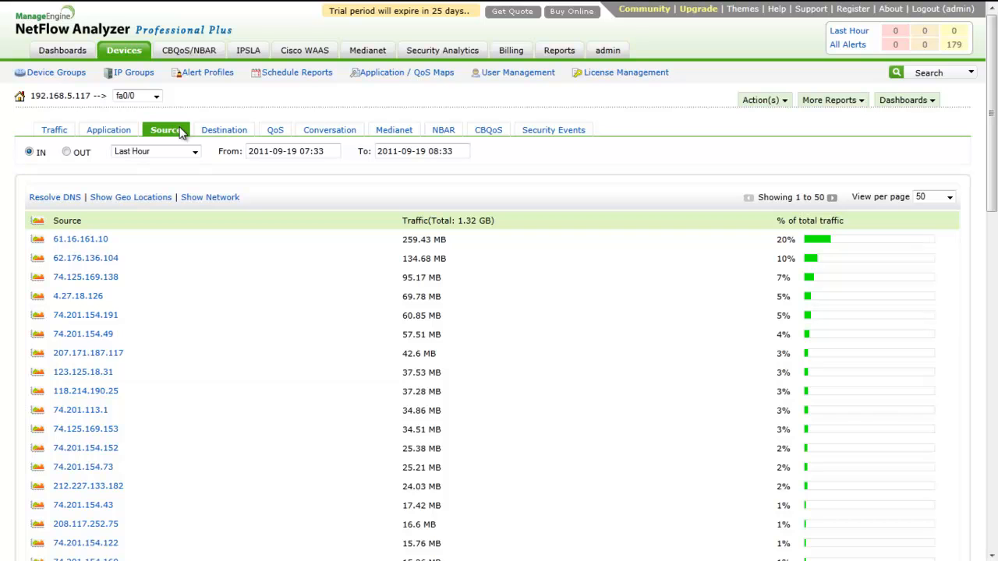
mouse_move(225, 134)
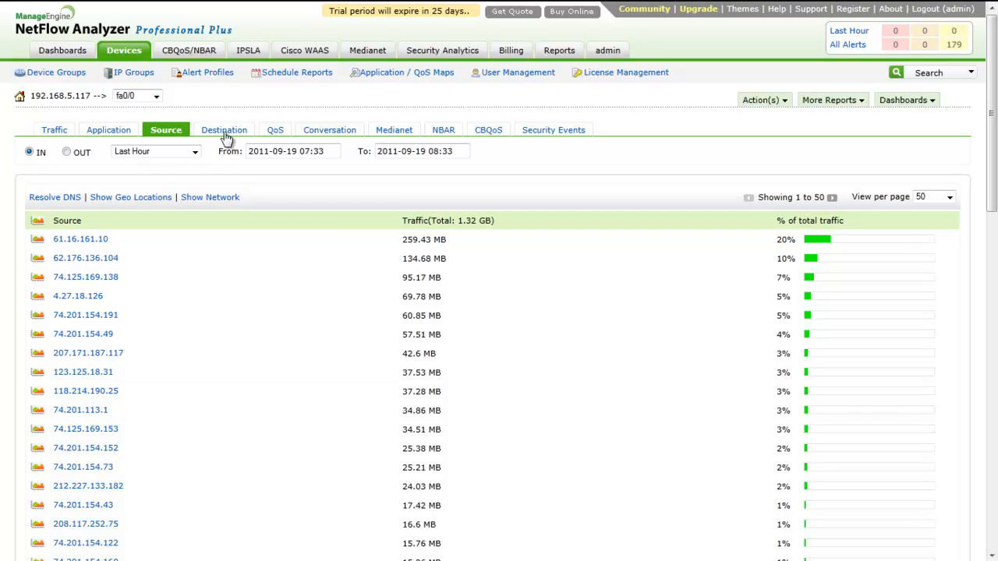
Step: List fa0/0 traffic by destination for outbound flows, led by 61.16.161.10 at 40% of 417.17 MB
left_click(224, 129)
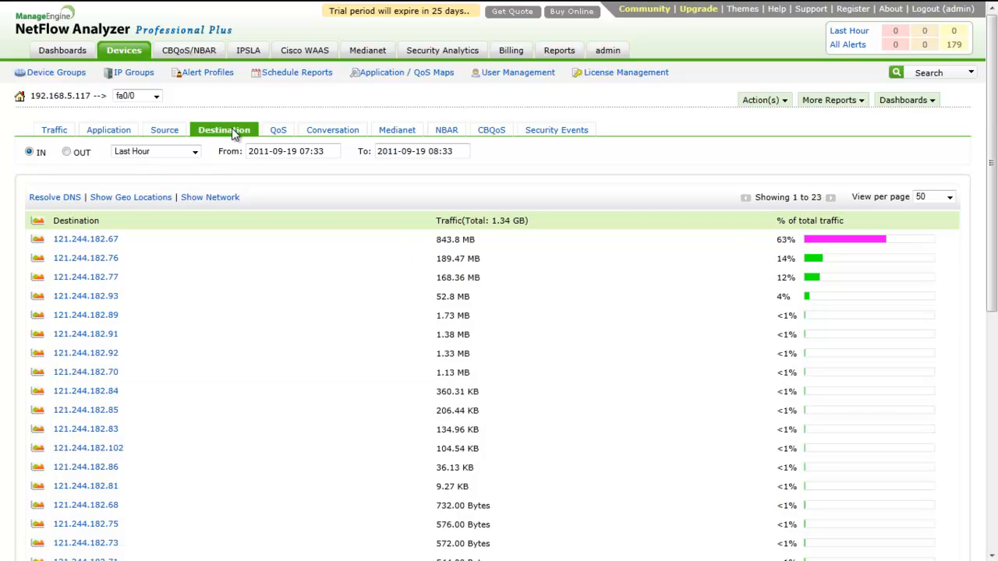
mouse_move(247, 138)
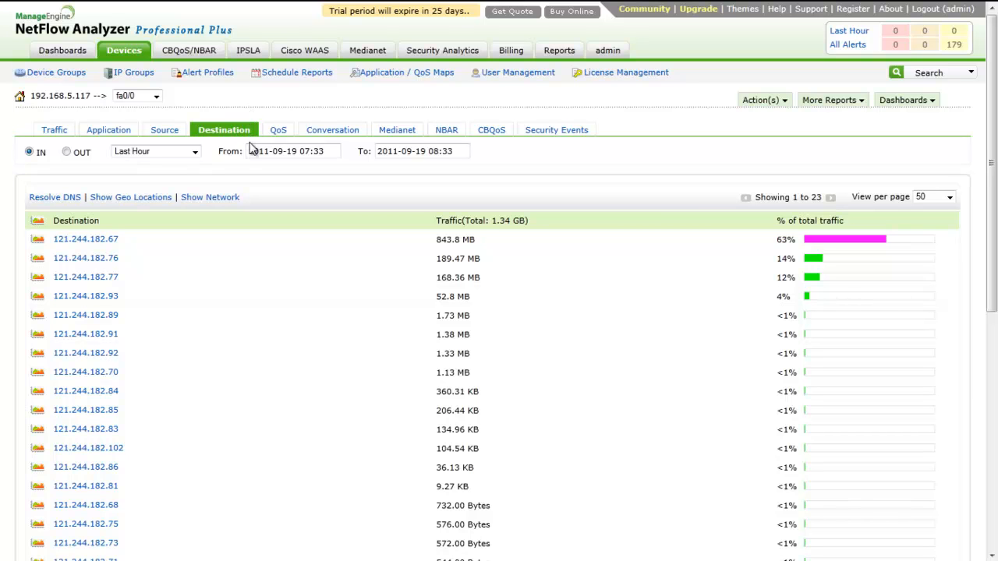
mouse_move(256, 140)
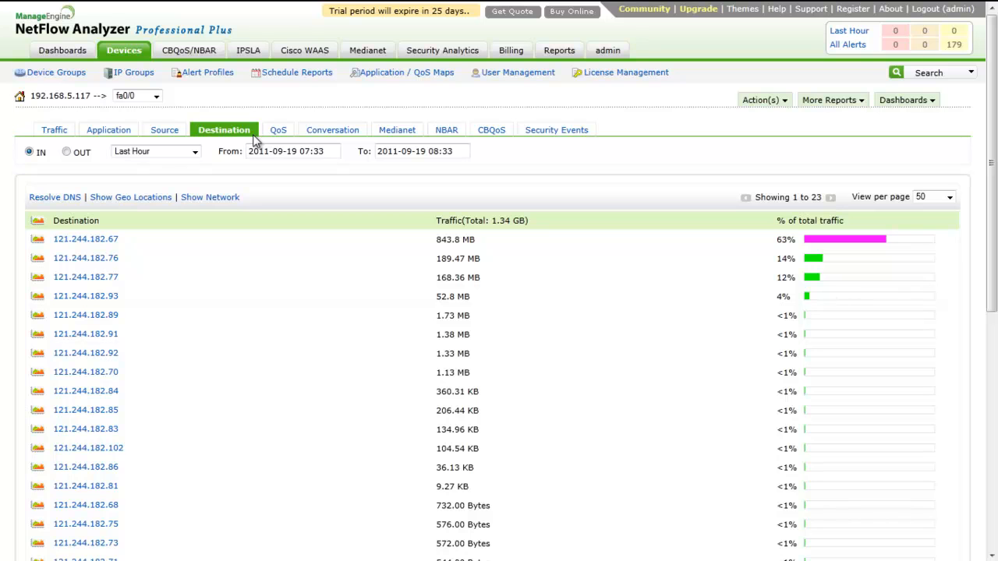
mouse_move(100, 169)
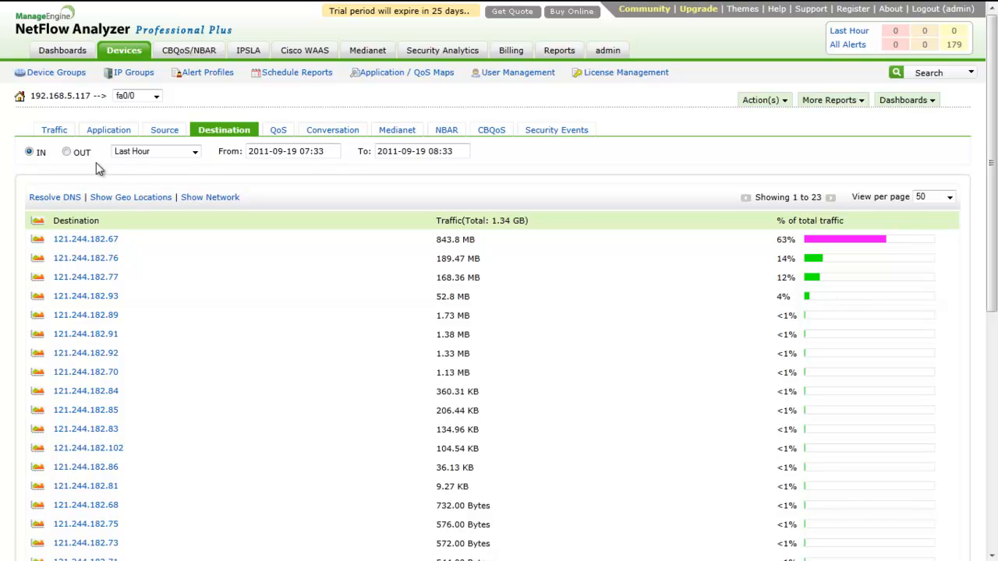
left_click(66, 152)
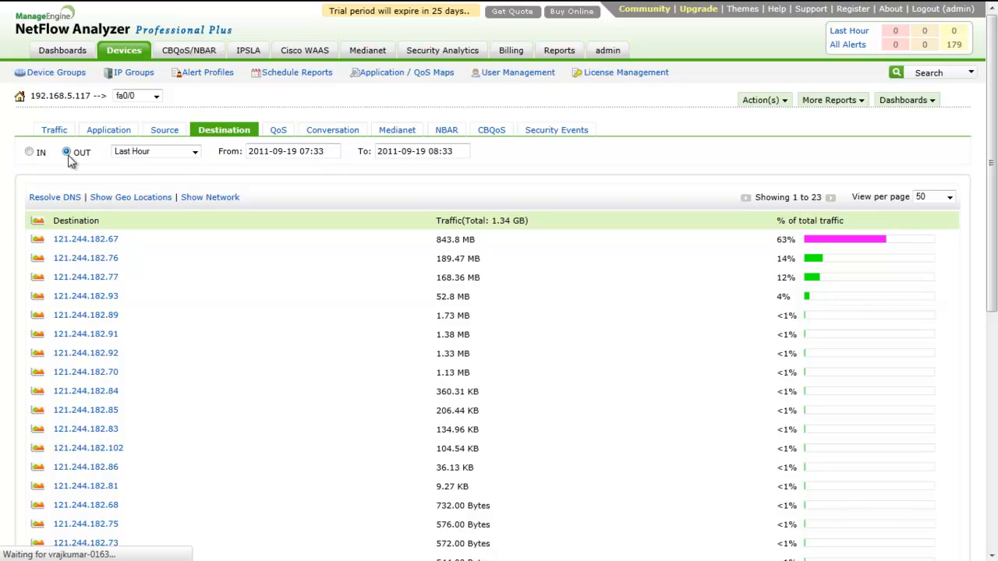
left_click(29, 151)
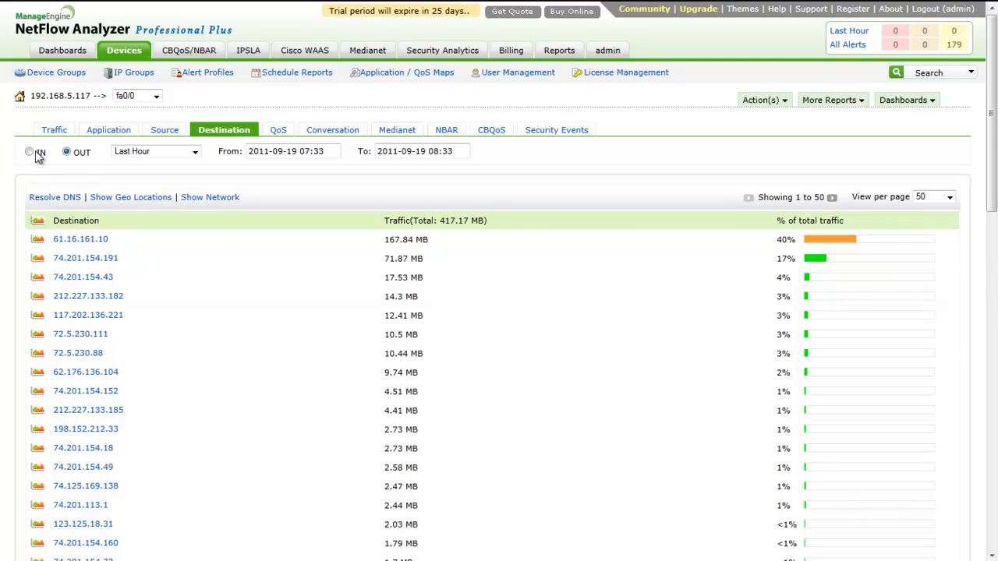
mouse_move(290, 134)
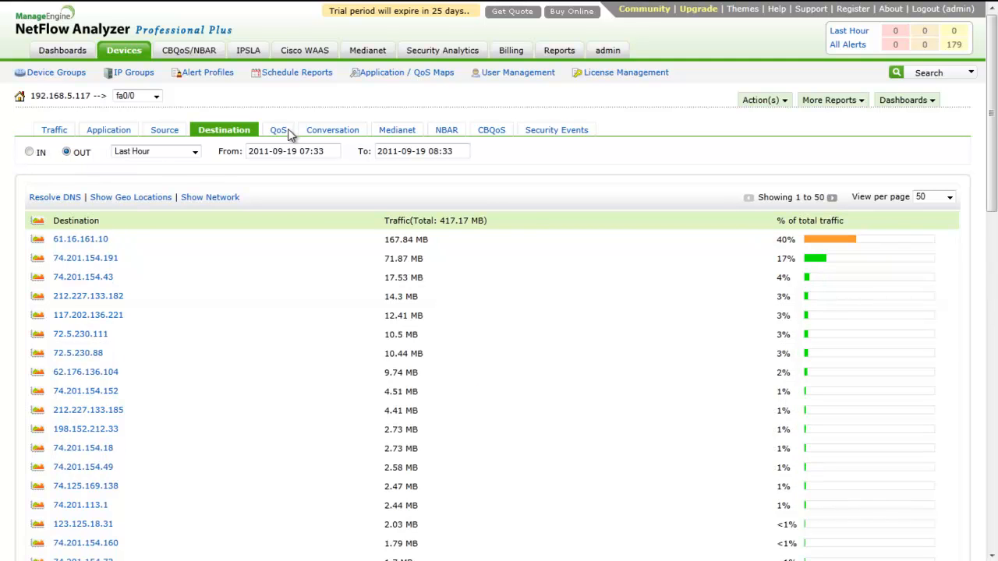
mouse_move(278, 129)
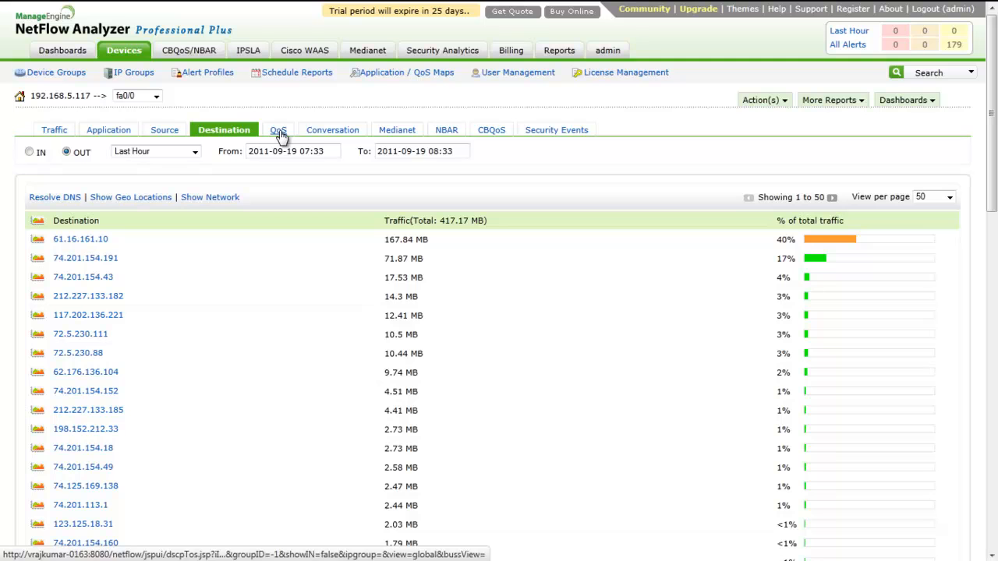
Step: View the QoS report of inbound fa0/0 traffic by DSCP class, led by CS1 at 52% of 1.32 GB
left_click(277, 130)
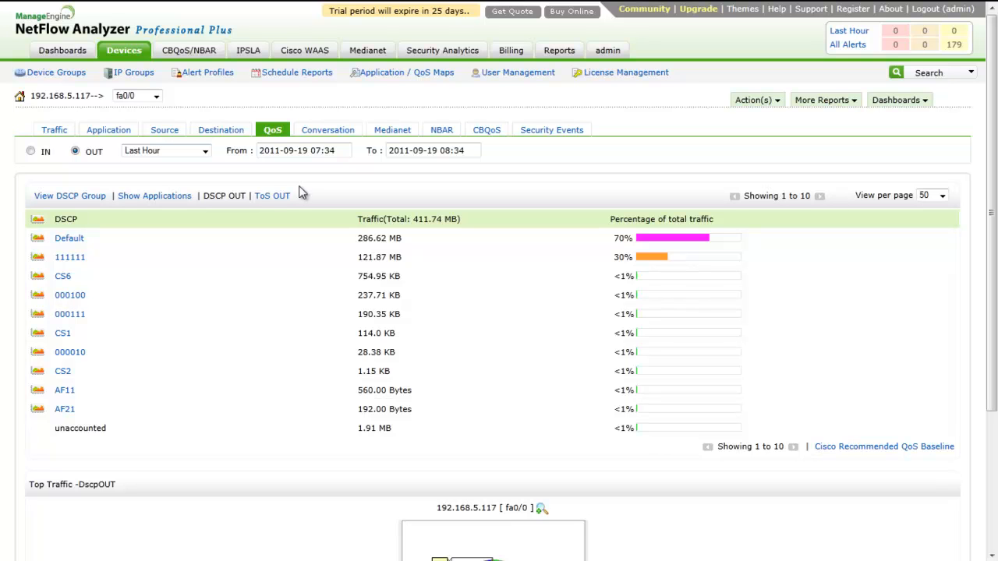
left_click(31, 150)
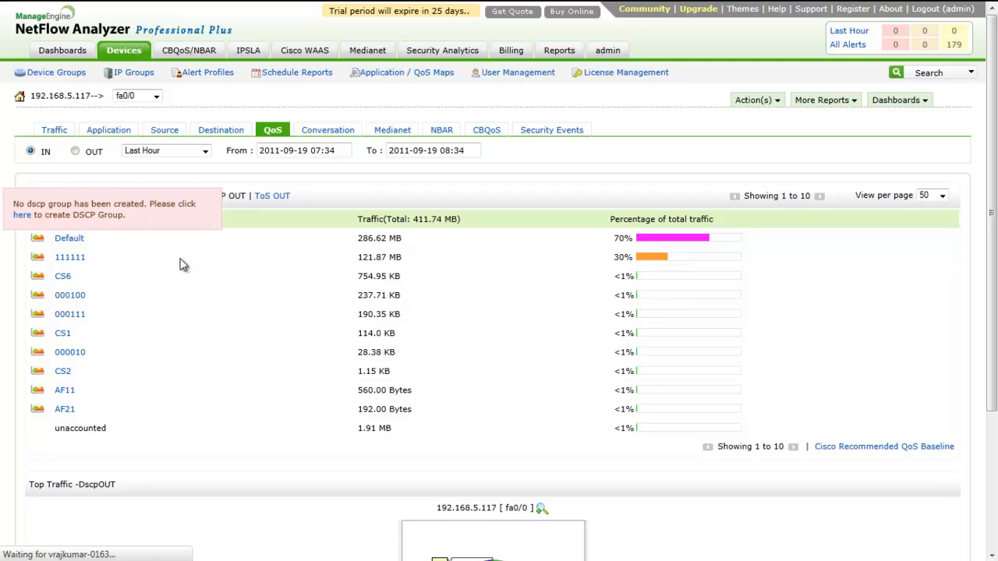
left_click(32, 150)
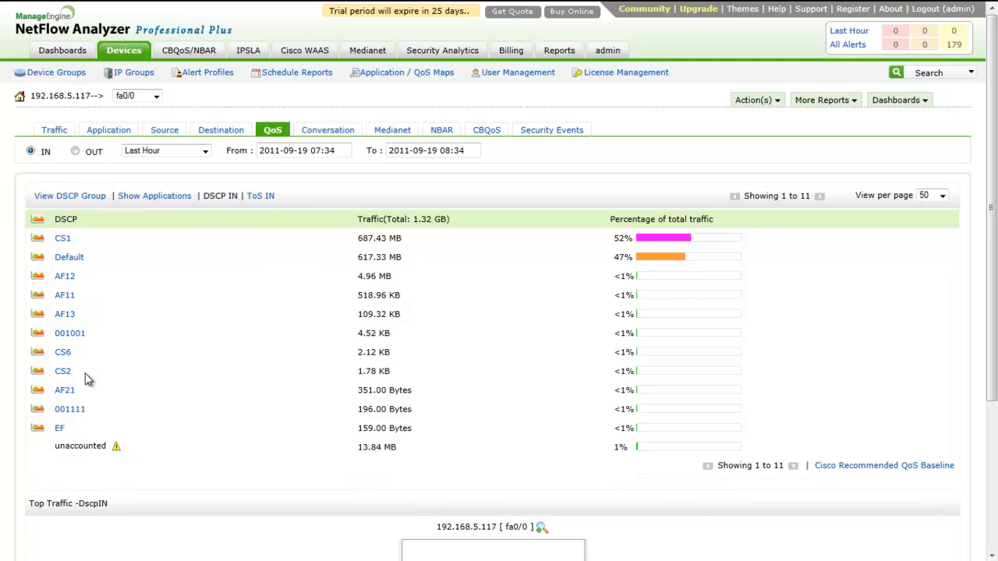
mouse_move(100, 424)
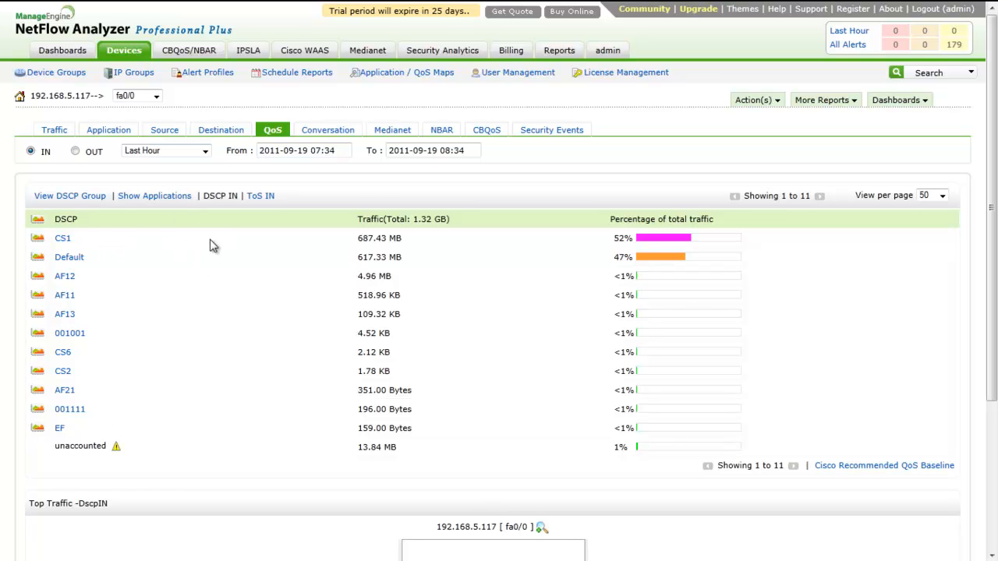
mouse_move(155, 196)
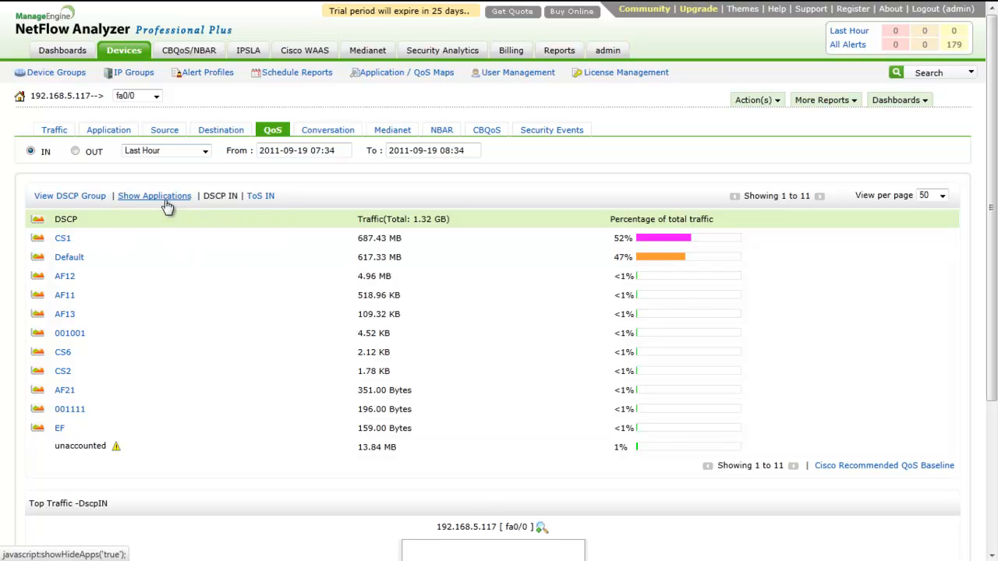
Step: Expand the CS1 DSCP class to see its applications, https at 48% and http at 25%
left_click(154, 197)
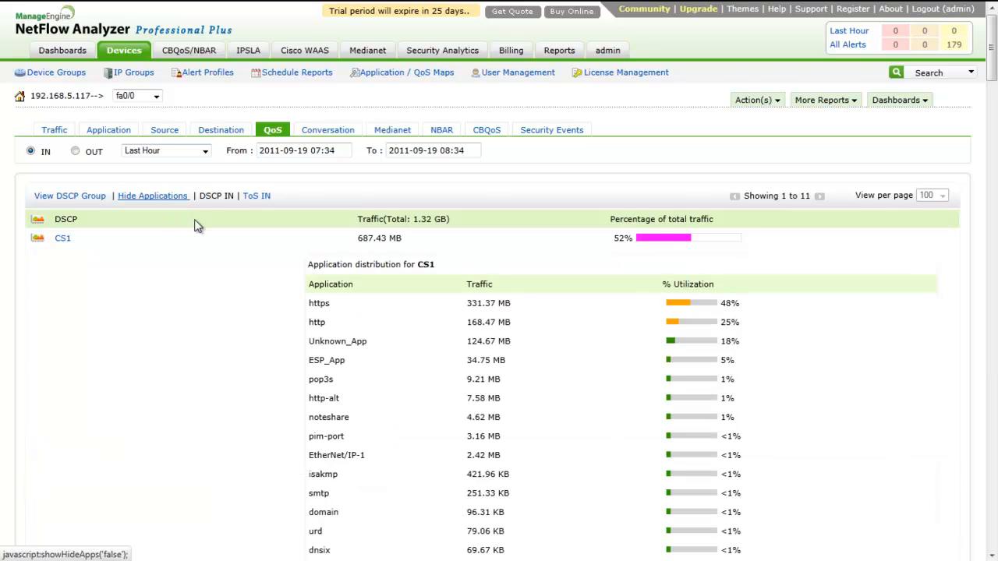
scroll("down", 3)
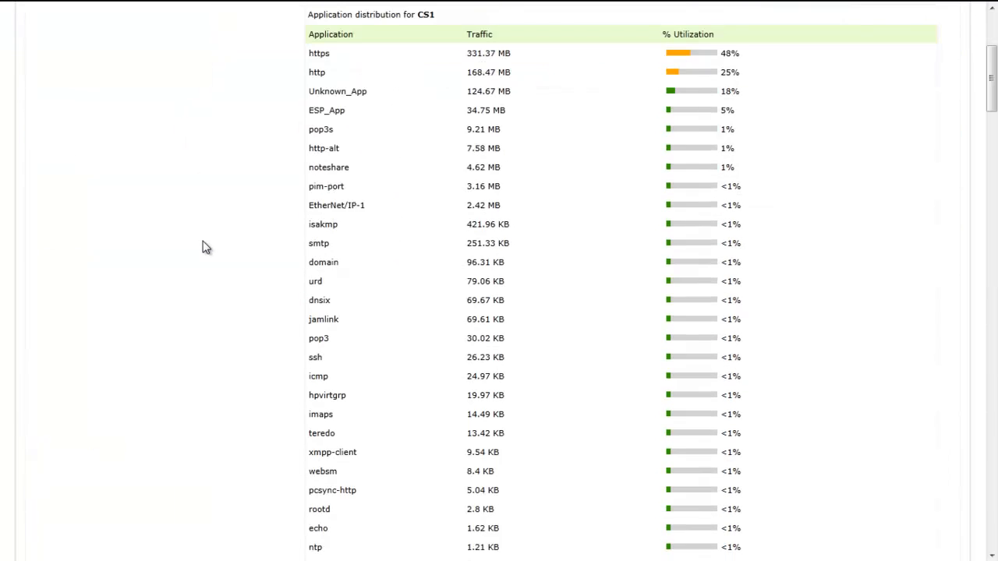
scroll("down", 3)
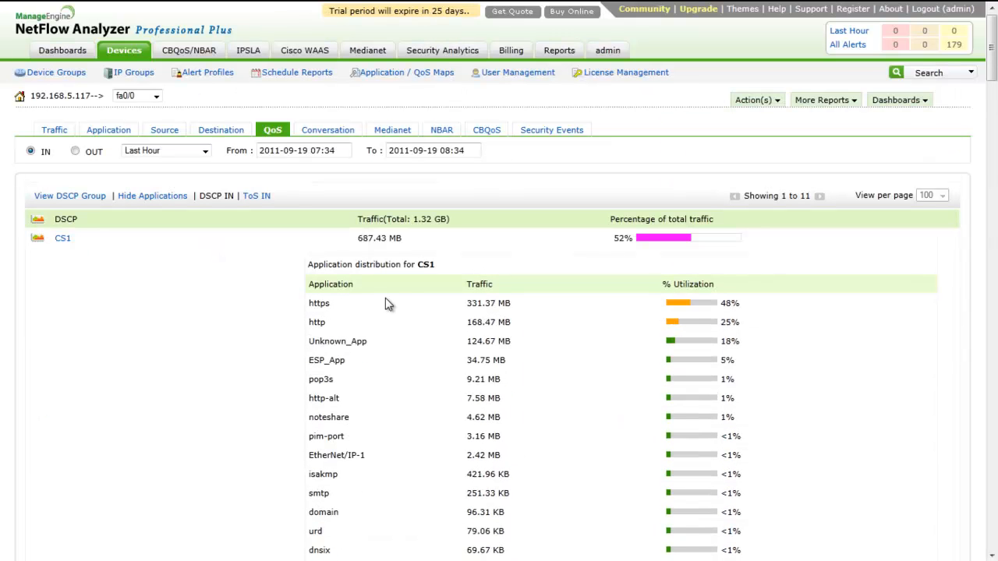
mouse_move(716, 326)
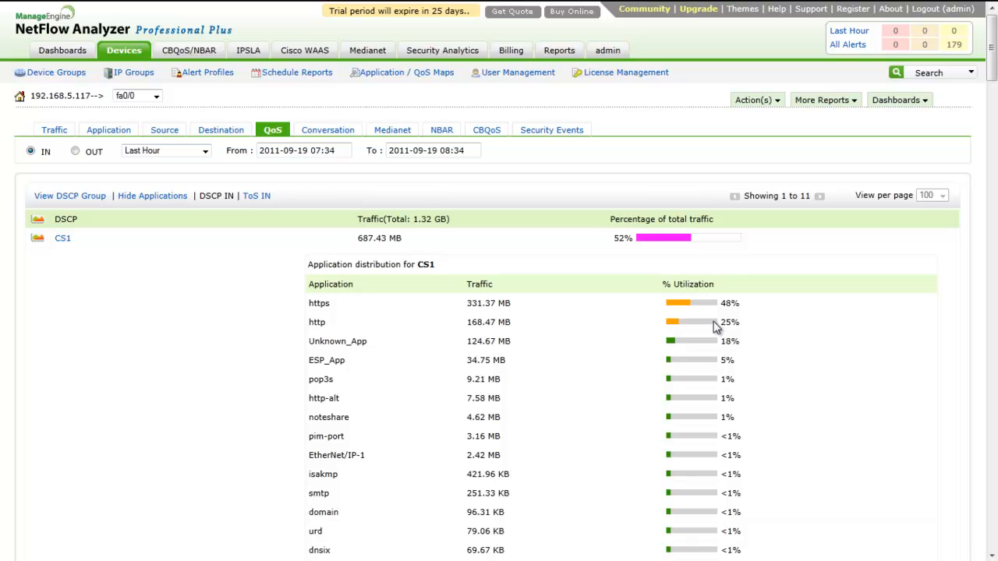
mouse_move(402, 297)
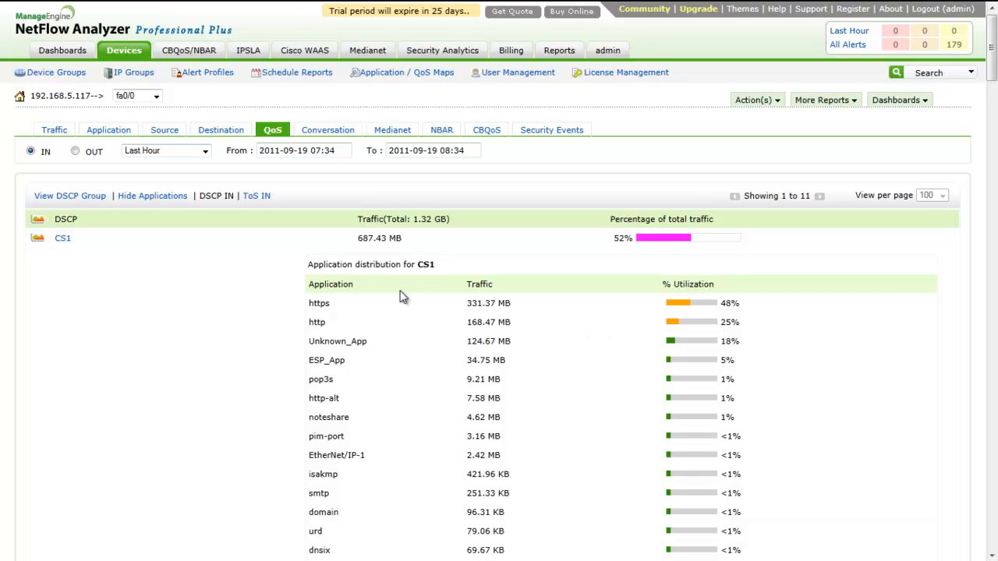
mouse_move(420, 284)
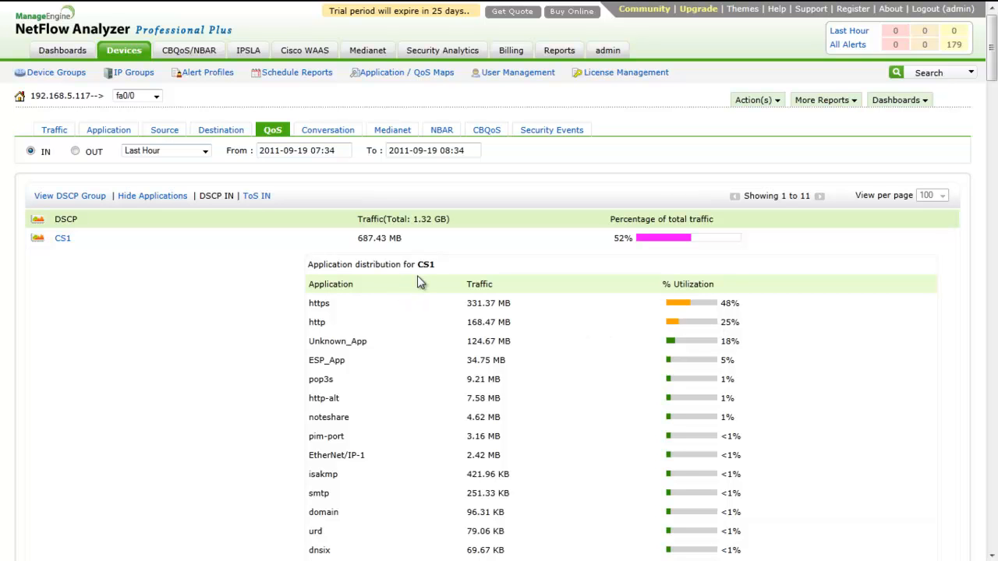
mouse_move(327, 129)
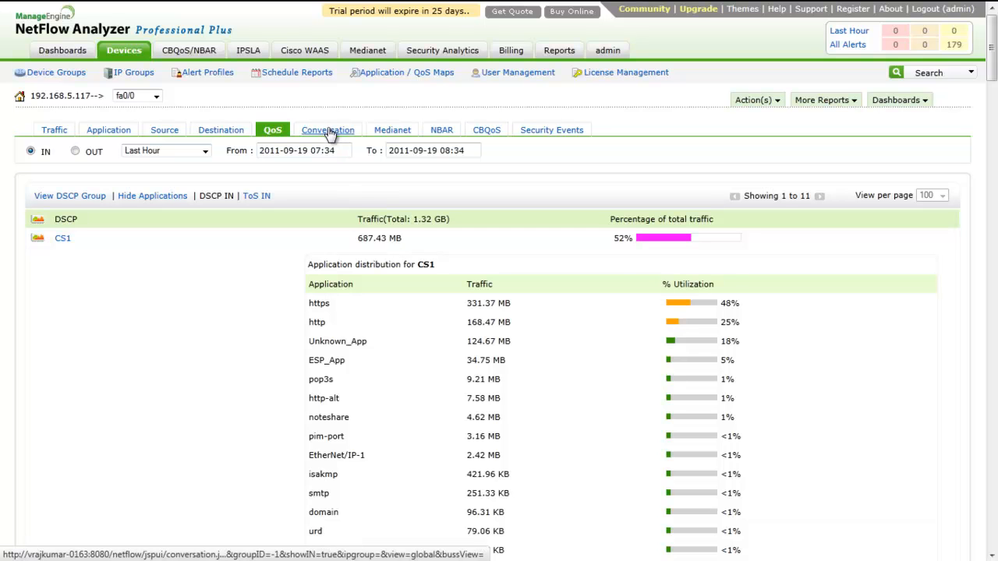
Step: List outbound fa0/0 conversations by source and destination IP, led by ESP_App at 170.76 MB
left_click(327, 129)
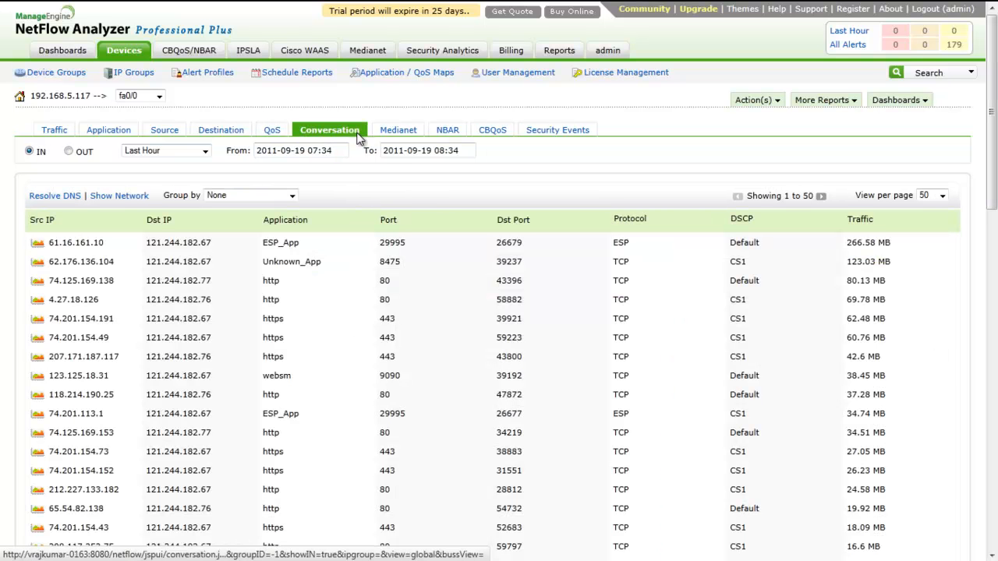
mouse_move(406, 201)
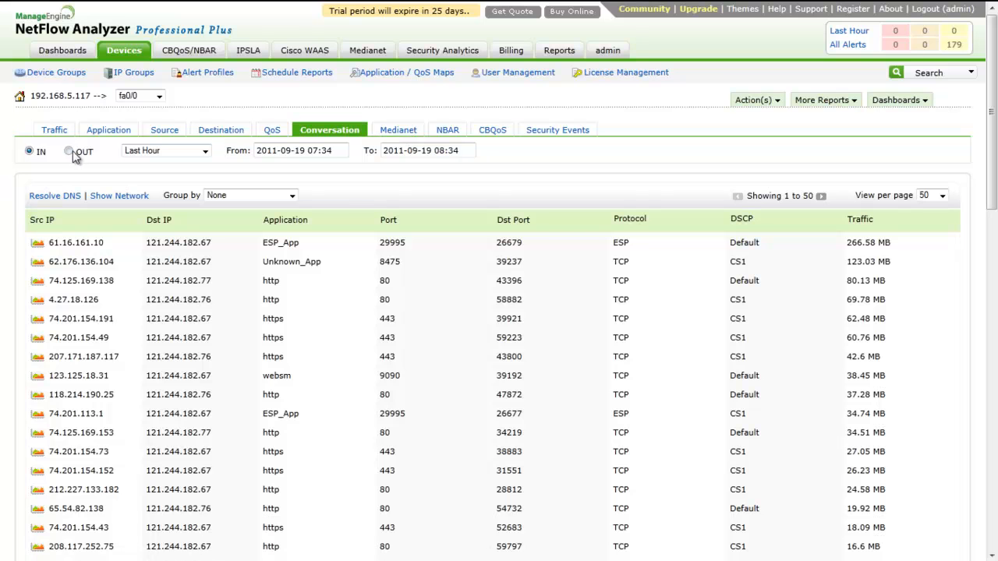
left_click(68, 149)
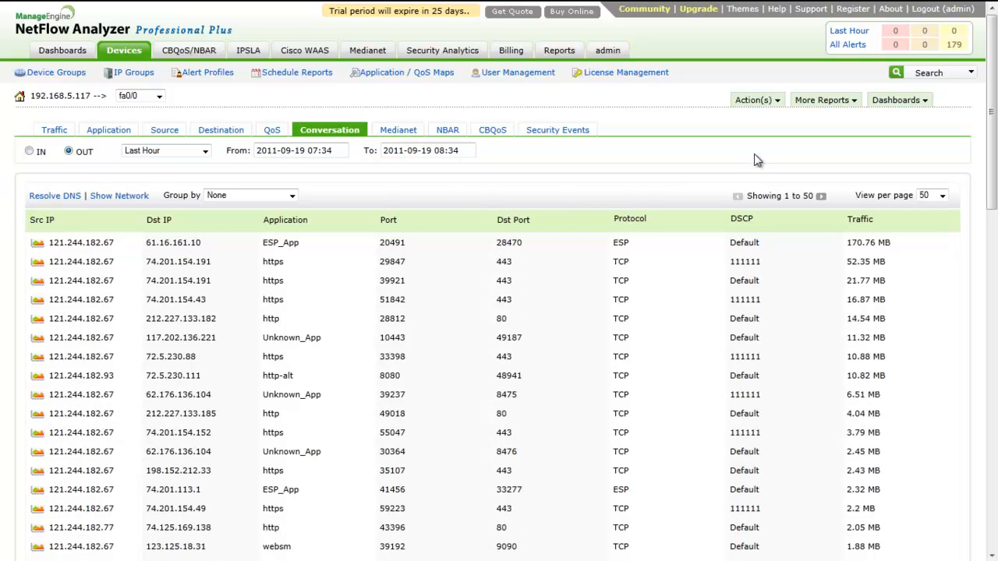
Step: Check the Action(s) export and scheduling options, then list the More Reports types
left_click(752, 99)
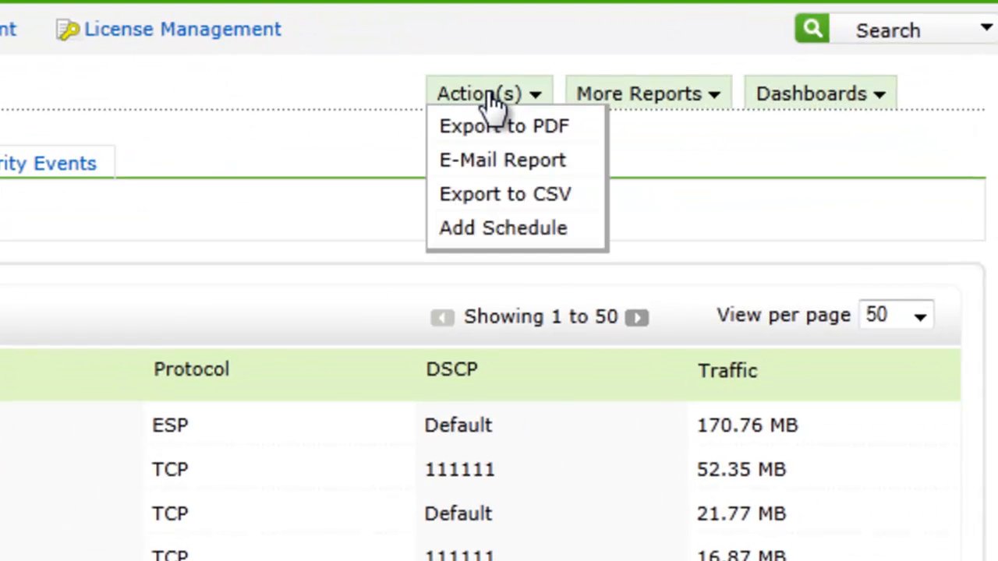
mouse_move(505, 193)
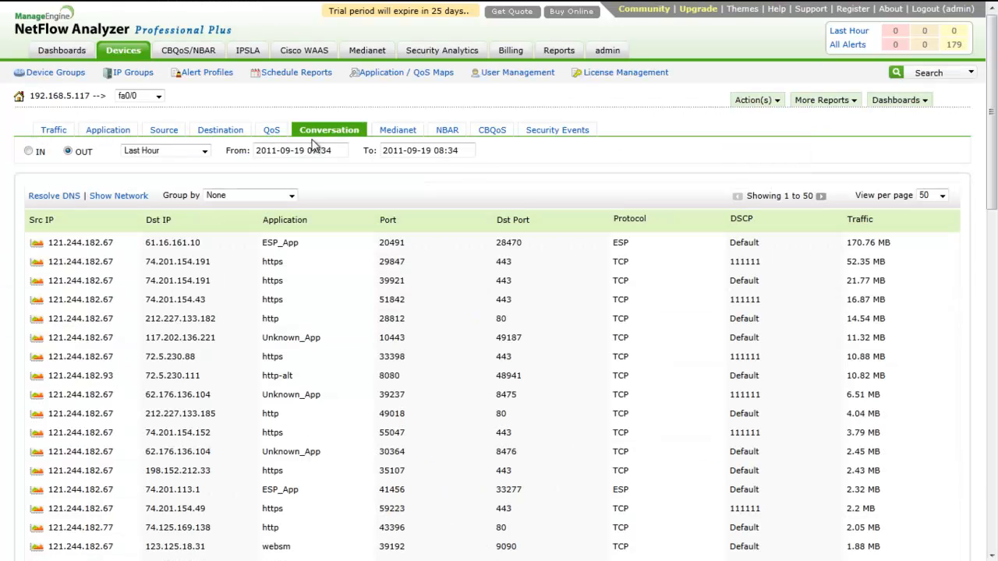
mouse_move(772, 106)
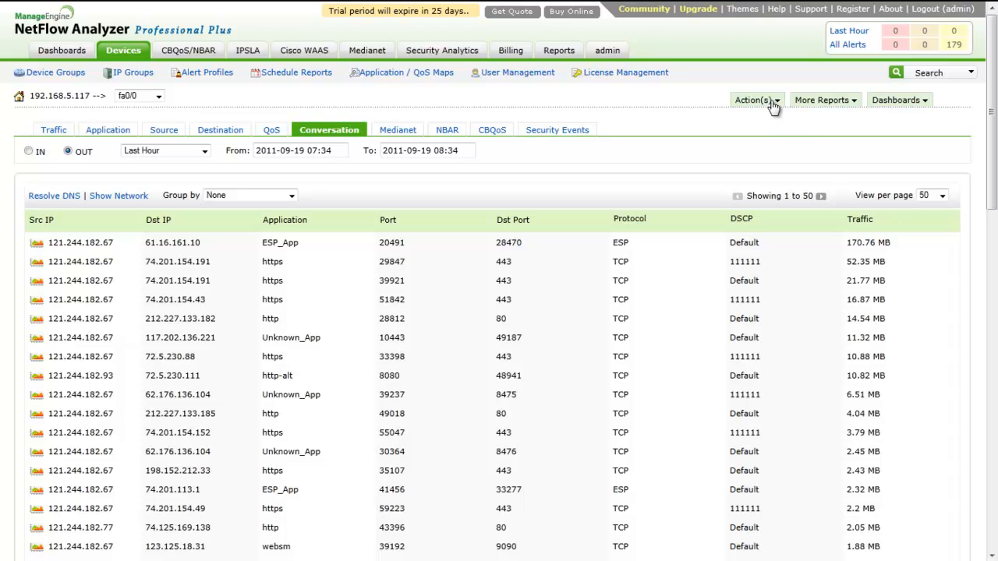
left_click(776, 158)
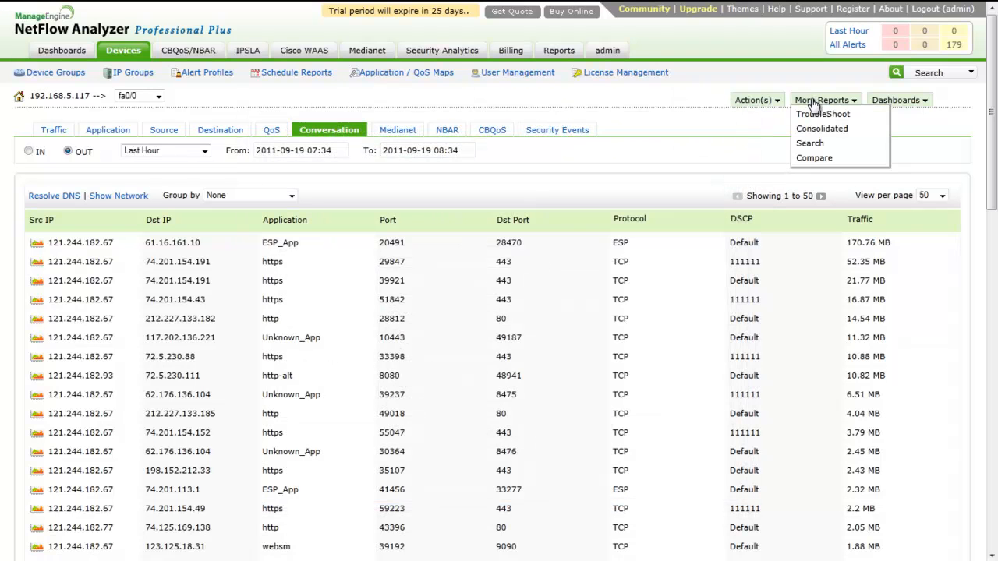
Step: Choose Consolidated from the More Reports list for the outbound fa0/0 conversations
left_click(823, 114)
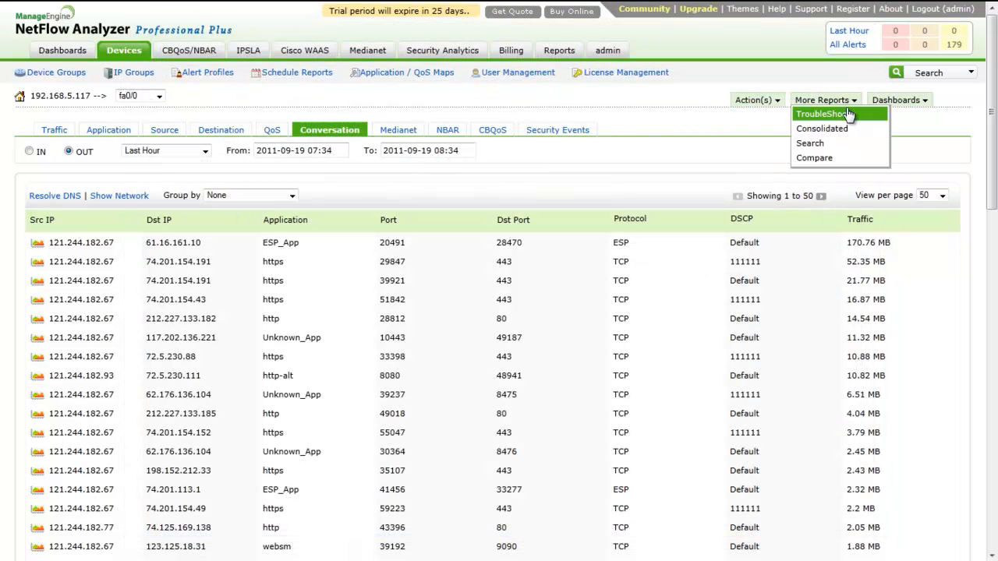
mouse_move(849, 123)
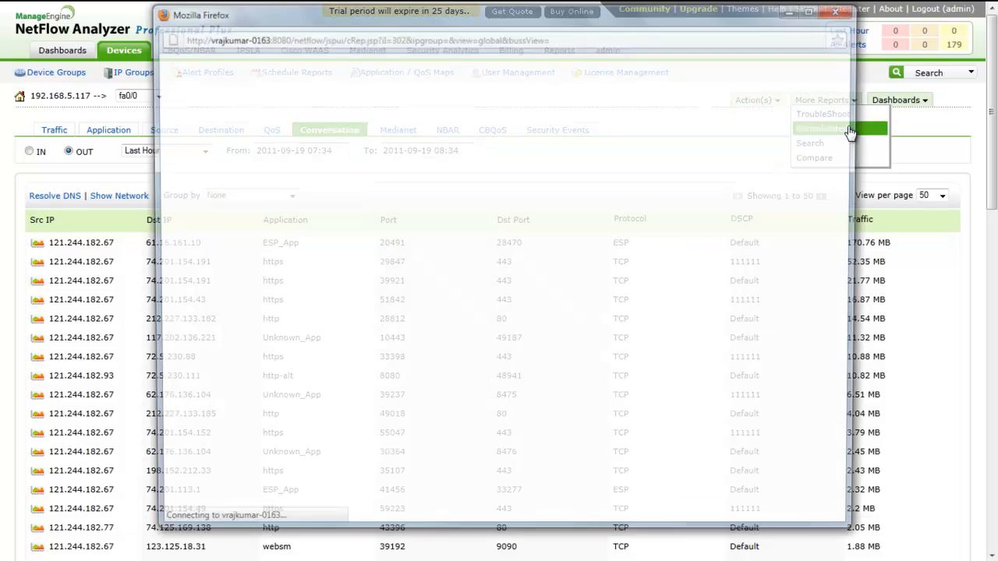
Step: Review the consolidated fa0/0 report (1.35 GB in, 420.63 MB out) and close it
left_click(839, 128)
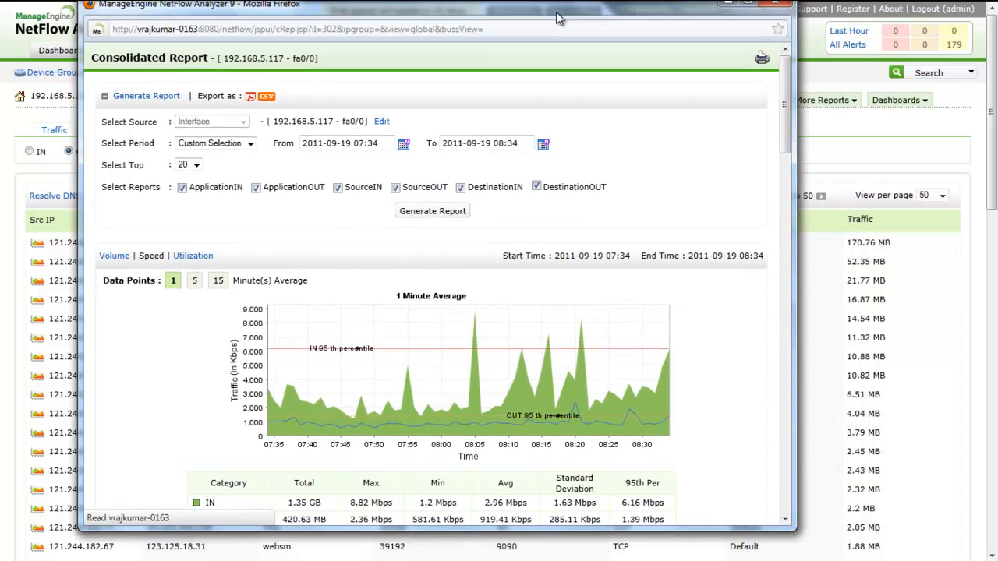
scroll("down", 3)
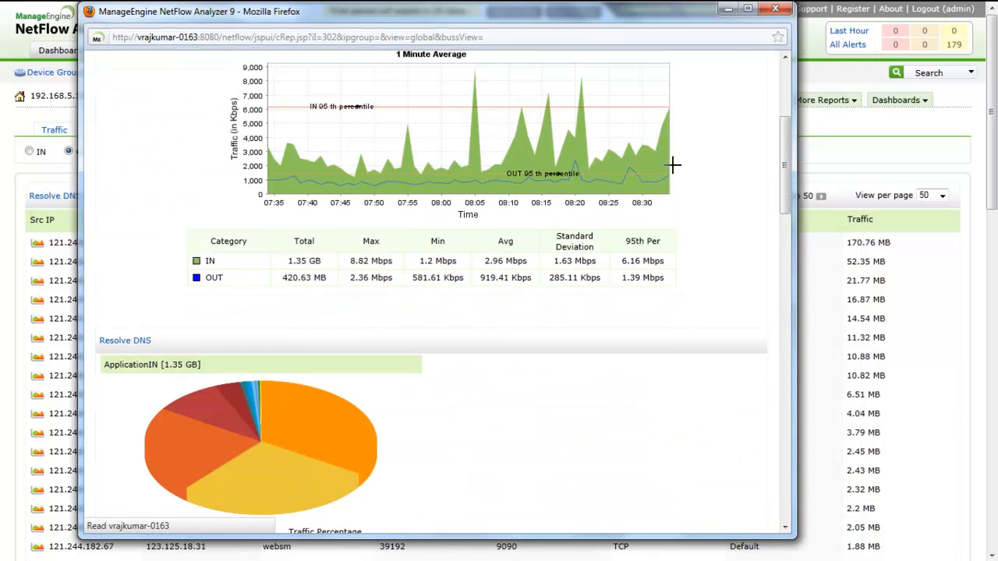
scroll("down", 3)
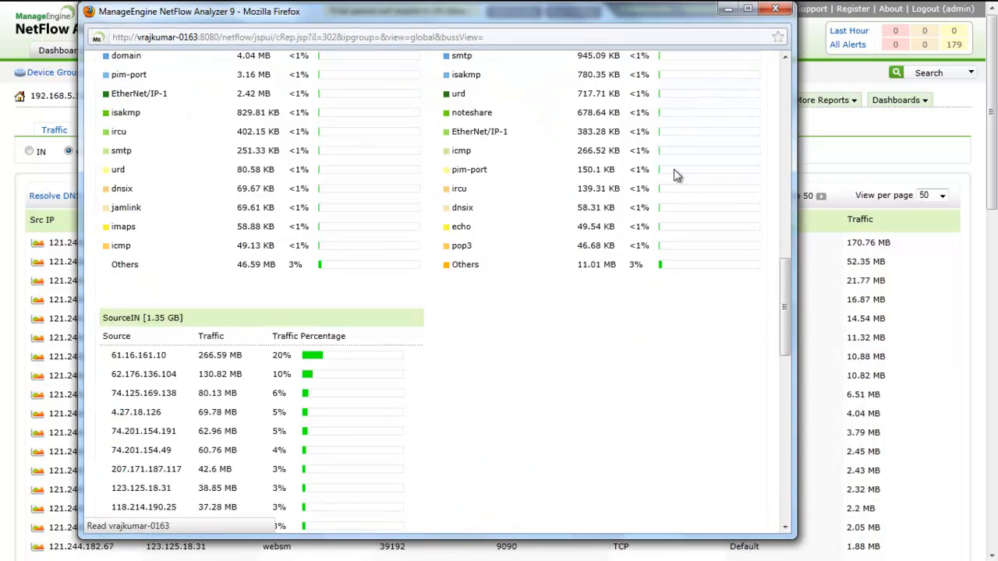
scroll("up", 3)
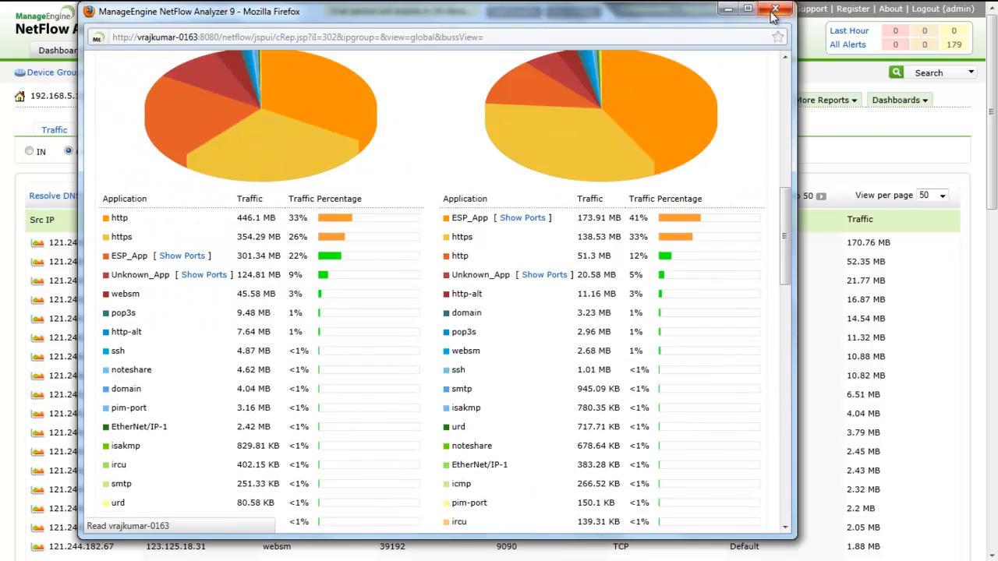
left_click(775, 9)
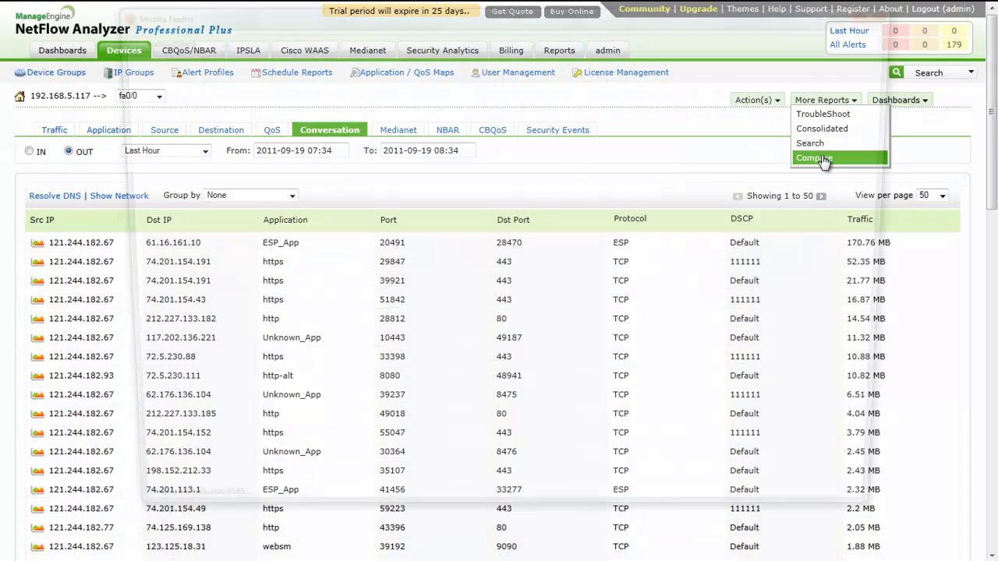
Step: Bring up the global Compare report and list its available report types
left_click(814, 159)
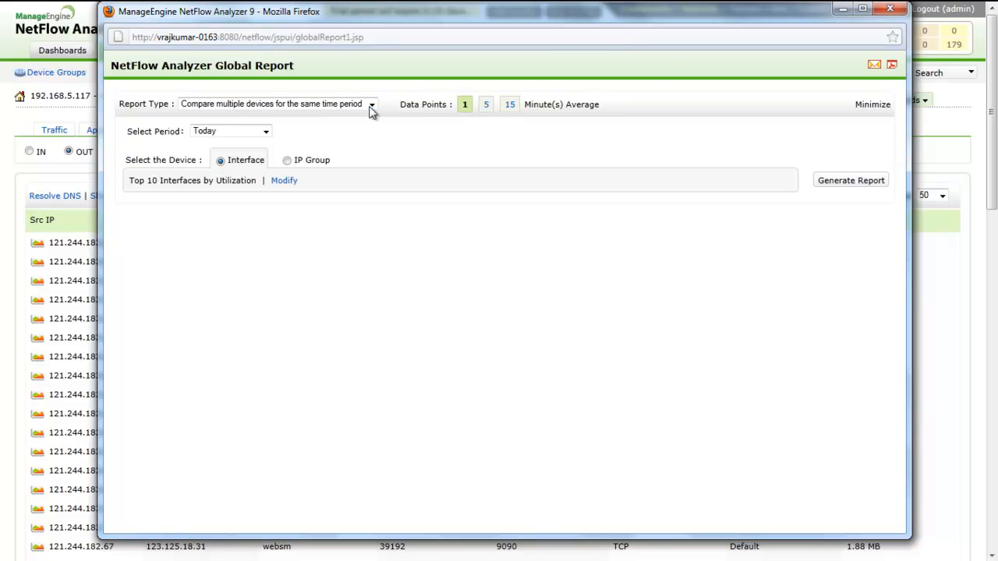
left_click(372, 102)
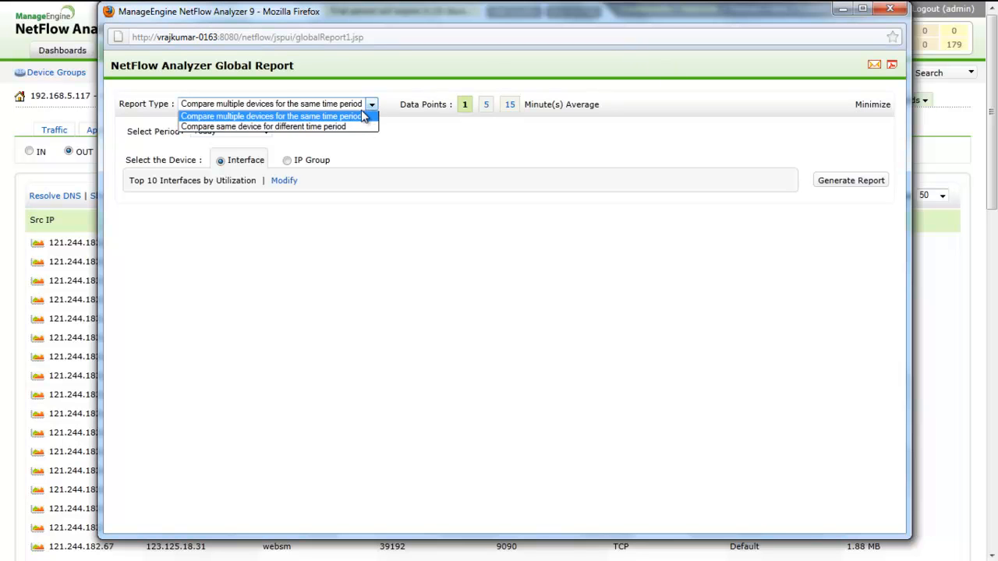
mouse_move(277, 126)
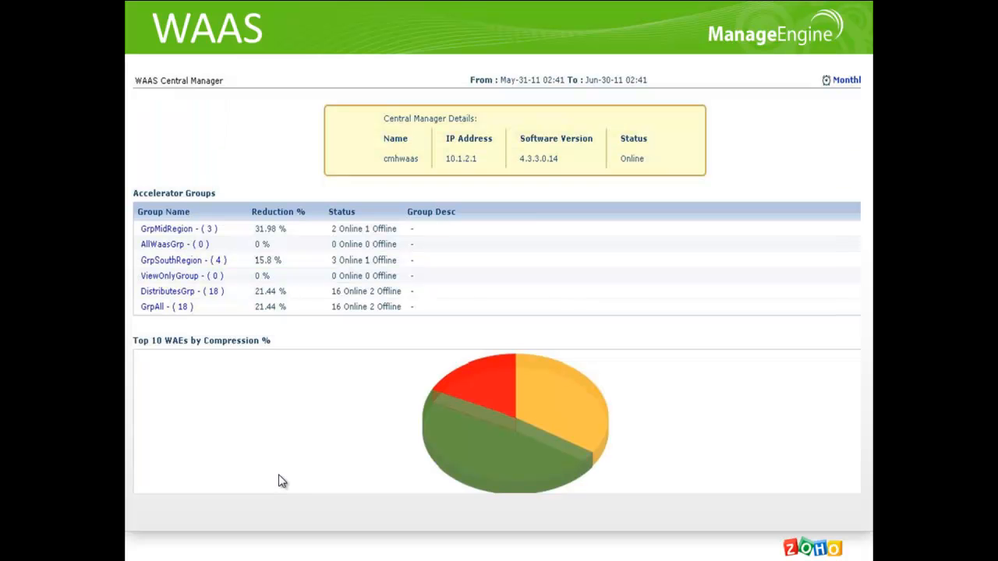
mouse_move(300, 474)
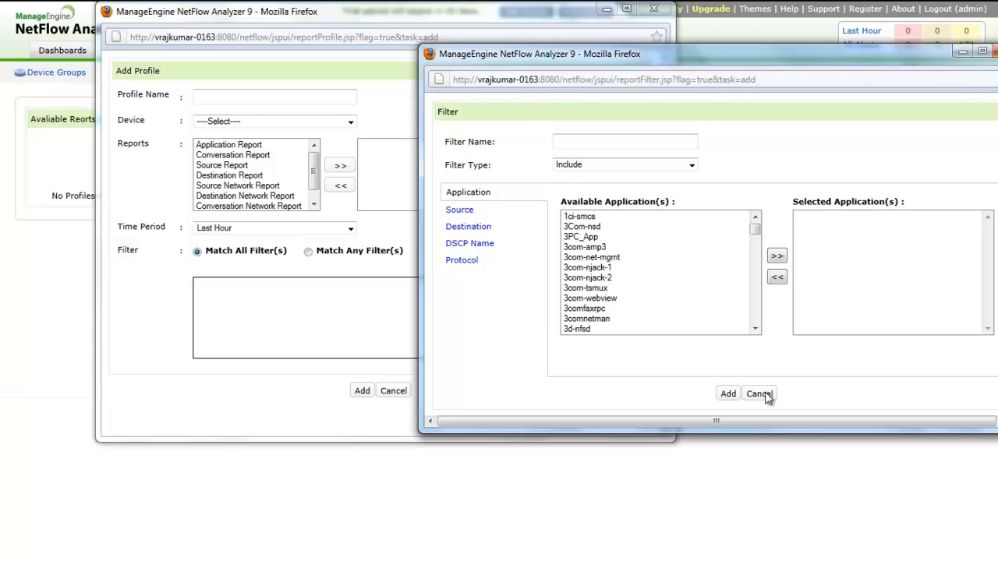
Step: Cancel the new filter and the new report profile, returning to the Medianet report
left_click(758, 393)
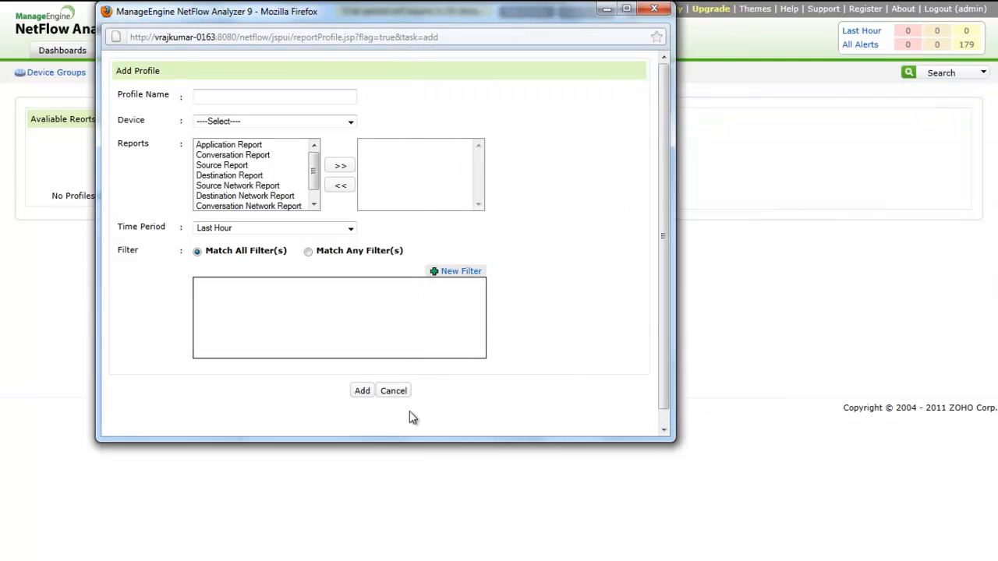
mouse_move(406, 399)
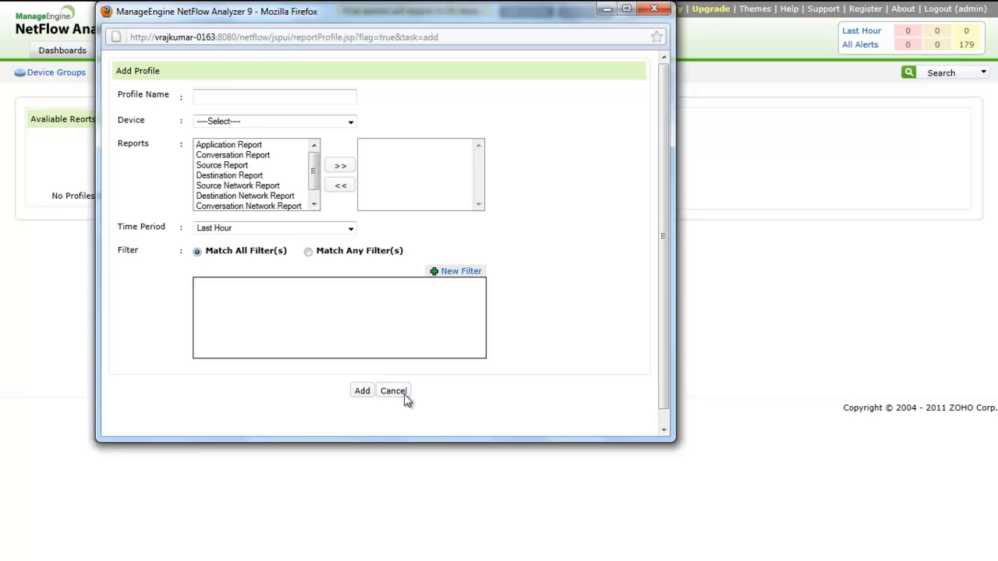
left_click(393, 390)
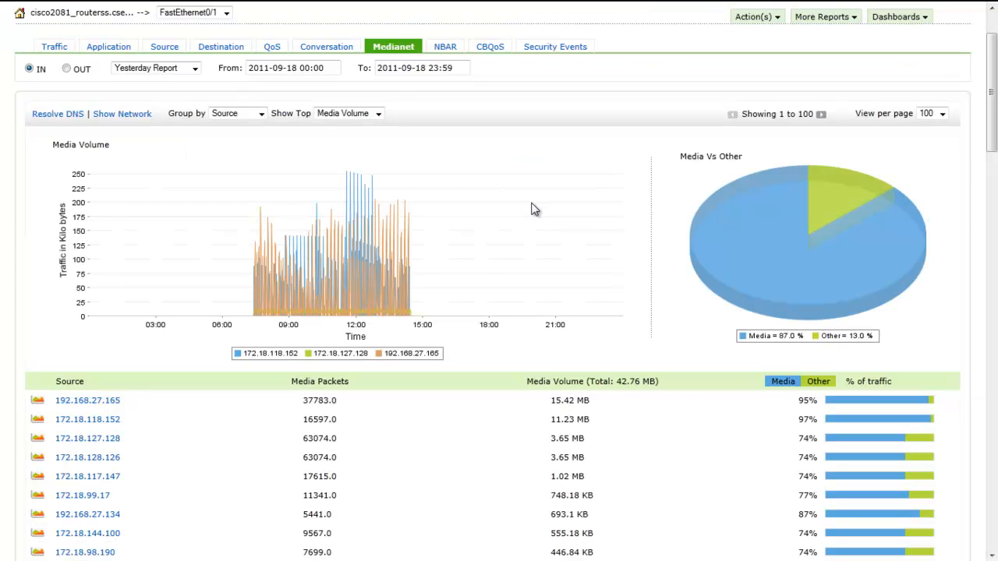
Step: Scroll through yesterday's Medianet source list for FastEthernet0/1, led by 192.168.27.165 at 15.42 MB
scroll("down", 3)
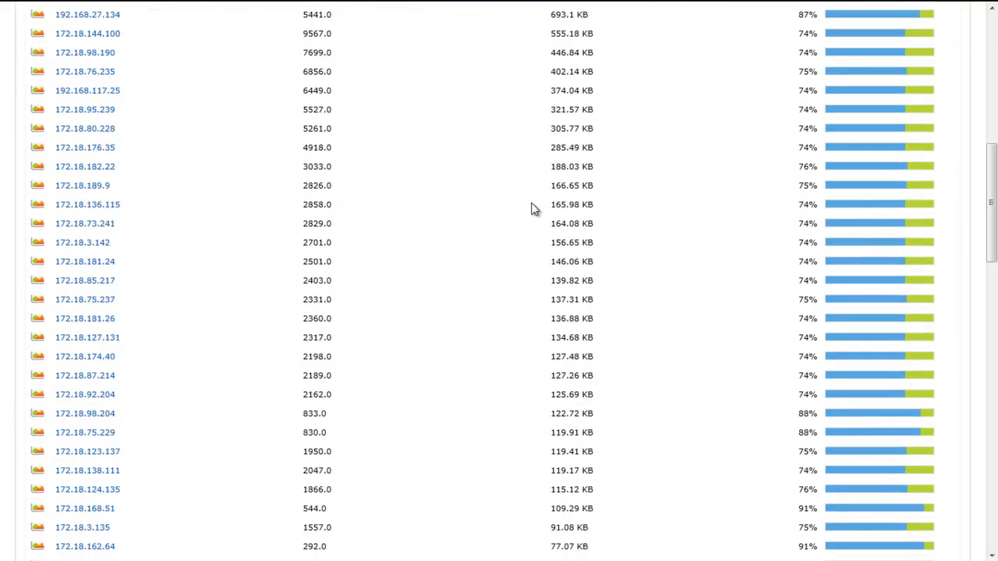
scroll("up", 3)
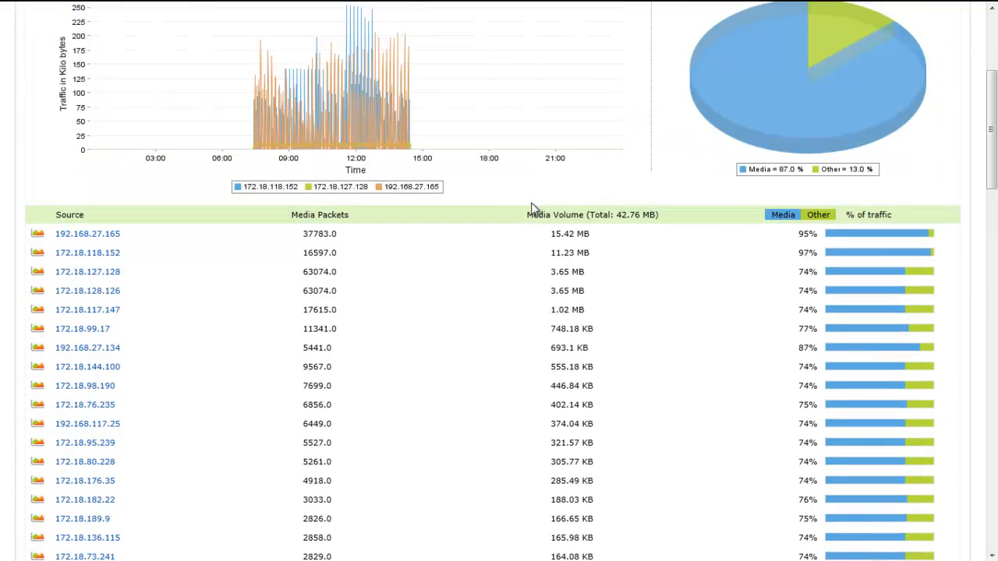
scroll("up", 3)
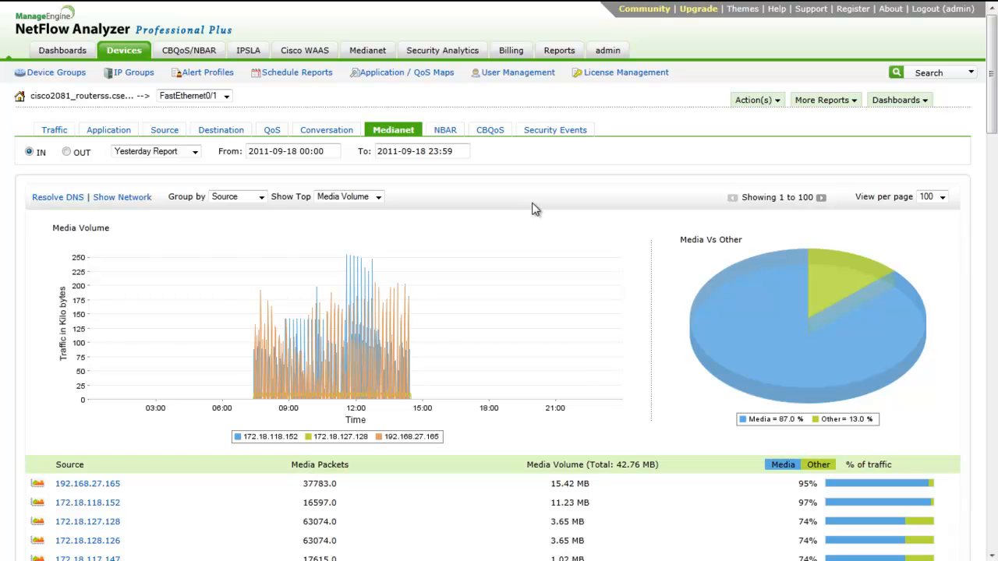
mouse_move(527, 221)
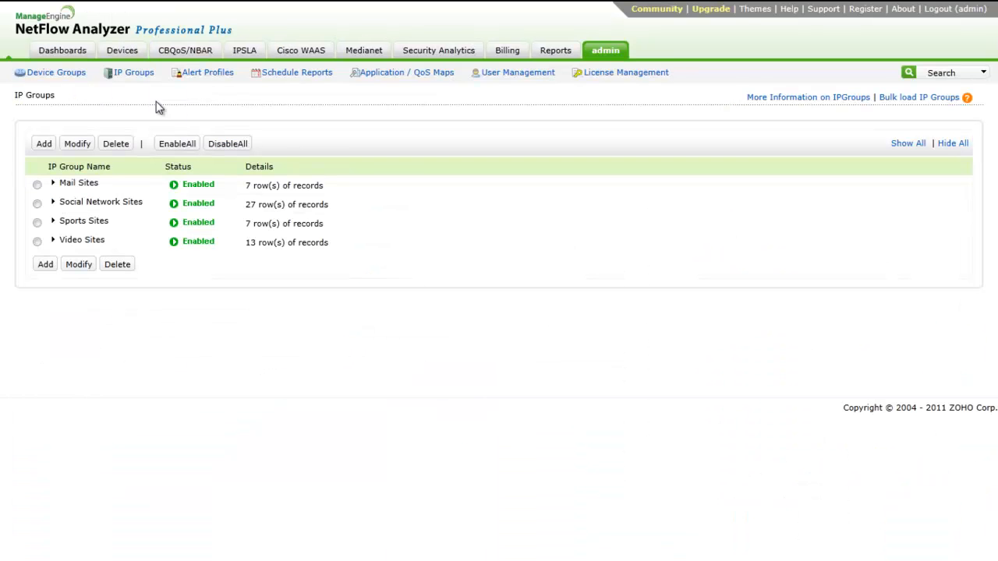
mouse_move(125, 84)
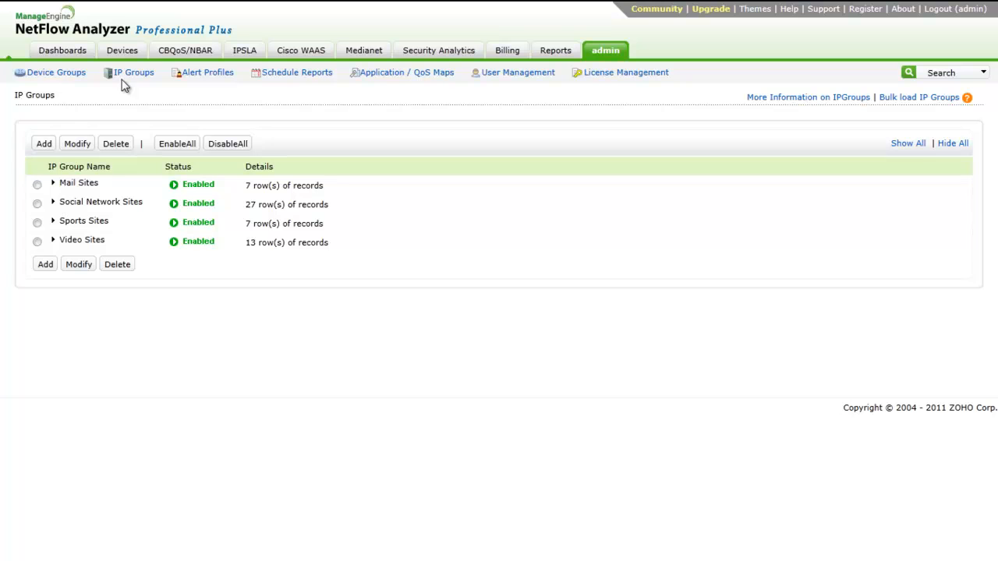
mouse_move(133, 71)
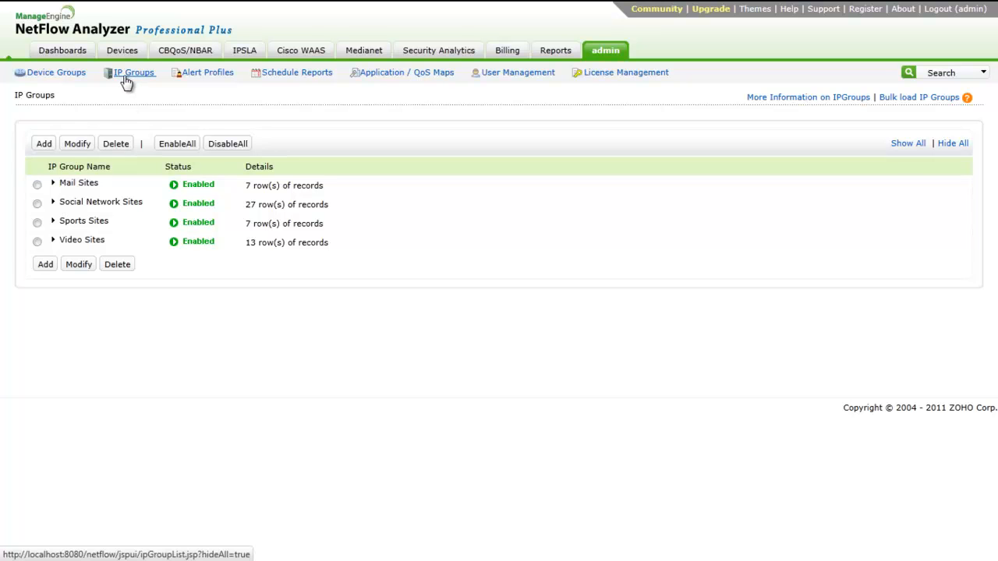
mouse_move(234, 218)
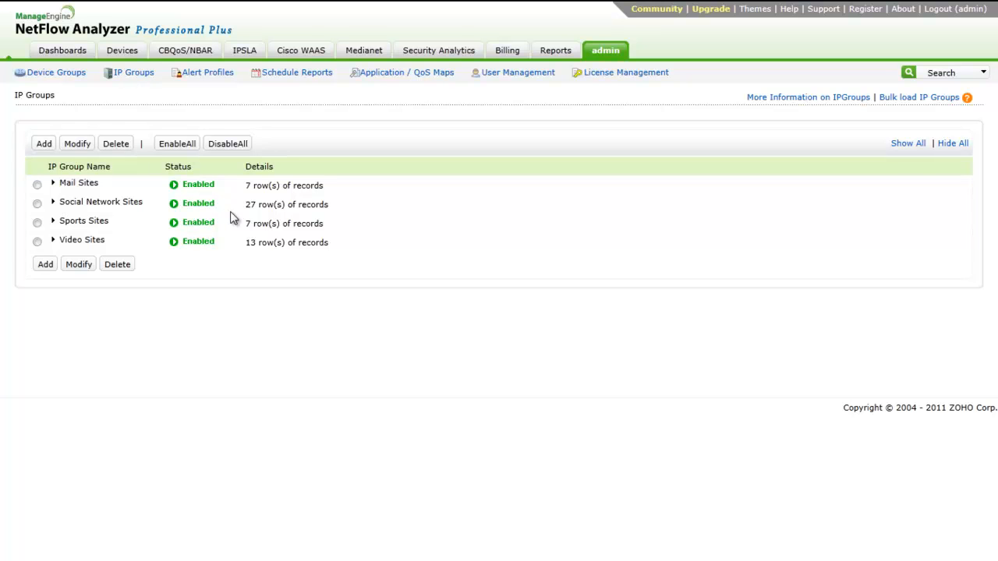
mouse_move(181, 103)
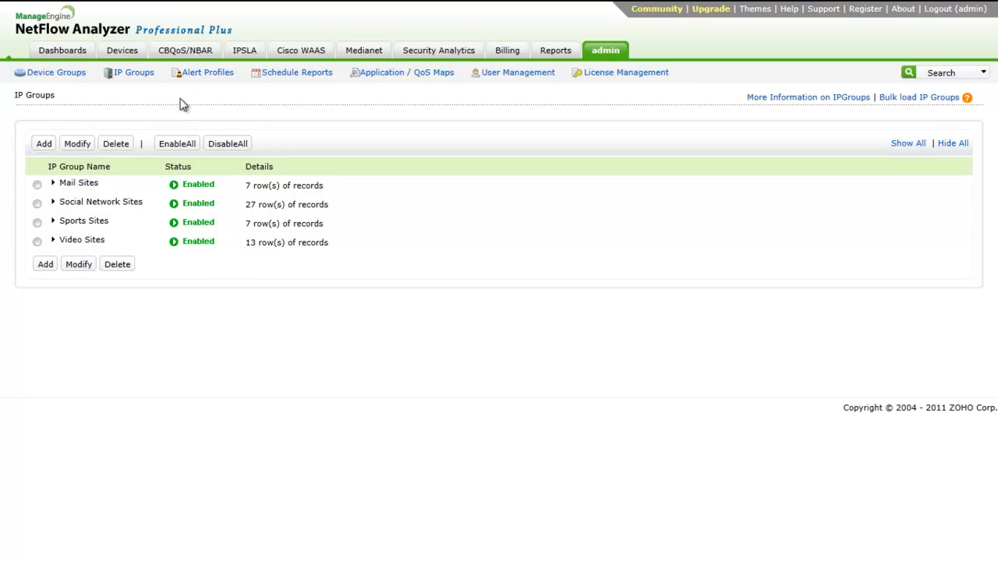
mouse_move(190, 121)
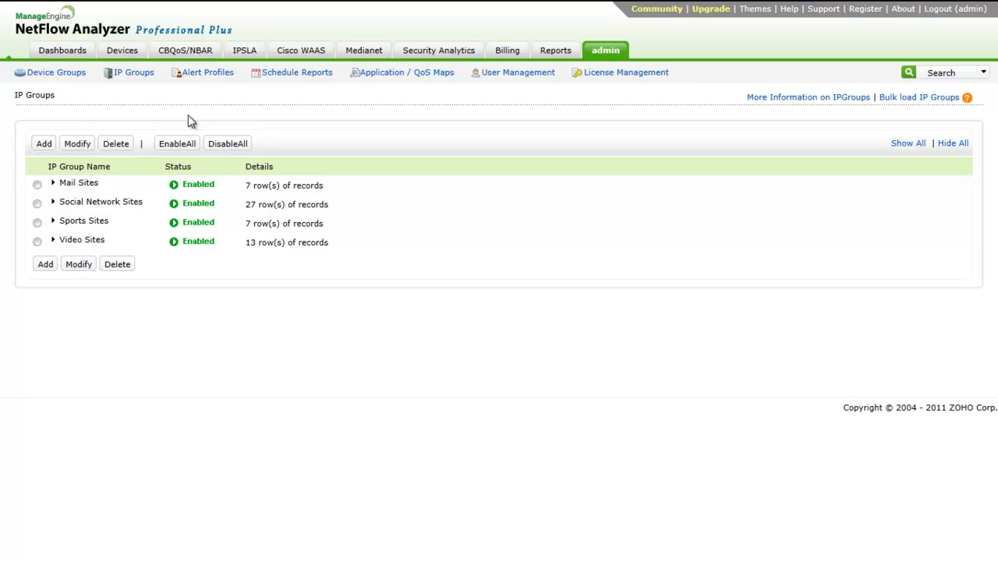
mouse_move(128, 190)
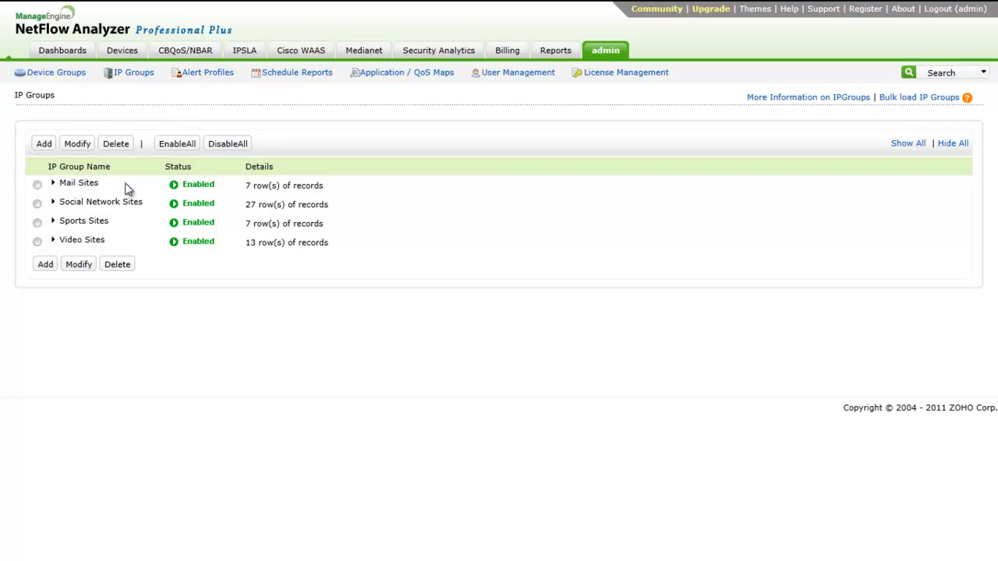
mouse_move(56, 274)
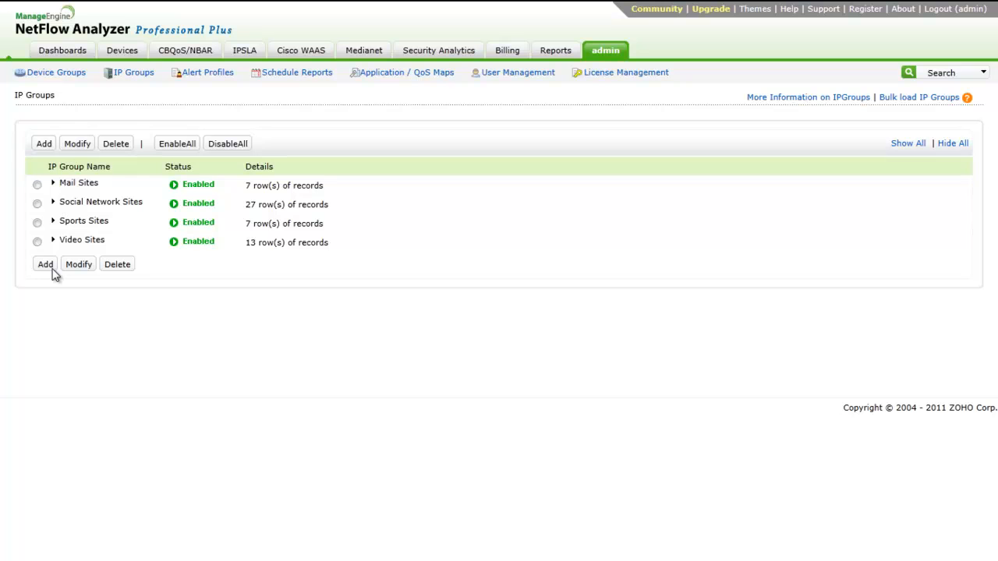
Step: Draft a port/protocol IP group covering the Switch- India interface, then discard it
left_click(43, 264)
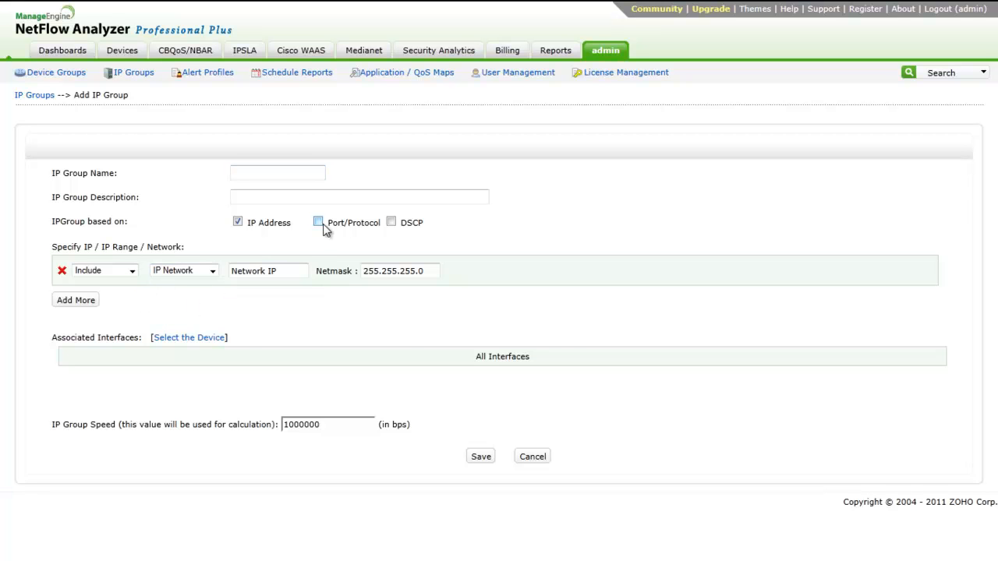
left_click(318, 221)
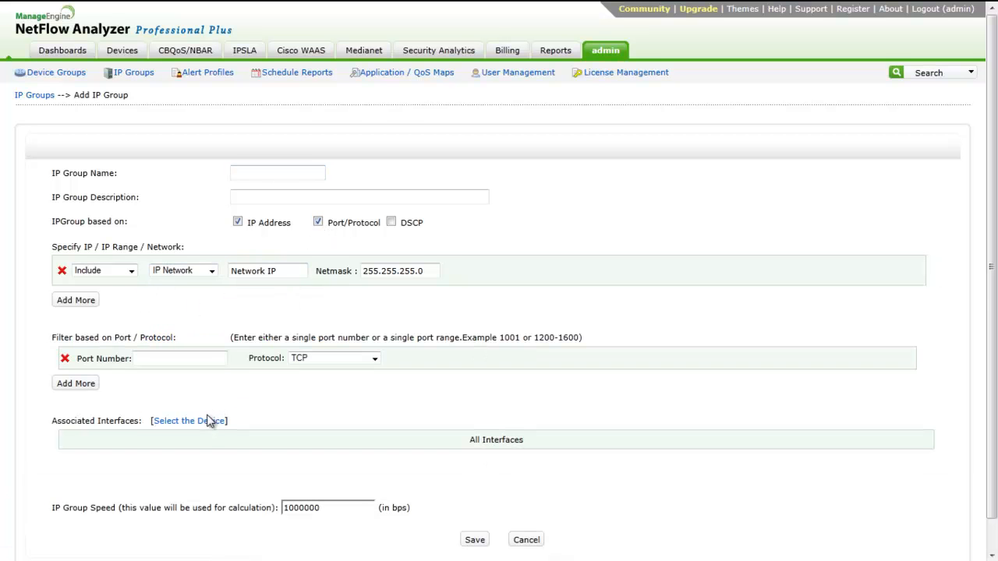
left_click(188, 421)
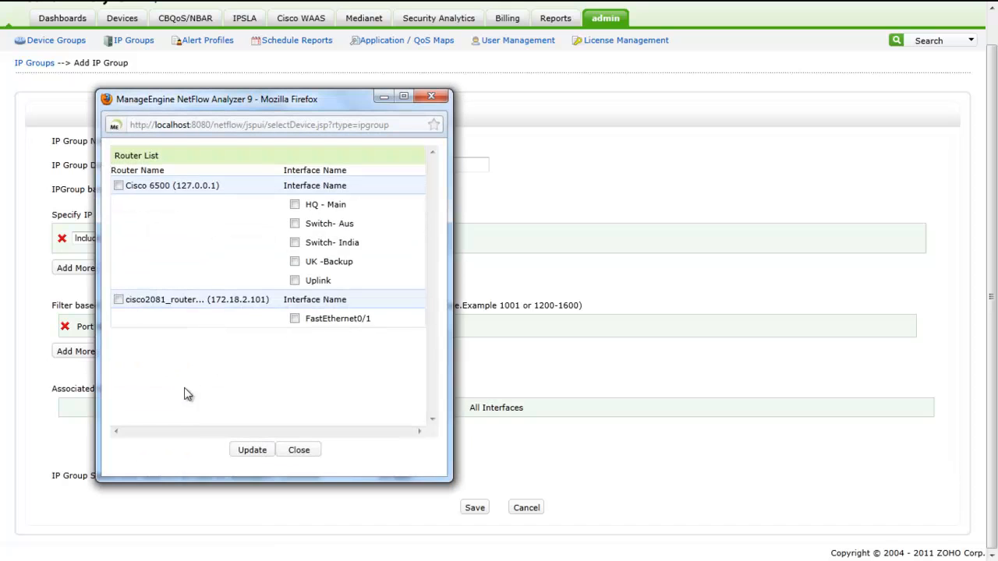
left_click(295, 244)
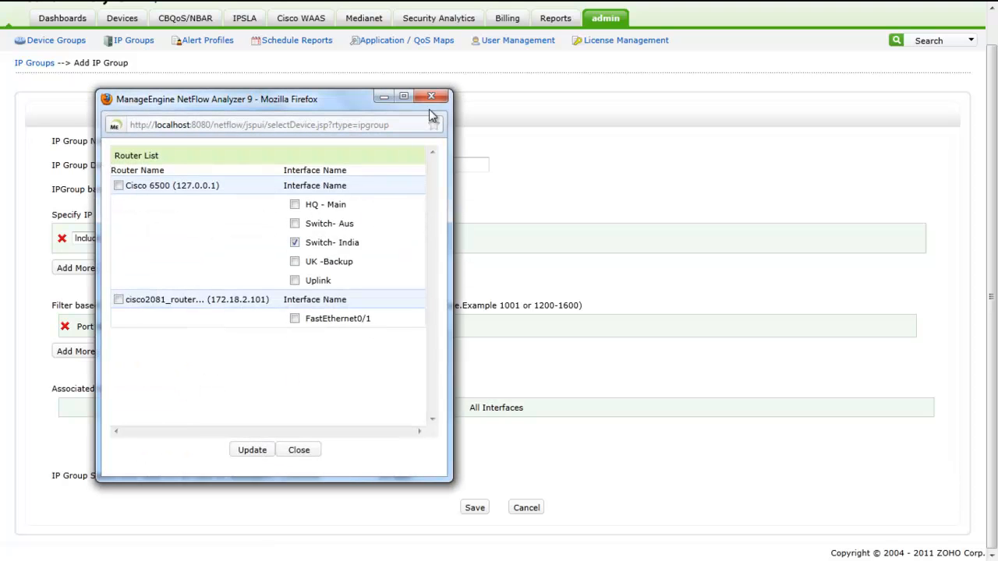
left_click(299, 449)
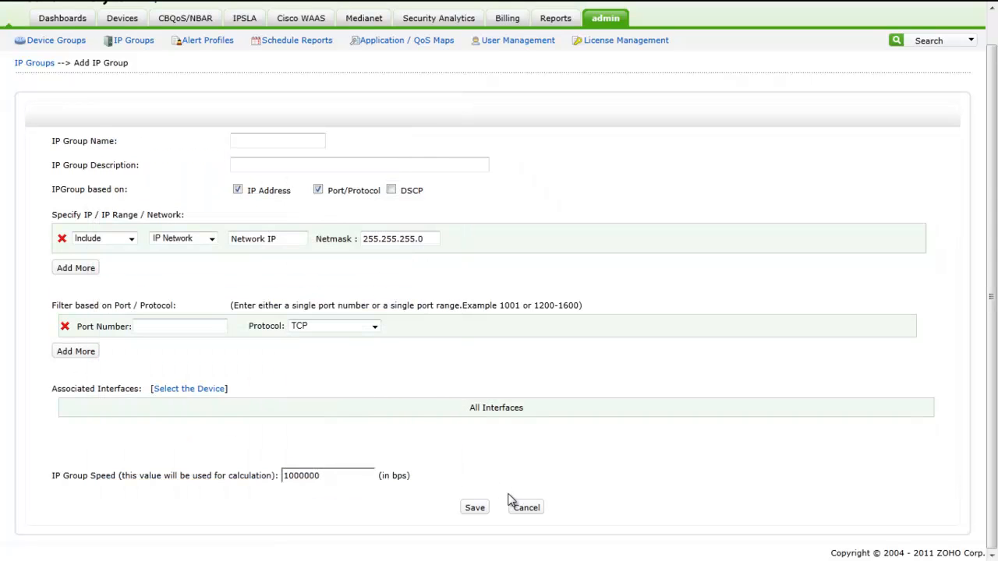
left_click(525, 509)
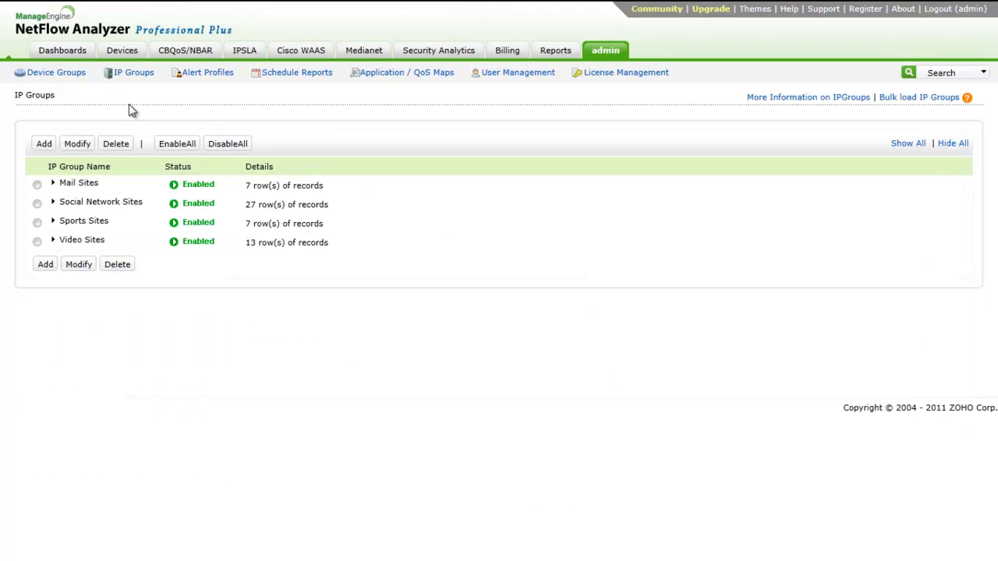
Step: Bring up the Devices interface overview and switch its All Devices dropdown to the IP Groups view
left_click(121, 50)
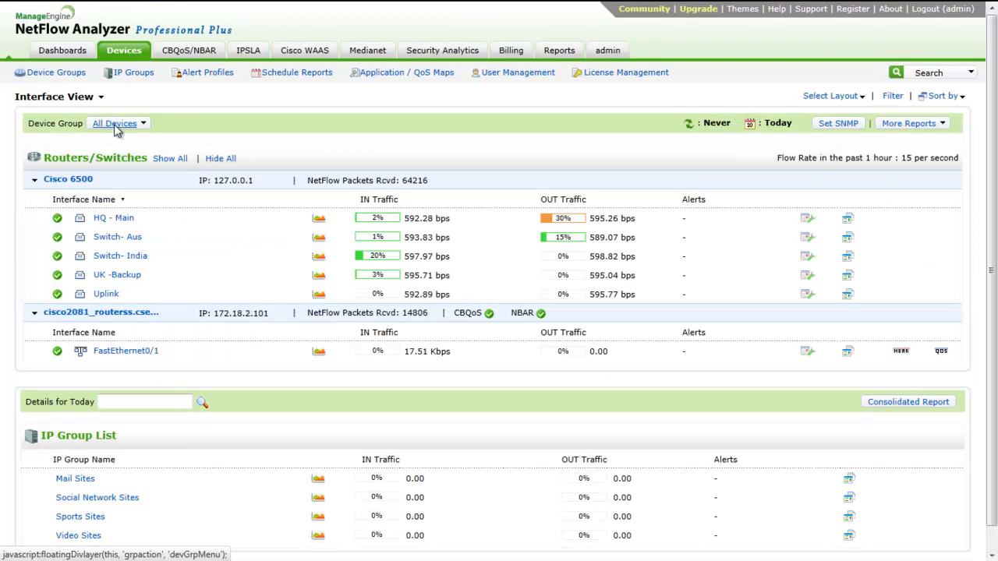
left_click(57, 96)
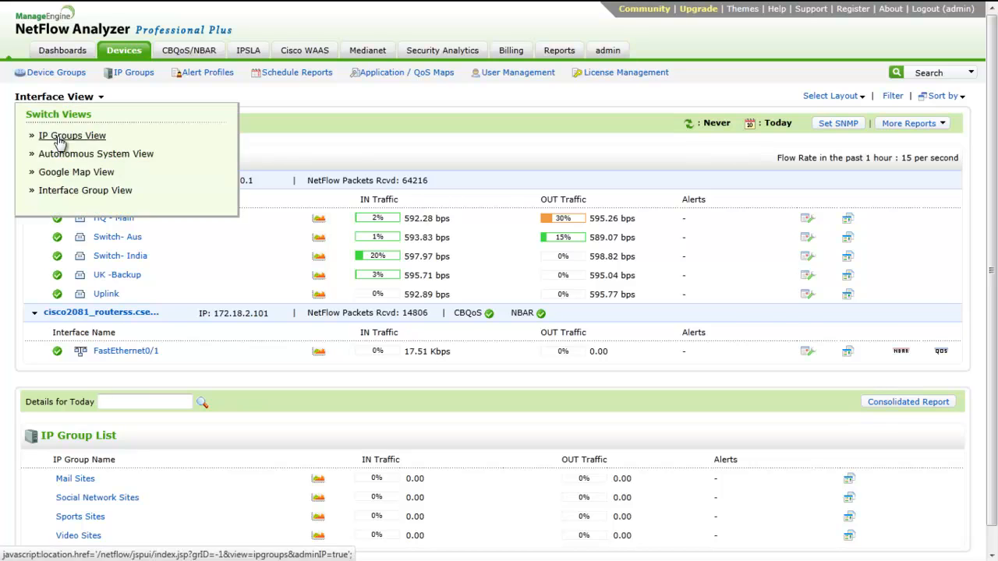
left_click(71, 134)
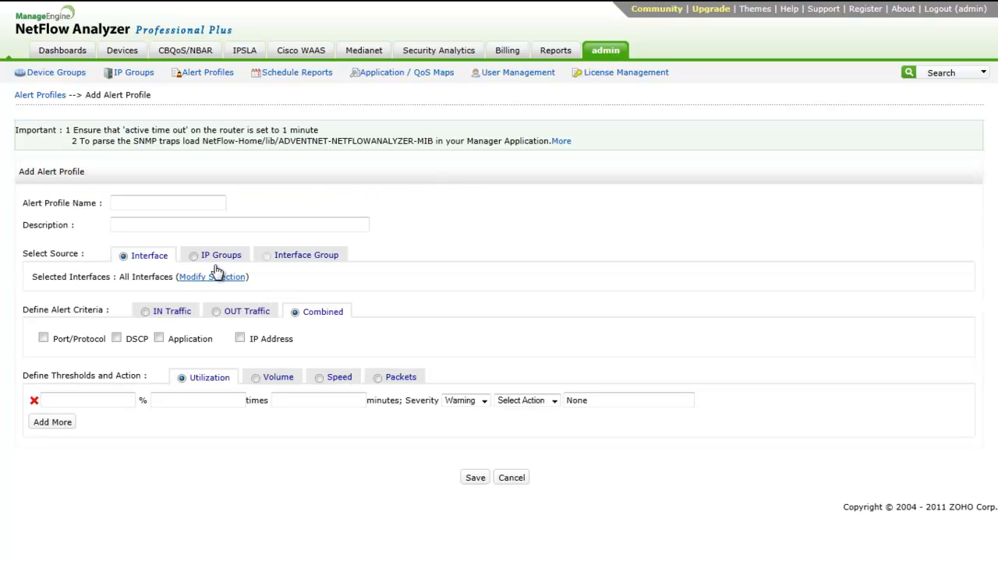
mouse_move(139, 217)
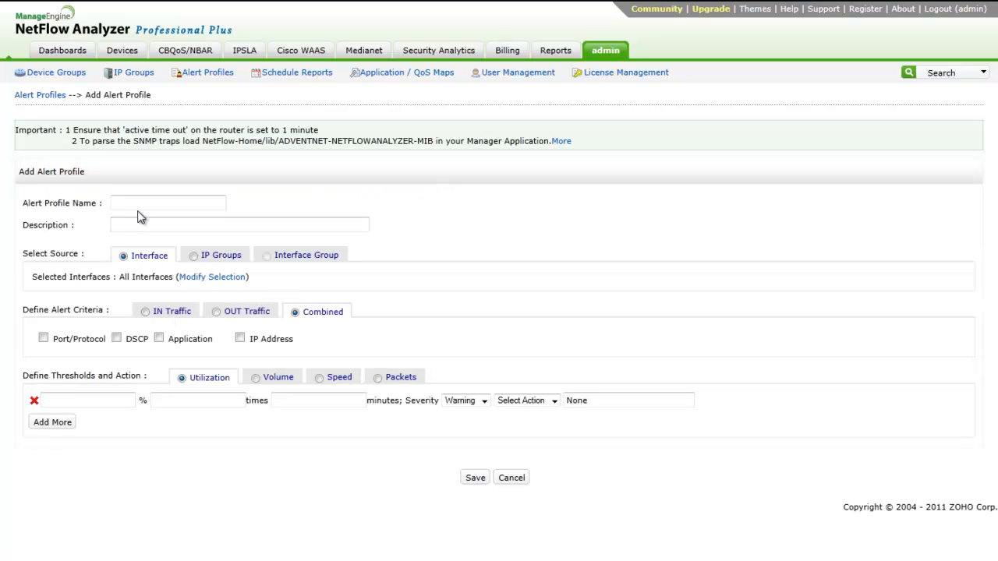
Step: Name the alert profile '70%' for IN traffic, utilization threshold 70% three times in 3 minutes, and list alert actions
type("70")
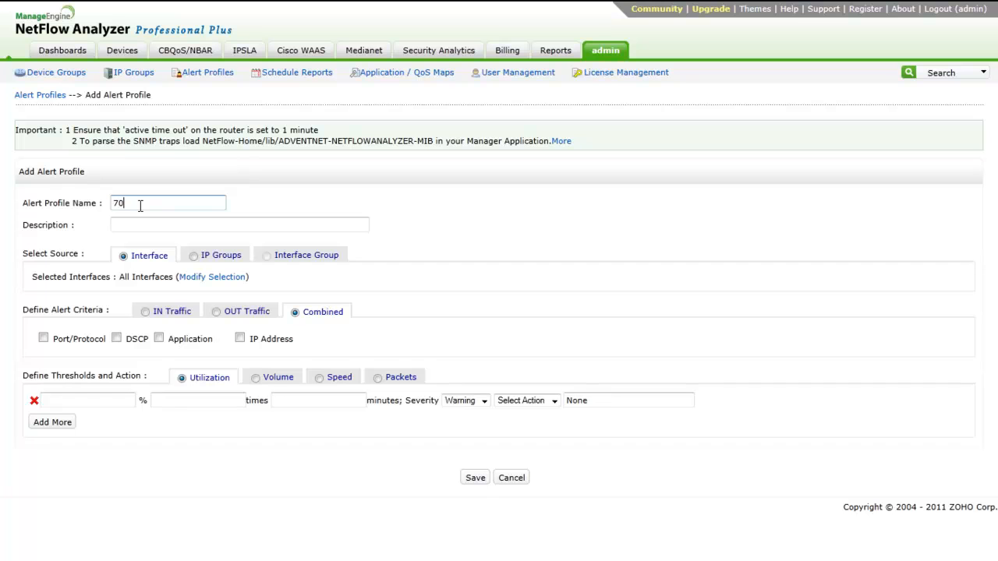
type("%")
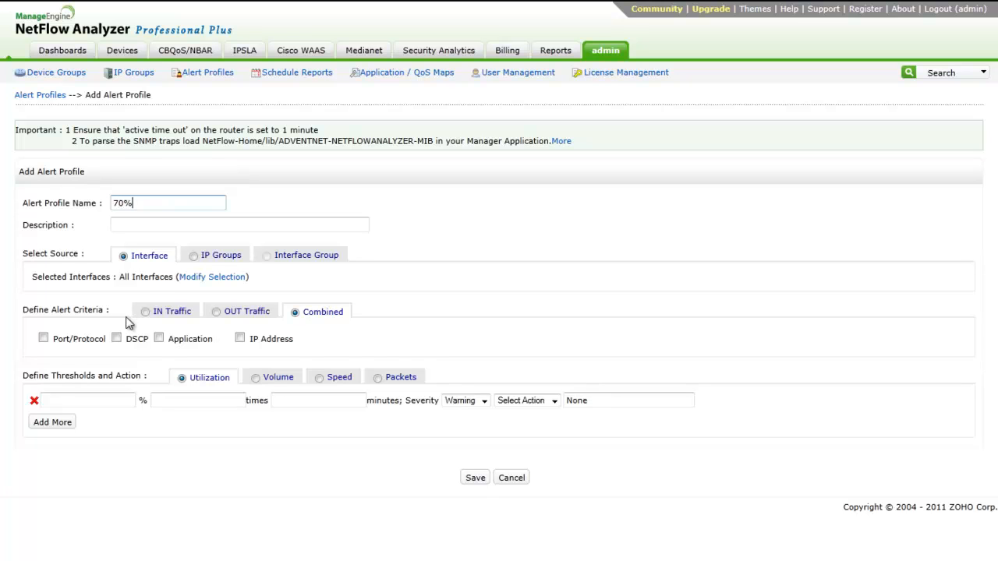
left_click(145, 312)
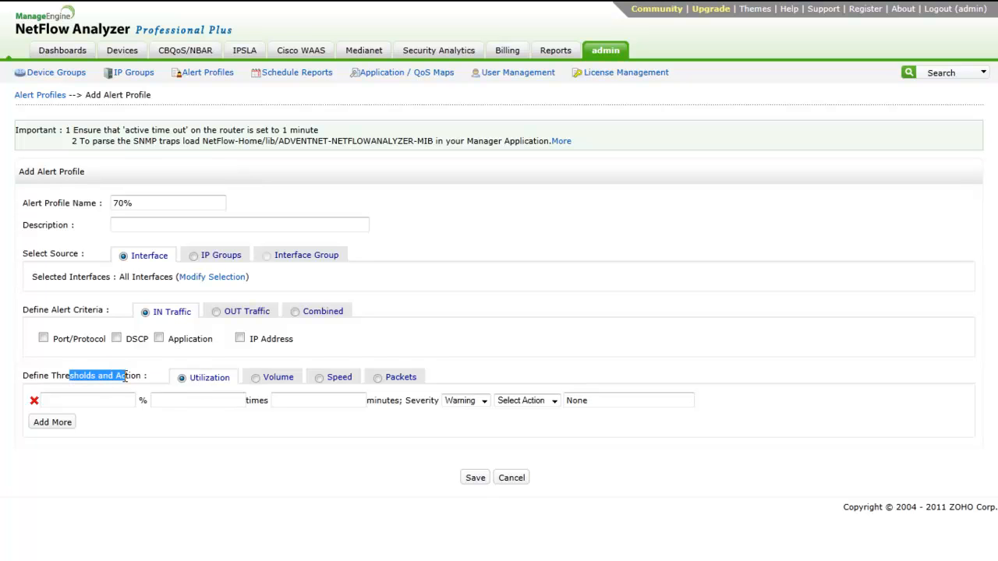
left_click(86, 399)
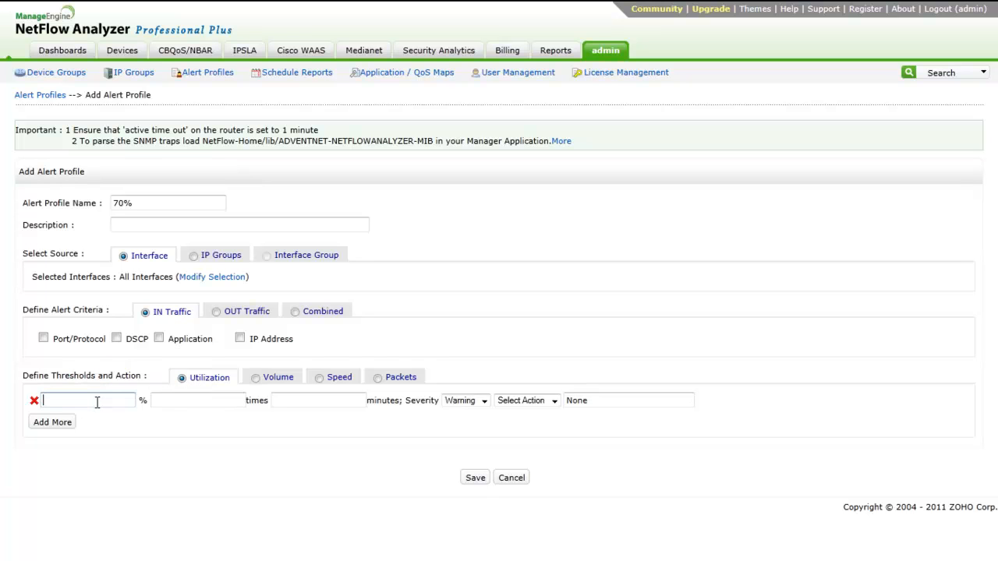
type("70")
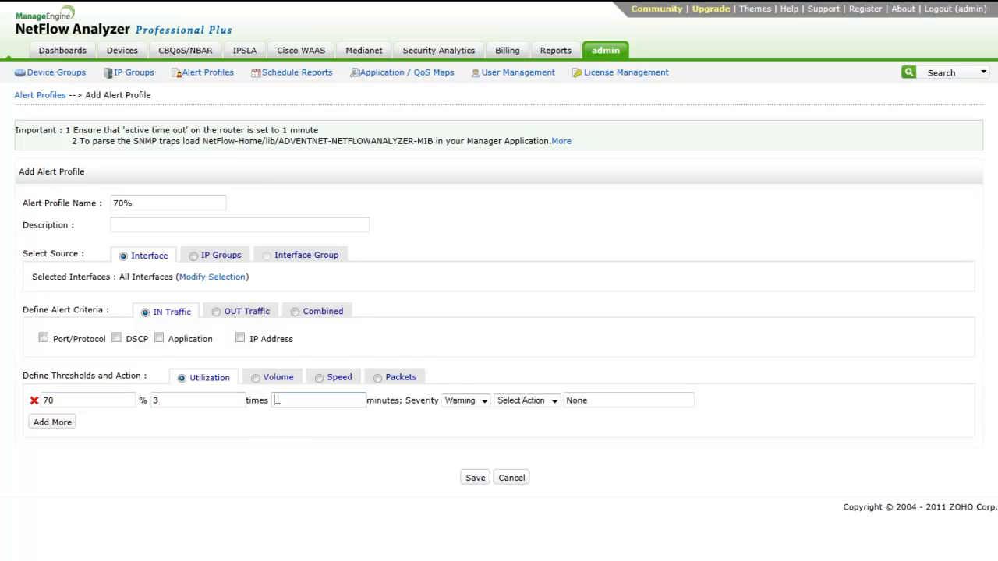
type("3")
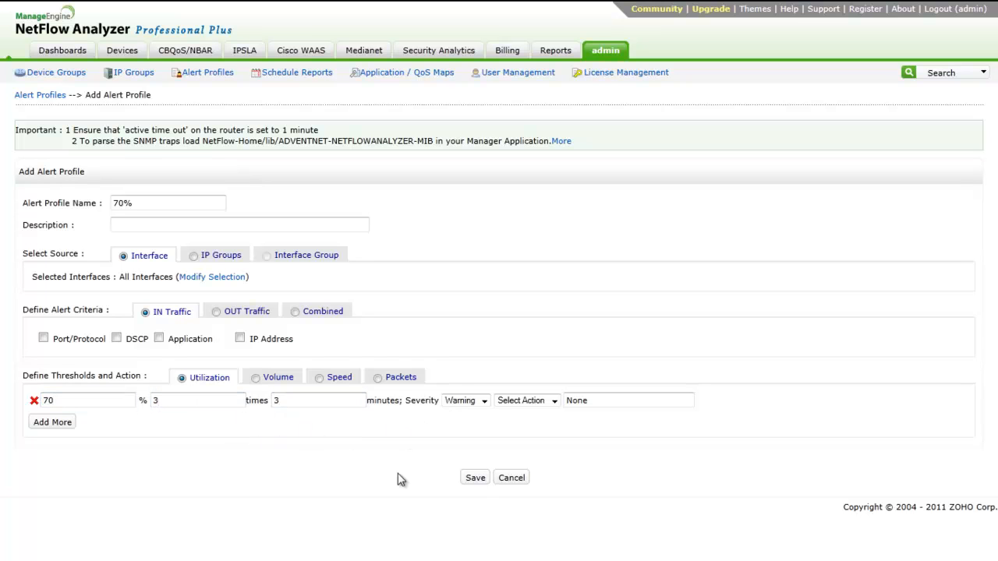
mouse_move(485, 483)
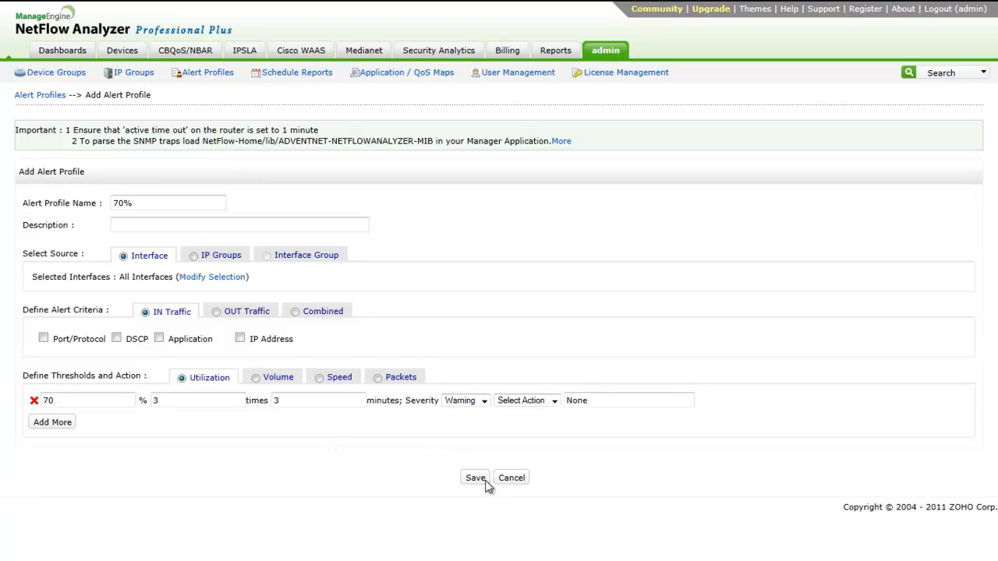
left_click(527, 399)
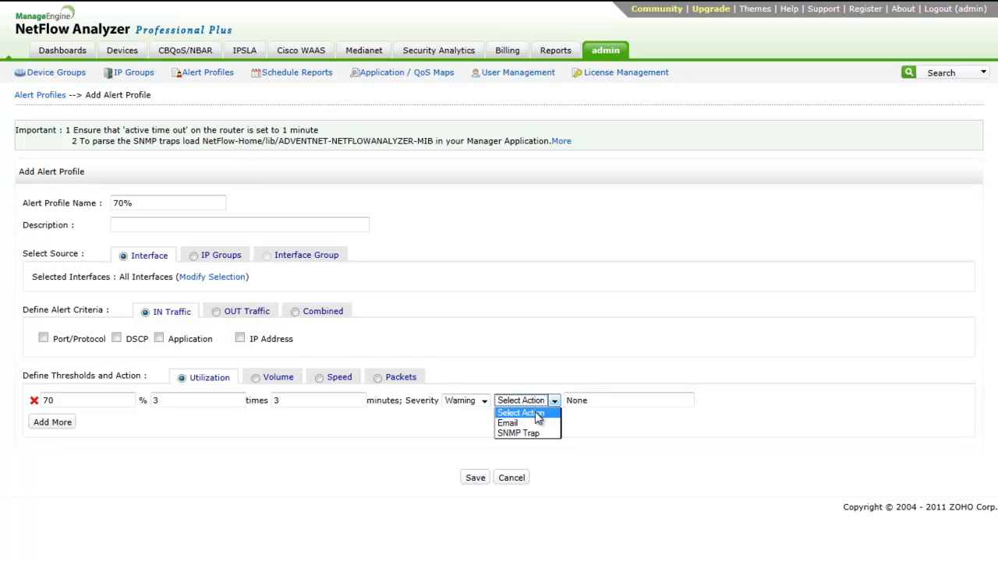
mouse_move(517, 434)
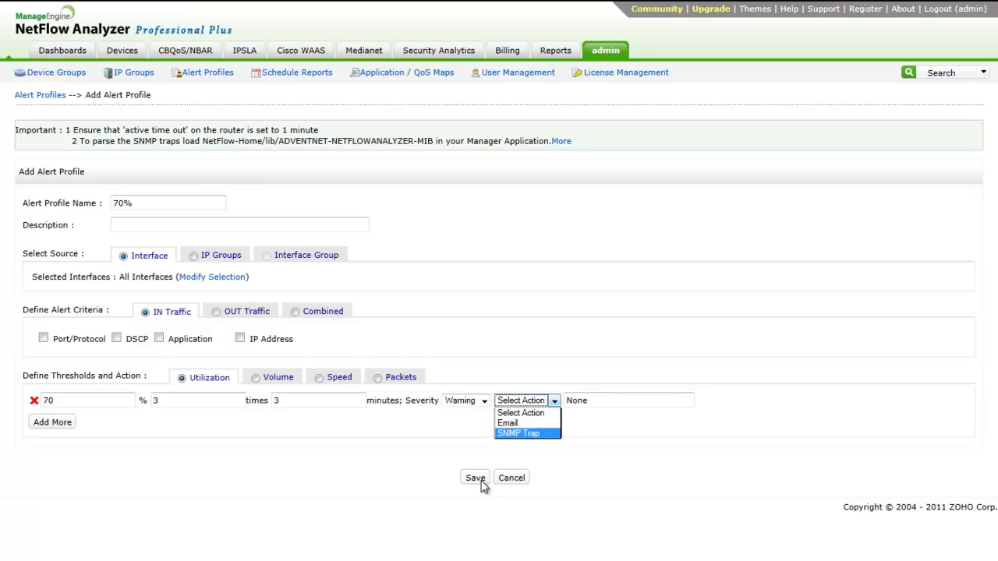
mouse_move(511, 479)
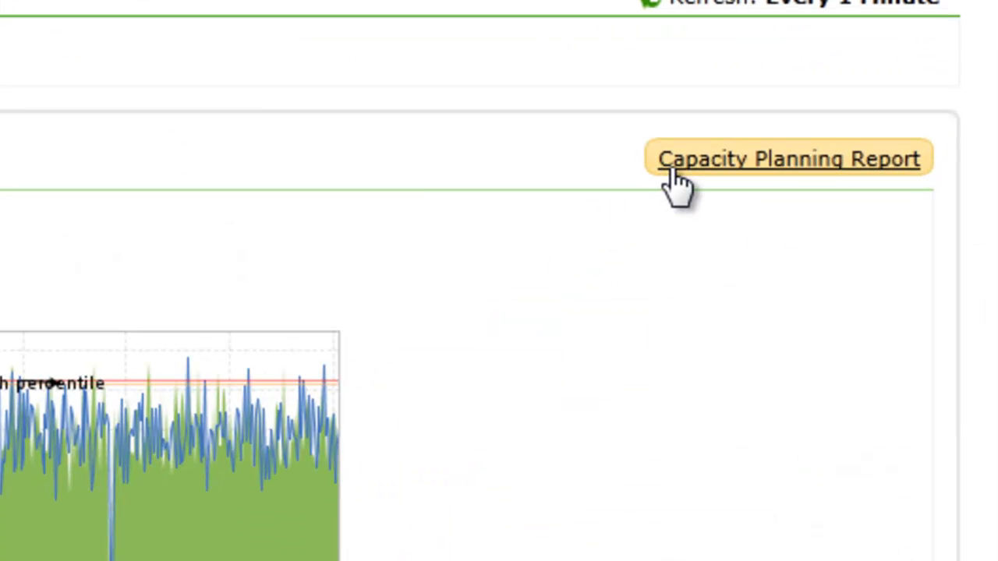
Step: Open the Switch- India capacity planning report and scroll through its charts and tables
left_click(789, 159)
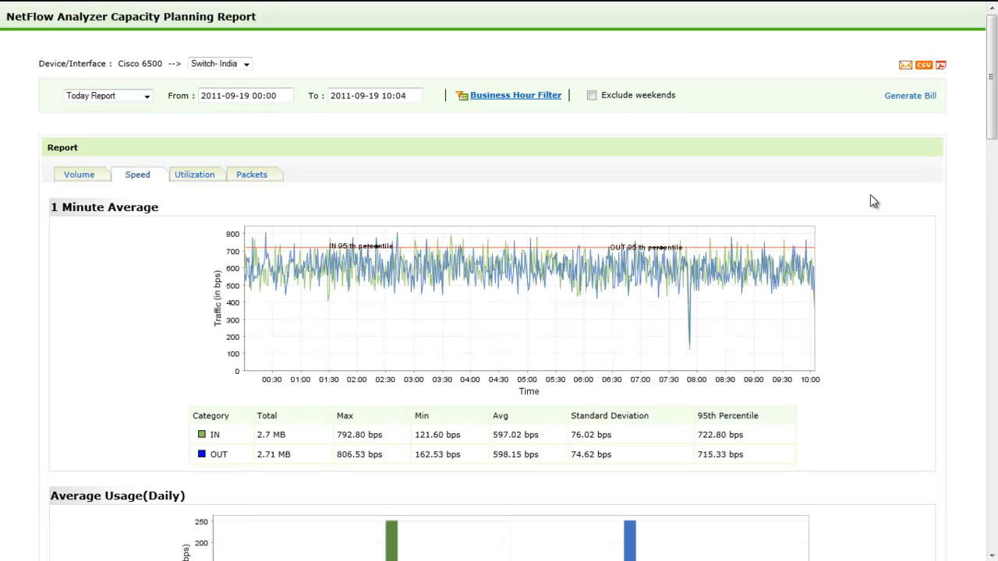
mouse_move(133, 147)
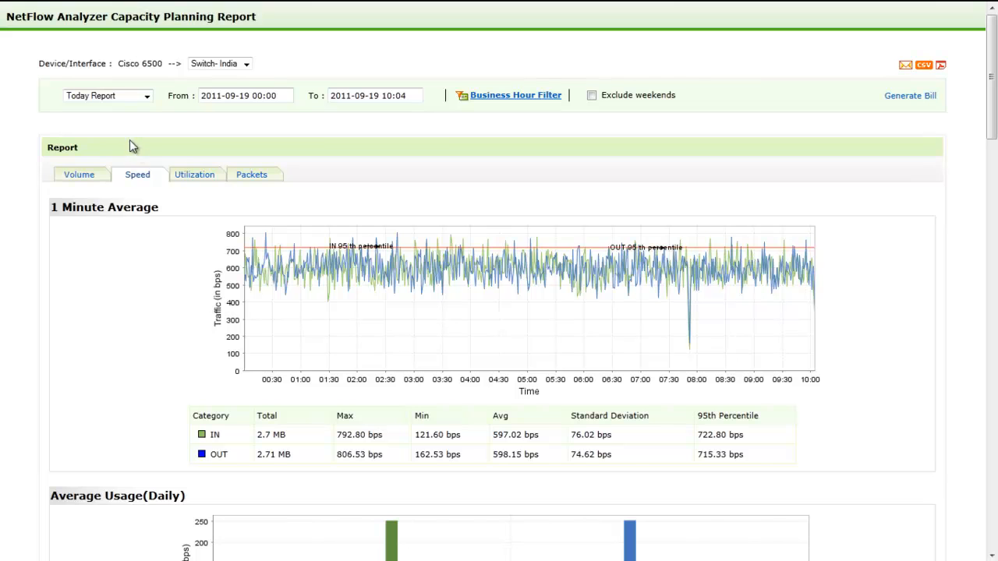
scroll("down", 3)
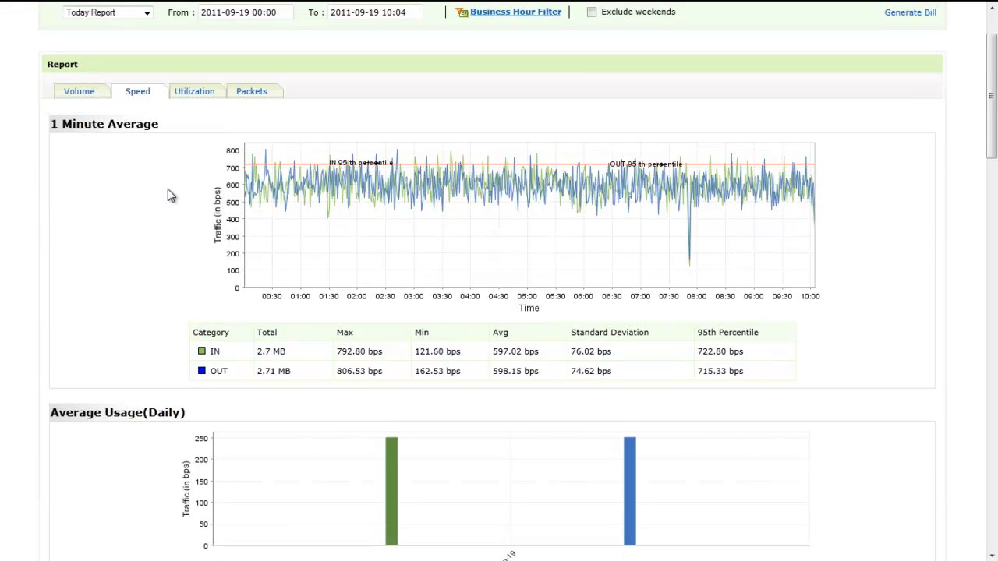
scroll("down", 3)
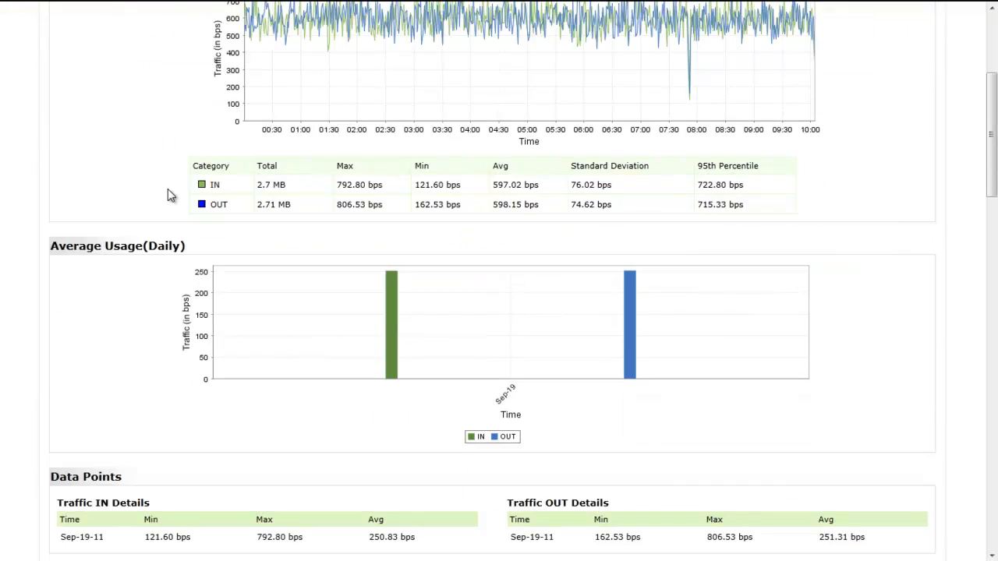
scroll("down", 3)
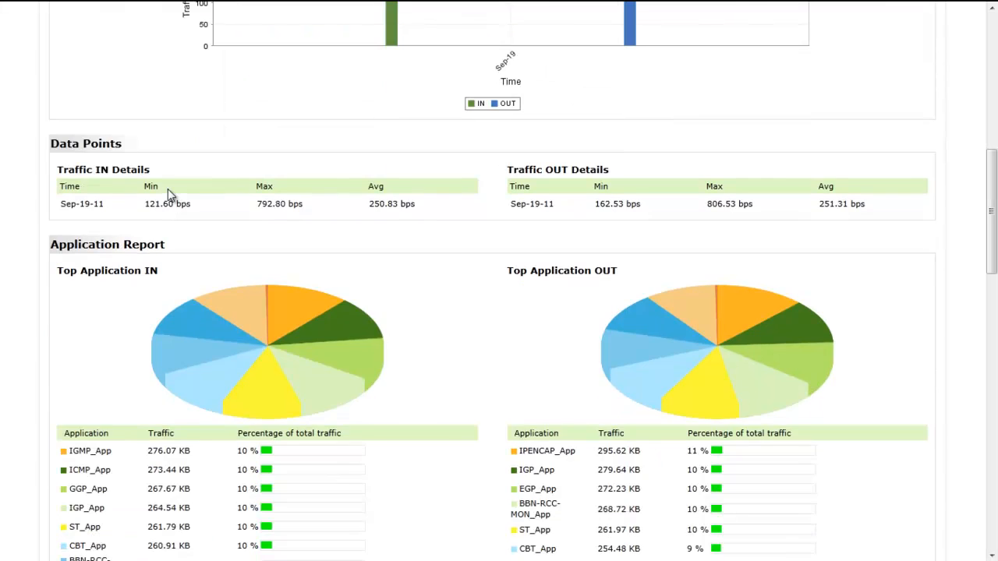
scroll("down", 3)
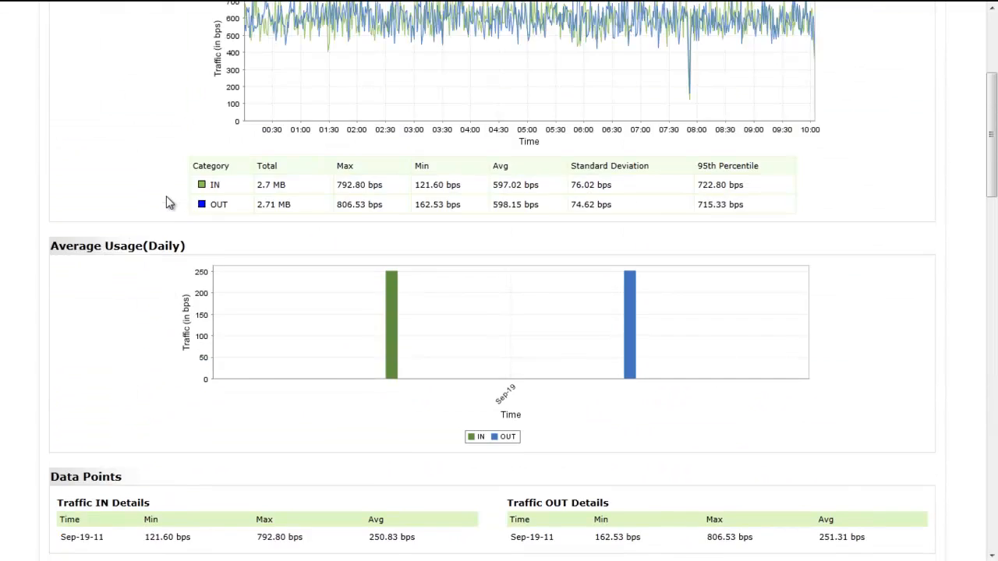
scroll("up", 3)
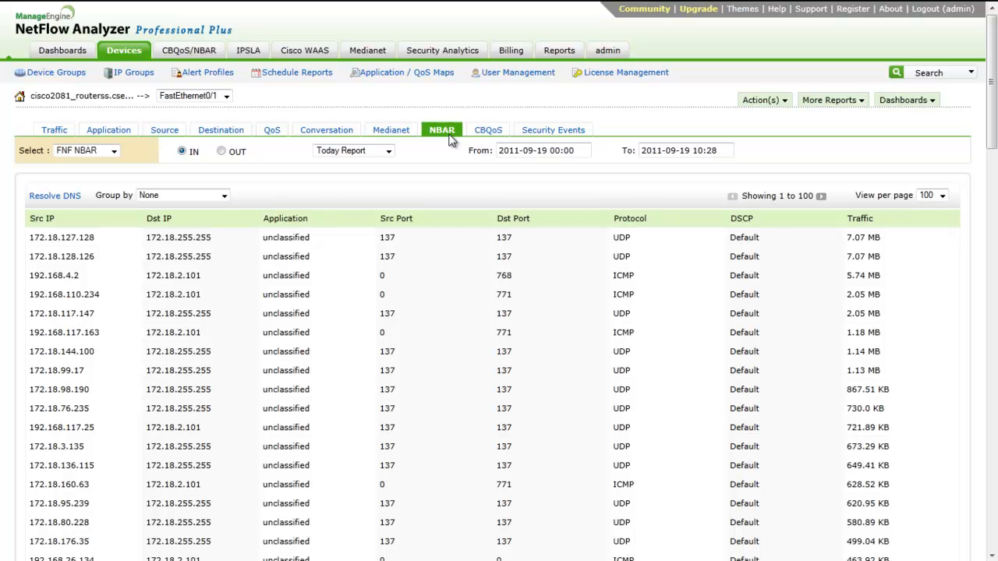
mouse_move(502, 138)
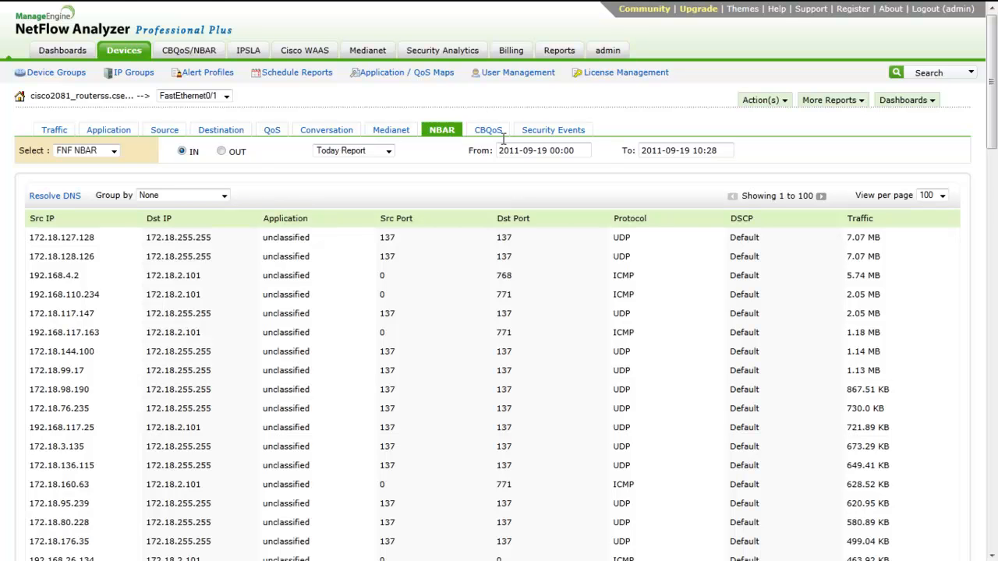
Step: Choose FNF NBAR as the report source for today's inbound FastEthernet0/1 traffic
scroll("down", 3)
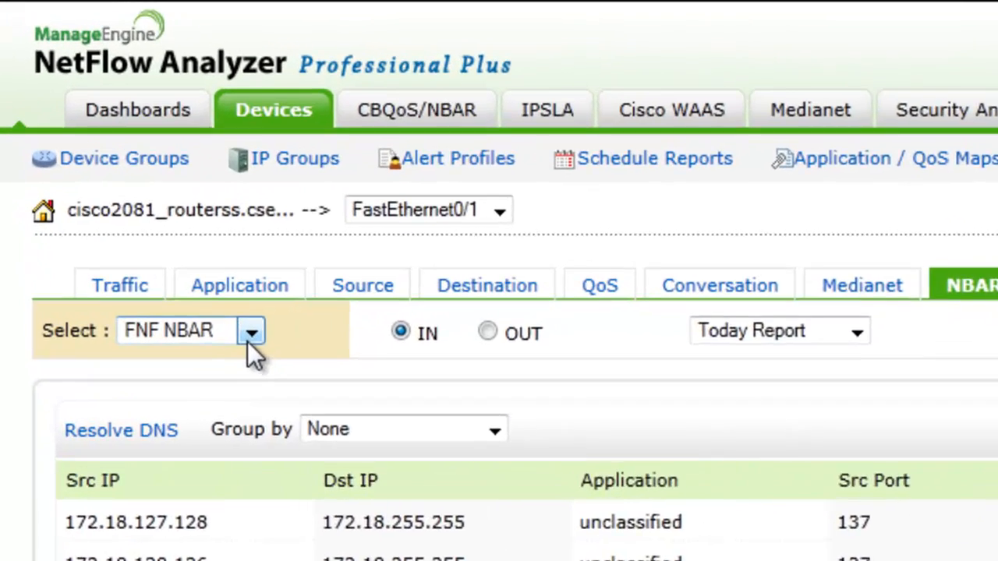
left_click(251, 330)
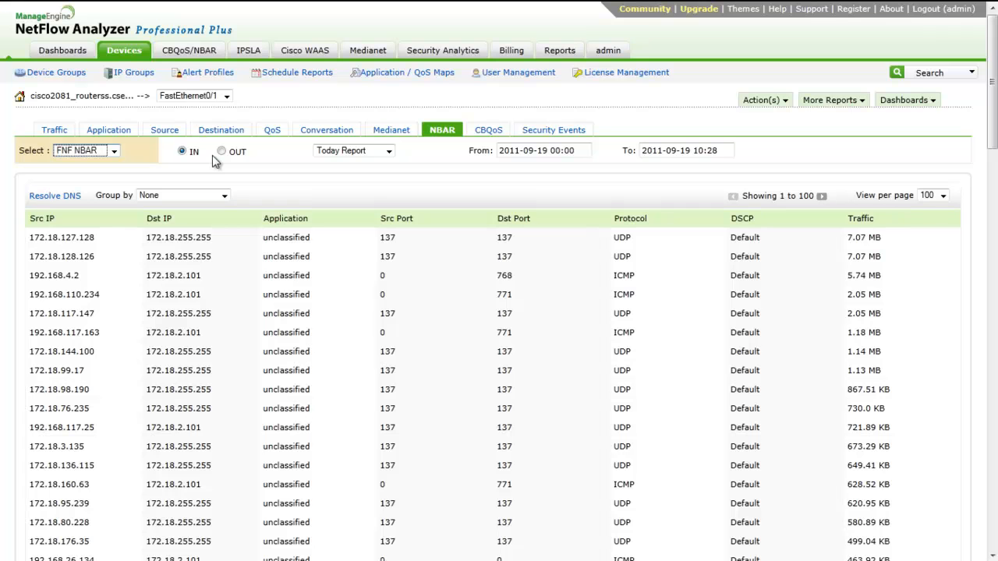
Step: Open the interface's CBQoS report and scroll through the CRITICAL_POLICIES graphs and class tables
left_click(488, 130)
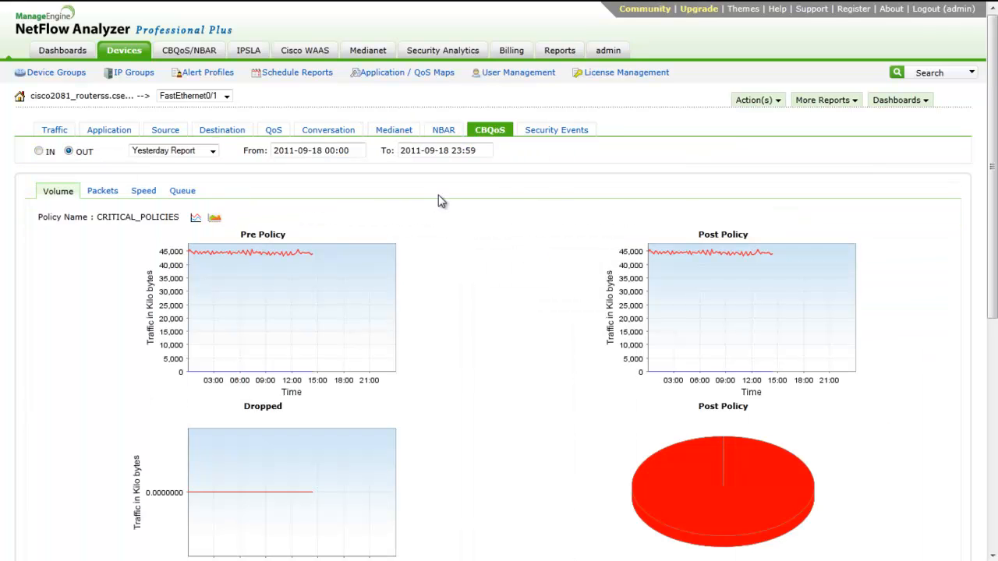
scroll("down", 3)
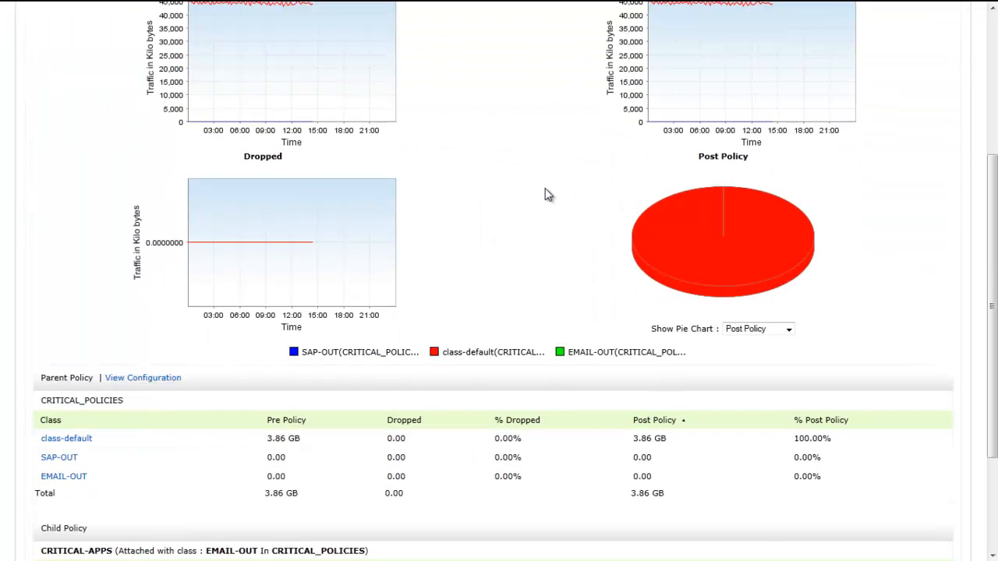
scroll("down", 3)
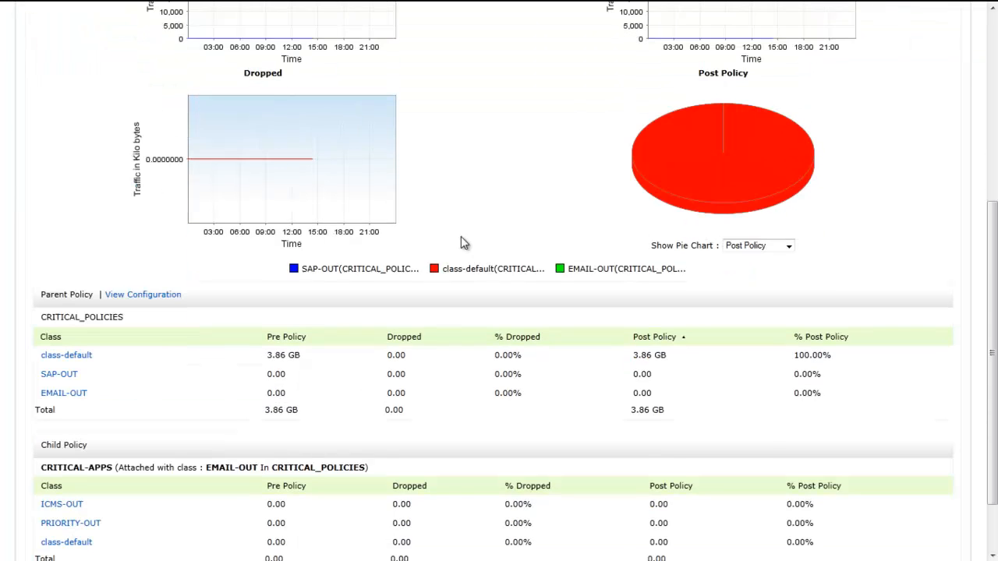
scroll("down", 3)
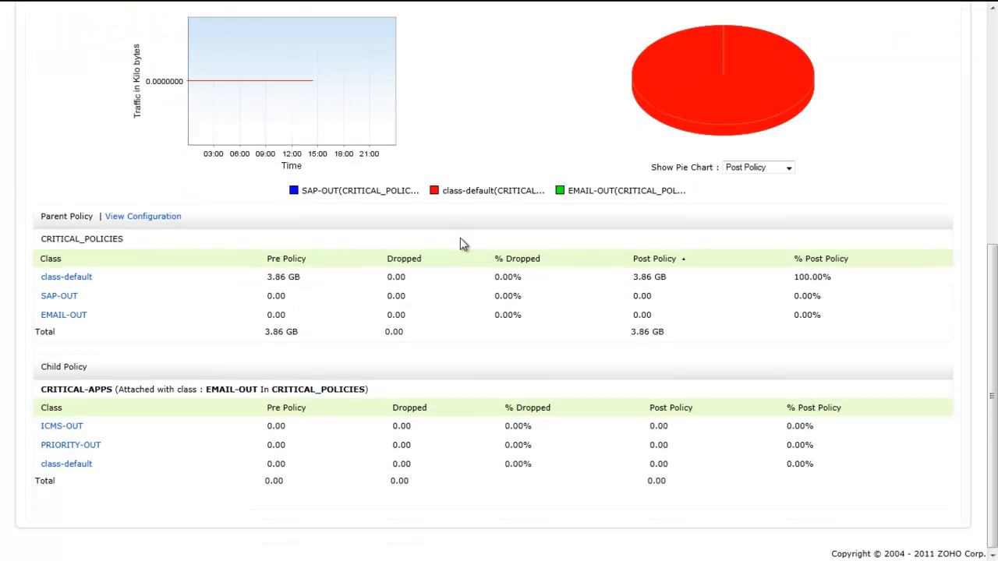
scroll("up", 3)
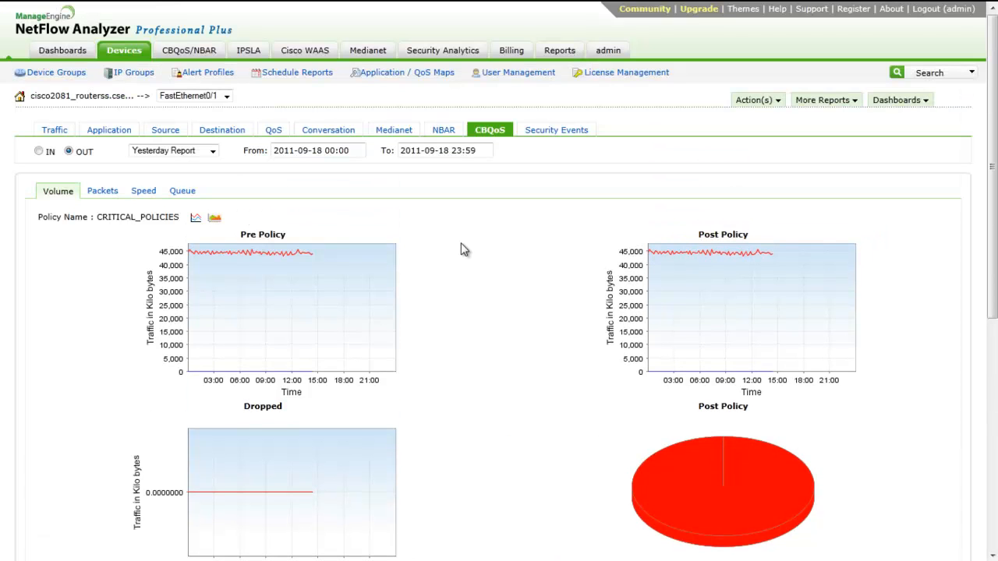
mouse_move(460, 256)
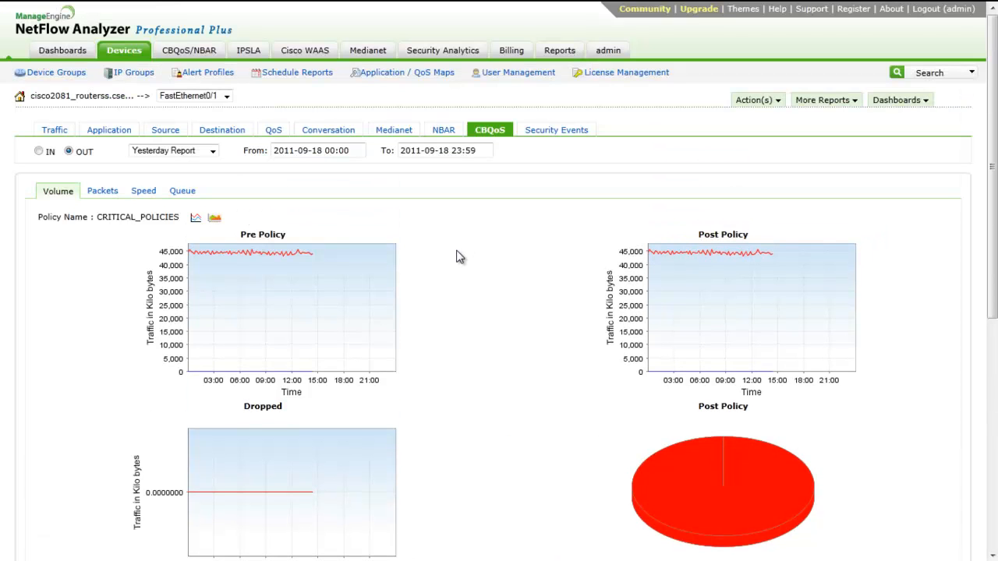
scroll("down", 3)
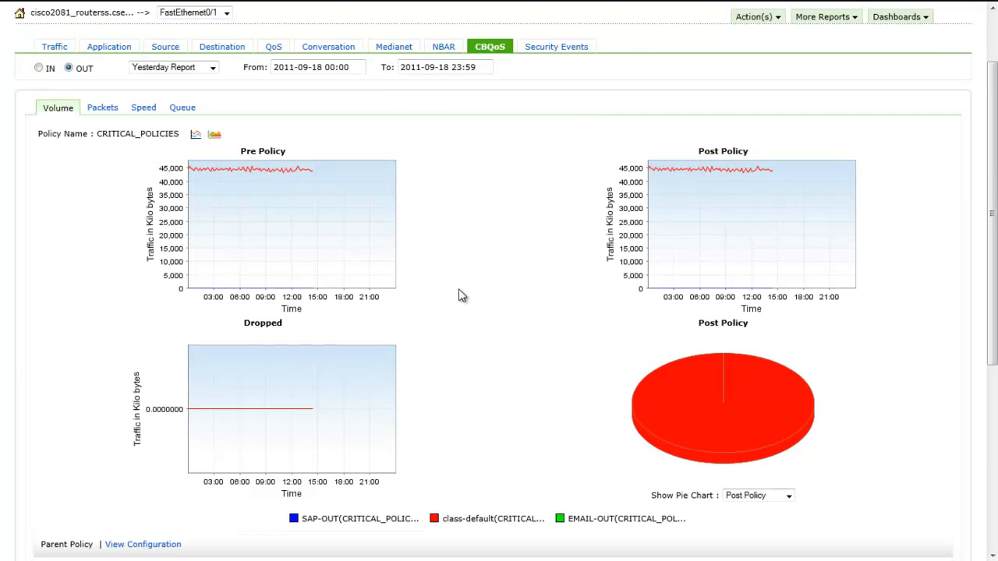
mouse_move(460, 284)
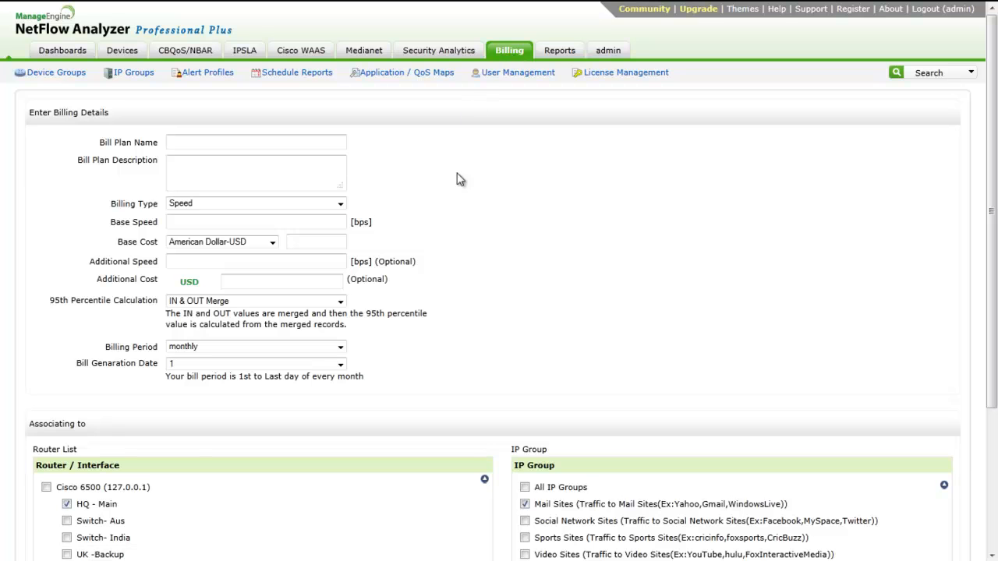
mouse_move(272, 242)
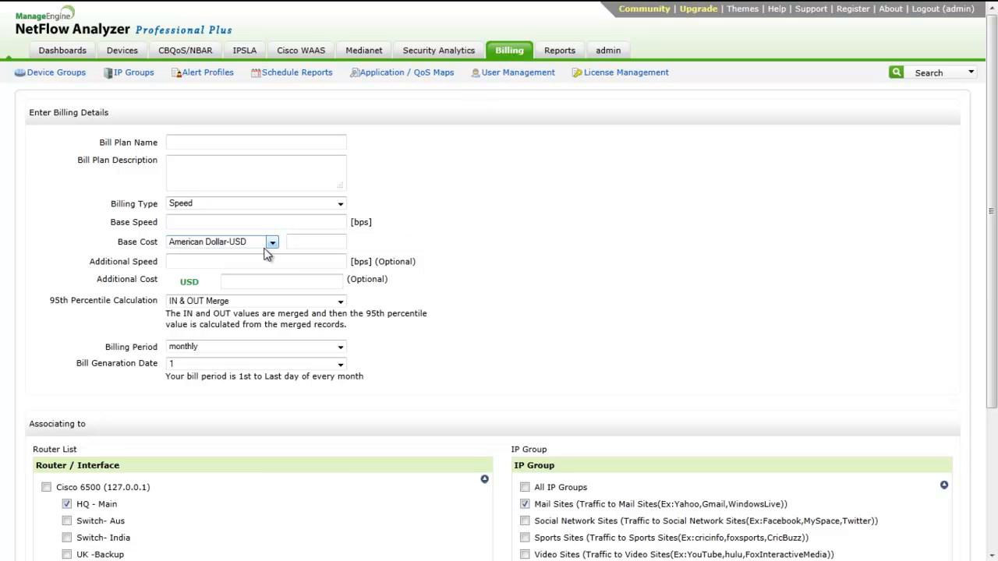
mouse_move(640, 280)
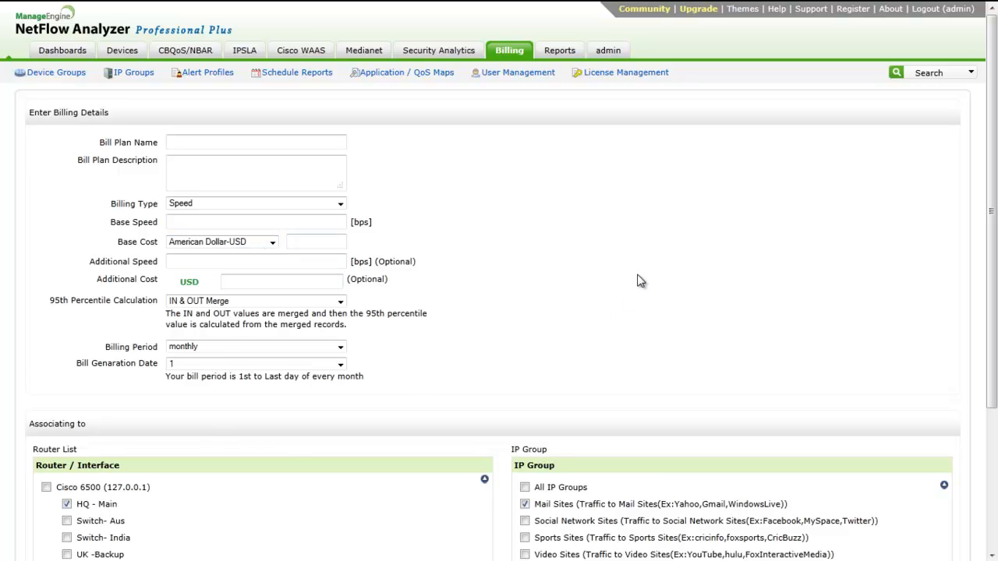
mouse_move(565, 166)
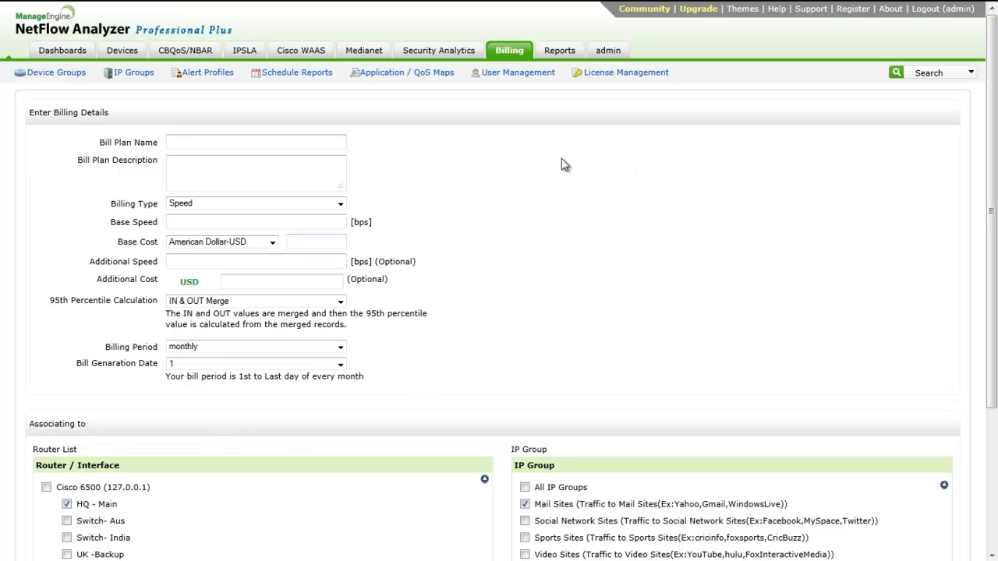
Step: Include the Switch- Aus interface and the Social Network Sites group in the new bill plan
scroll("down", 3)
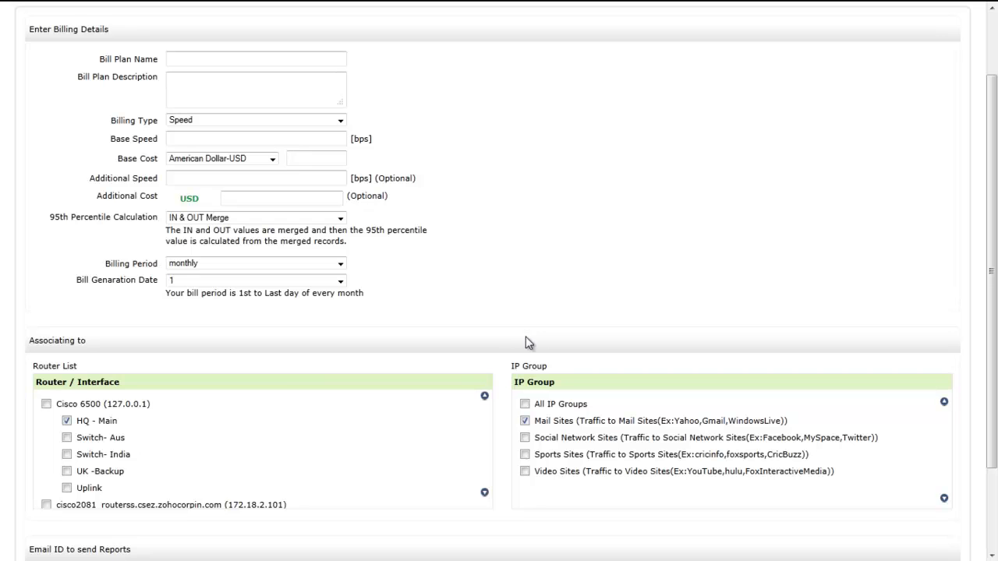
scroll("down", 3)
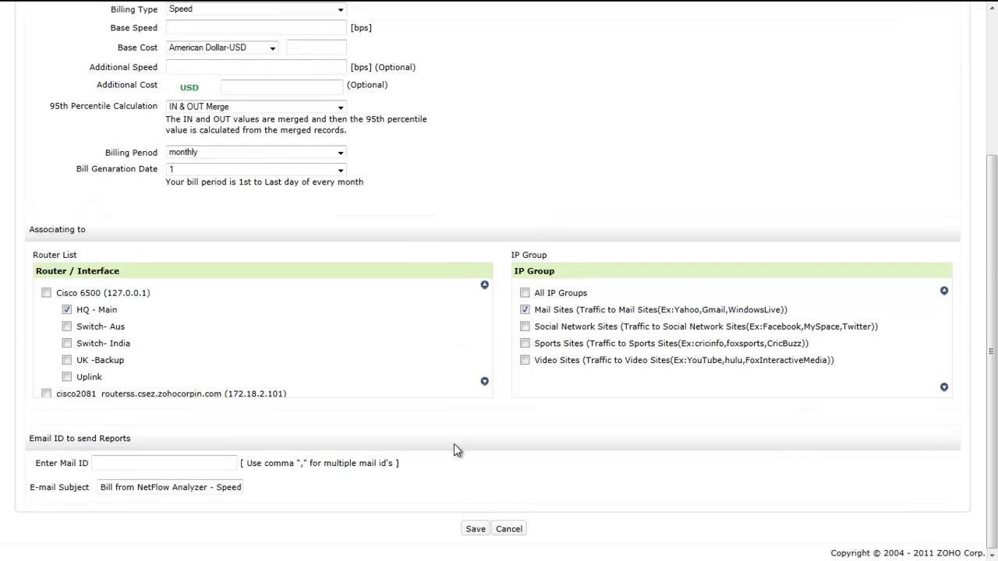
left_click(164, 463)
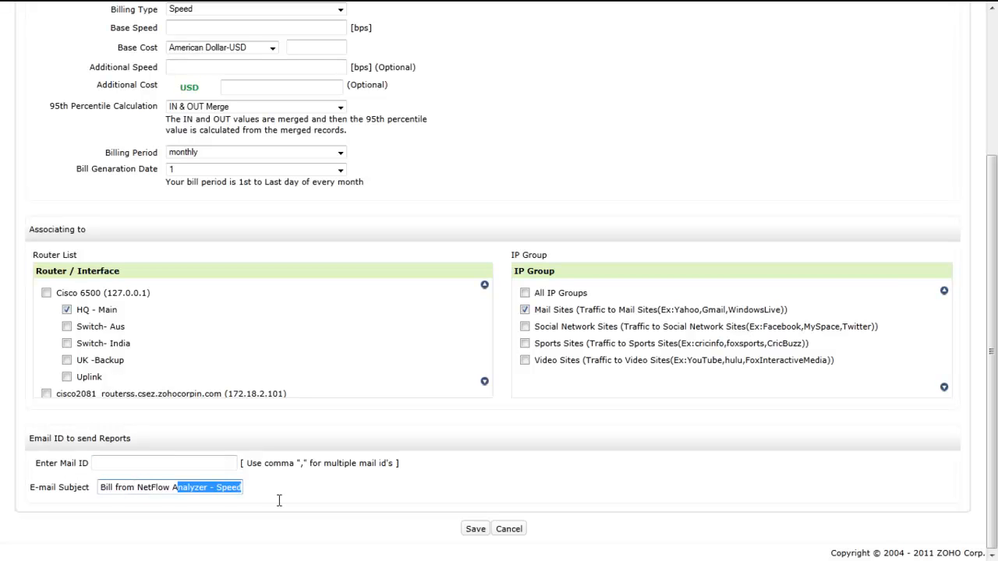
scroll("up", 3)
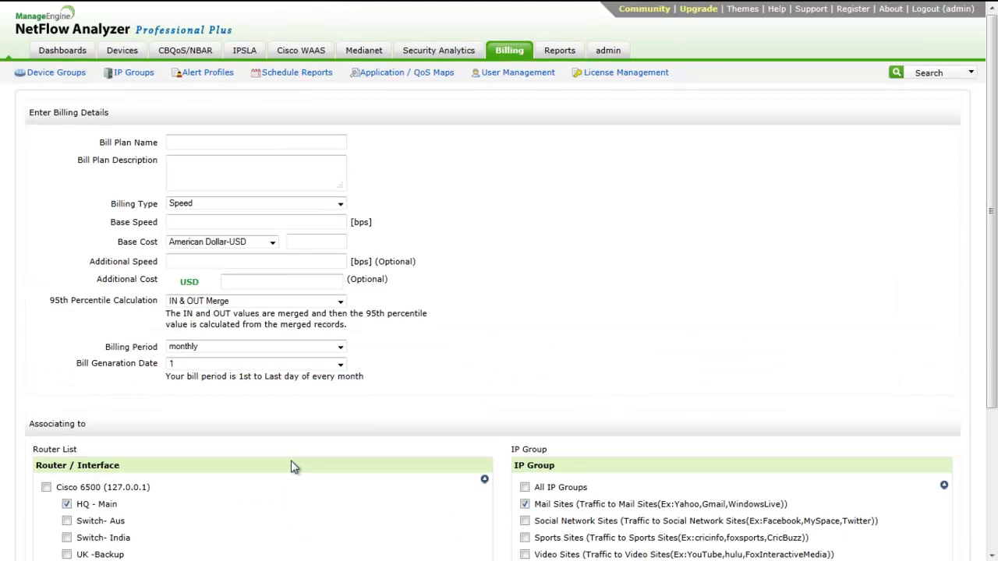
left_click(65, 521)
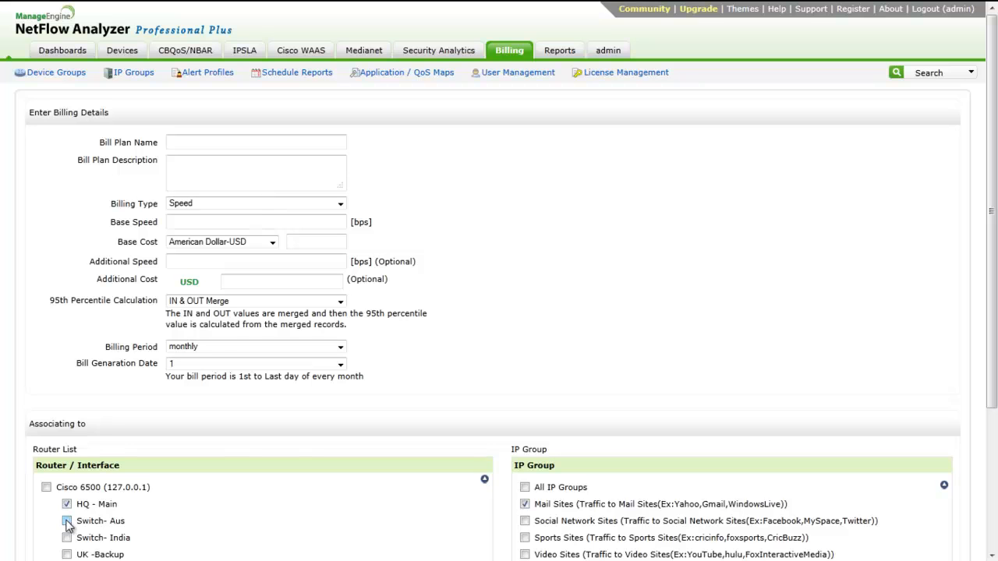
scroll("down", 3)
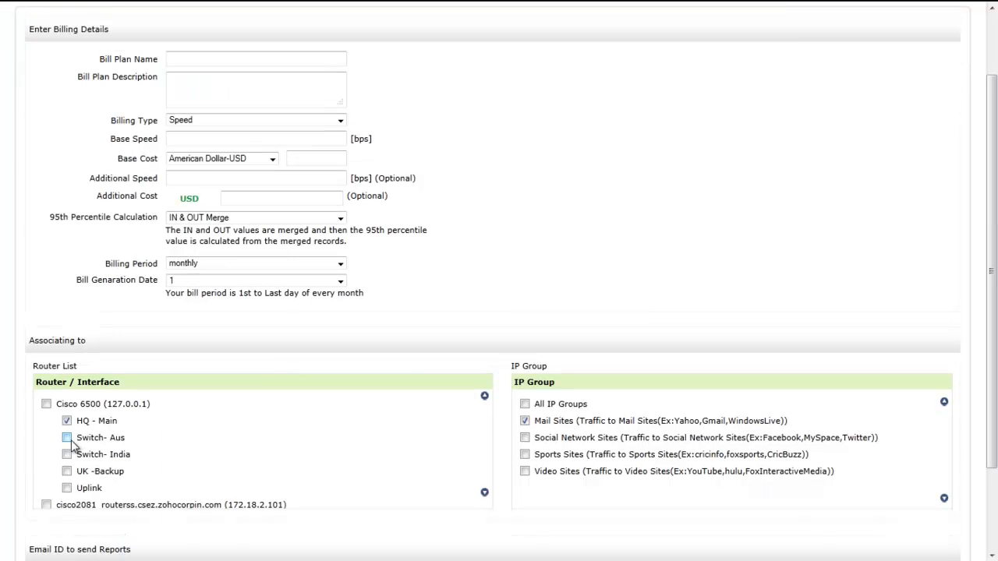
left_click(524, 436)
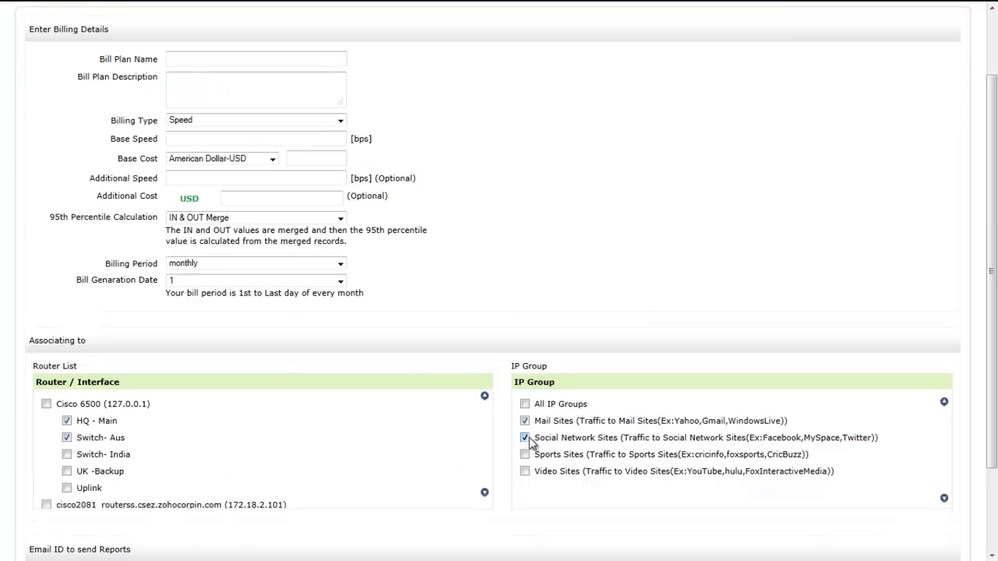
Step: Show the Billing Type choices, then move to the IPSLA dashboard
scroll("up", 3)
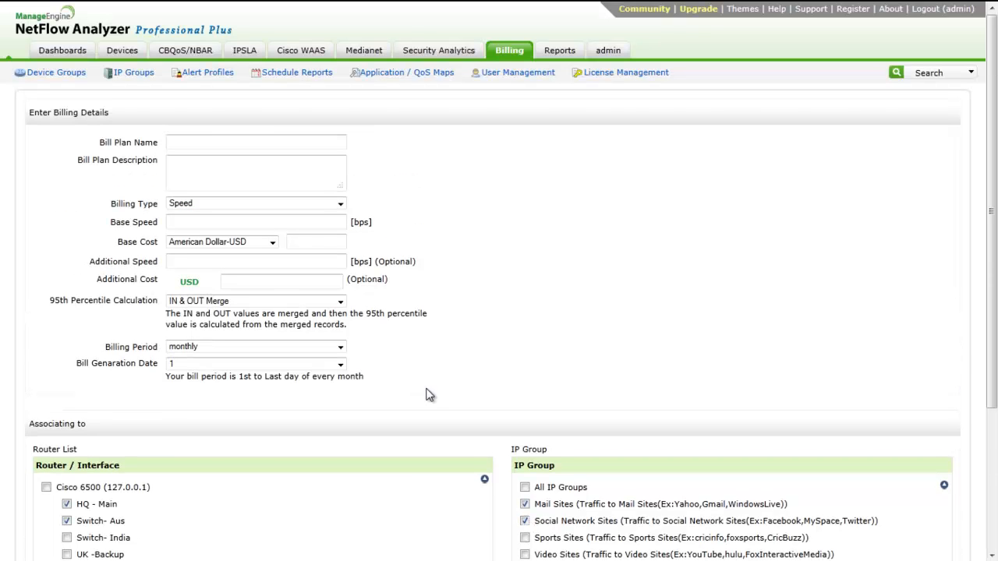
left_click(340, 203)
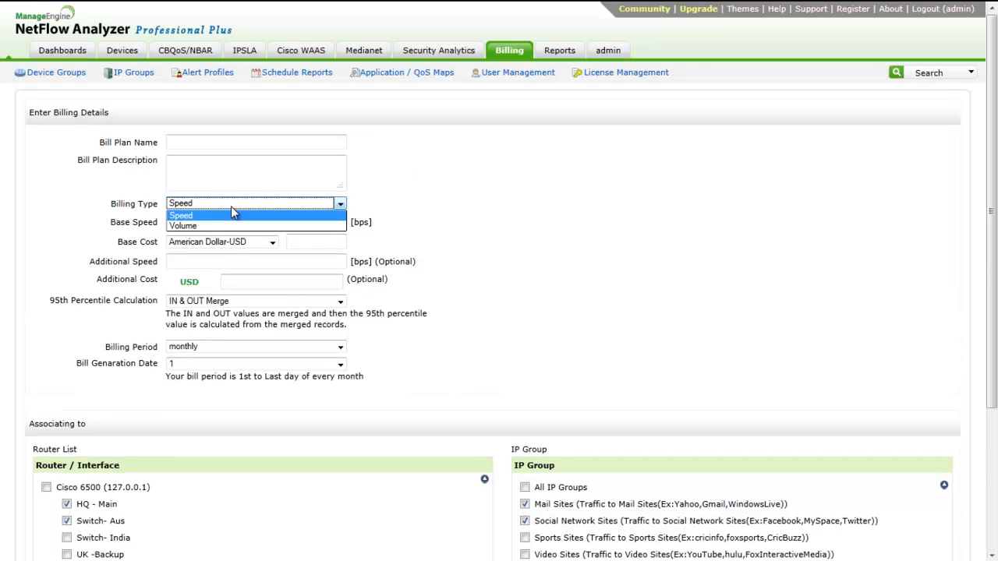
left_click(244, 50)
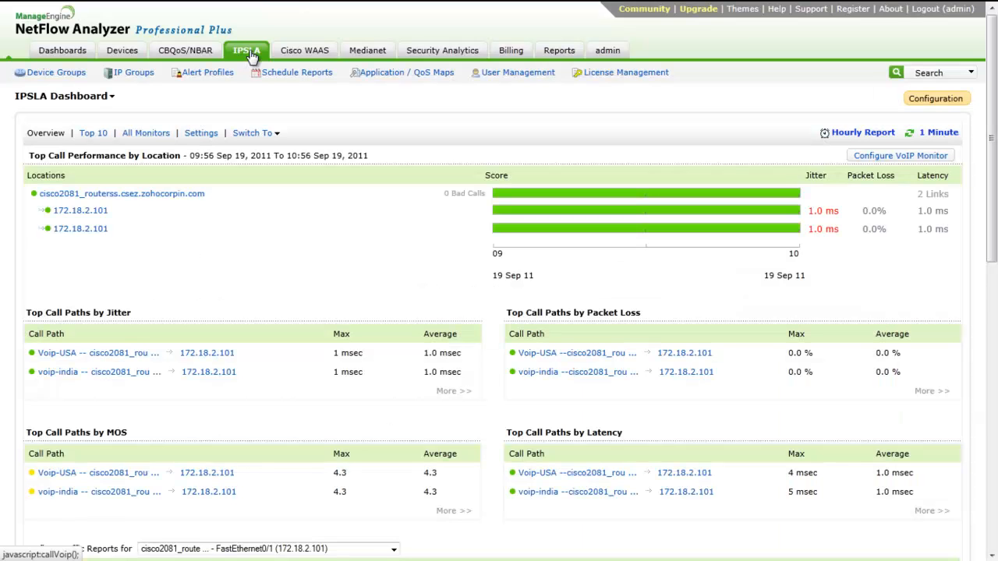
Step: Browse the IPSLA VoIP and round-trip-time monitor lists, then open the Security Analytics dashboard
left_click(224, 150)
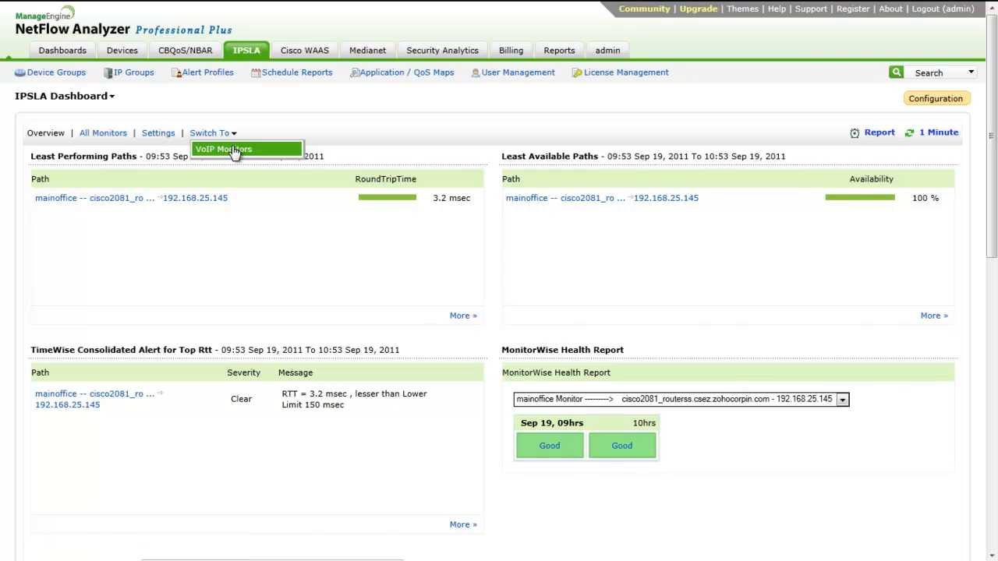
left_click(225, 150)
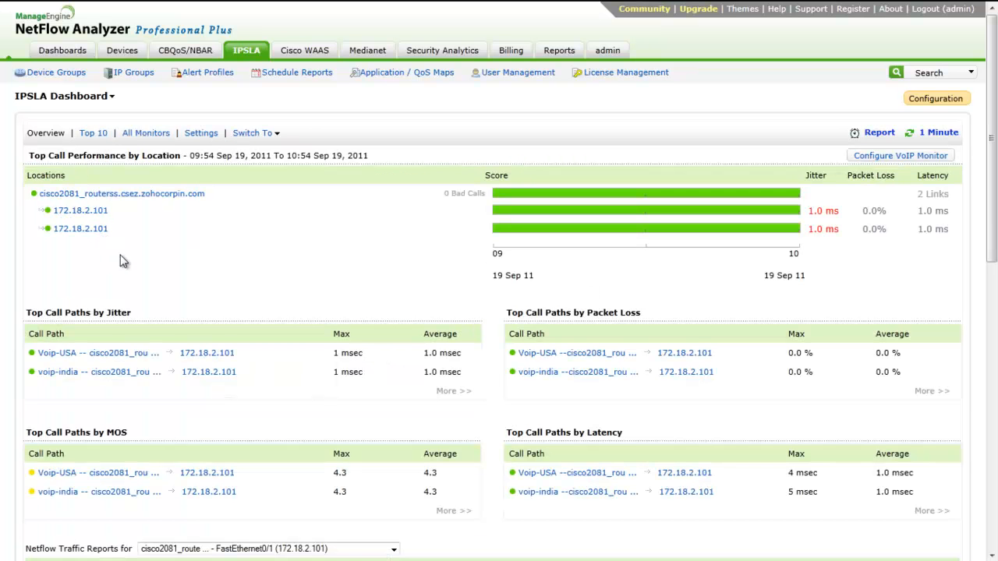
mouse_move(147, 132)
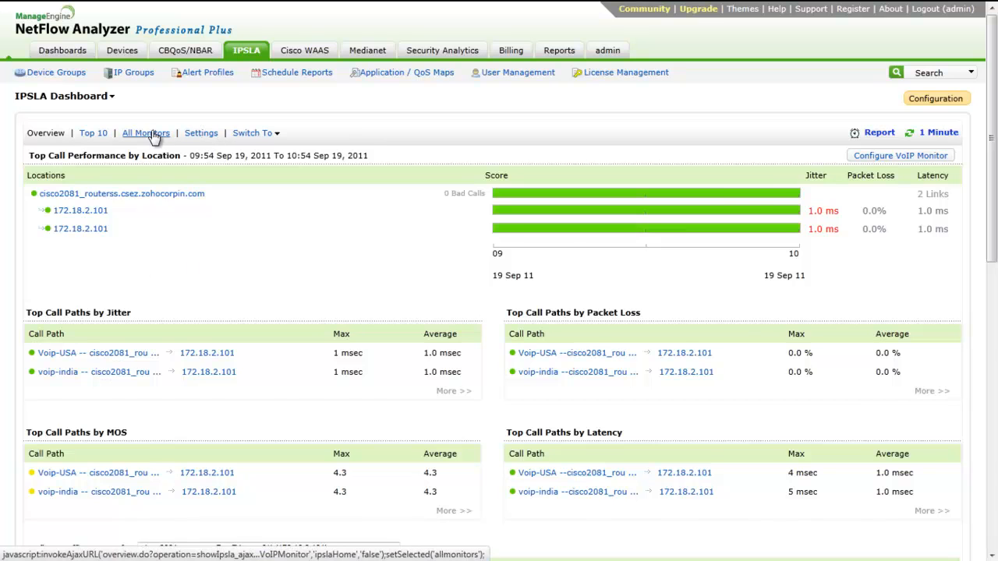
left_click(147, 133)
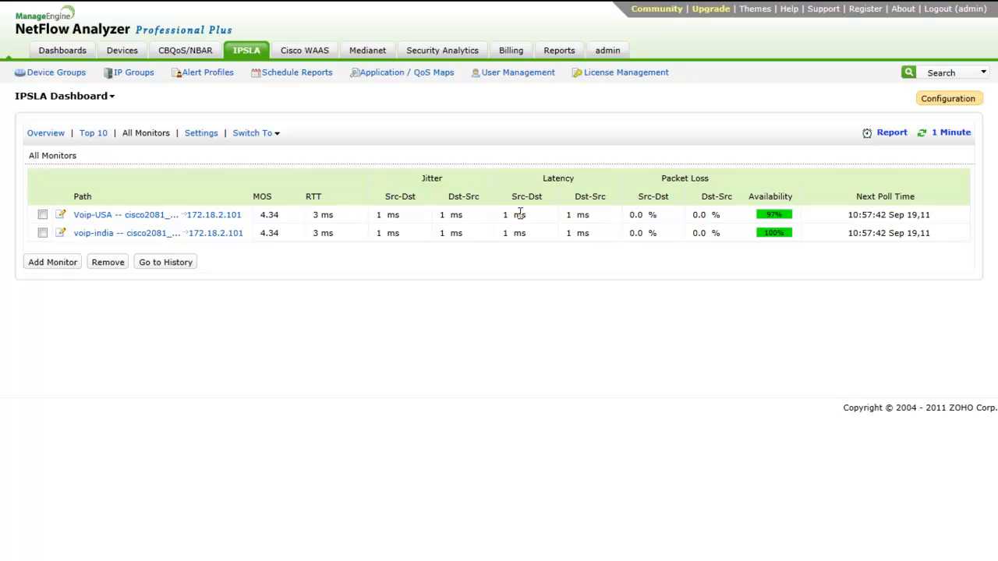
mouse_move(672, 258)
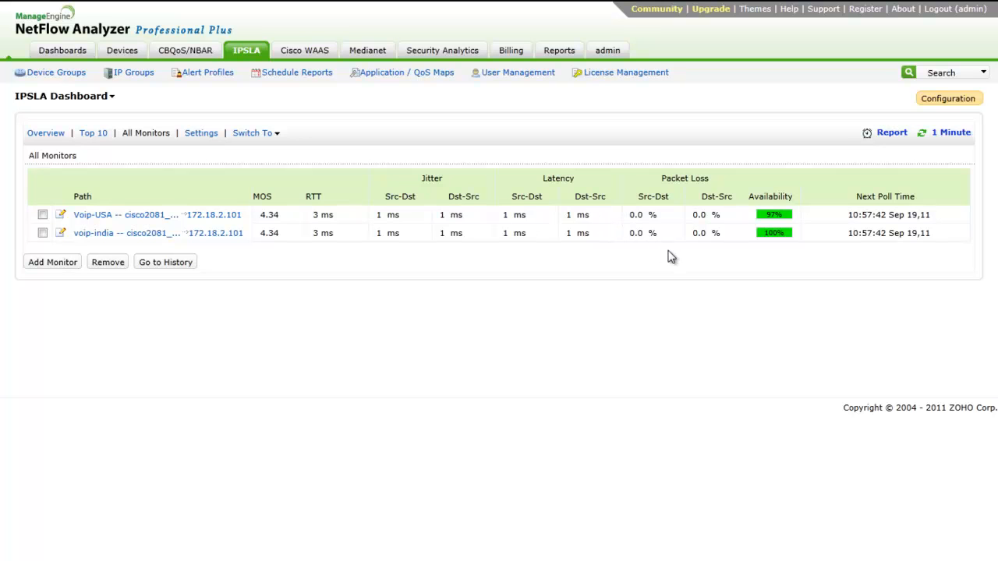
left_click(253, 132)
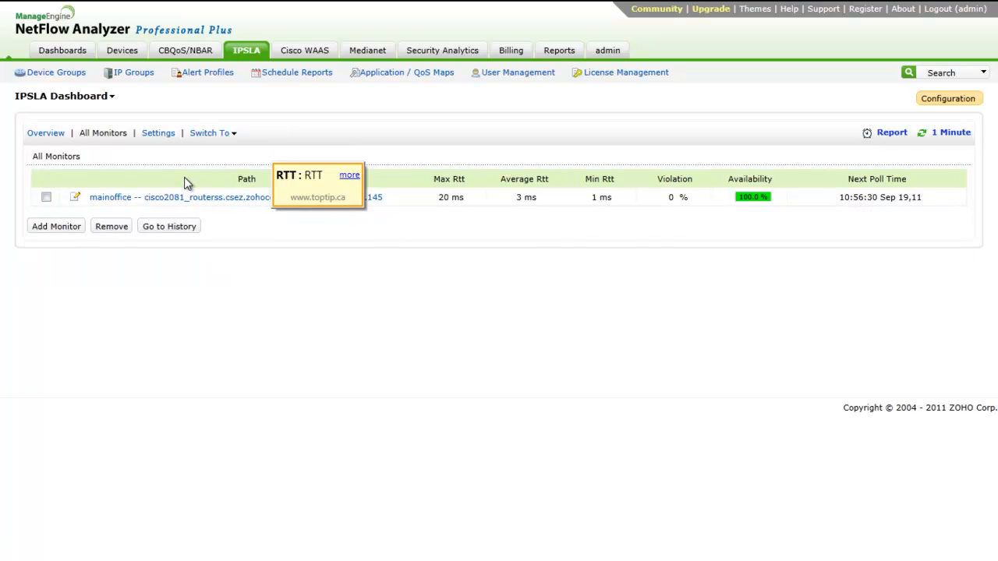
mouse_move(46, 133)
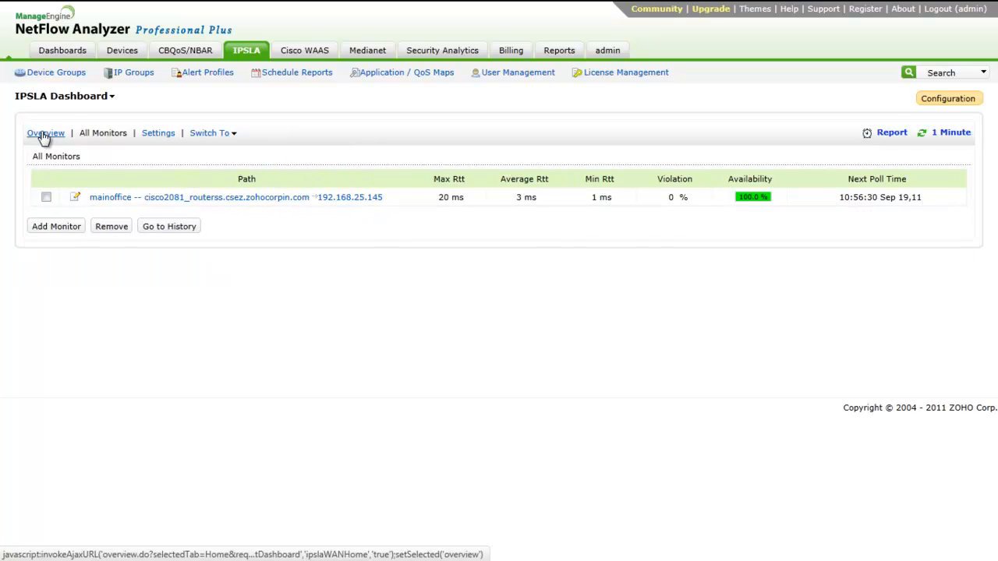
left_click(45, 132)
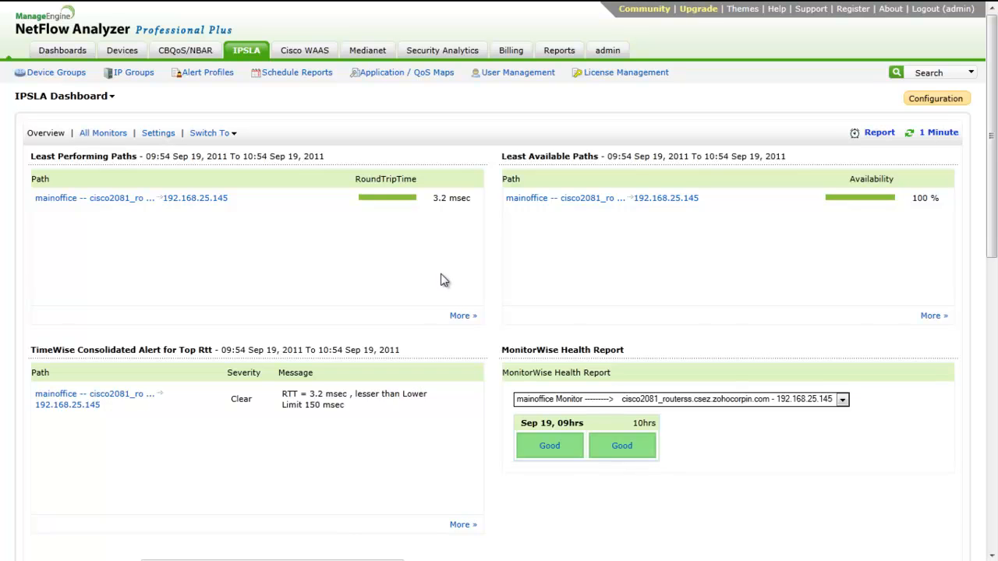
mouse_move(237, 219)
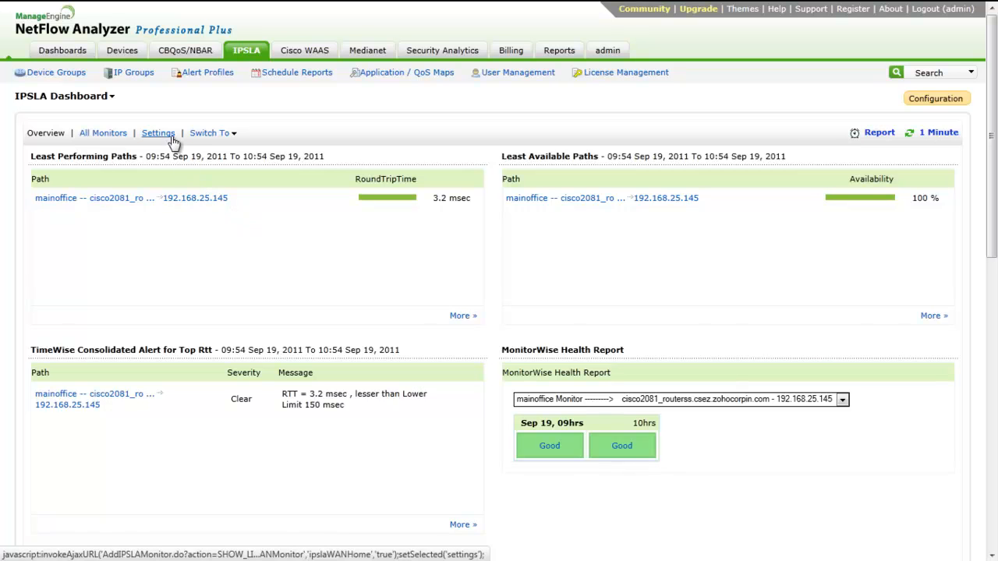
left_click(443, 50)
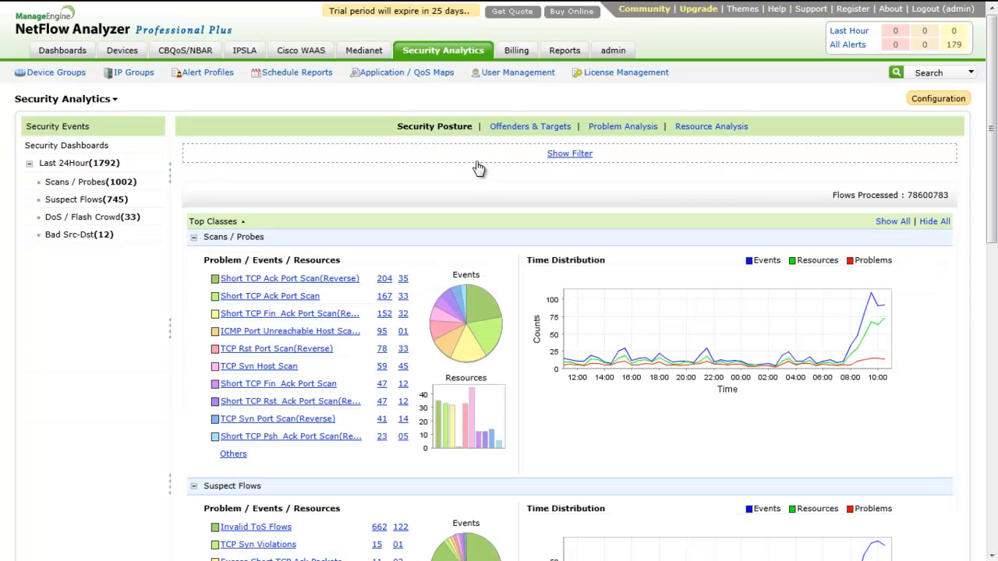
Step: View the Offenders & Targets, Problem Analysis and Resource Analysis pages, then go to admin Settings
scroll("down", 3)
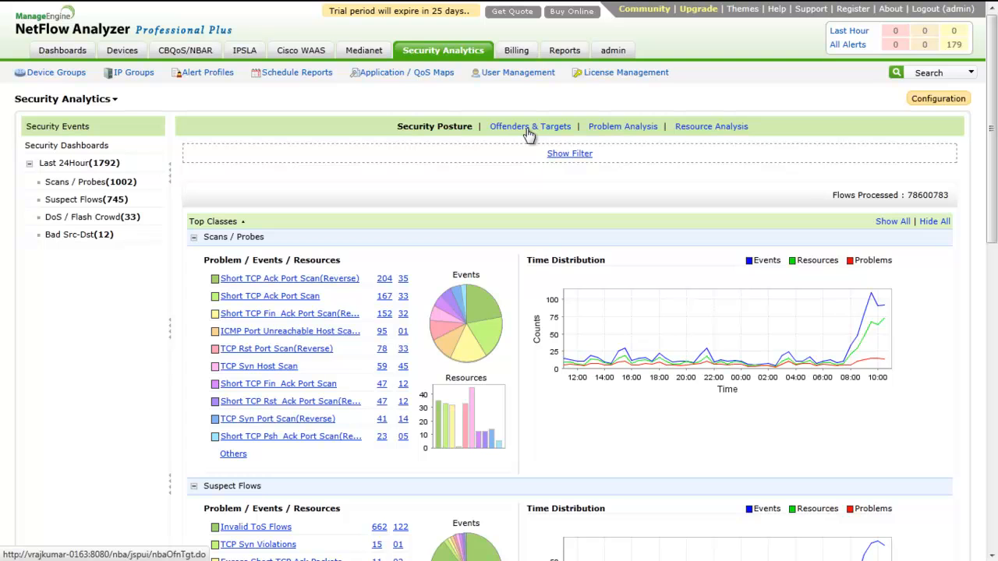
left_click(530, 125)
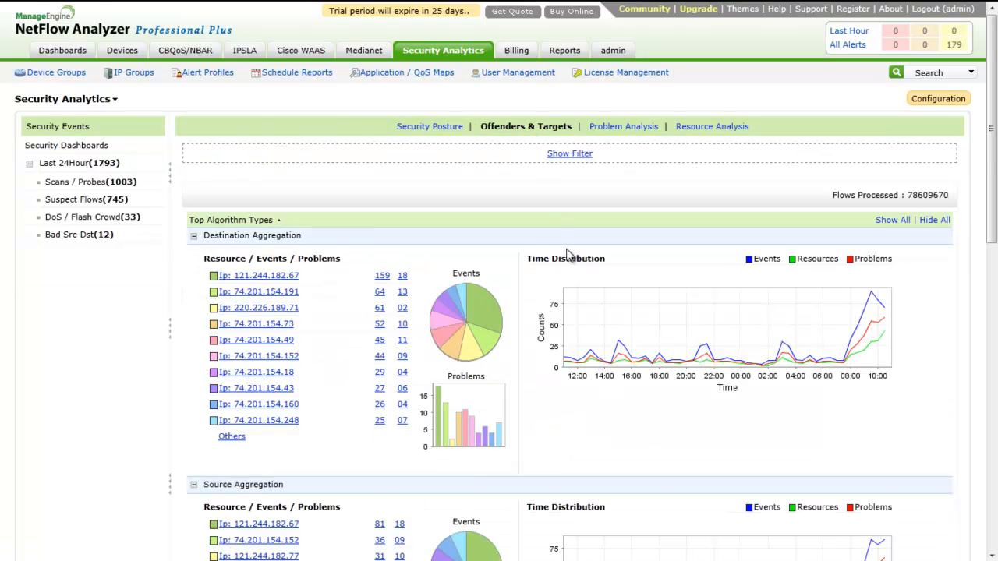
mouse_move(624, 125)
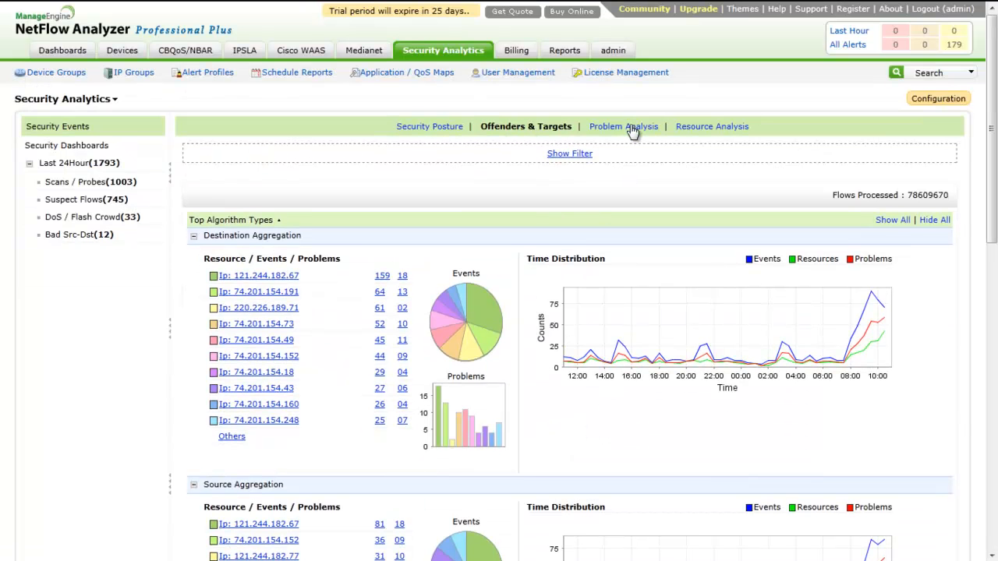
left_click(623, 125)
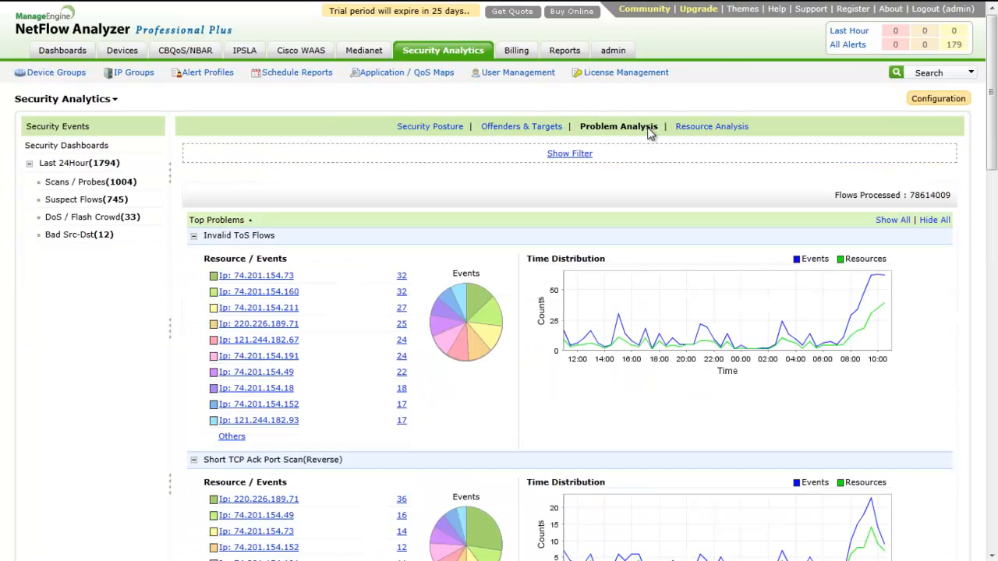
mouse_move(652, 141)
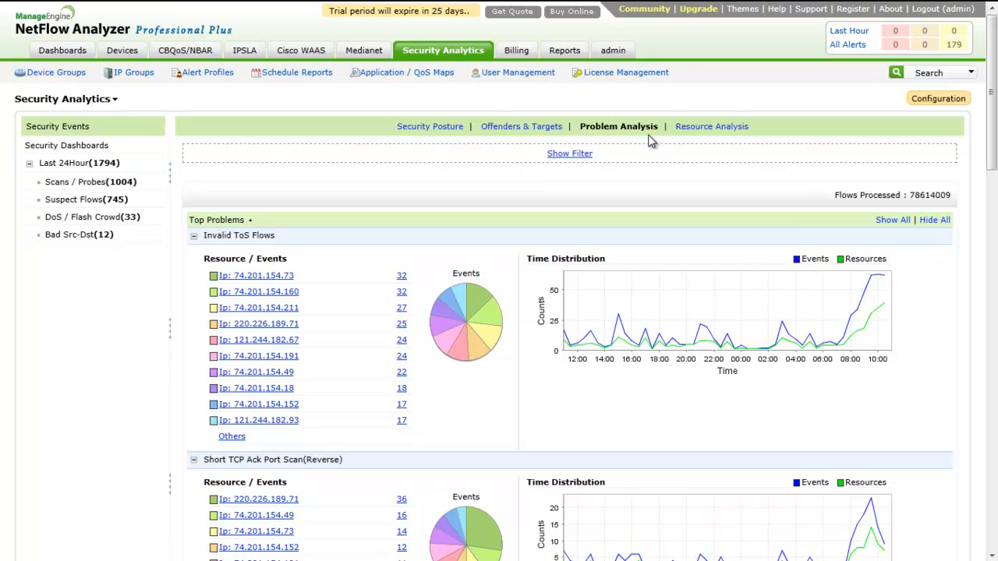
left_click(711, 126)
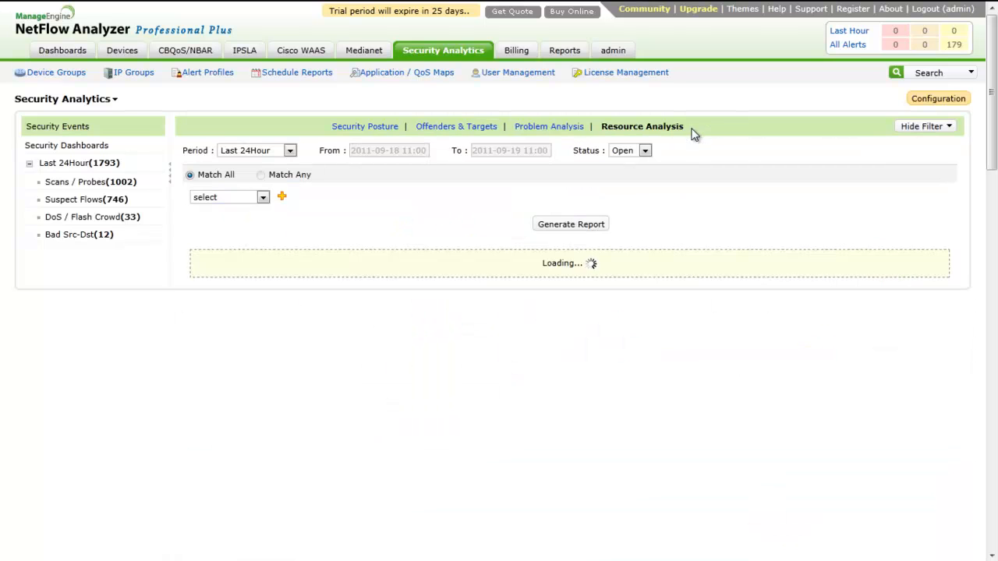
left_click(571, 224)
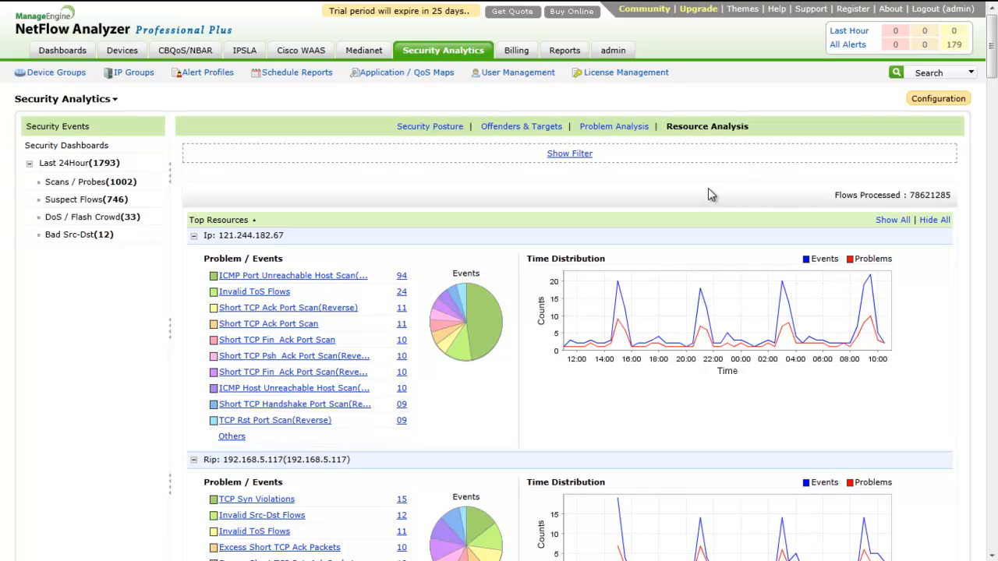
left_click(613, 50)
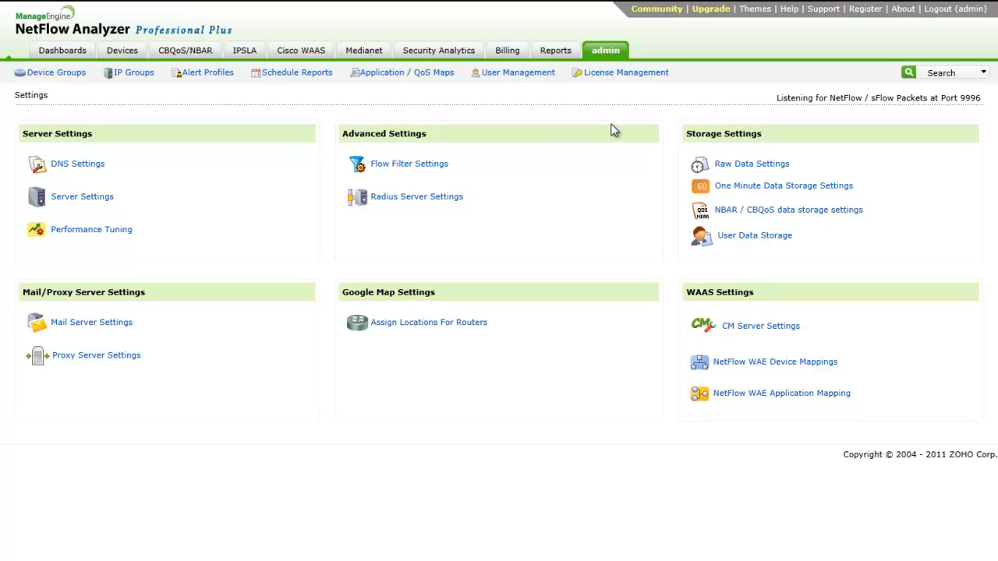
mouse_move(608, 131)
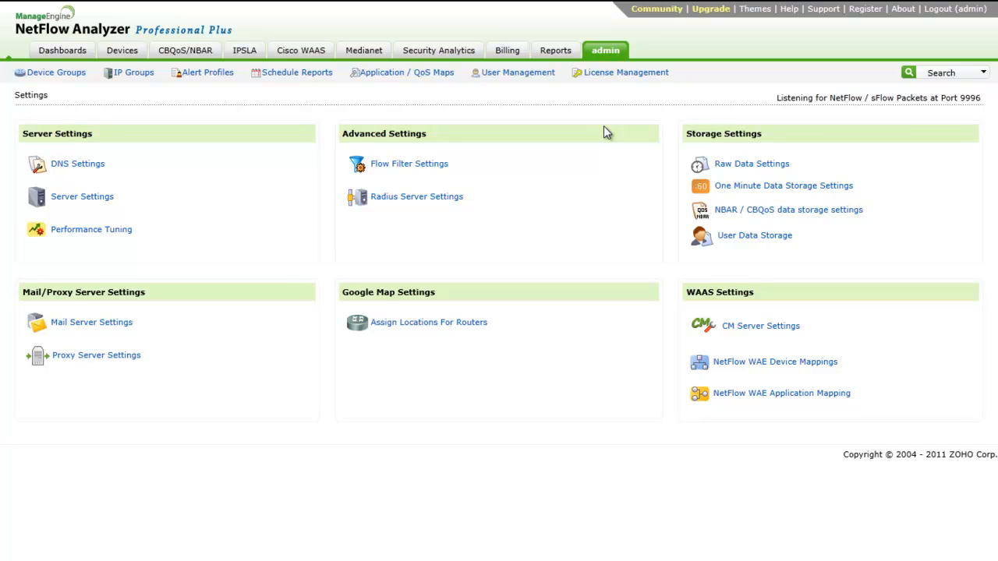
mouse_move(591, 134)
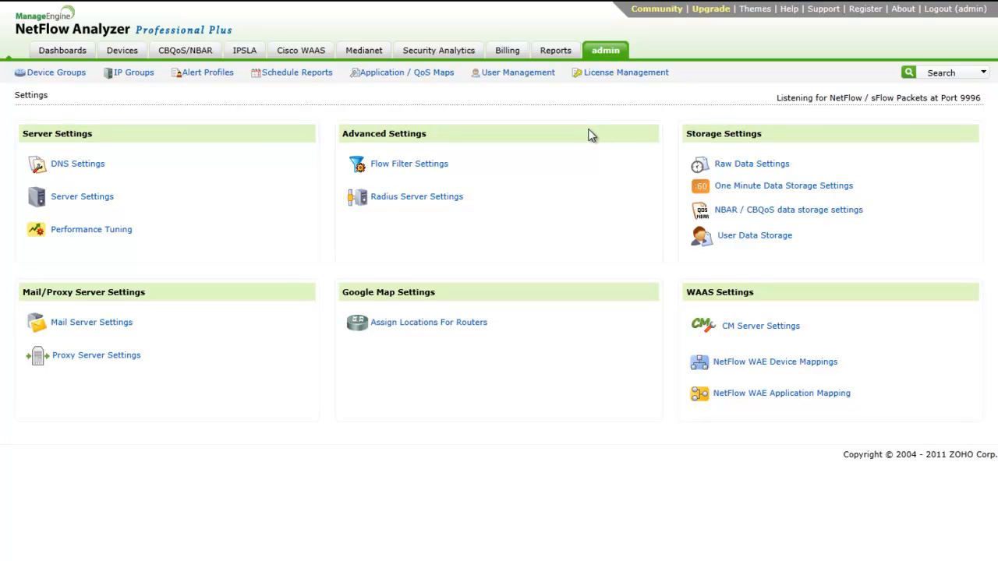
mouse_move(282, 119)
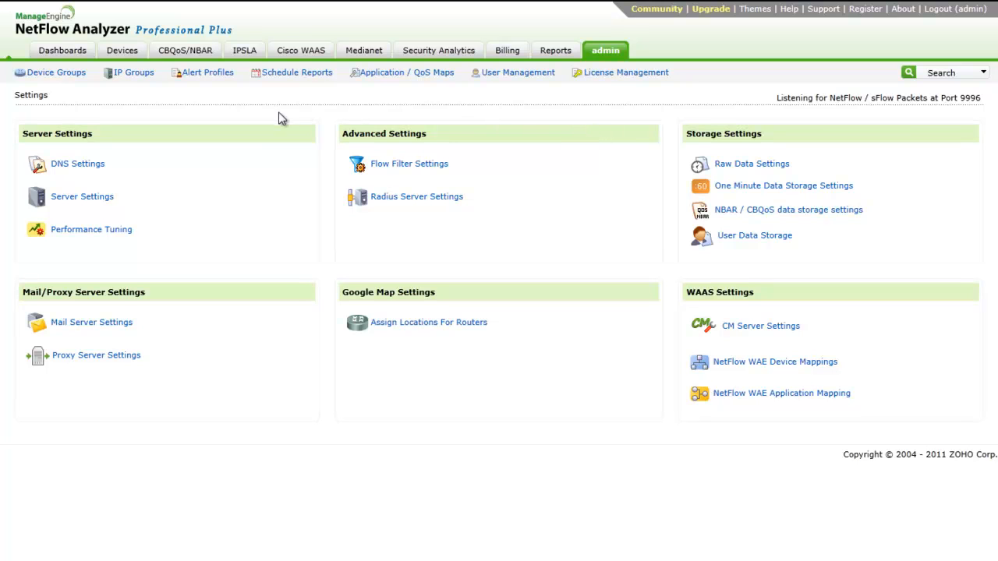
mouse_move(206, 165)
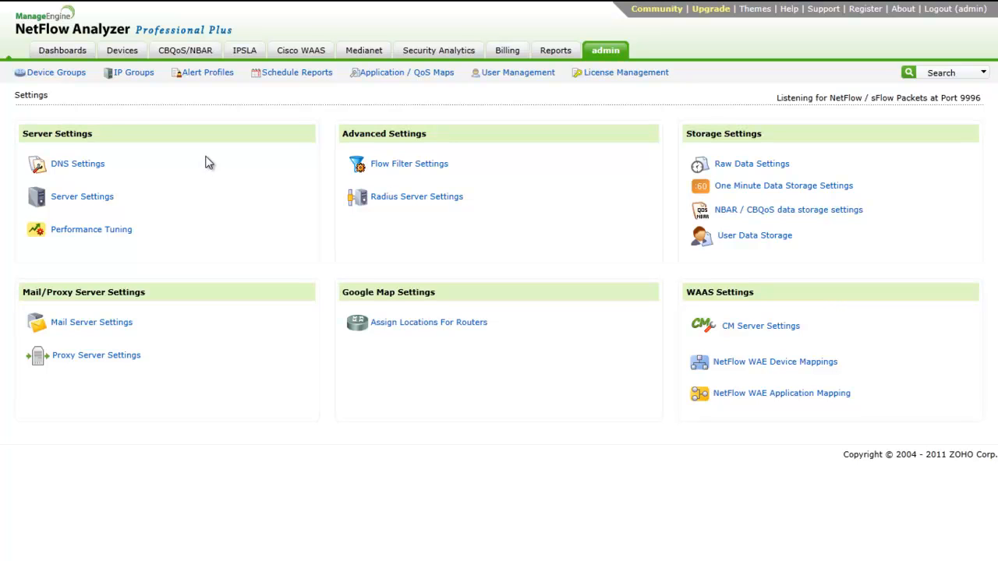
Step: Open DNS Settings under Server Settings
left_click(78, 163)
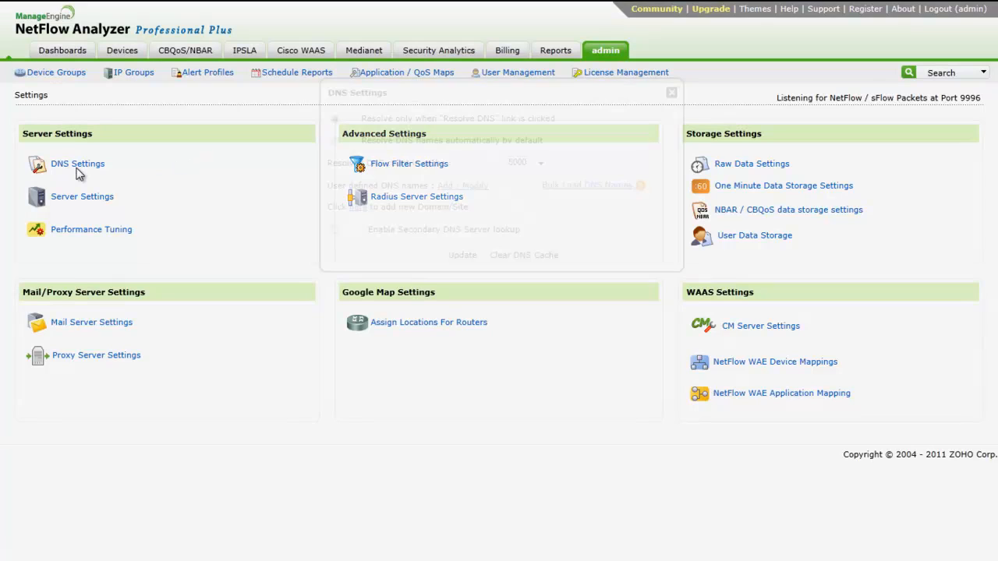
left_click(78, 163)
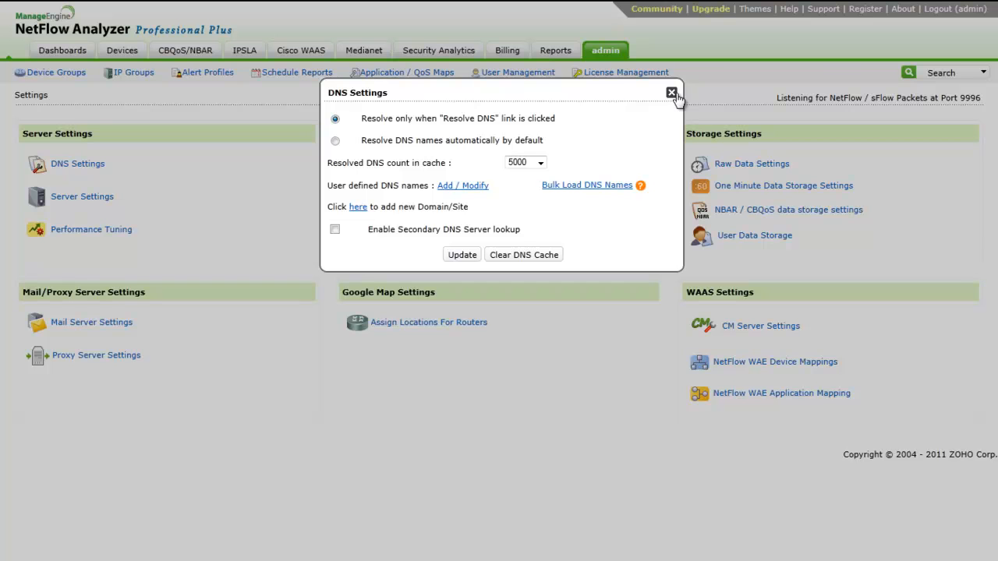
left_click(670, 93)
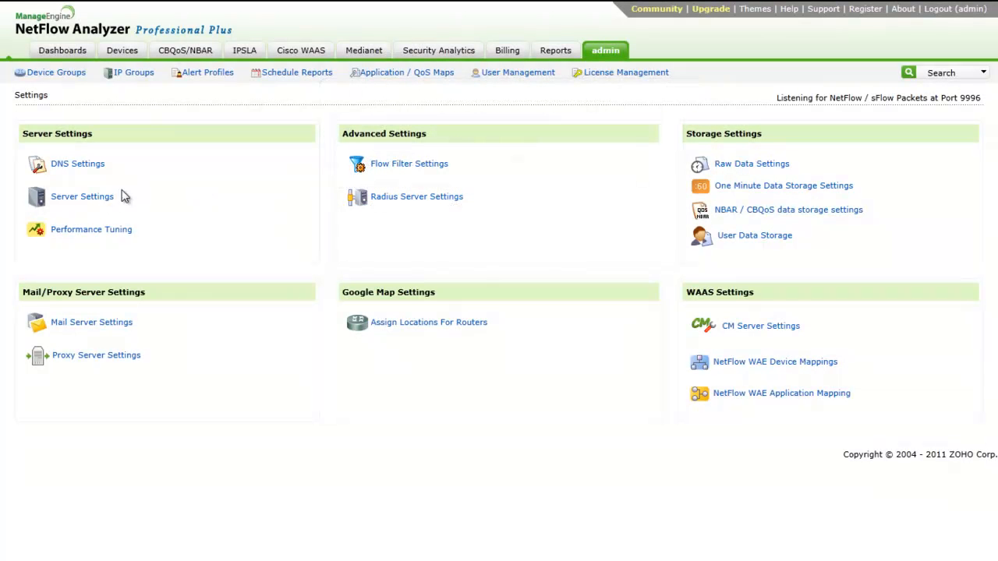
left_click(81, 197)
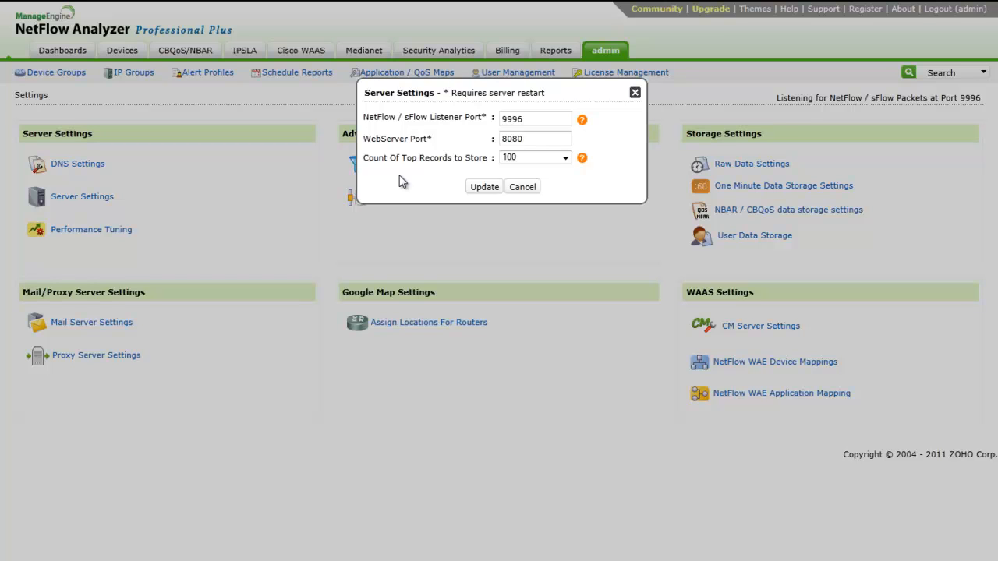
mouse_move(642, 100)
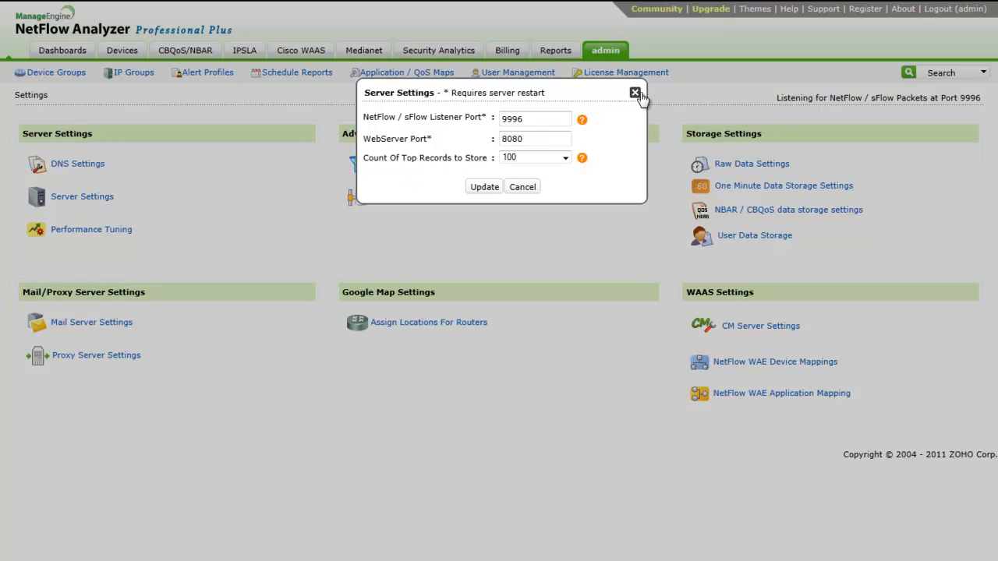
mouse_move(636, 94)
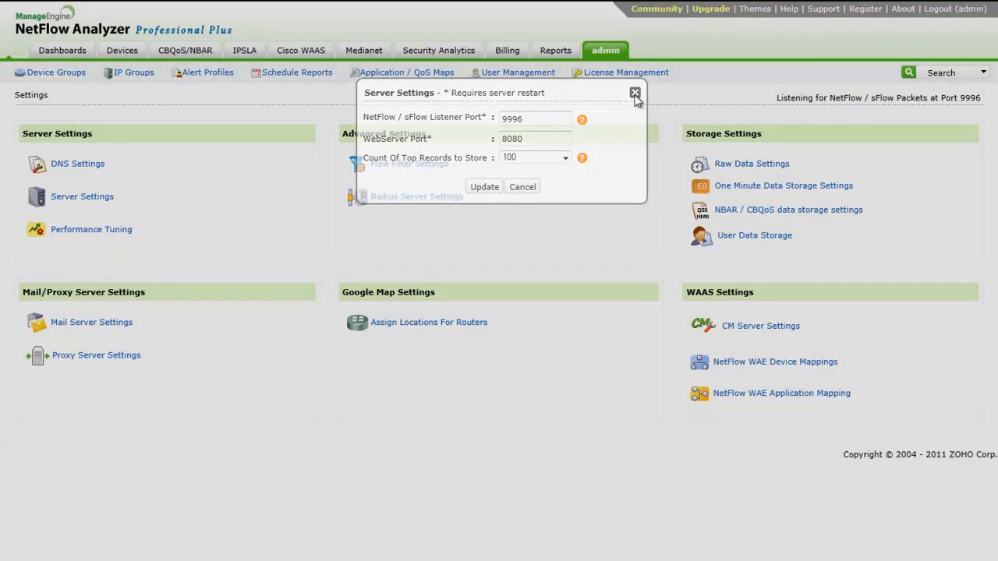
Step: Review and close the Performance Tuning and Flow Filter Settings dialogs
left_click(91, 229)
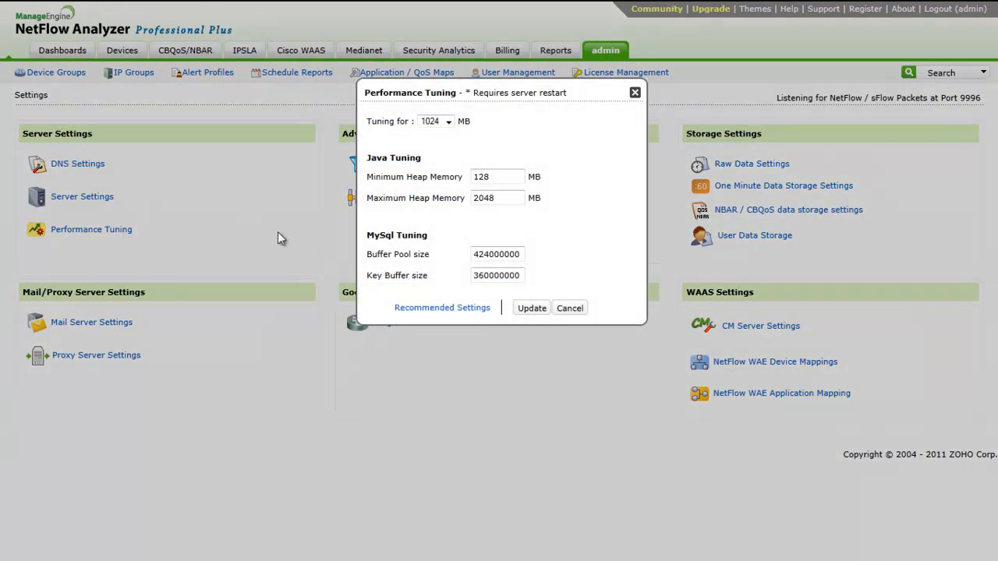
mouse_move(456, 224)
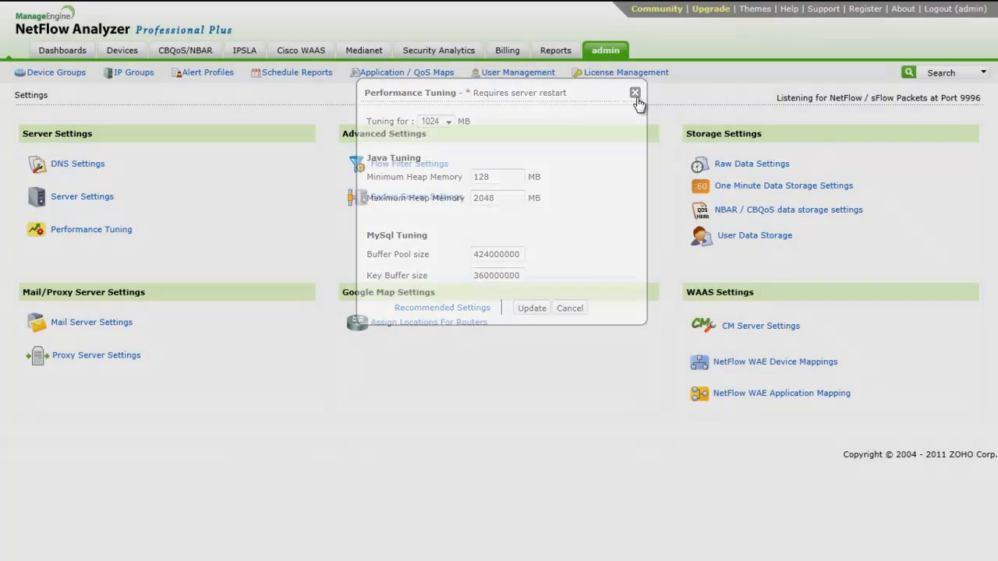
left_click(635, 93)
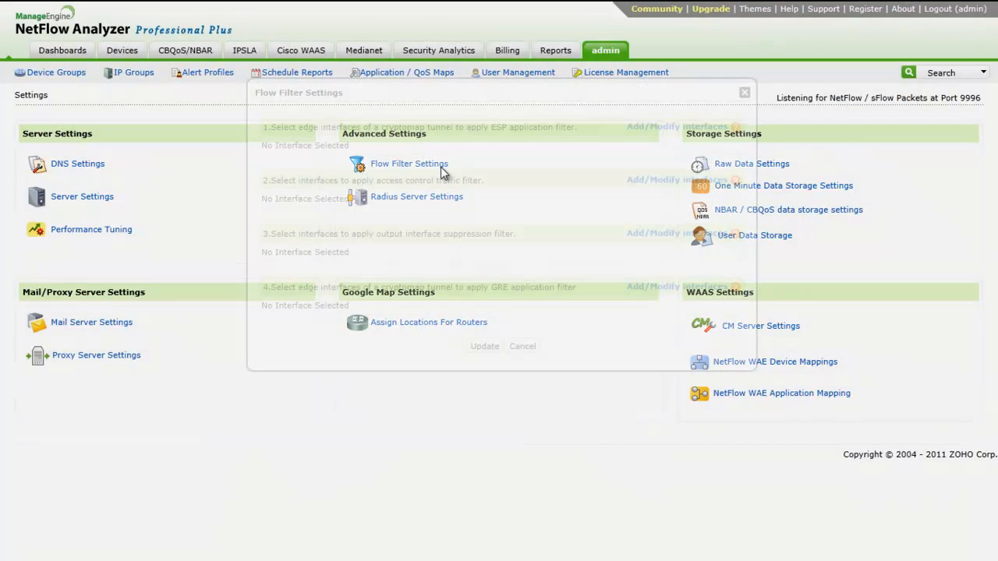
left_click(409, 164)
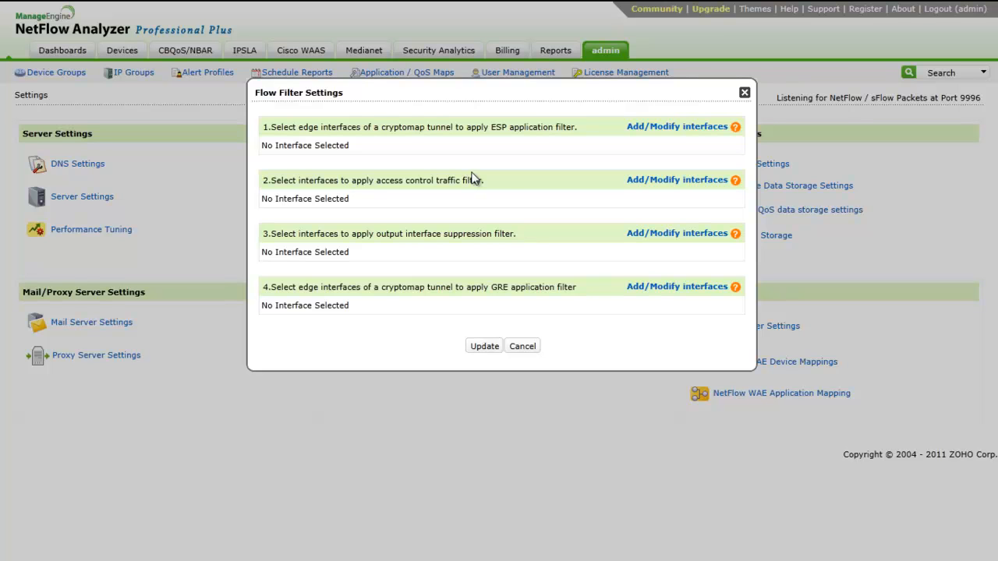
mouse_move(750, 121)
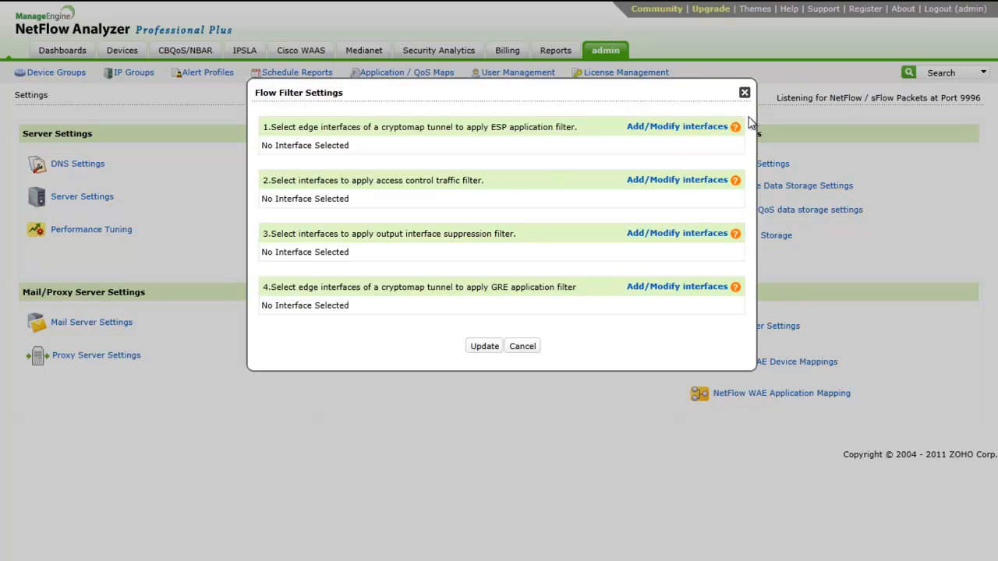
mouse_move(744, 94)
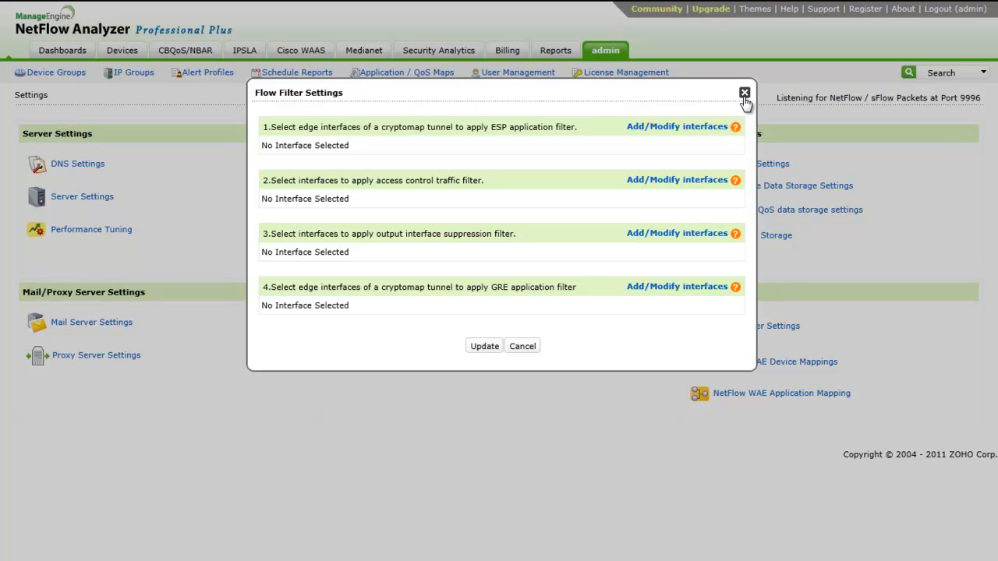
mouse_move(746, 103)
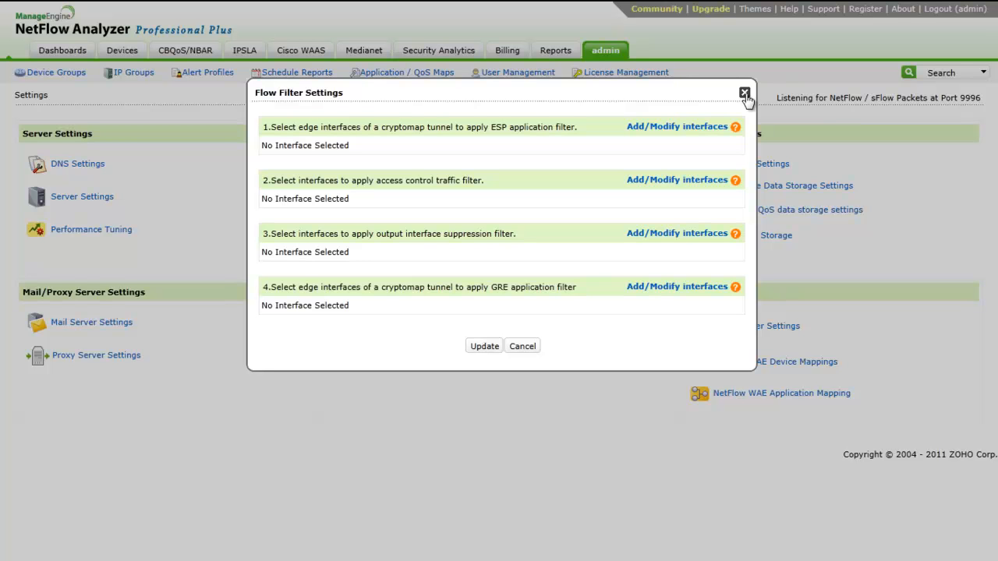
mouse_move(743, 102)
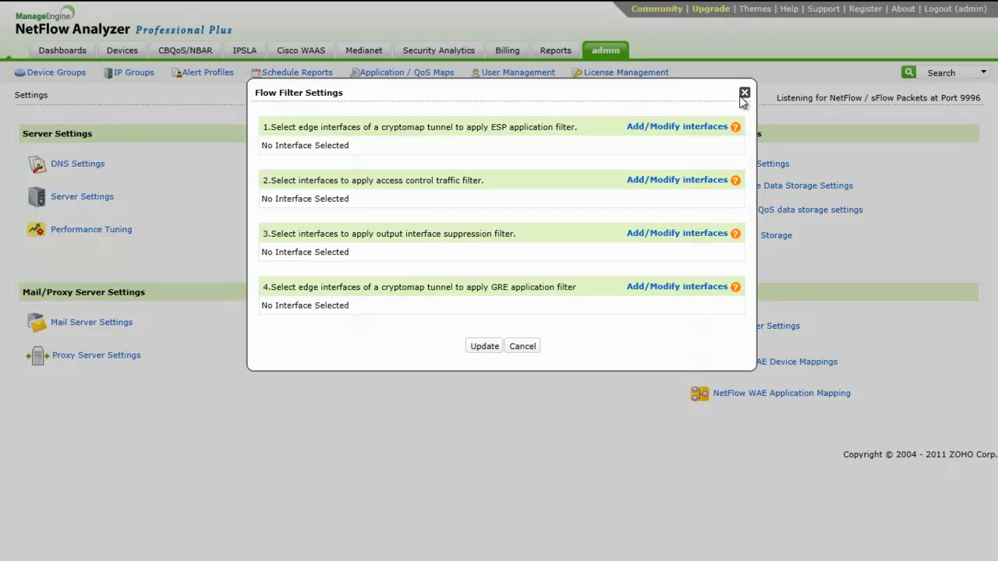
left_click(744, 94)
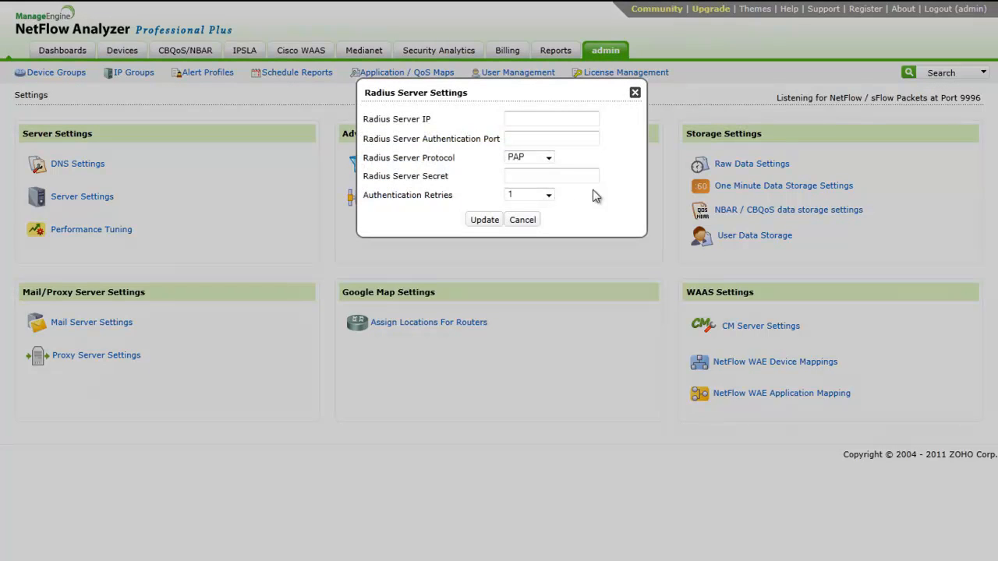
mouse_move(636, 97)
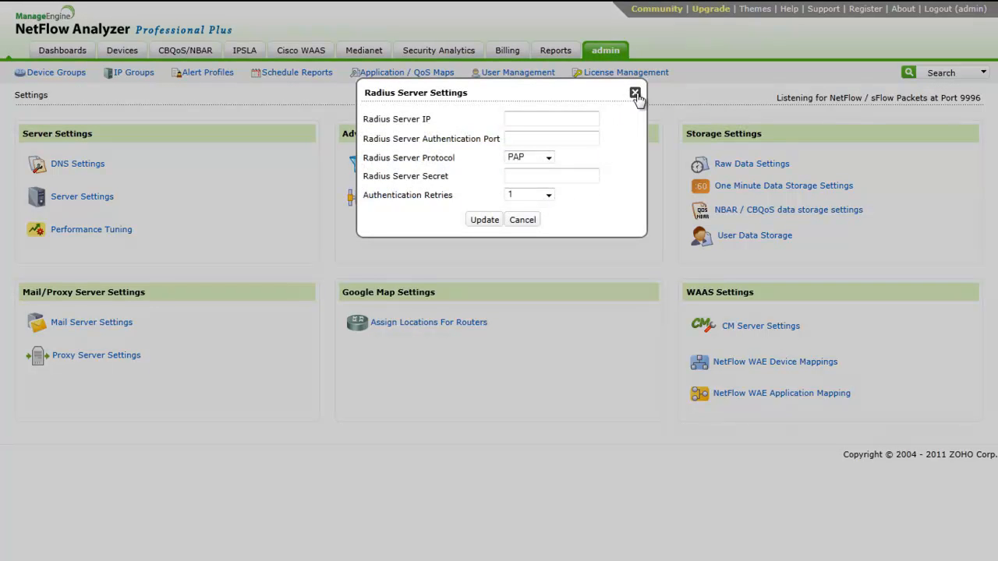
Step: Close the Radius server dialog and bring up Raw Data Settings showing 1-day retention
left_click(635, 93)
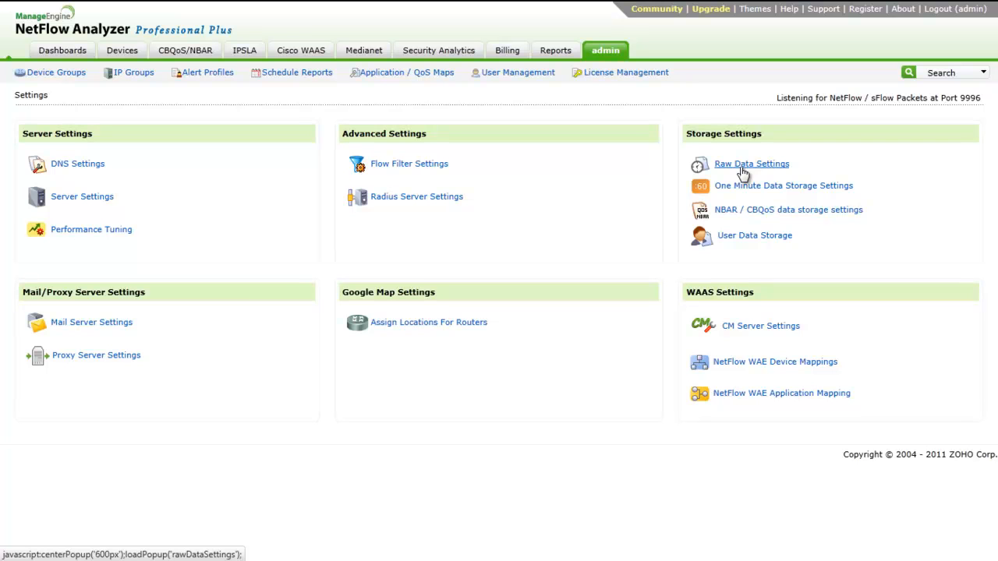
mouse_move(766, 150)
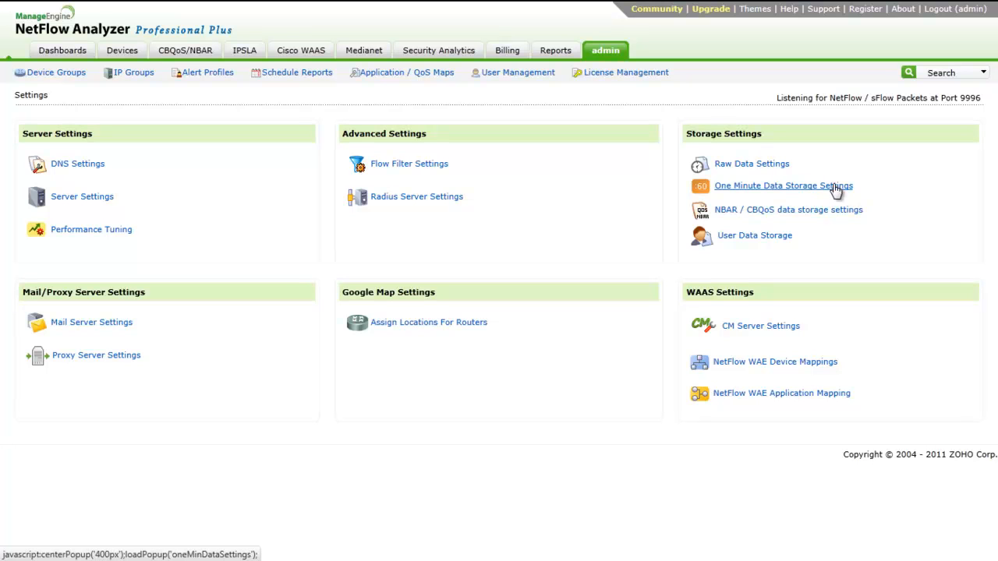
mouse_move(882, 218)
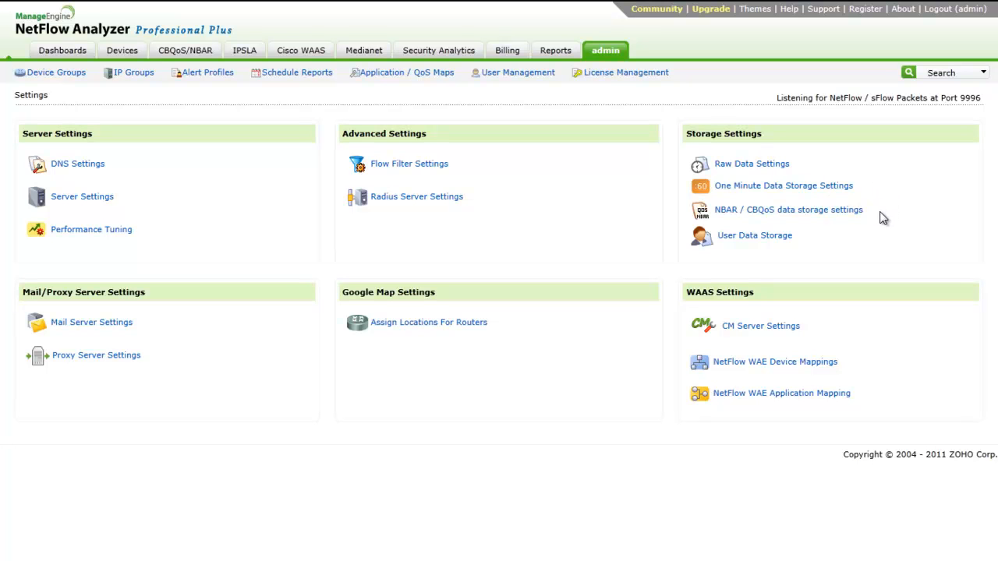
mouse_move(873, 258)
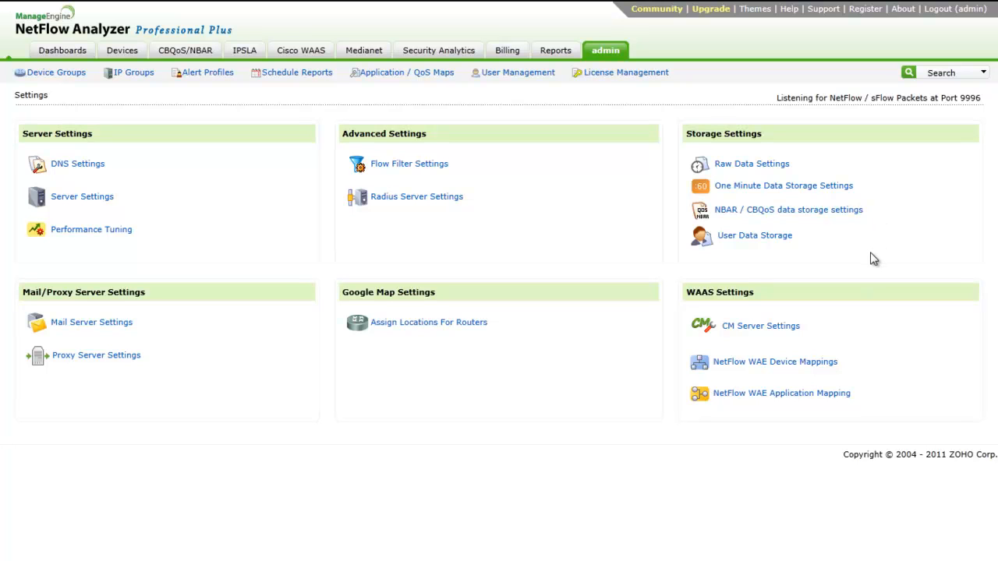
mouse_move(761, 43)
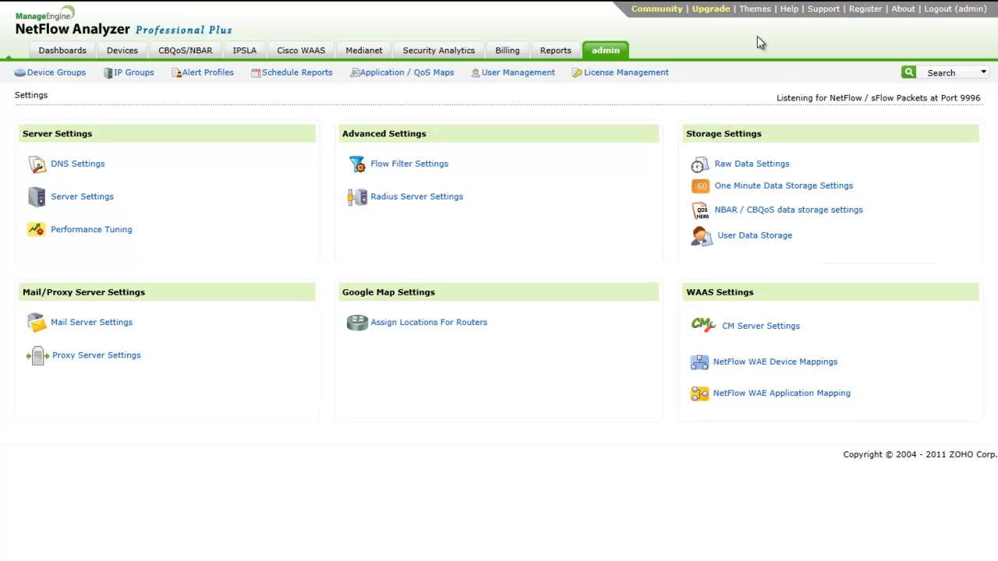
left_click(751, 164)
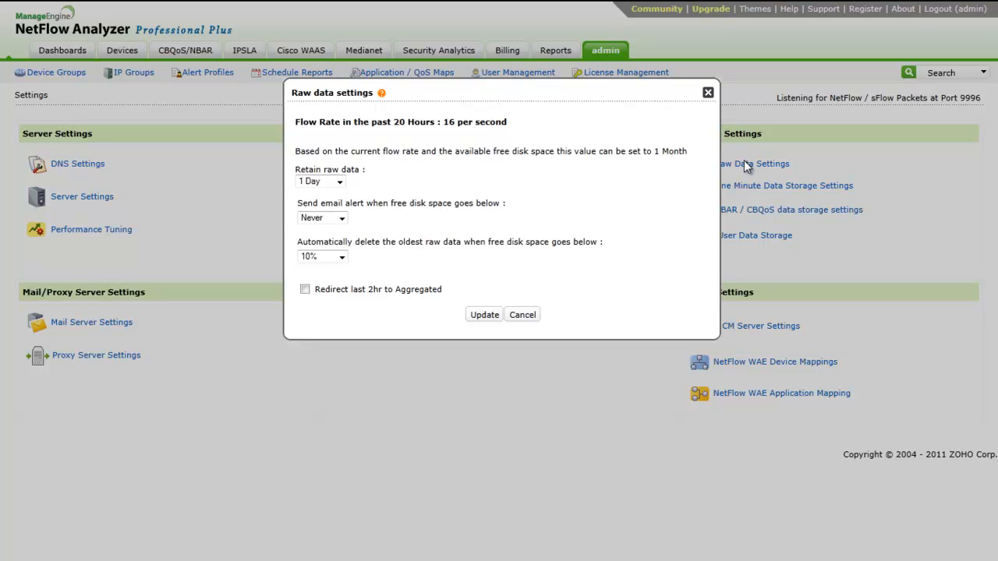
mouse_move(721, 176)
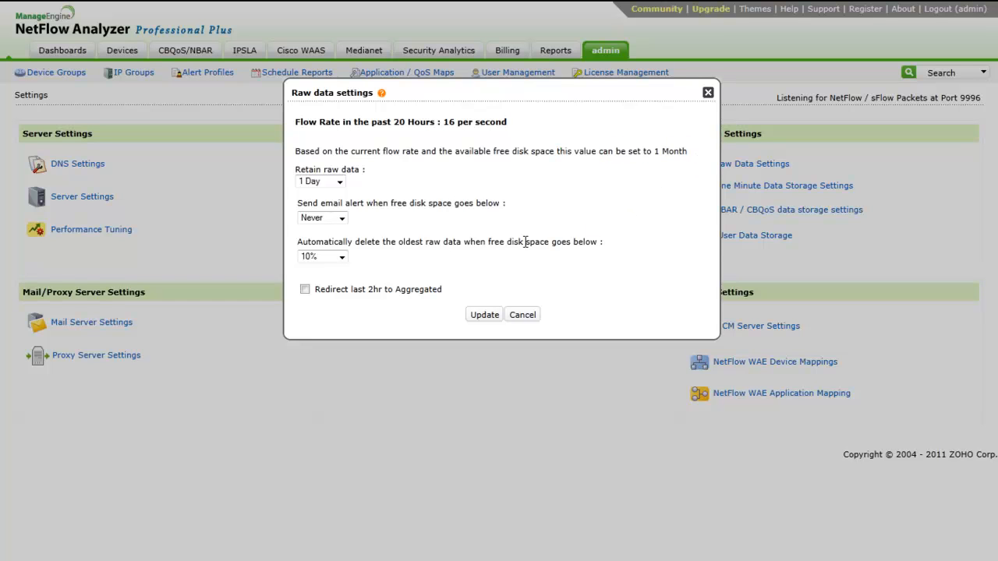
Step: Check the raw data retention choices and the One Minute Data Storage dialog, closing both
left_click(320, 181)
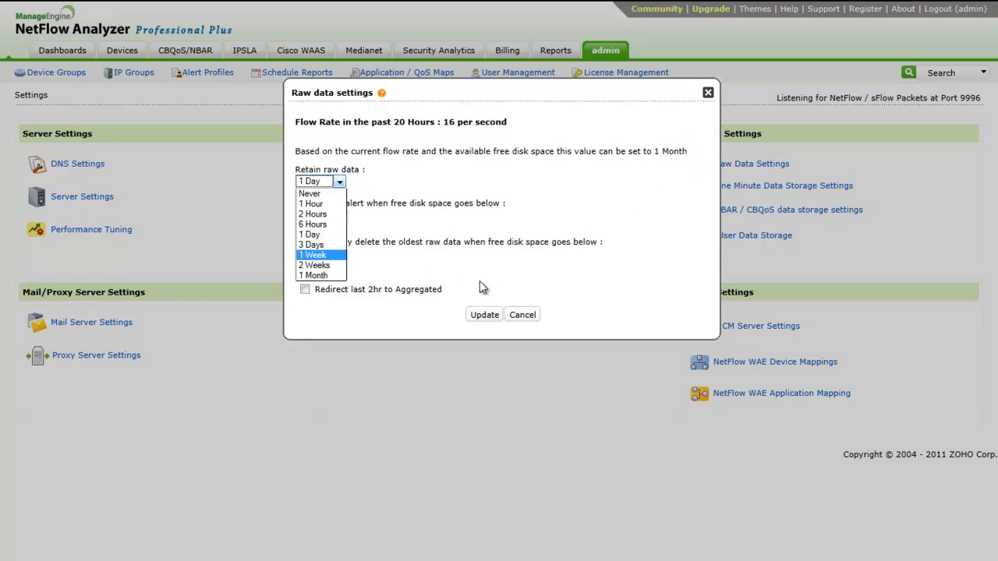
left_click(521, 315)
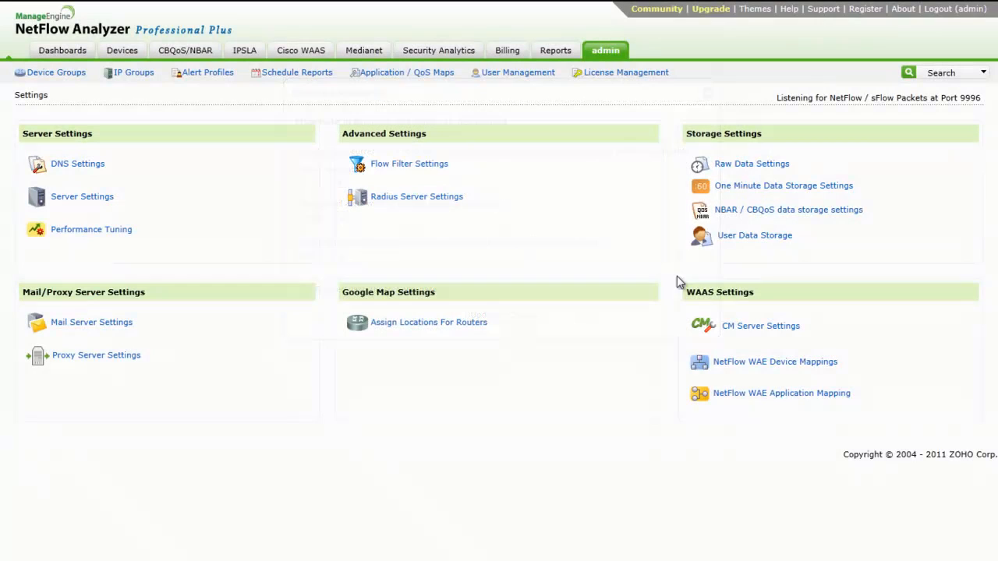
left_click(782, 185)
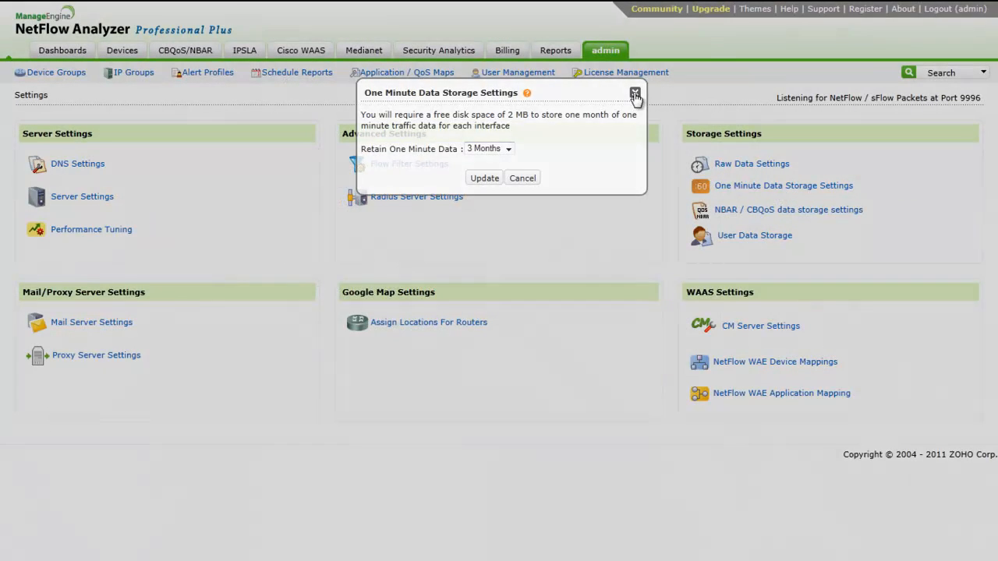
left_click(91, 321)
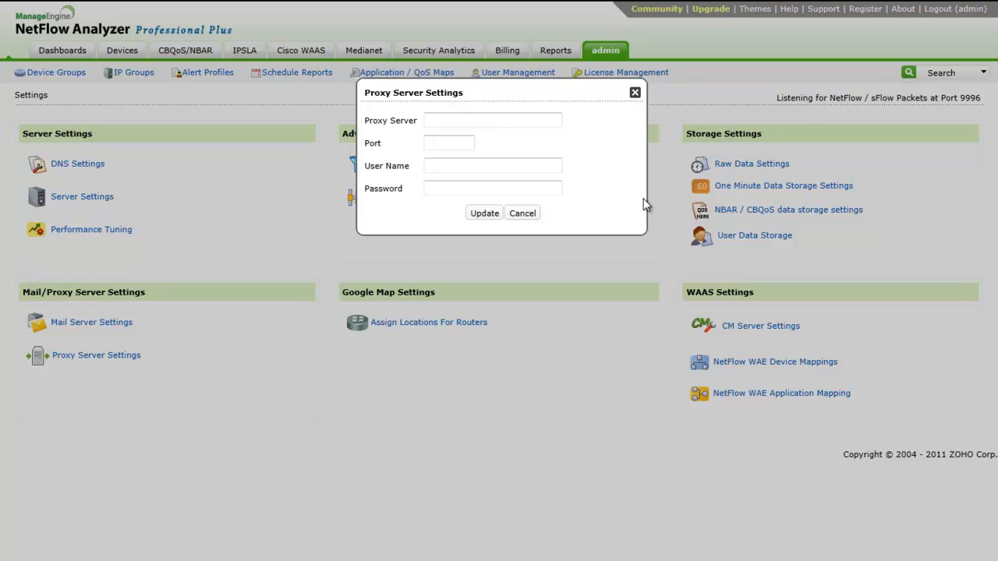
mouse_move(536, 218)
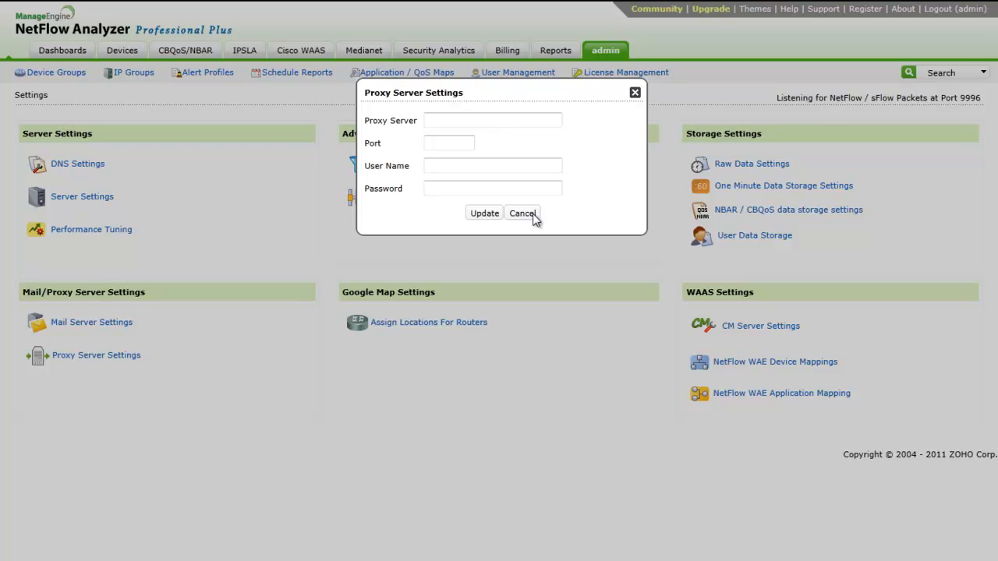
Step: Cancel Proxy Server Settings and show Assign Locations For Routers listing two routers
left_click(521, 212)
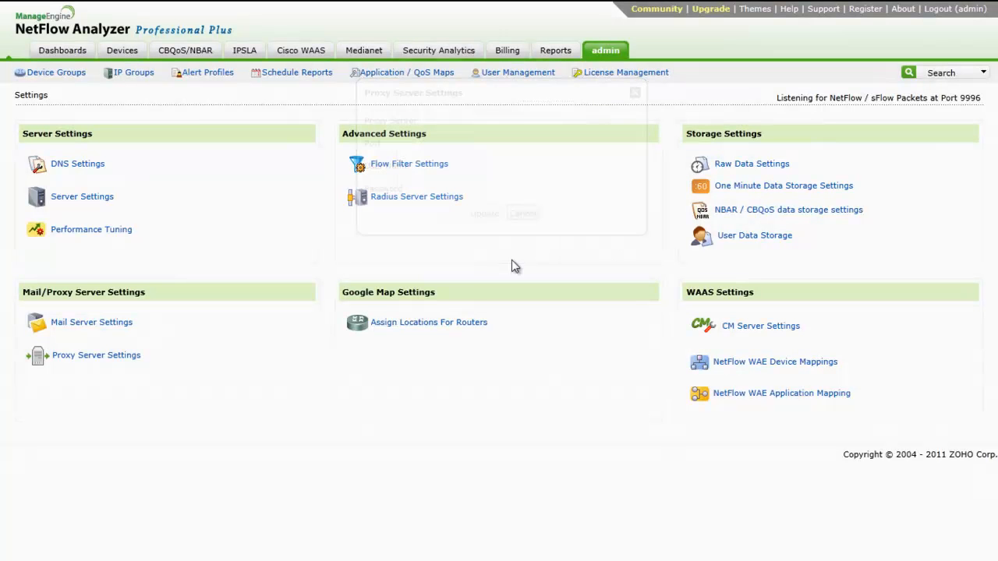
left_click(429, 321)
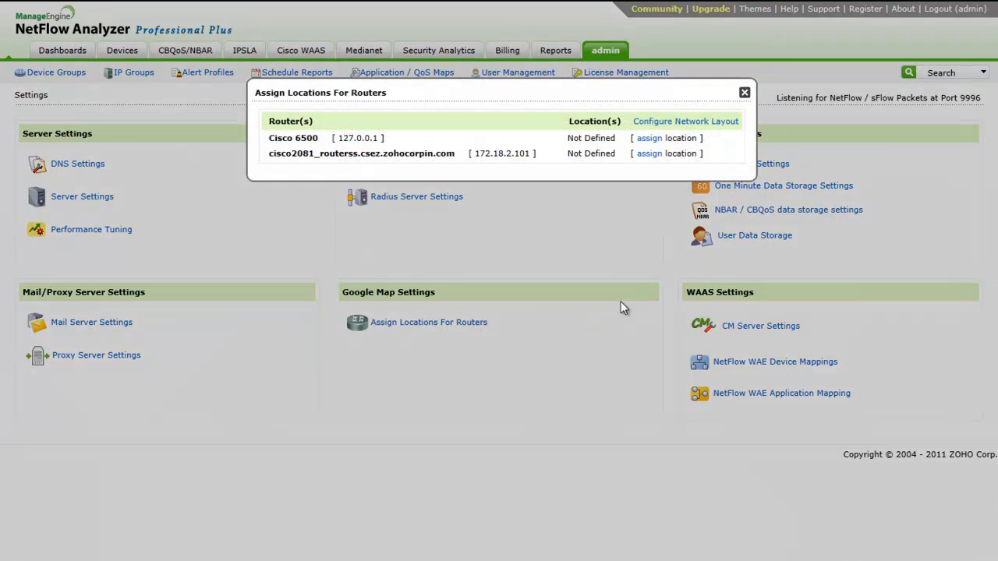
mouse_move(659, 280)
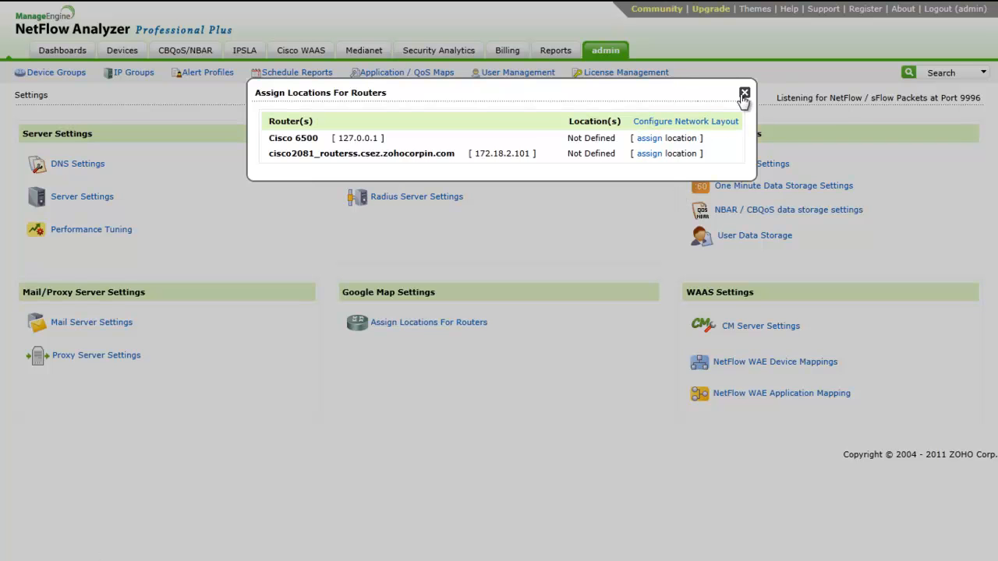
Step: Close router locations, cancel NetFlow WAE Application Mapping, and reach User Management
left_click(761, 326)
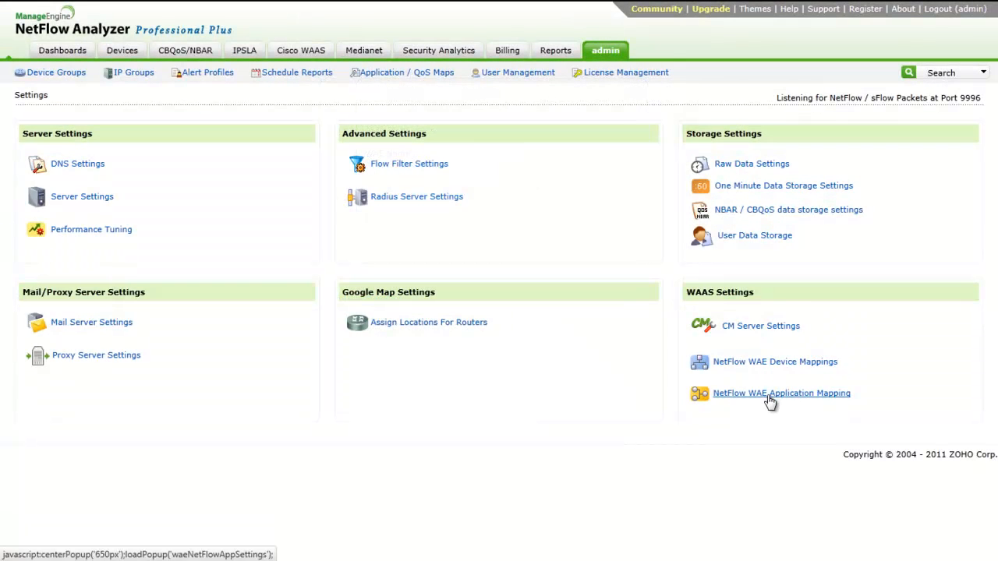
left_click(780, 393)
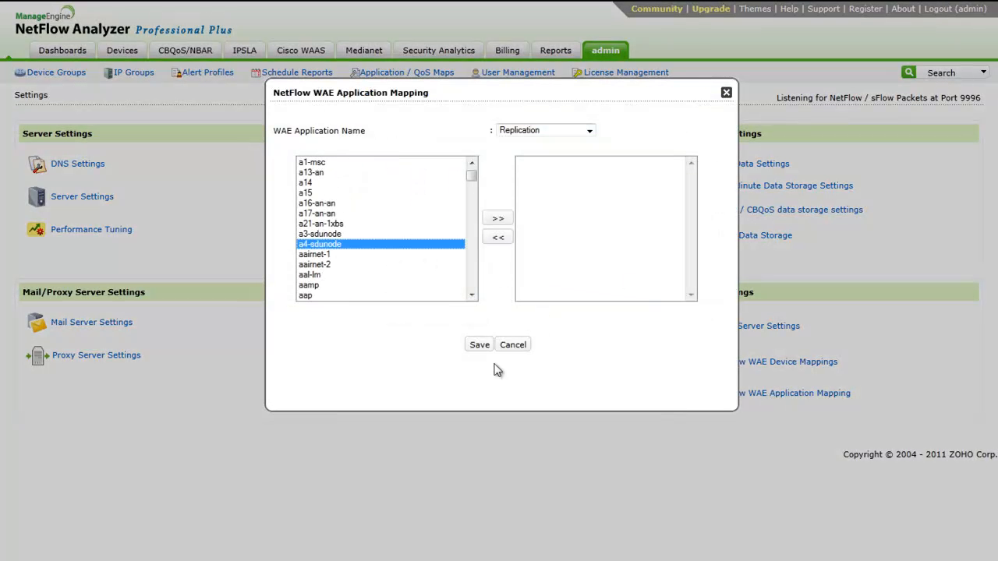
left_click(511, 344)
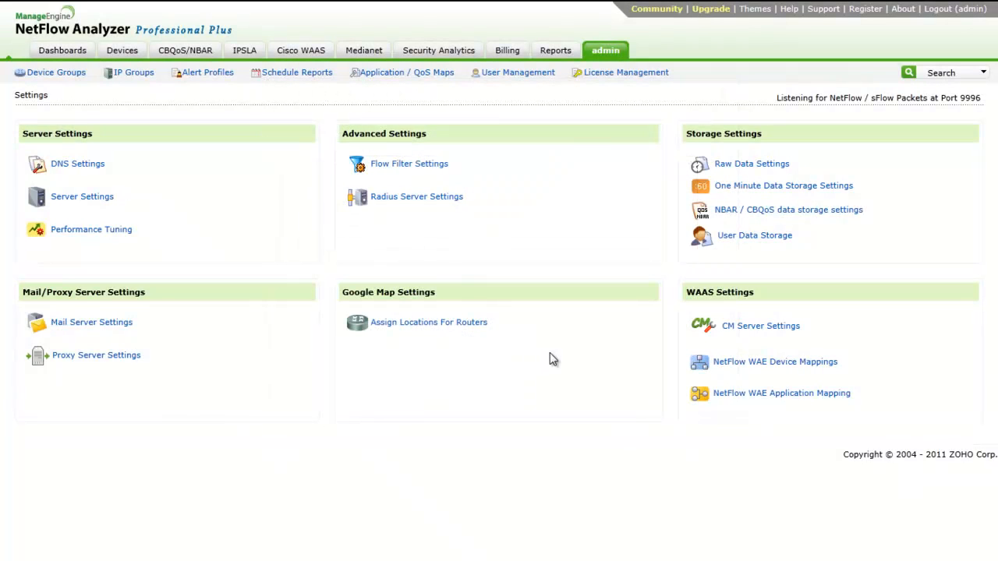
left_click(518, 72)
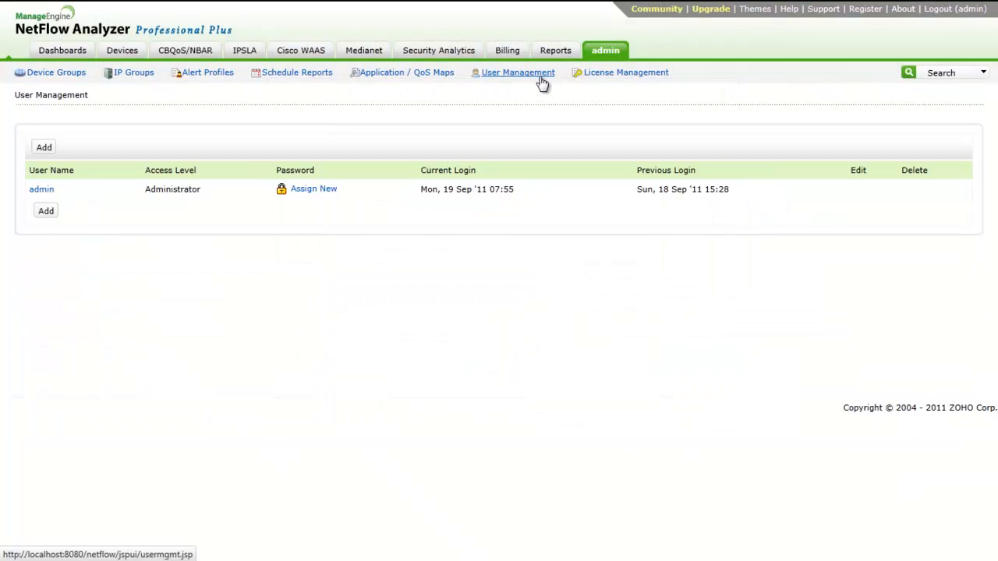
mouse_move(45, 210)
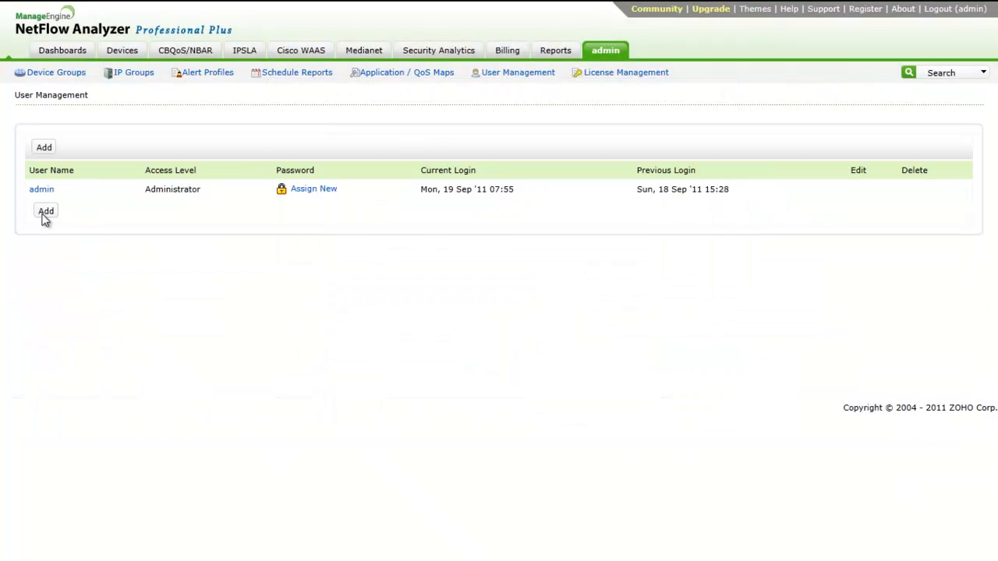
Step: Fill an Operator user with Social Network Sites IP group, leave it unsaved, reach License Management
left_click(46, 212)
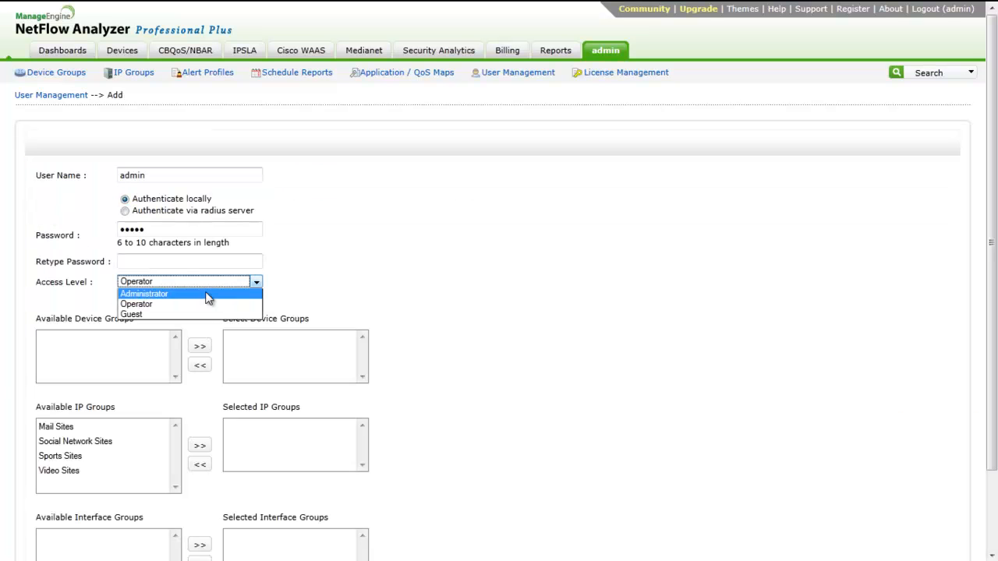
mouse_move(144, 314)
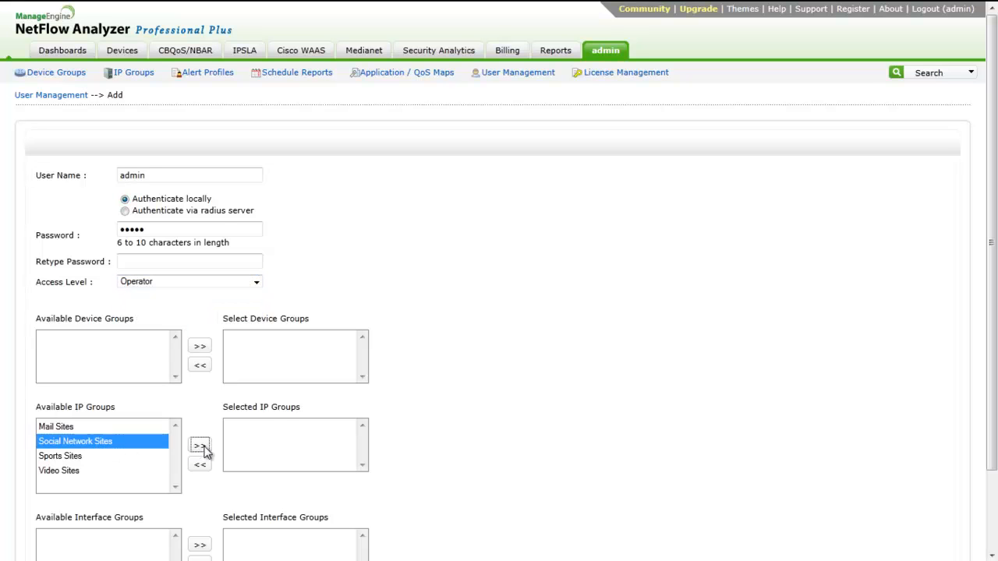
left_click(187, 281)
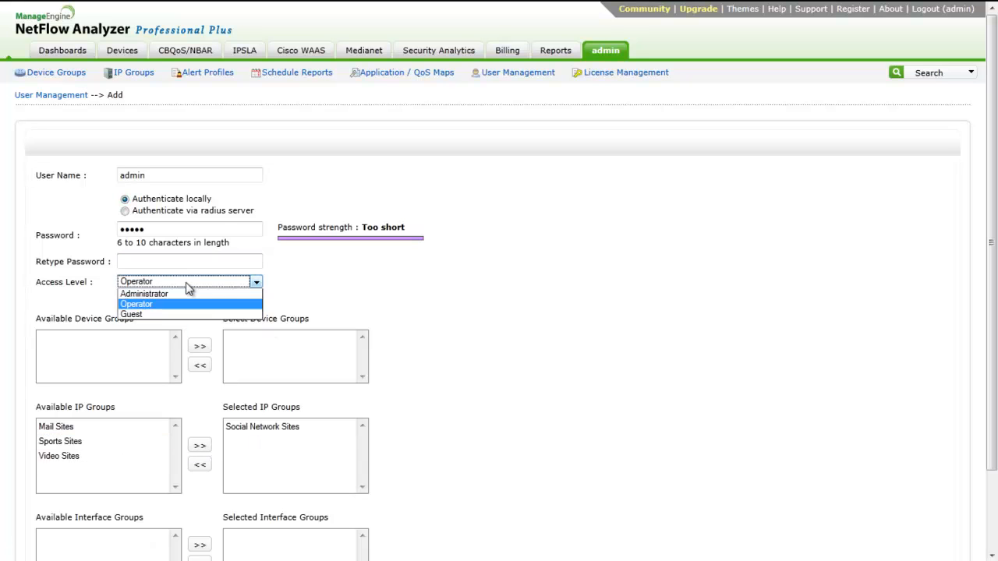
mouse_move(187, 315)
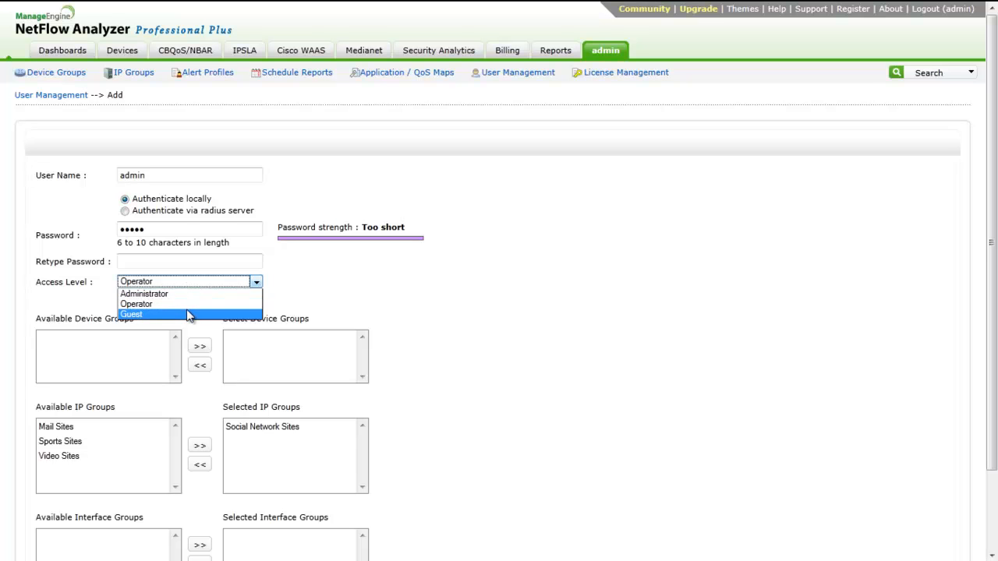
mouse_move(191, 328)
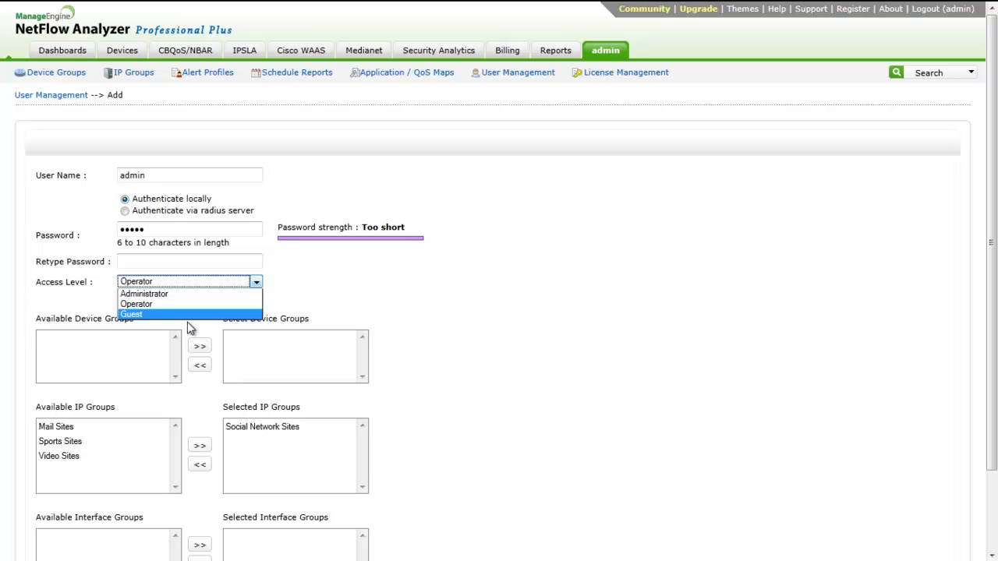
left_click(137, 304)
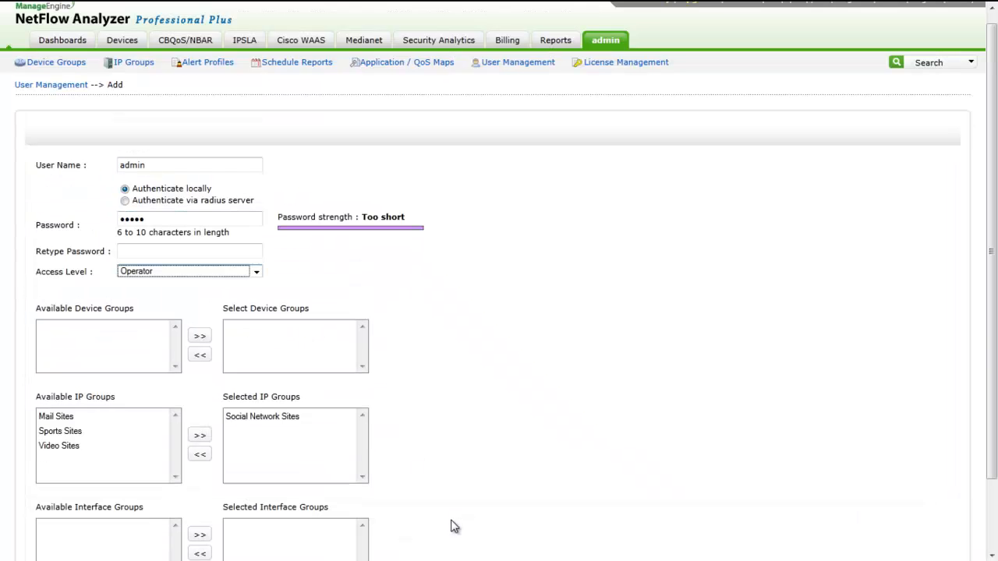
triple_click(169, 175)
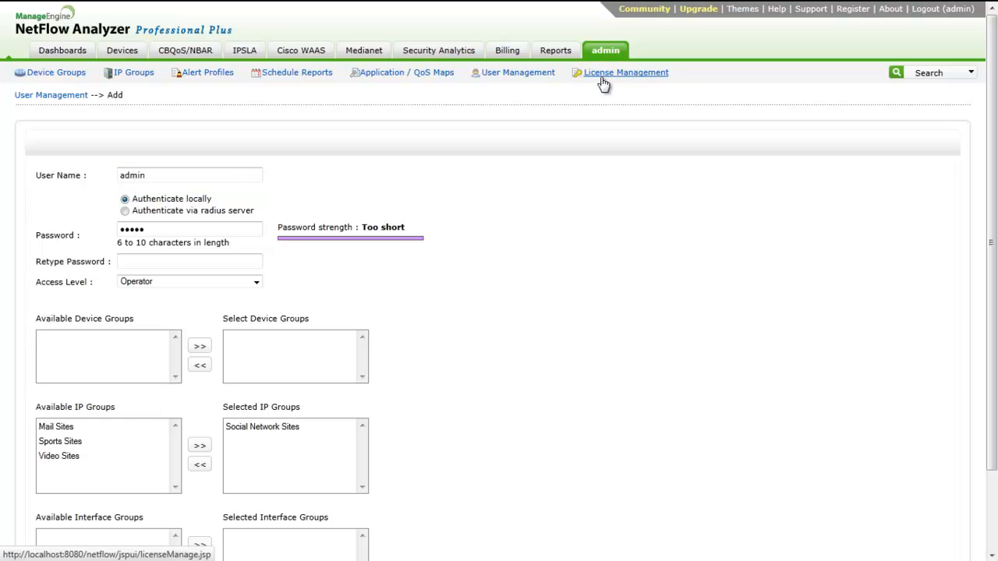
left_click(626, 72)
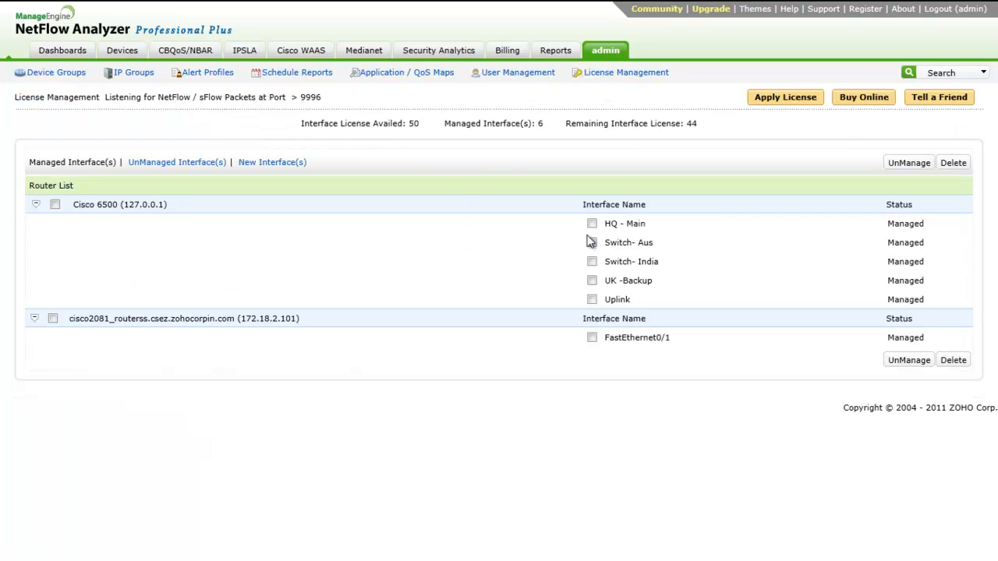
Step: Request UnManage for HQ - Main, then cancel the confirmation so it stays managed
left_click(593, 223)
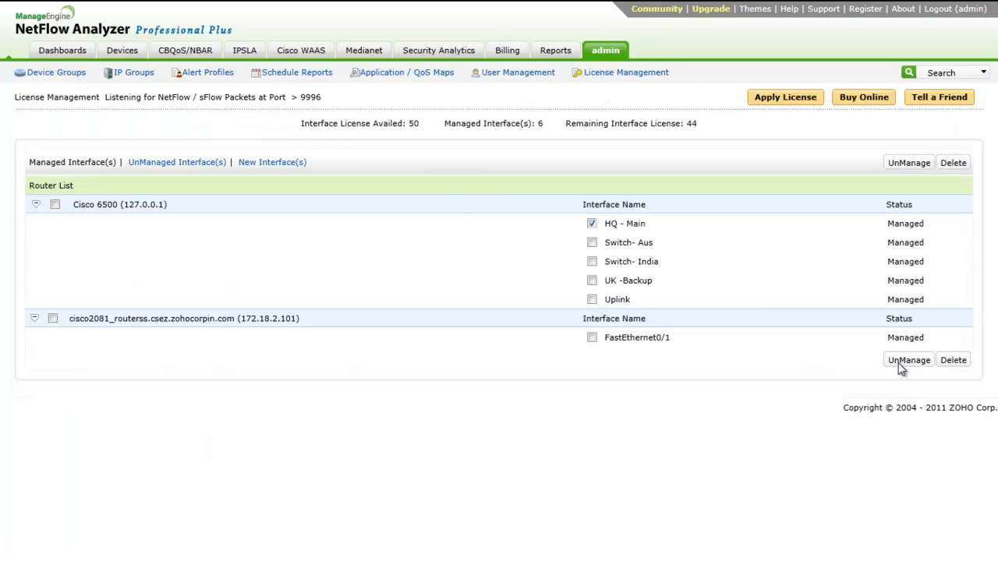
left_click(908, 359)
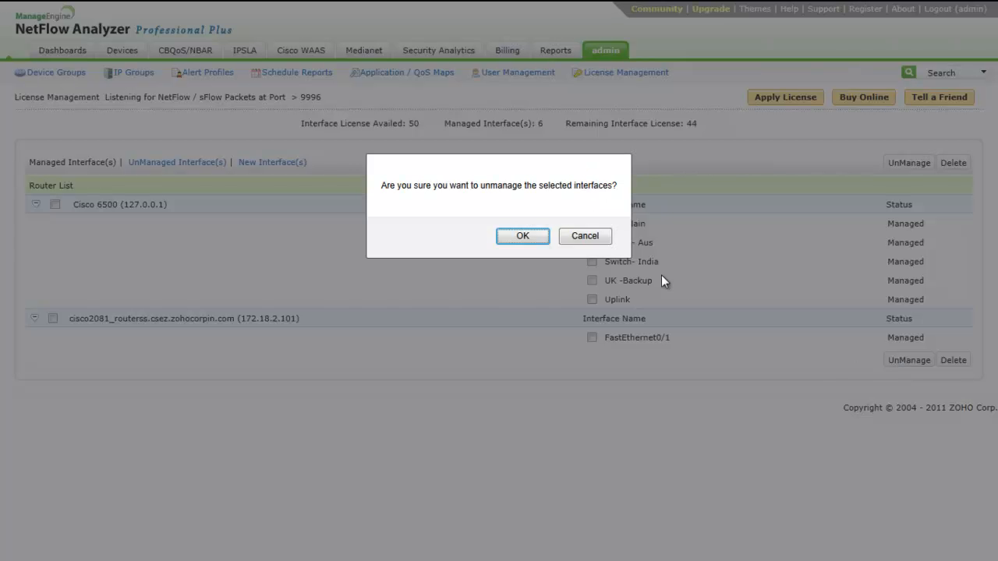
mouse_move(585, 235)
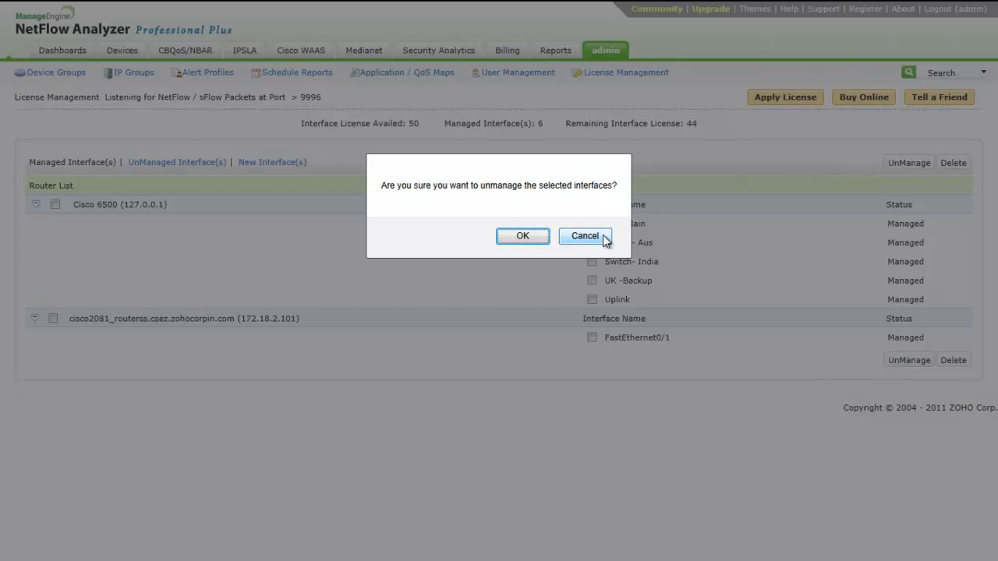
left_click(583, 236)
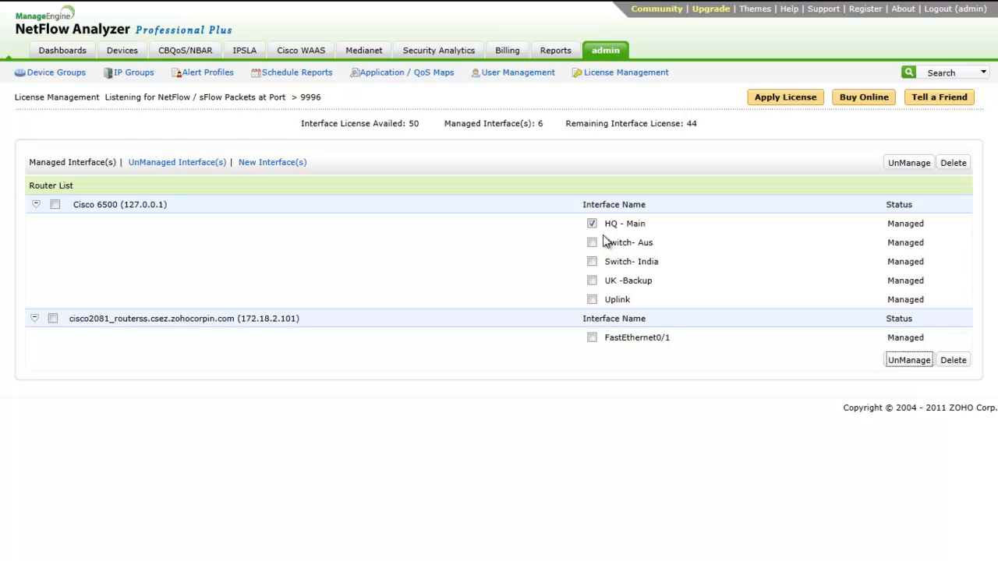